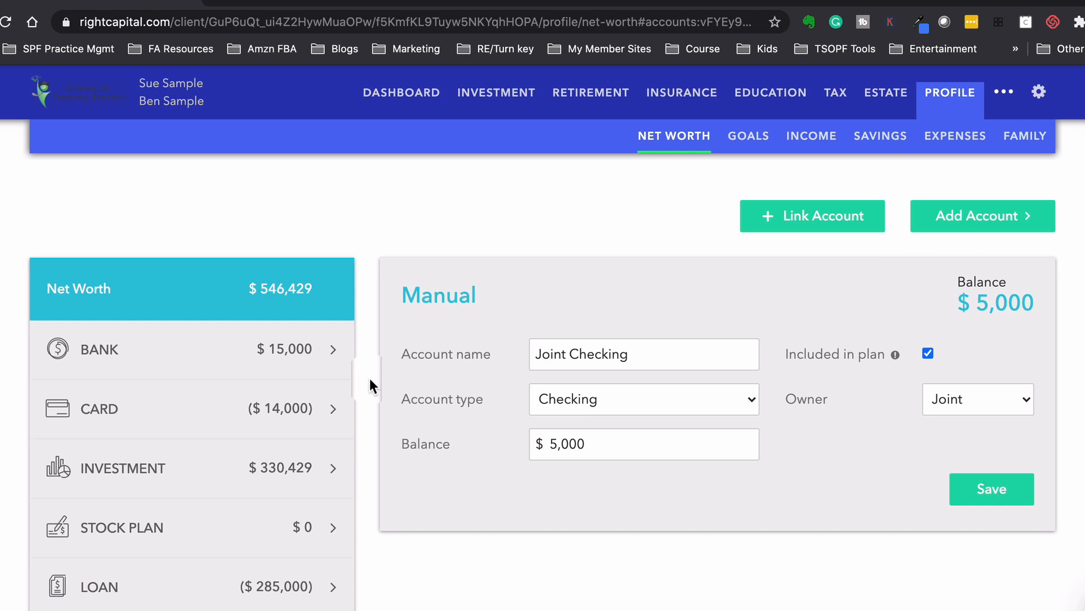
Step: View the list of banks available for account linking, then dismiss it
scroll(down, 3)
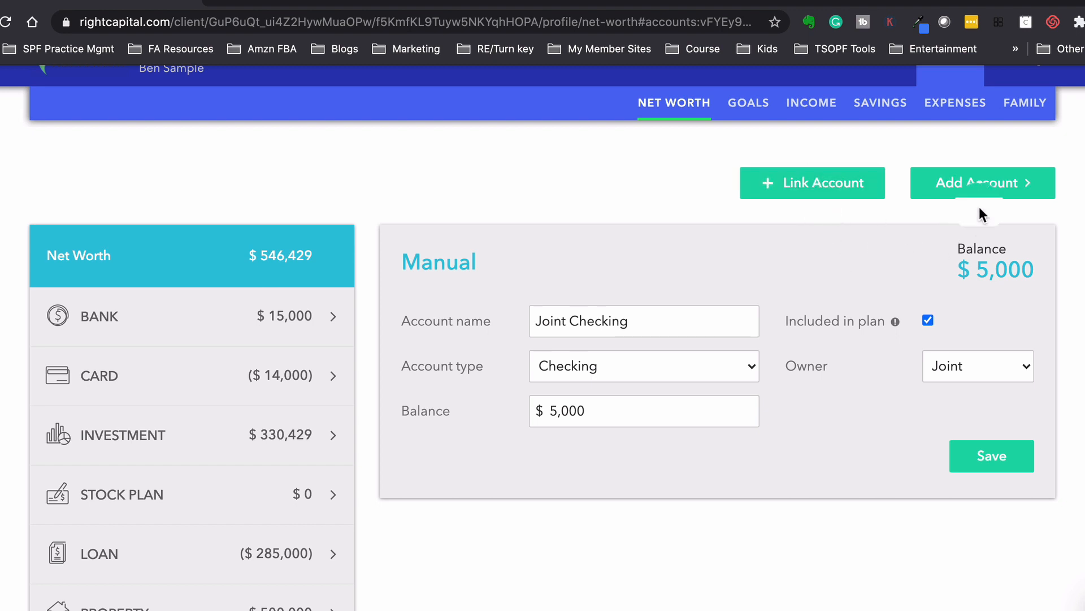
mouse_move(658, 273)
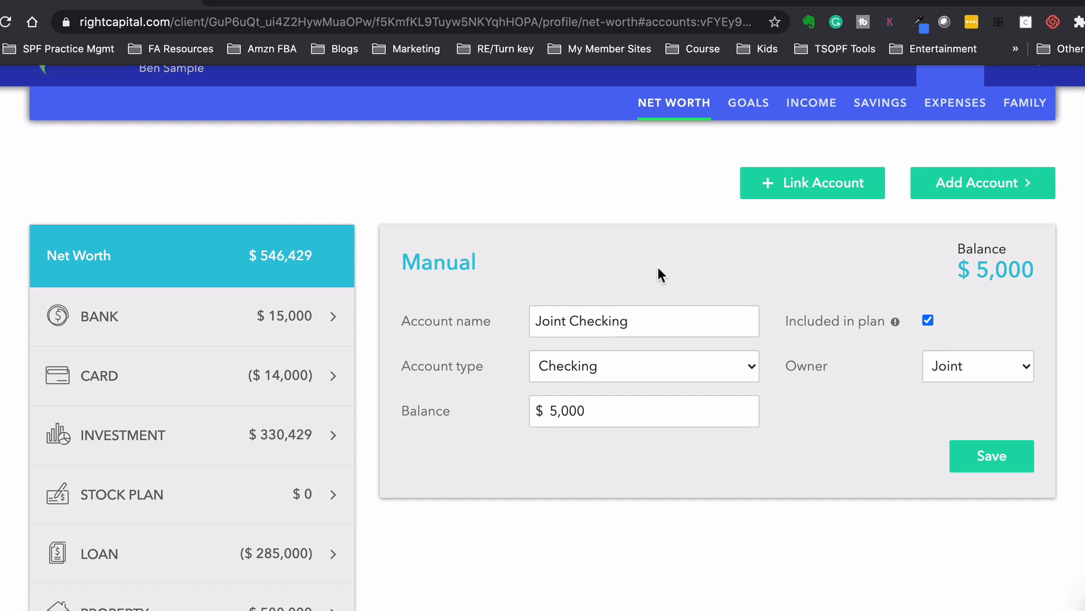
click(812, 182)
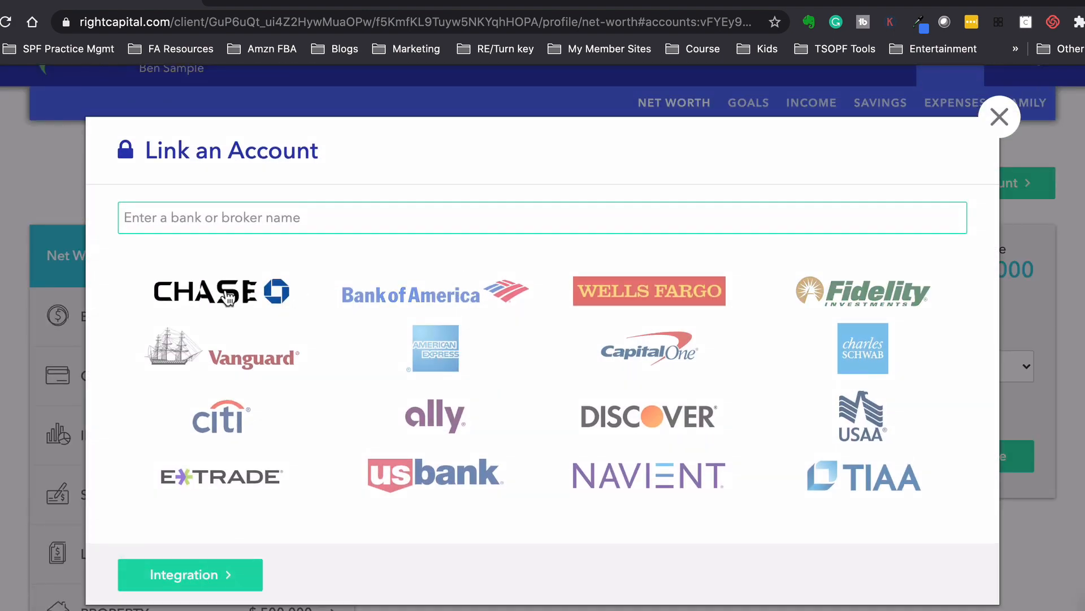
mouse_move(879, 217)
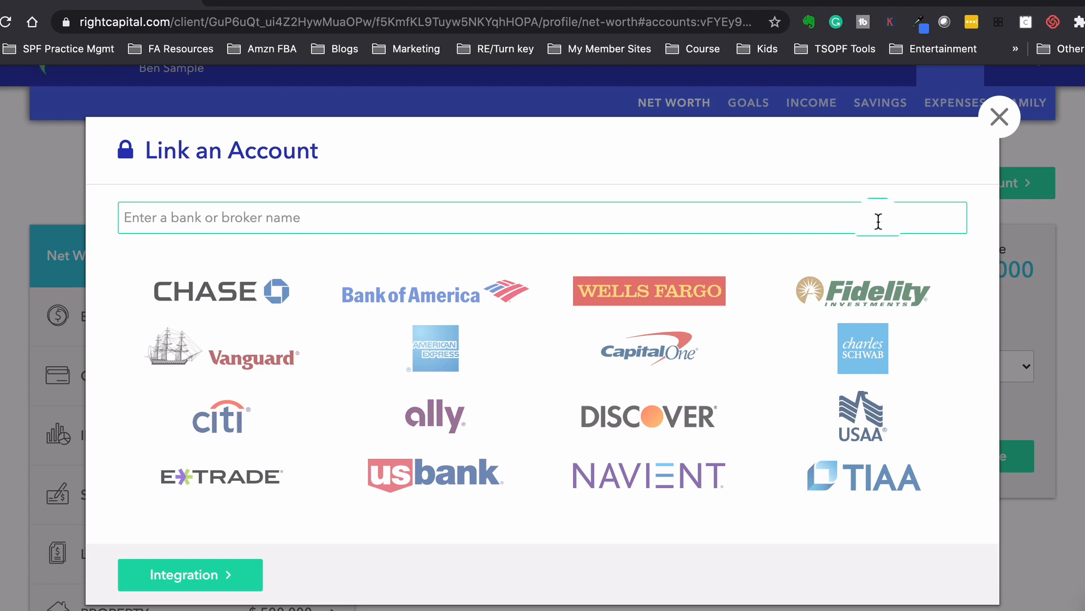
click(999, 117)
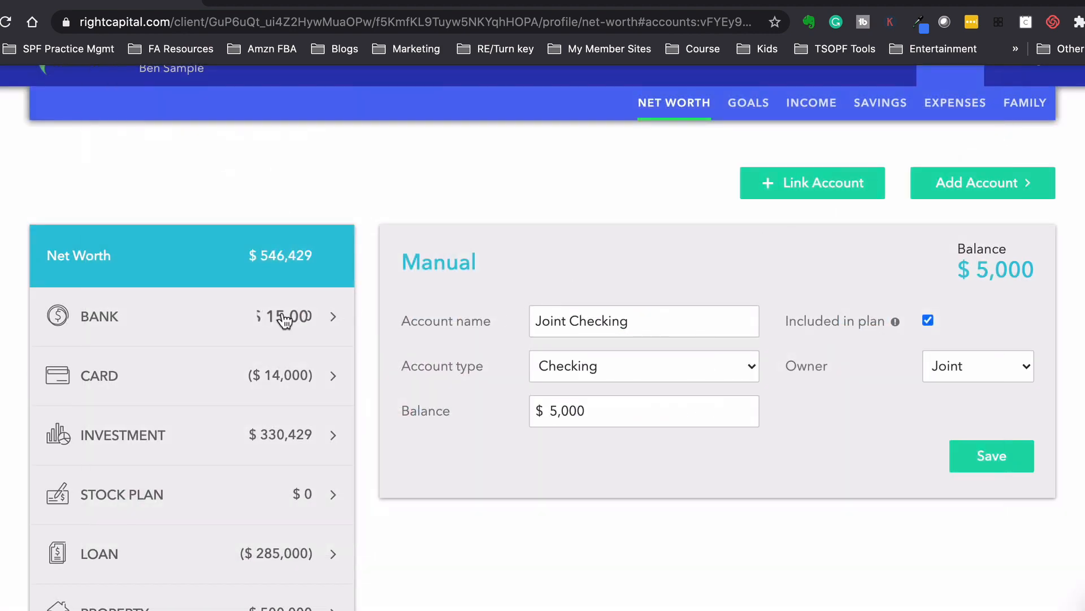
Step: Expand the account categories to review Sue's 403b, then show the Insurance policies including Ben's Term Life
click(192, 317)
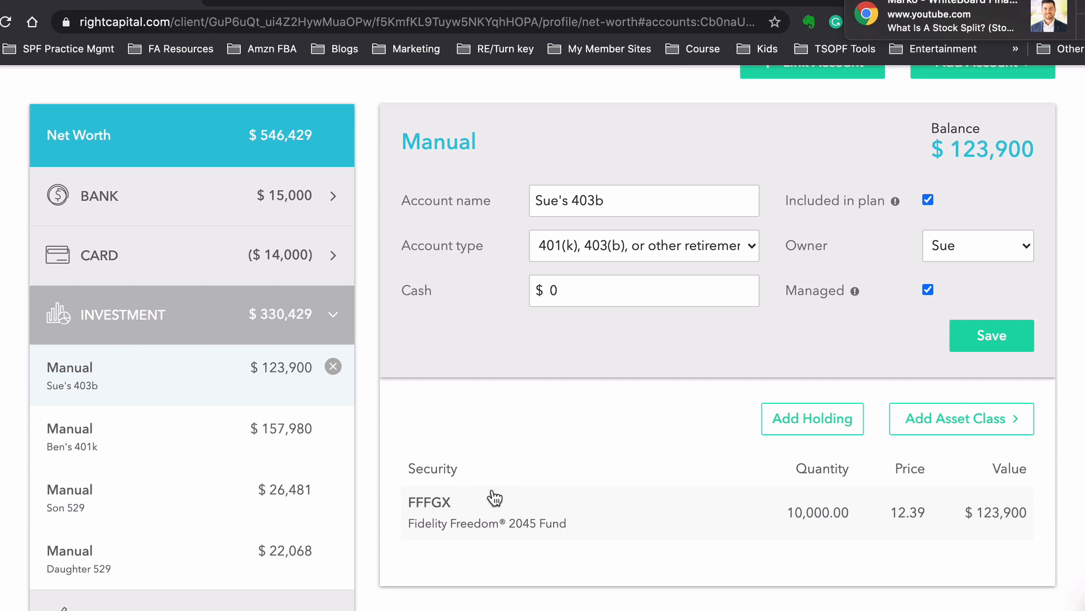
mouse_move(545, 497)
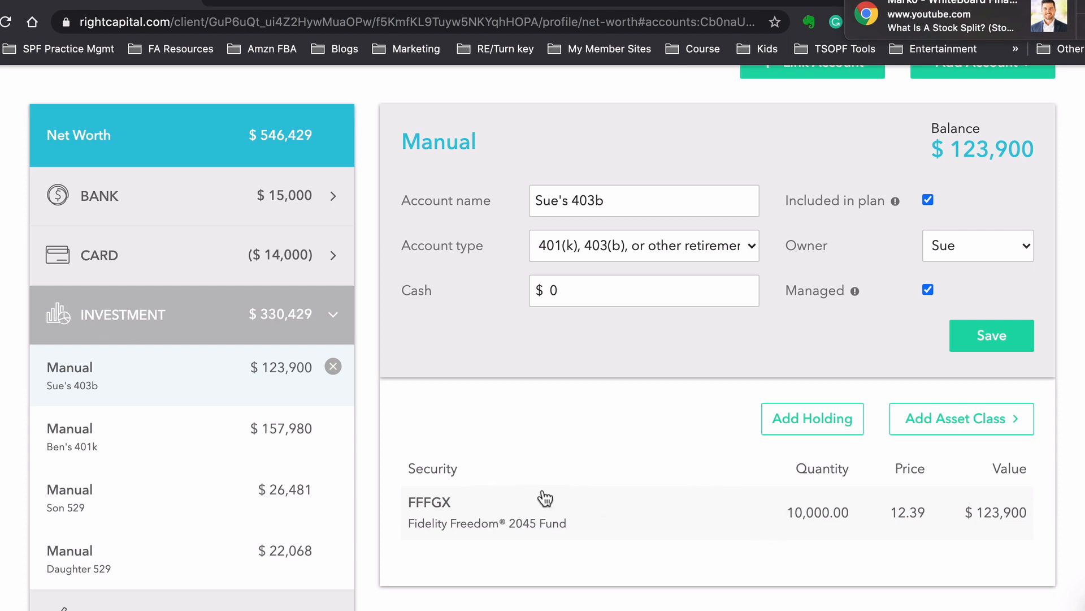
mouse_move(327, 322)
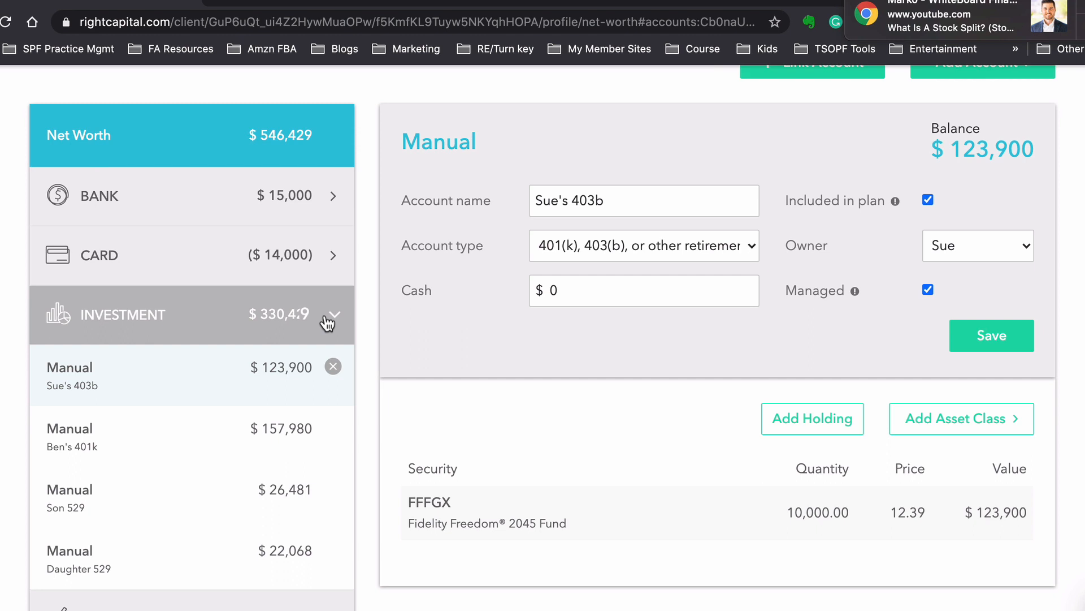
click(327, 316)
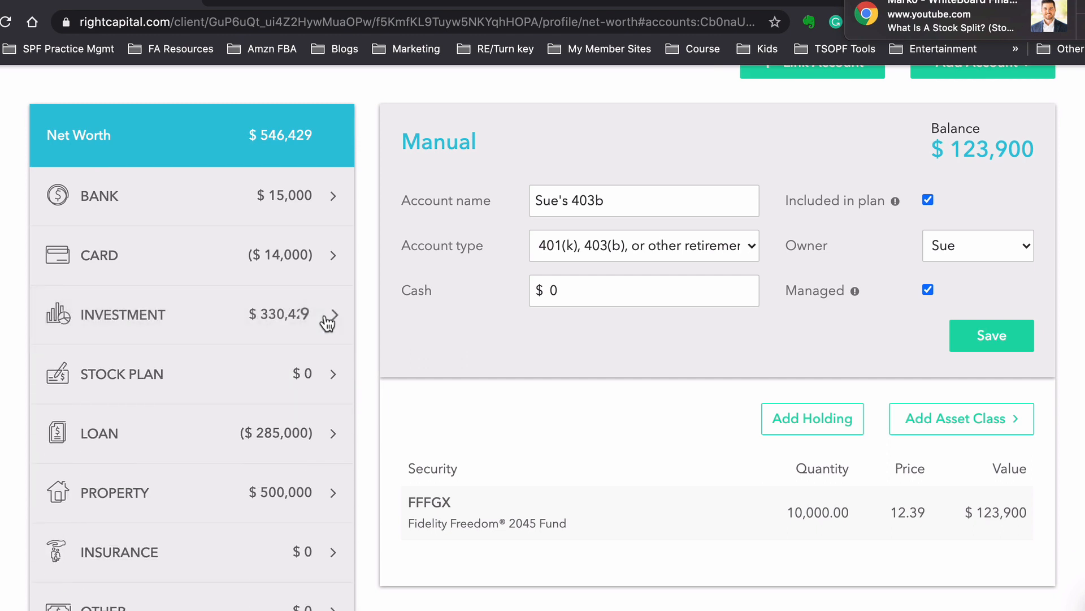
mouse_move(230, 394)
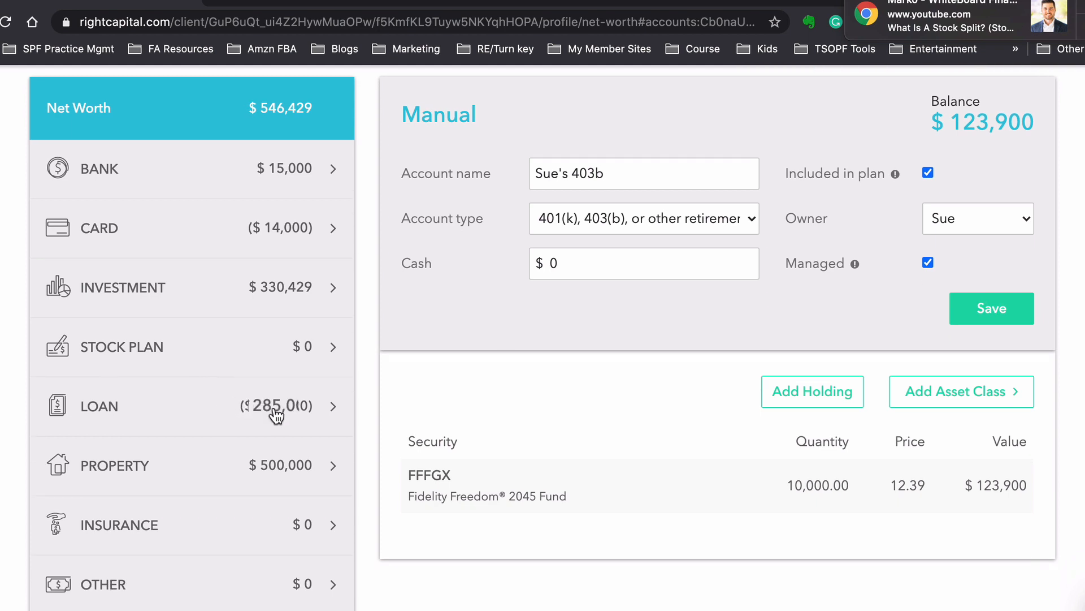
mouse_move(296, 472)
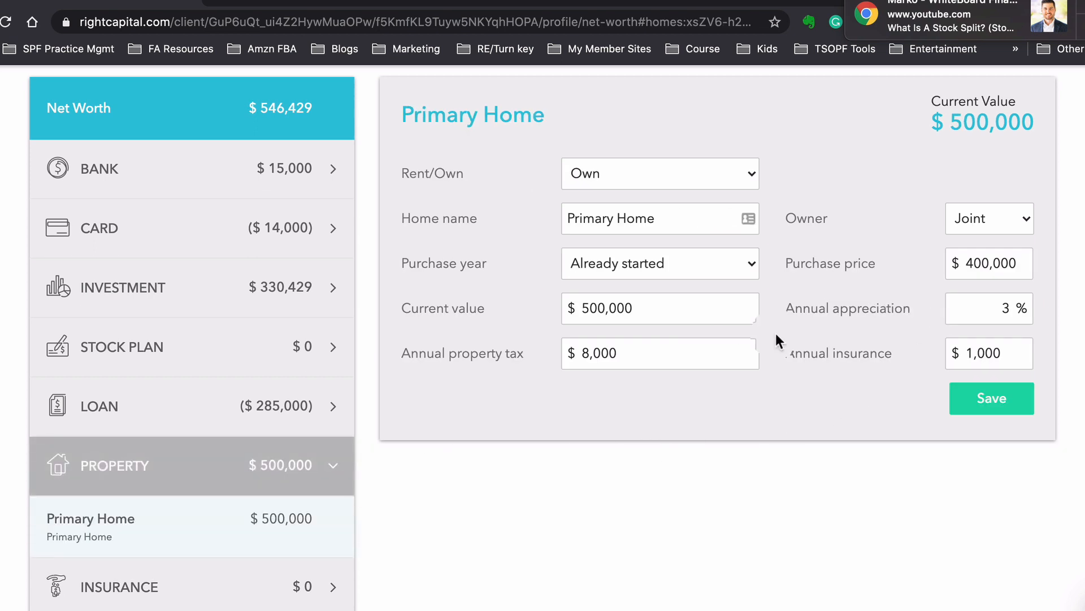
mouse_move(838, 306)
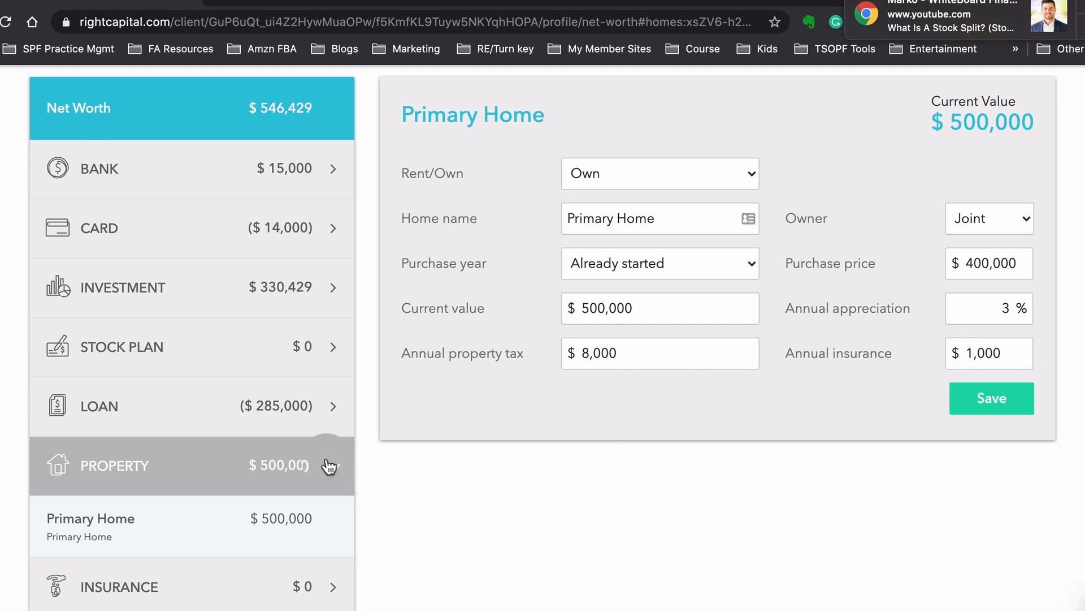
click(119, 525)
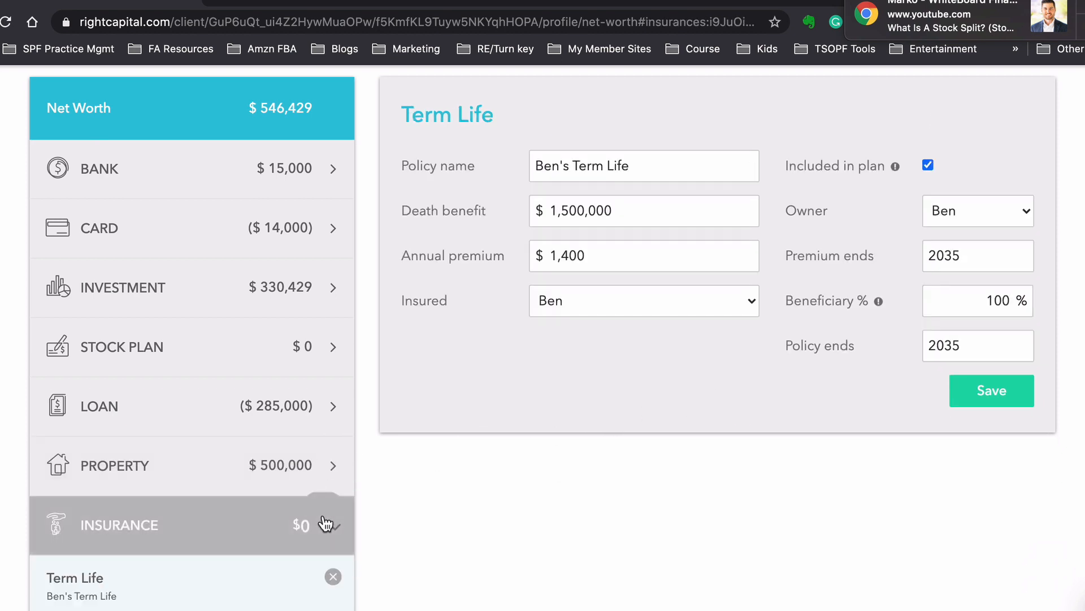
scroll(down, 3)
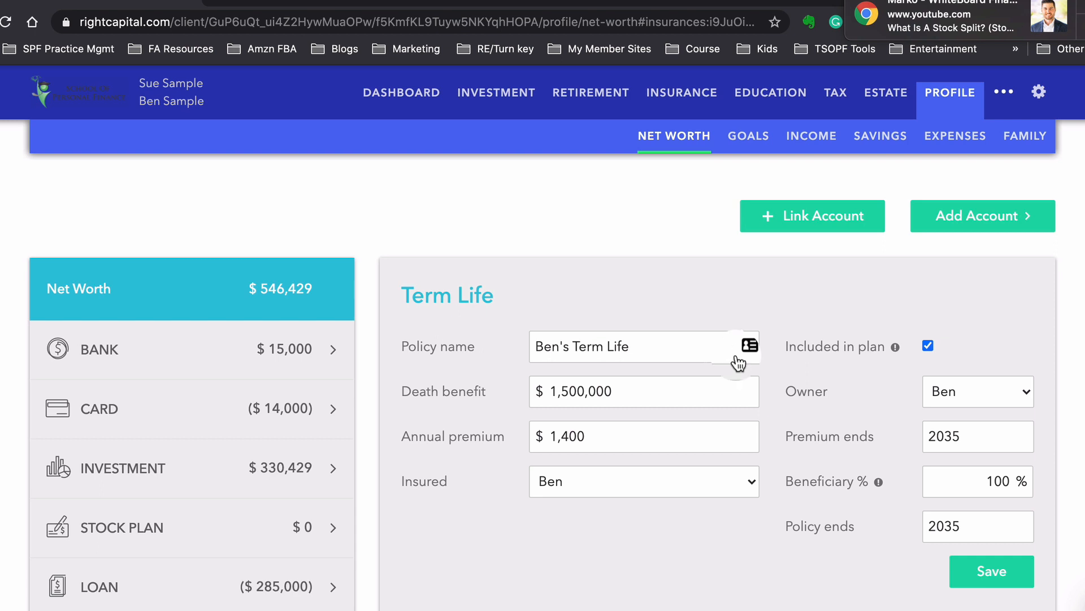
mouse_move(684, 251)
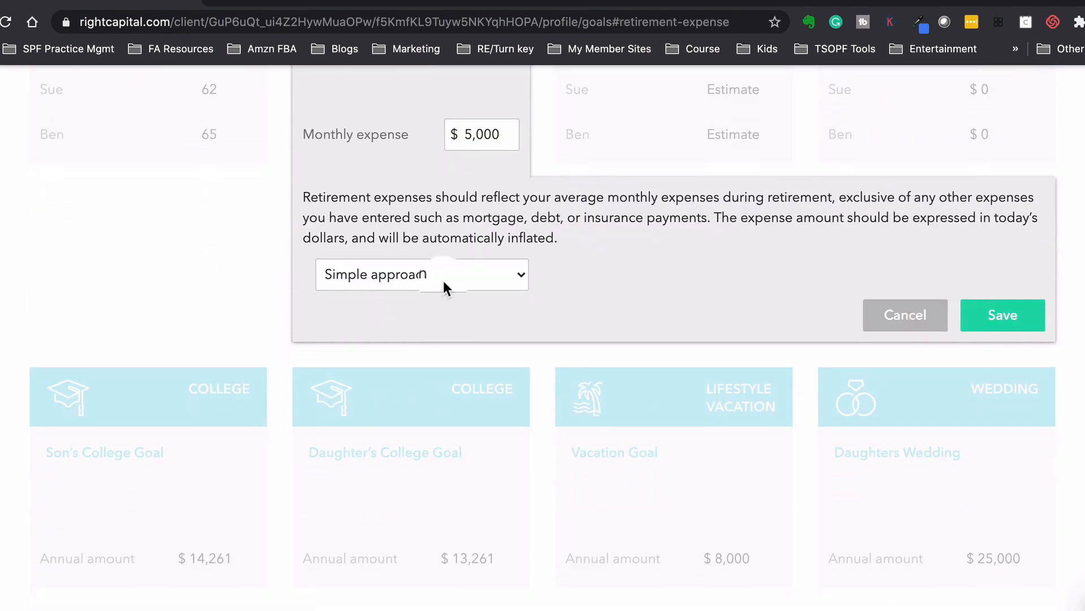
Step: Try the detailed worksheet for Retirement Expense, revert to the simple $5,000 monthly estimate and save
click(420, 274)
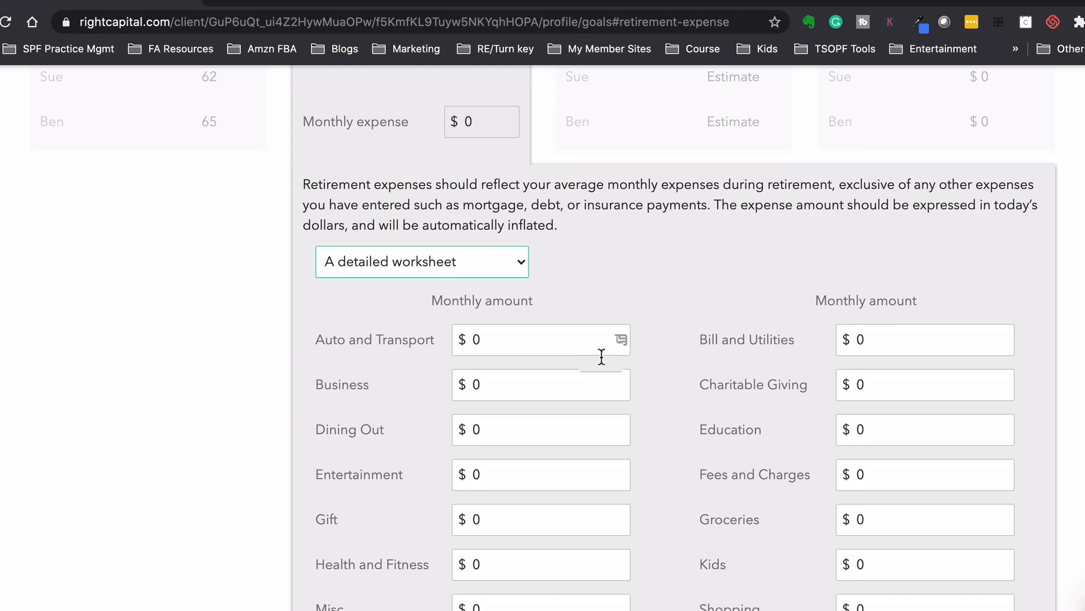
scroll(down, 3)
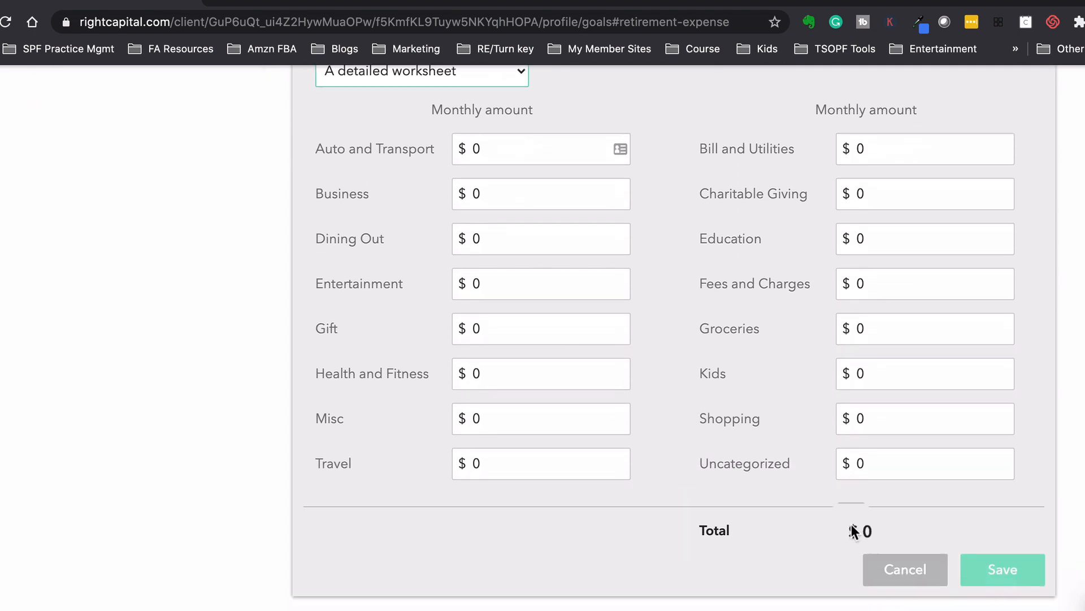
click(905, 569)
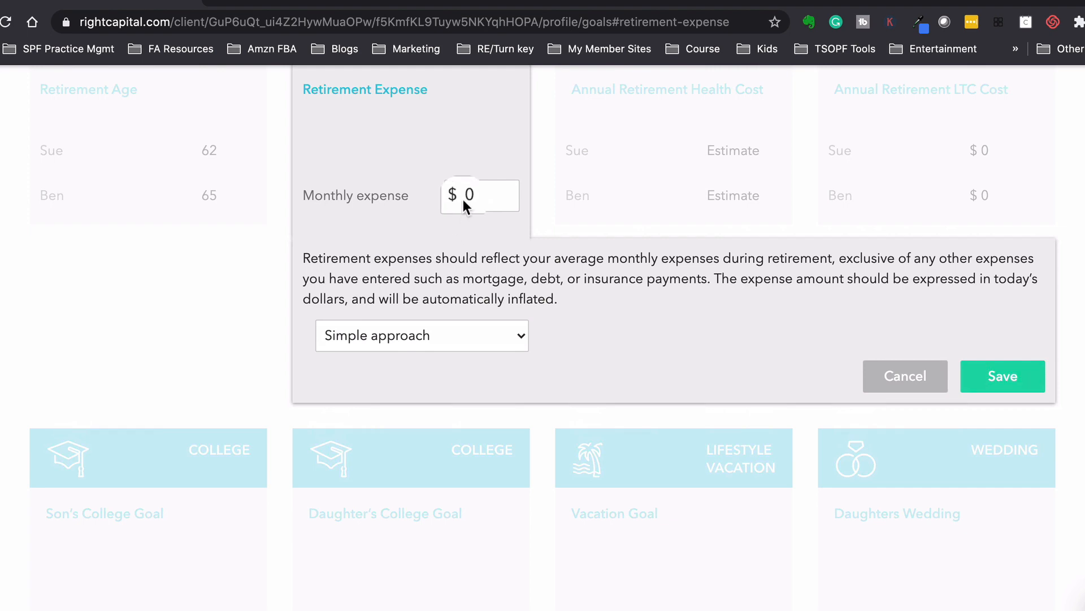
text(50)
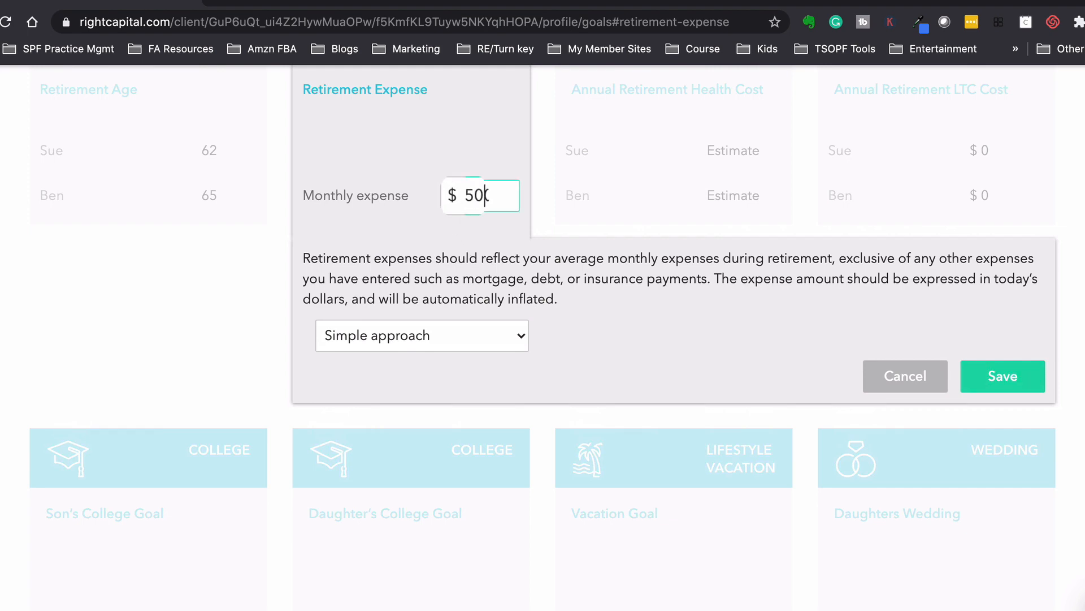
click(1002, 375)
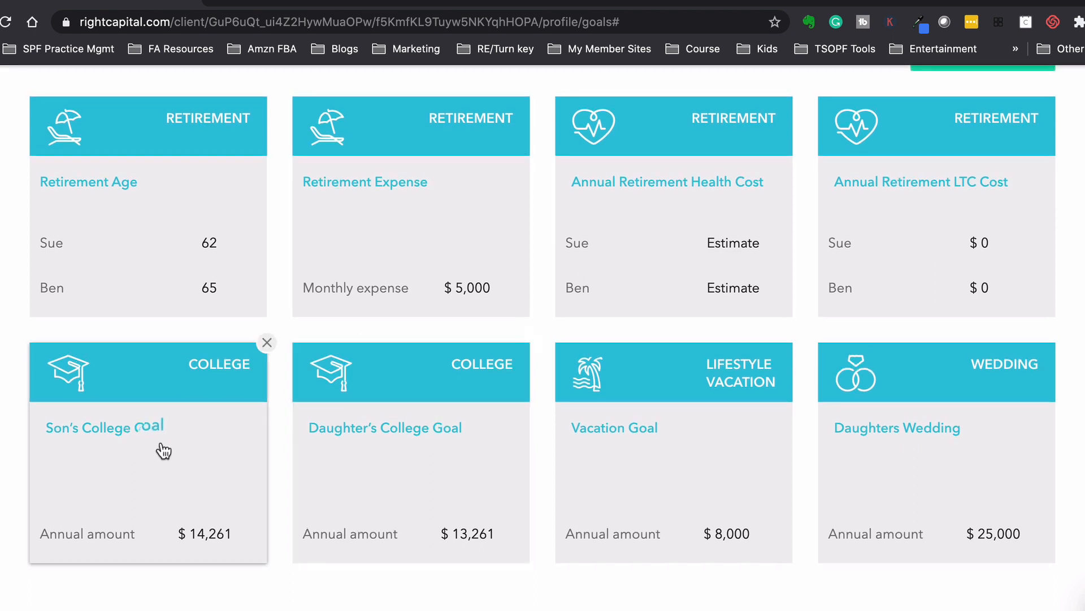
mouse_move(215, 455)
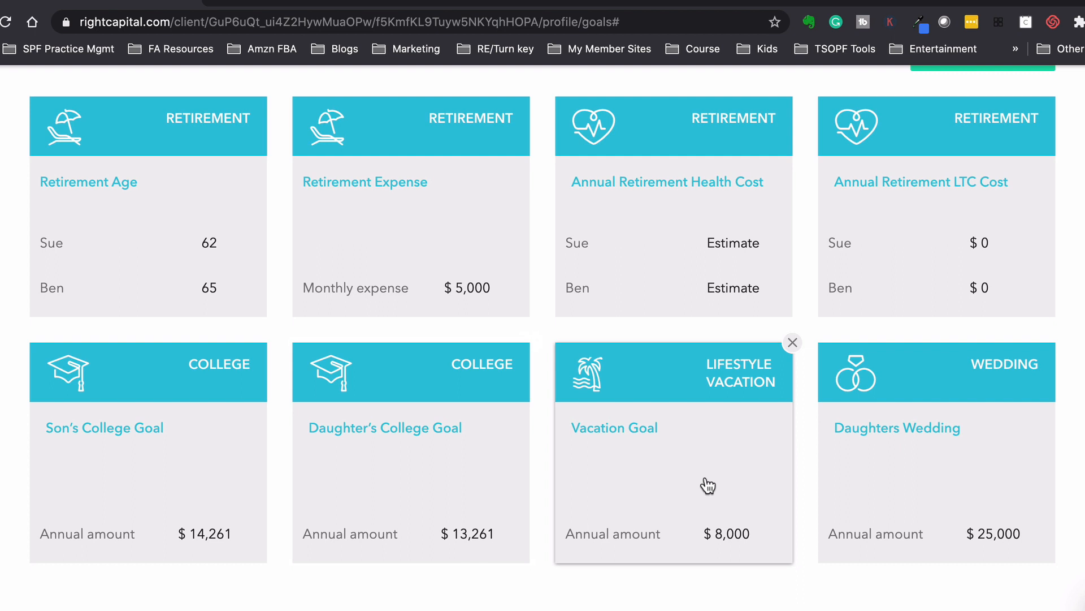
mouse_move(895, 476)
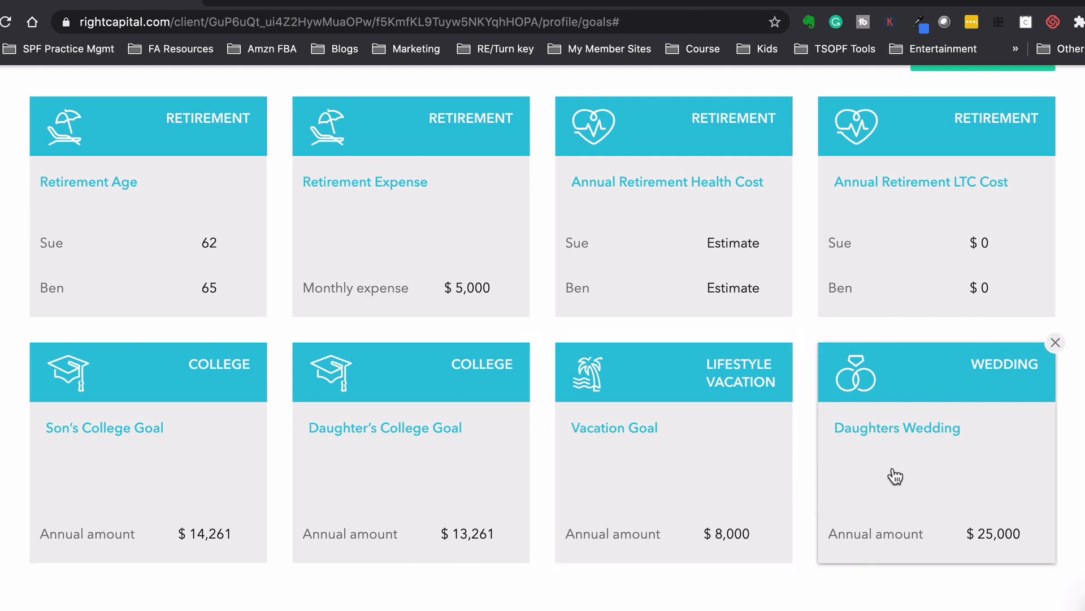
mouse_move(911, 488)
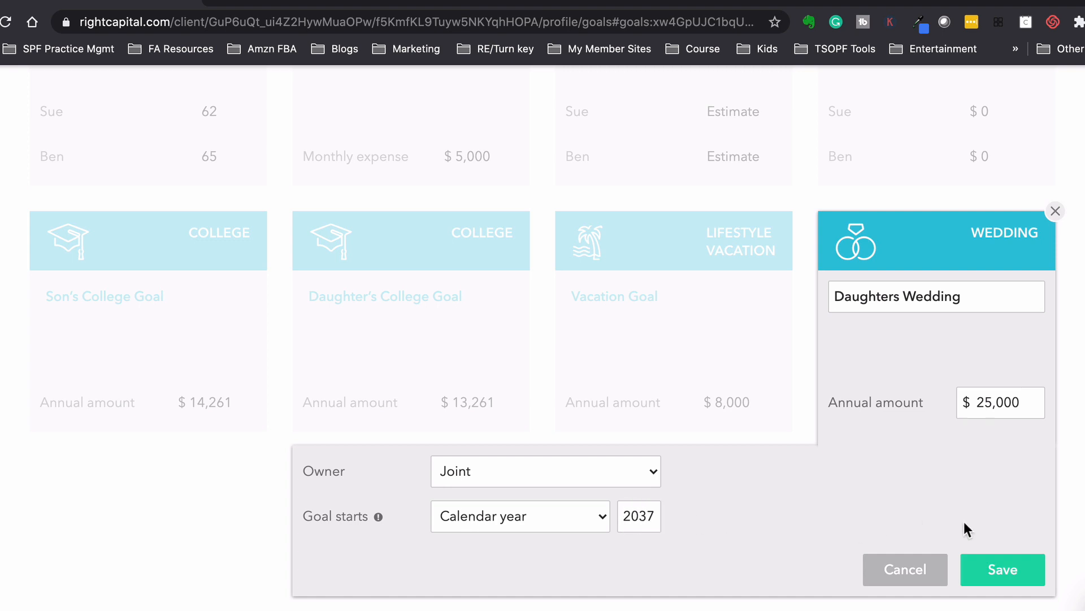
click(1002, 568)
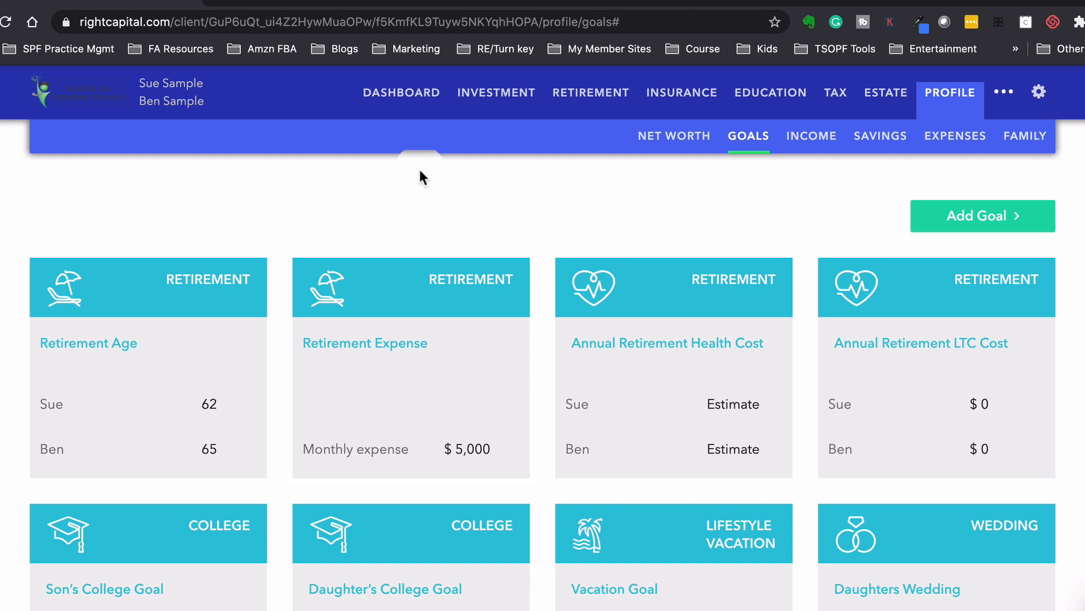
mouse_move(470, 160)
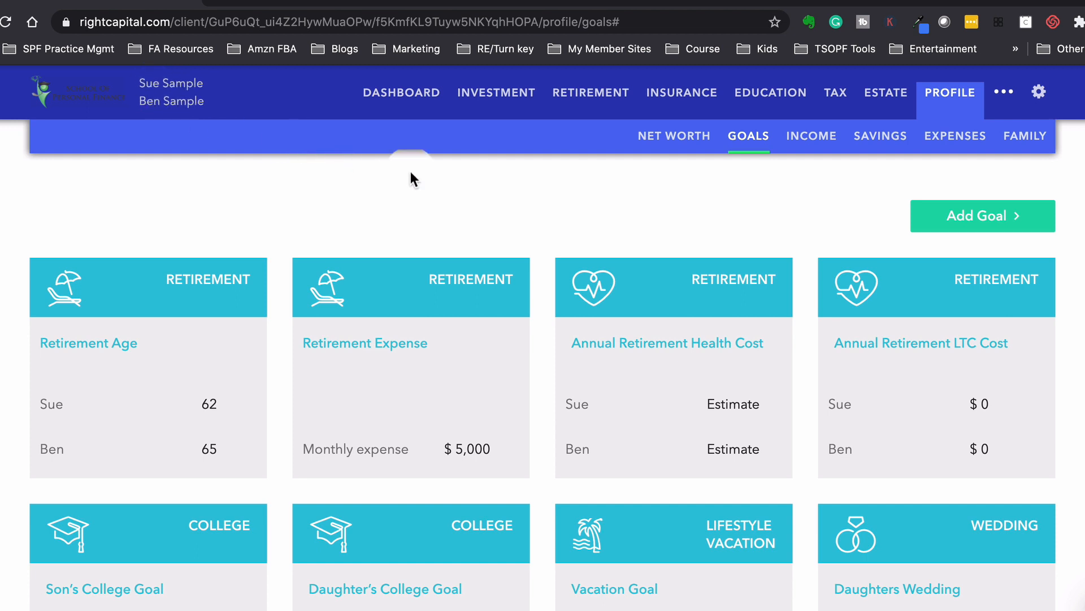
mouse_move(799, 212)
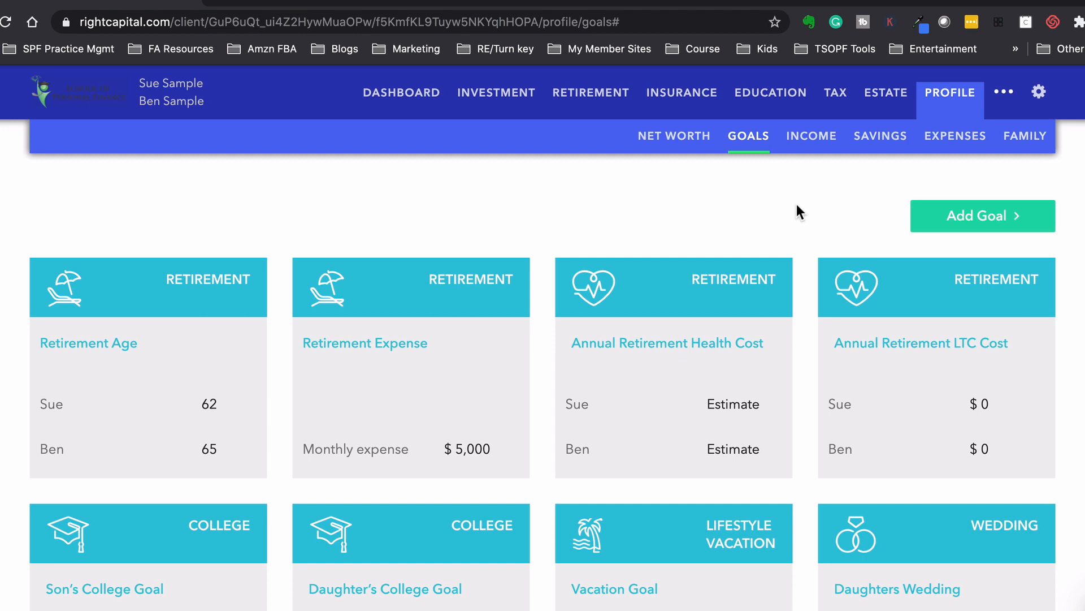
Step: Review Sue's $50,000-a-year Pension Income details on the Income profile
click(812, 135)
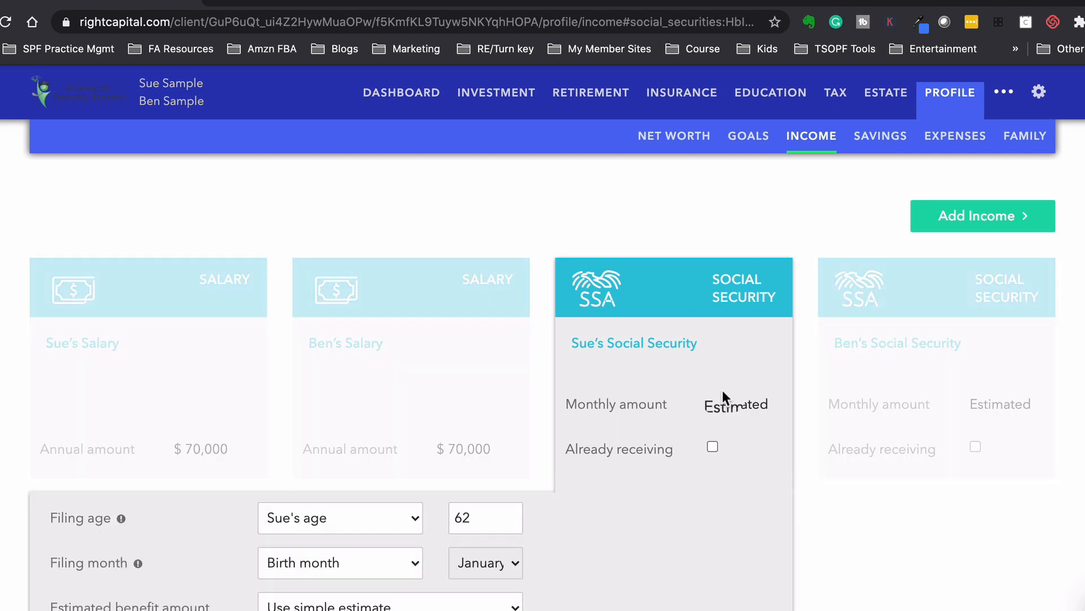
scroll(down, 3)
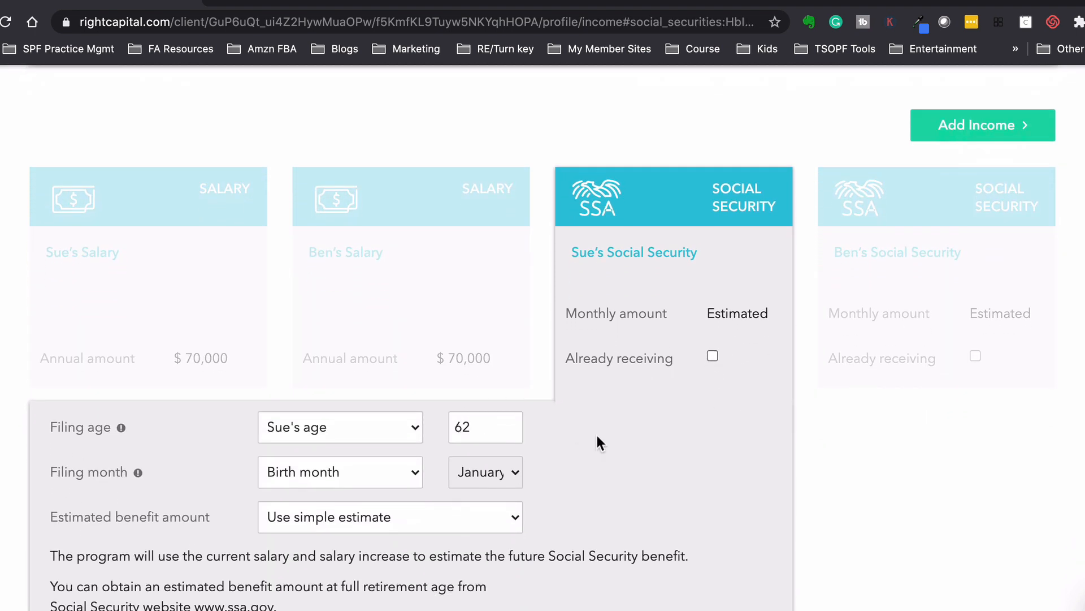
click(935, 196)
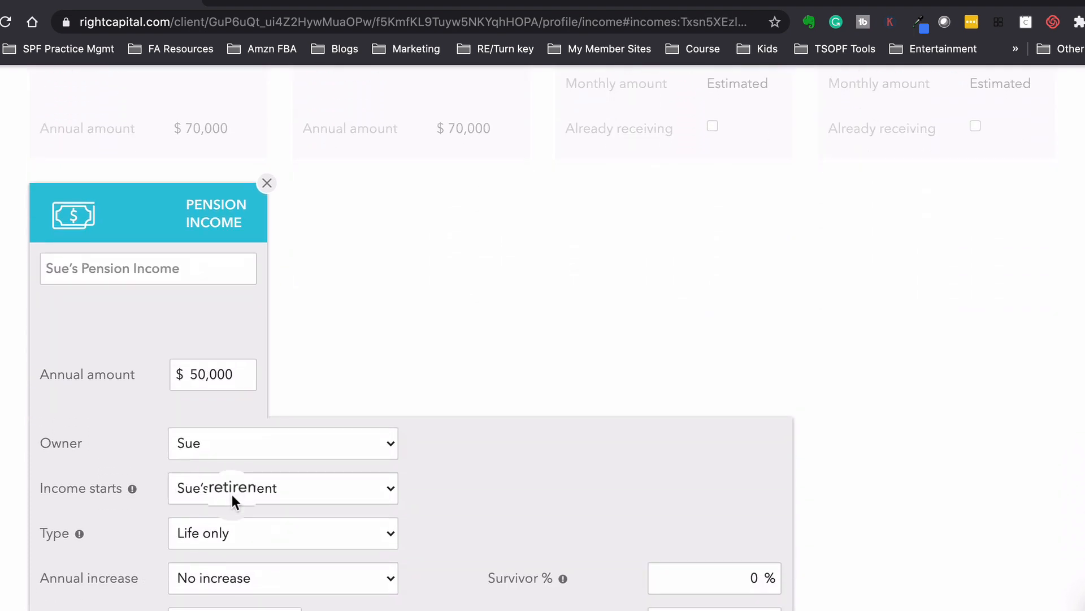
scroll(down, 3)
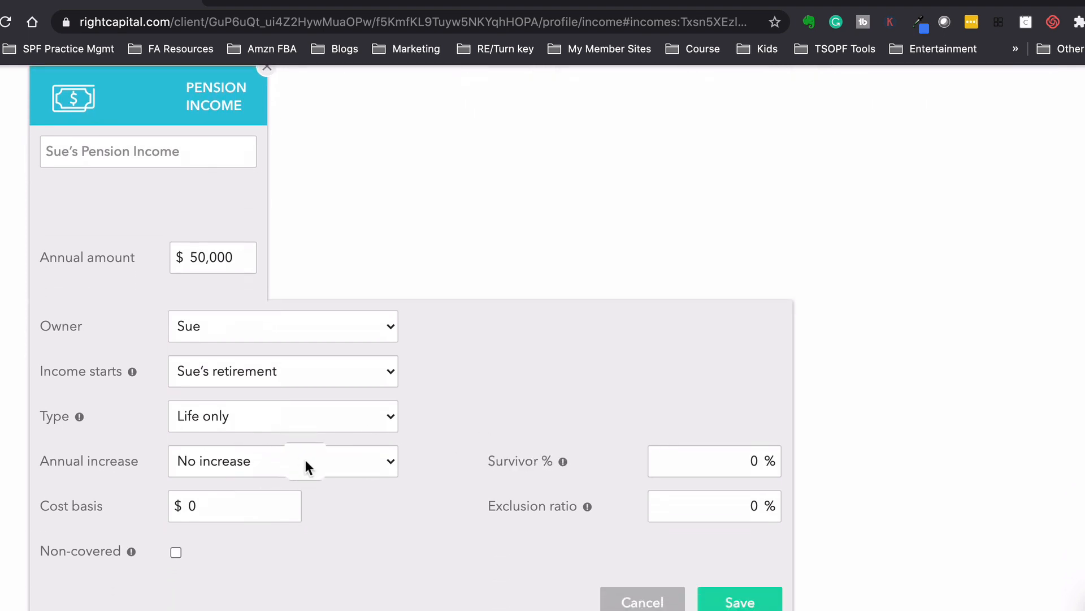
mouse_move(539, 552)
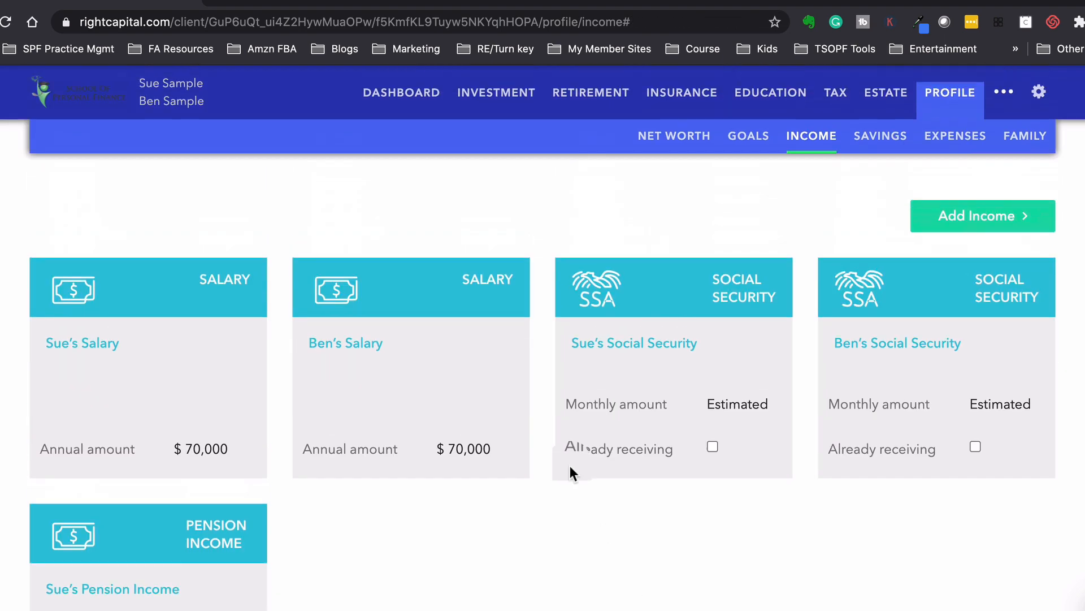
mouse_move(880, 131)
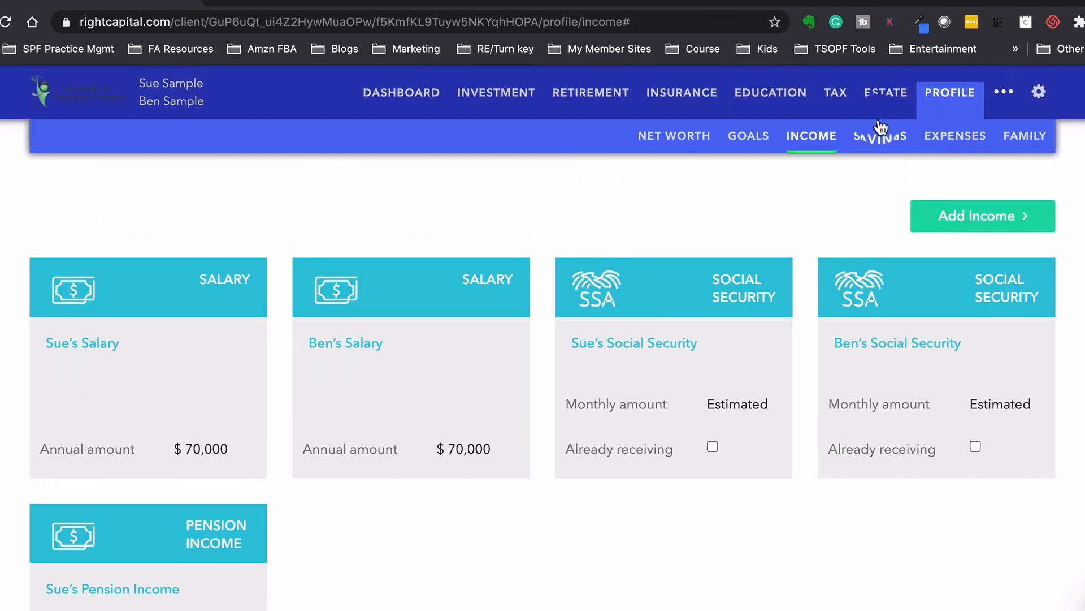
Step: Review Savings and Expenses, keep the simple Living Expenses approach, then show the Family members
click(881, 135)
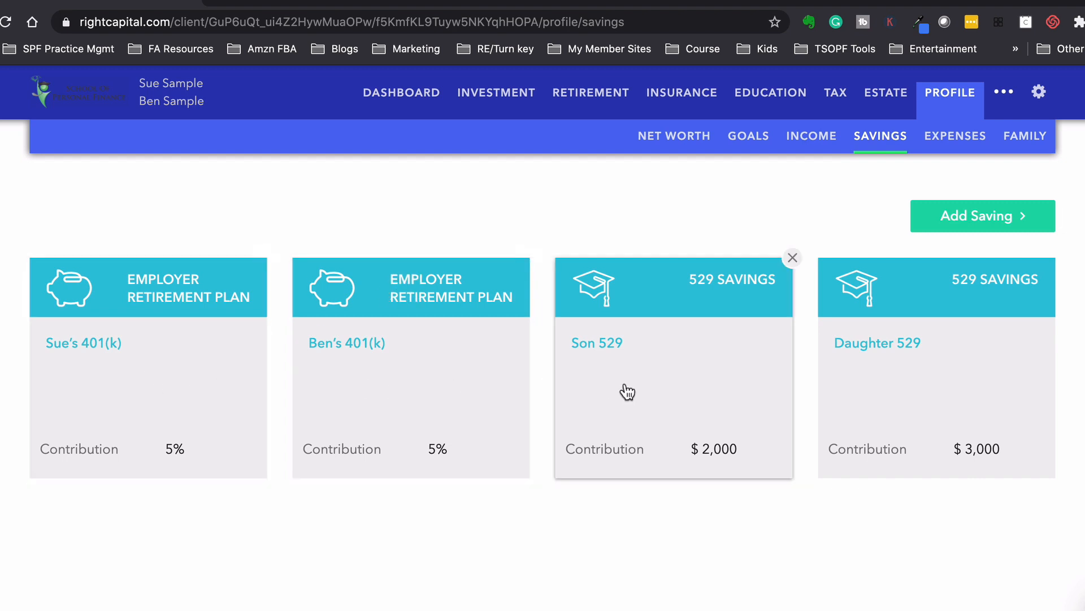
mouse_move(730, 402)
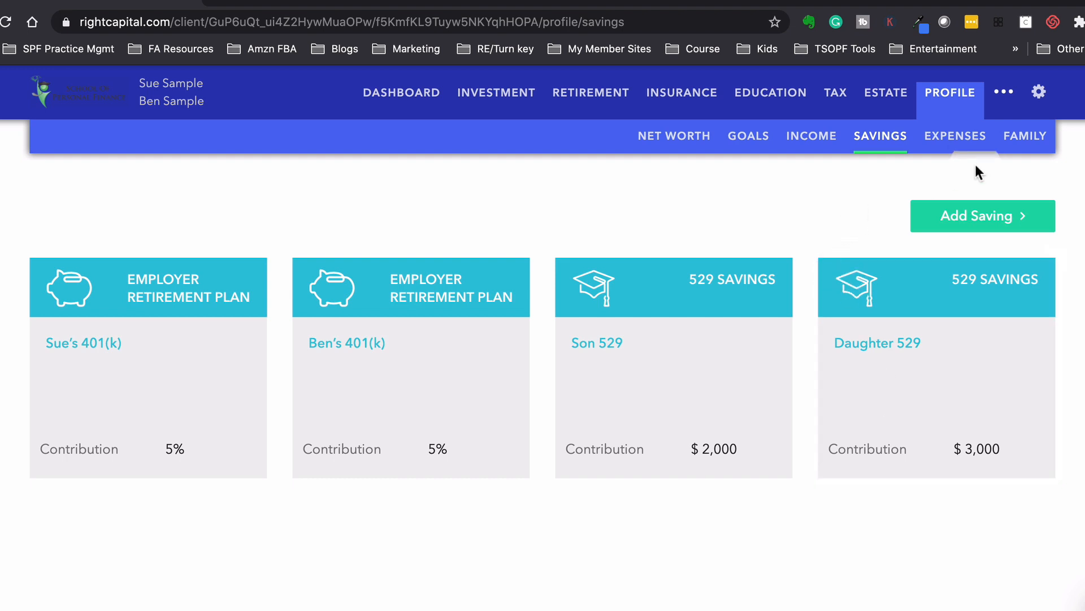
click(954, 136)
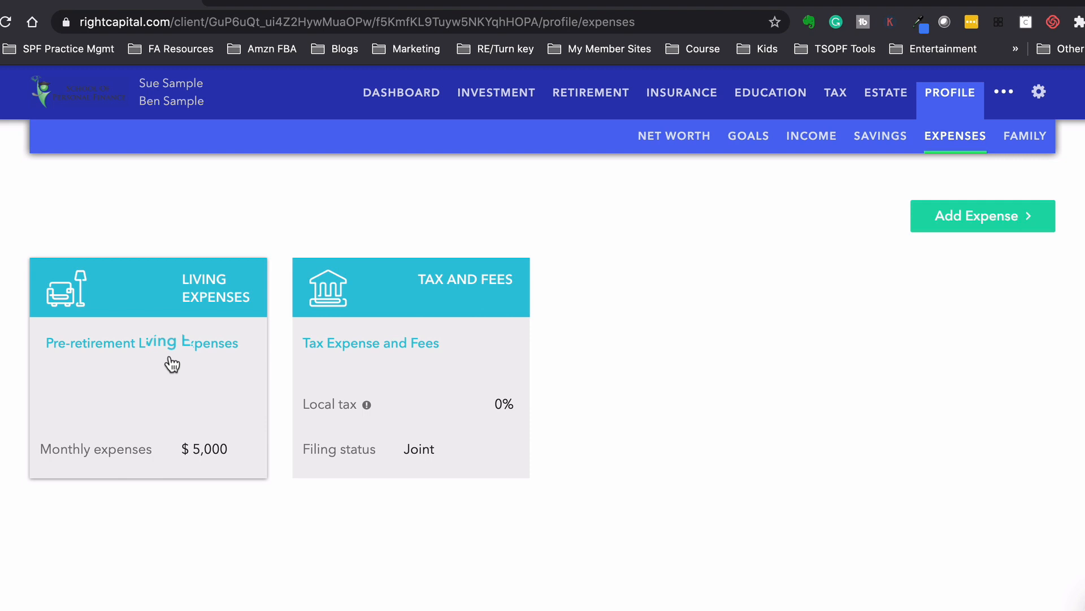
mouse_move(172, 372)
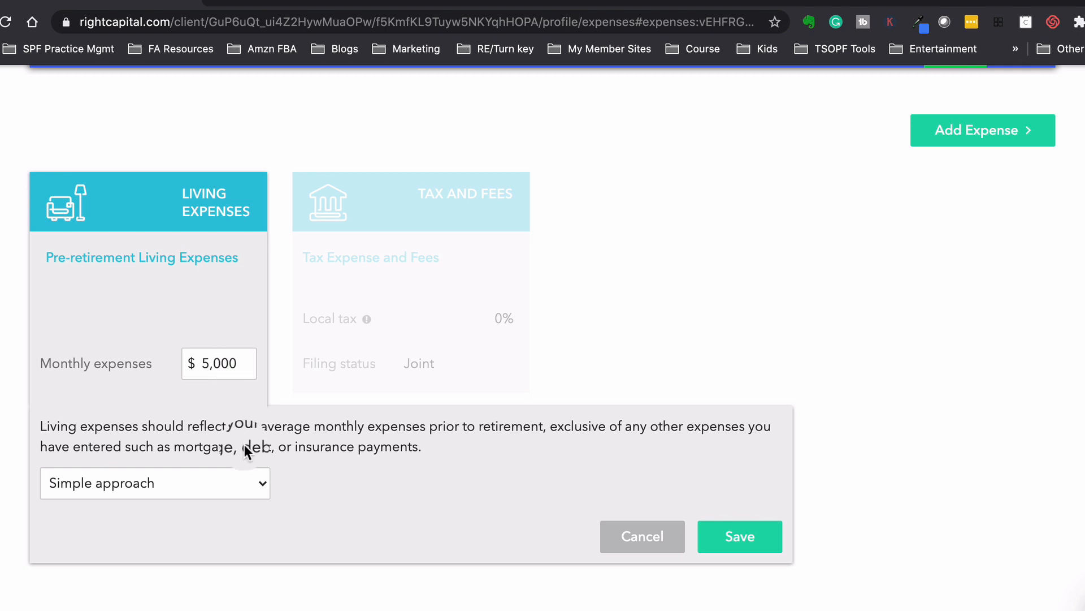
click(155, 483)
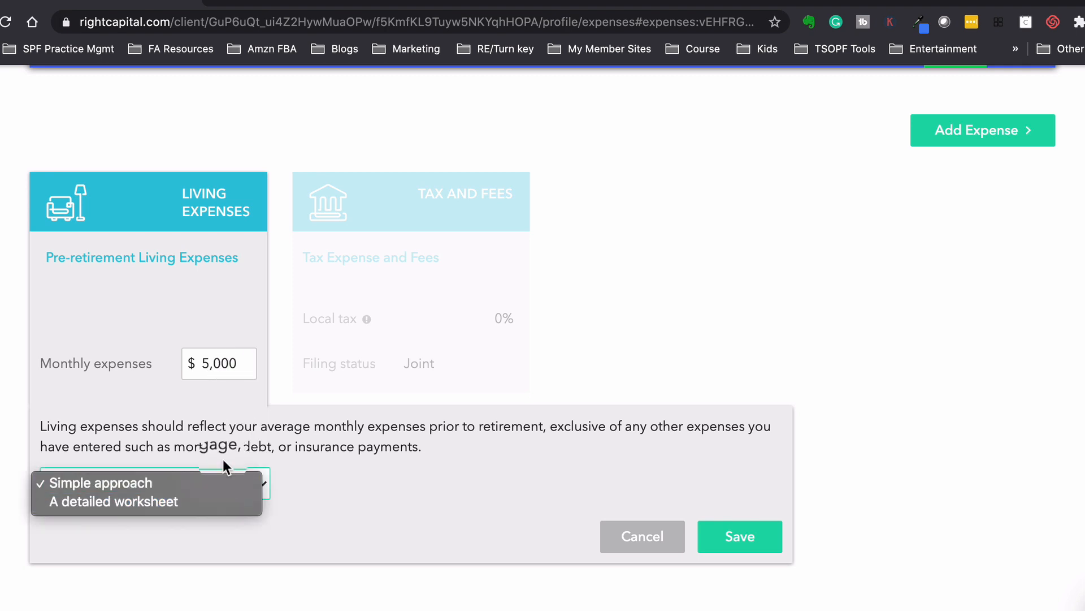
click(100, 482)
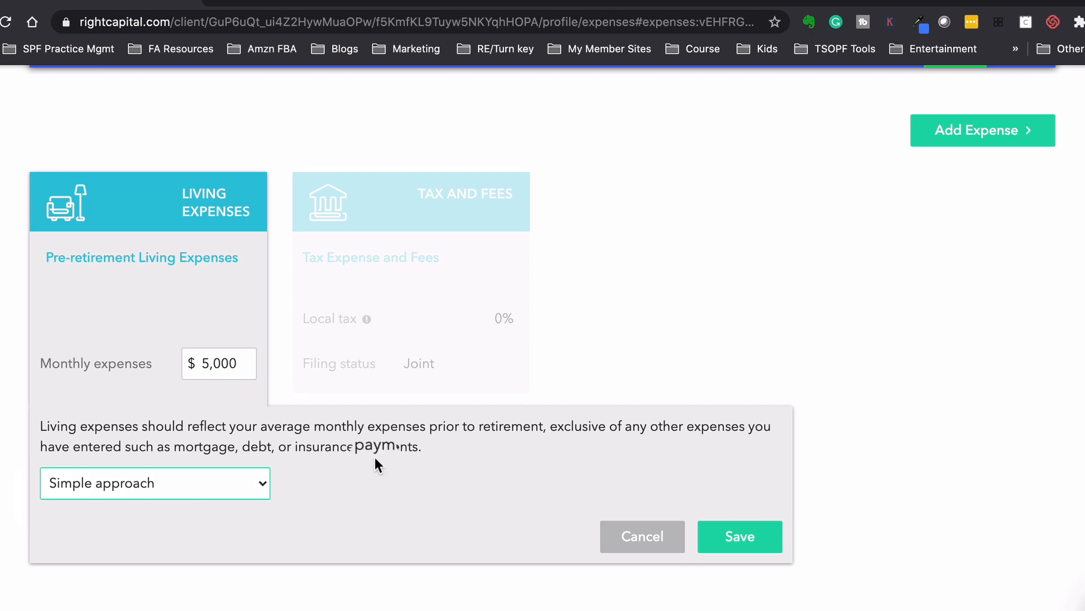
click(739, 536)
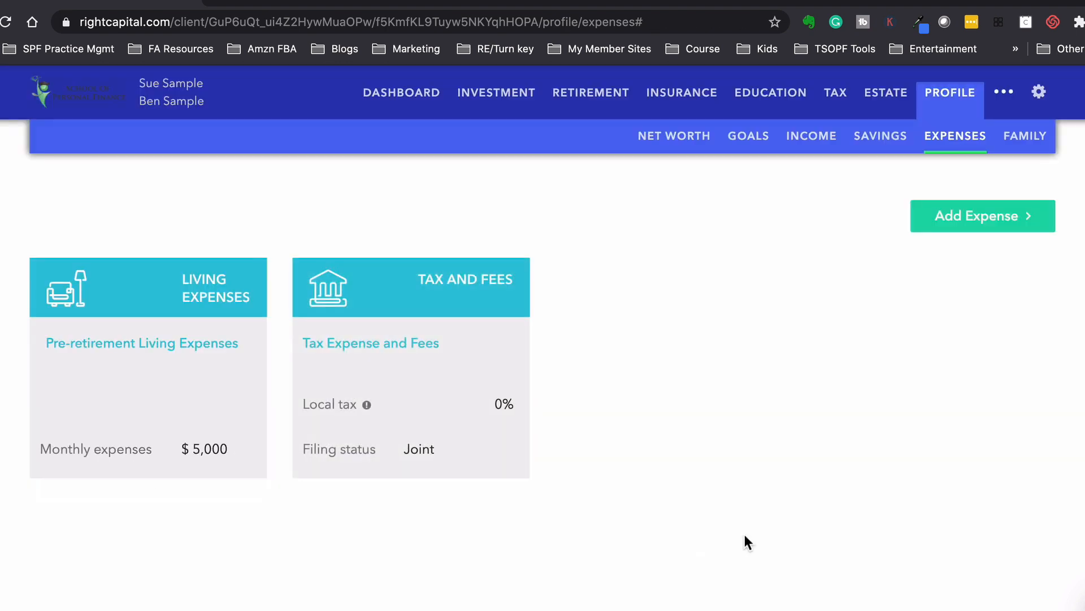
click(1025, 136)
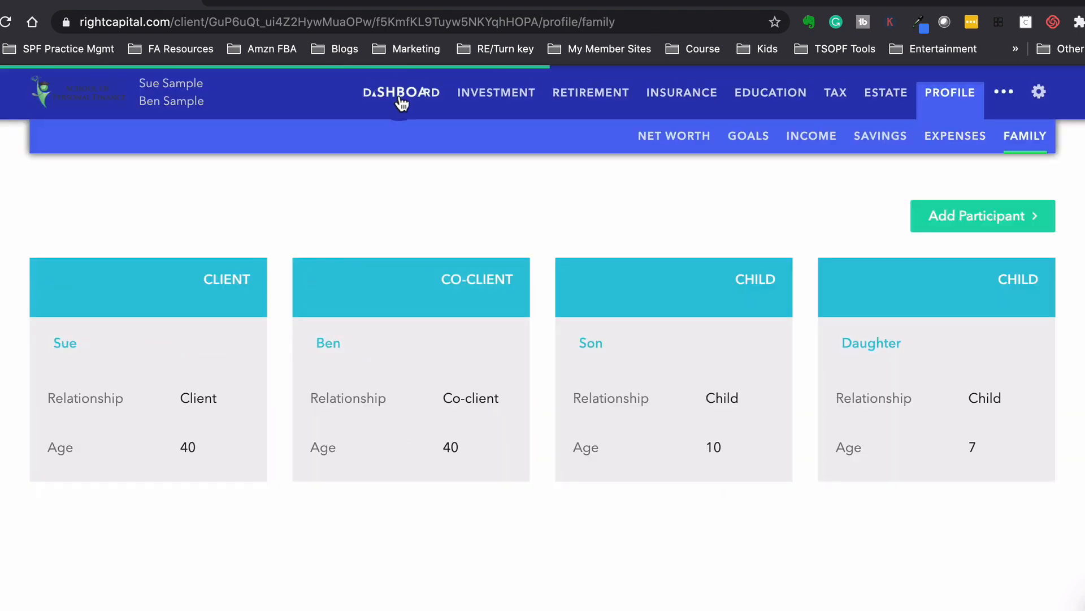
Step: Review the Balance Sheet overview on the Dashboard
click(400, 92)
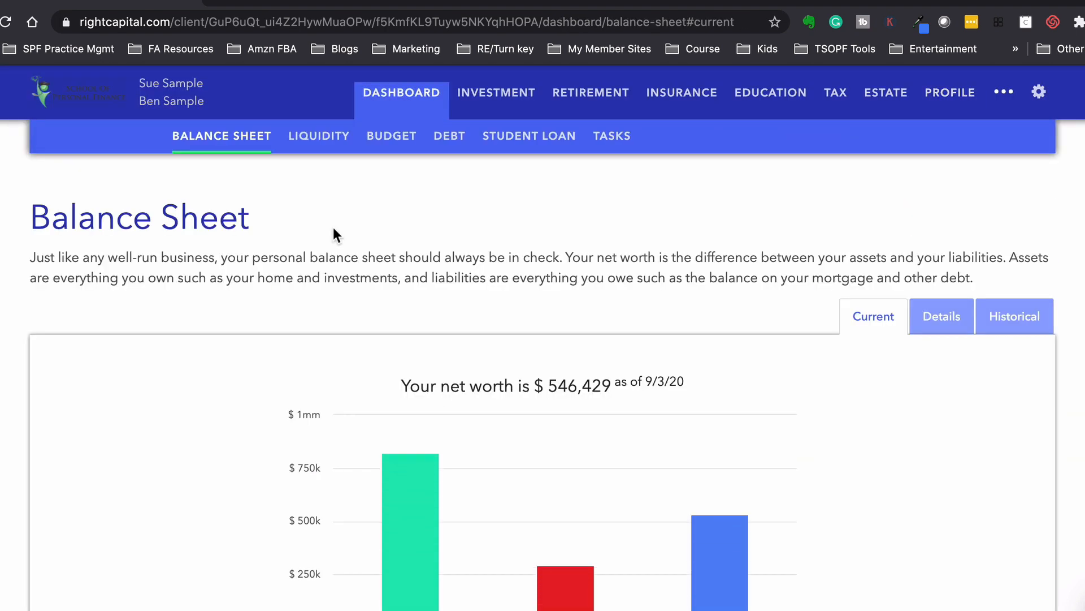
scroll(down, 3)
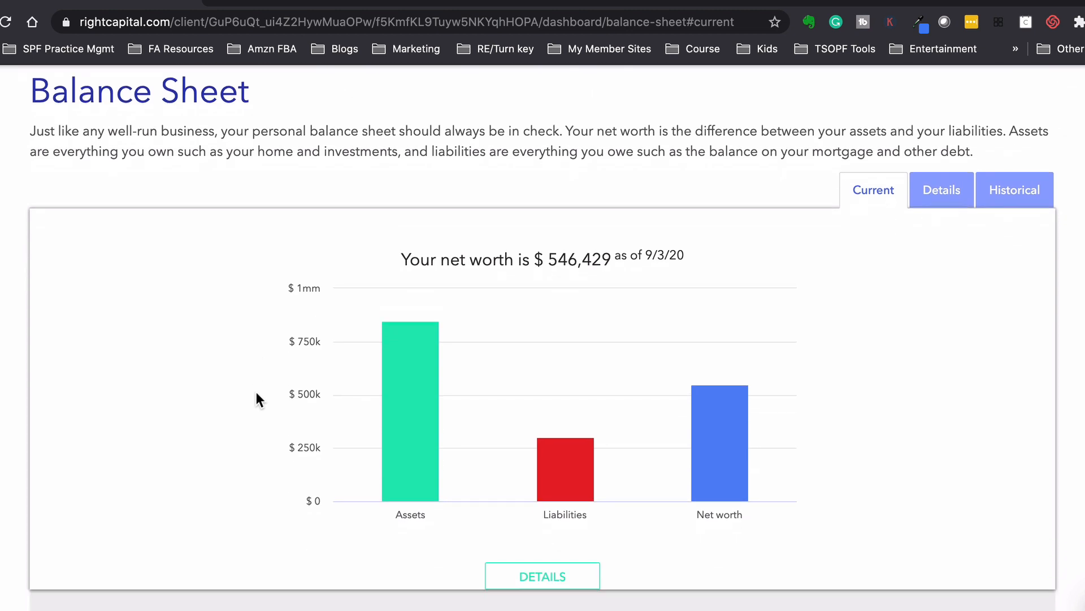
mouse_move(720, 411)
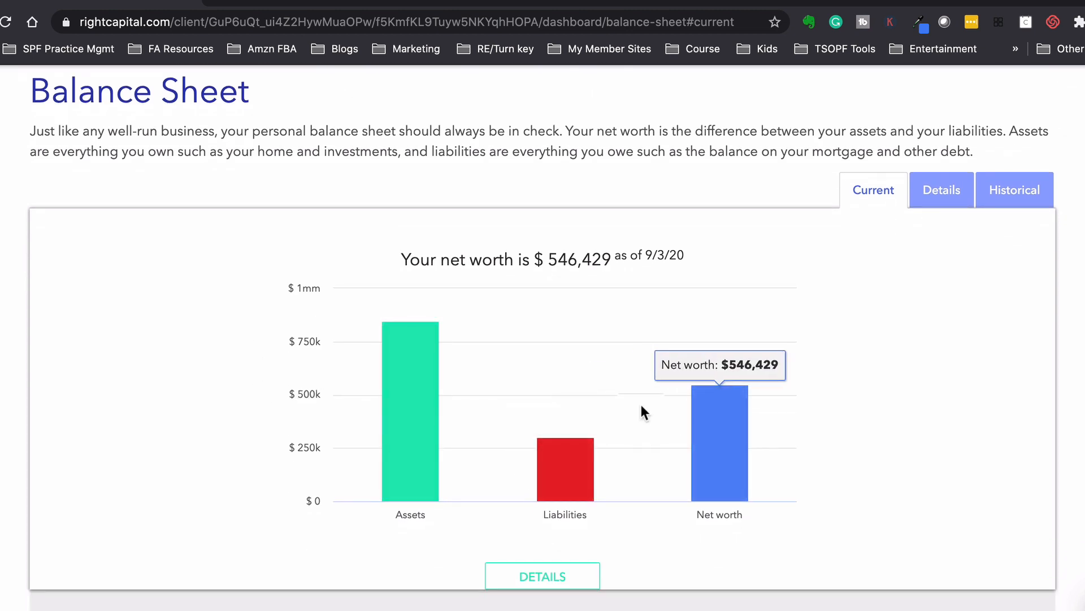
scroll(down, 3)
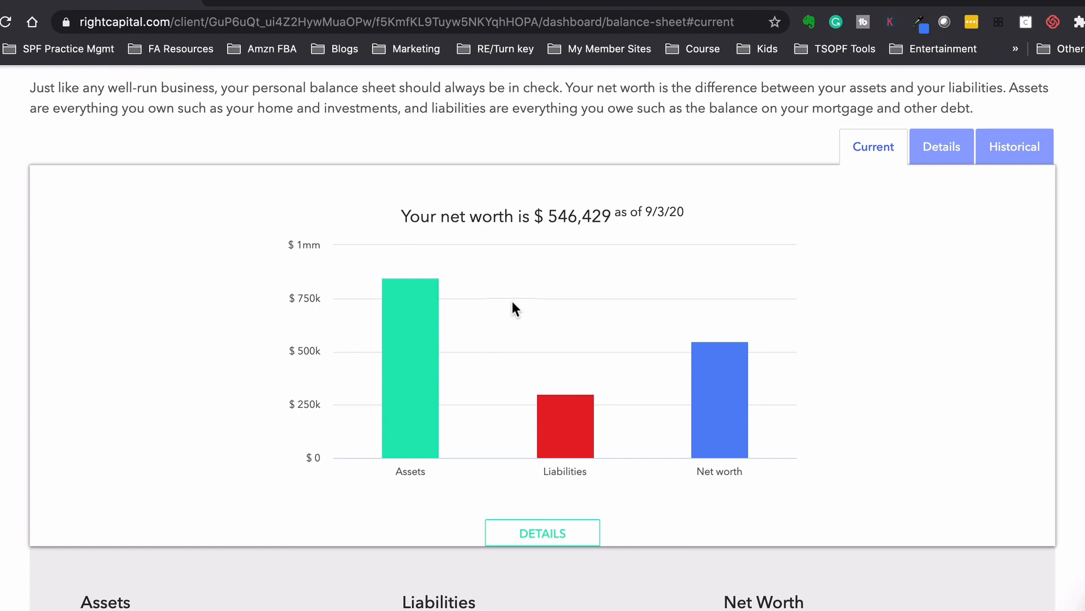
scroll(down, 3)
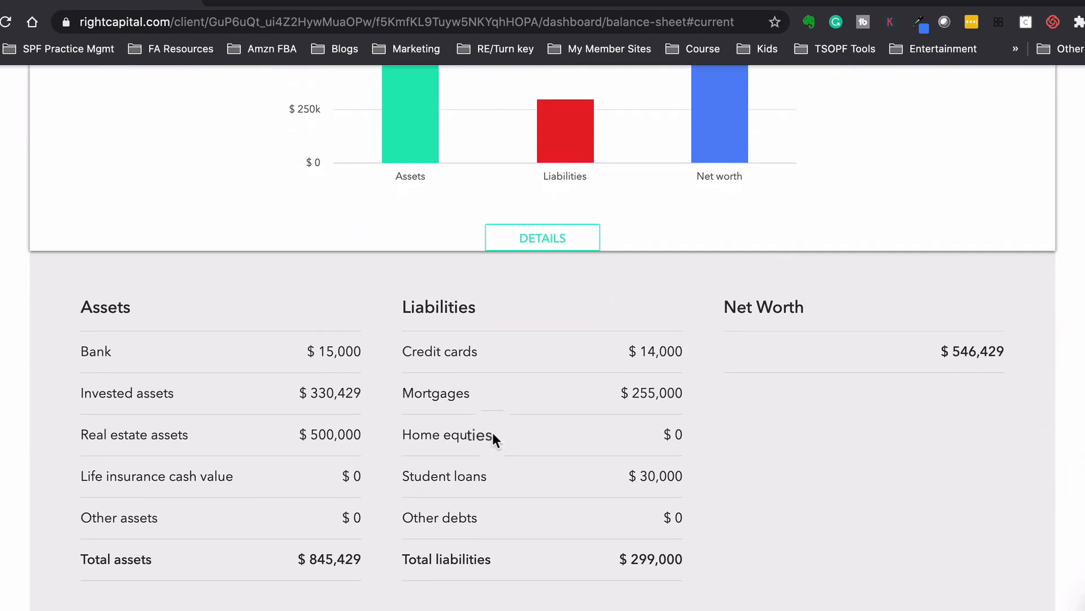
scroll(down, 3)
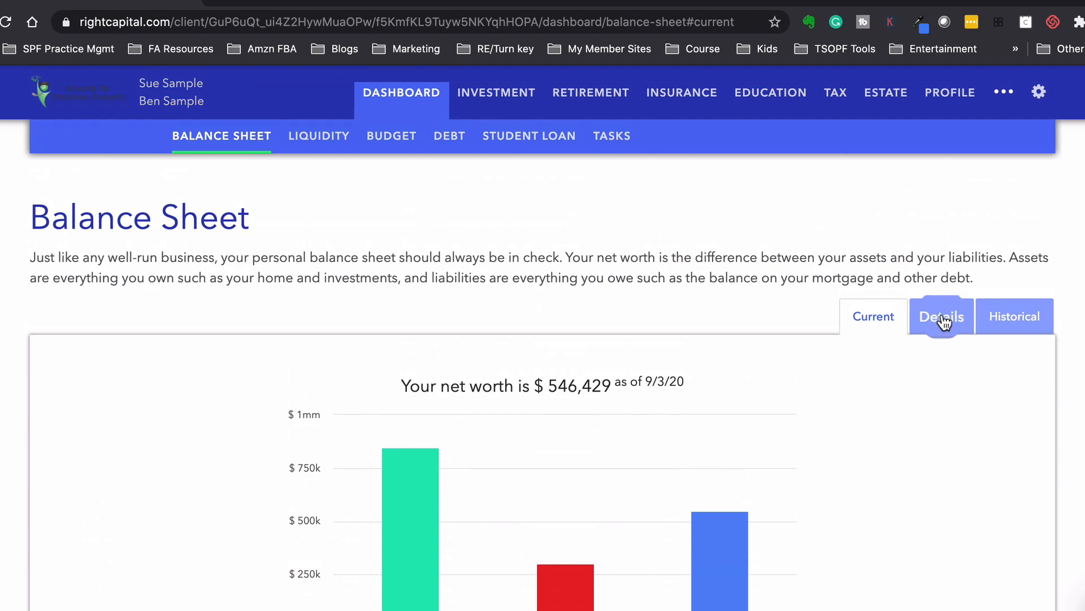
Step: View the Balance Sheet by owner and the historical net worth chart, then move to Liquidity
click(941, 316)
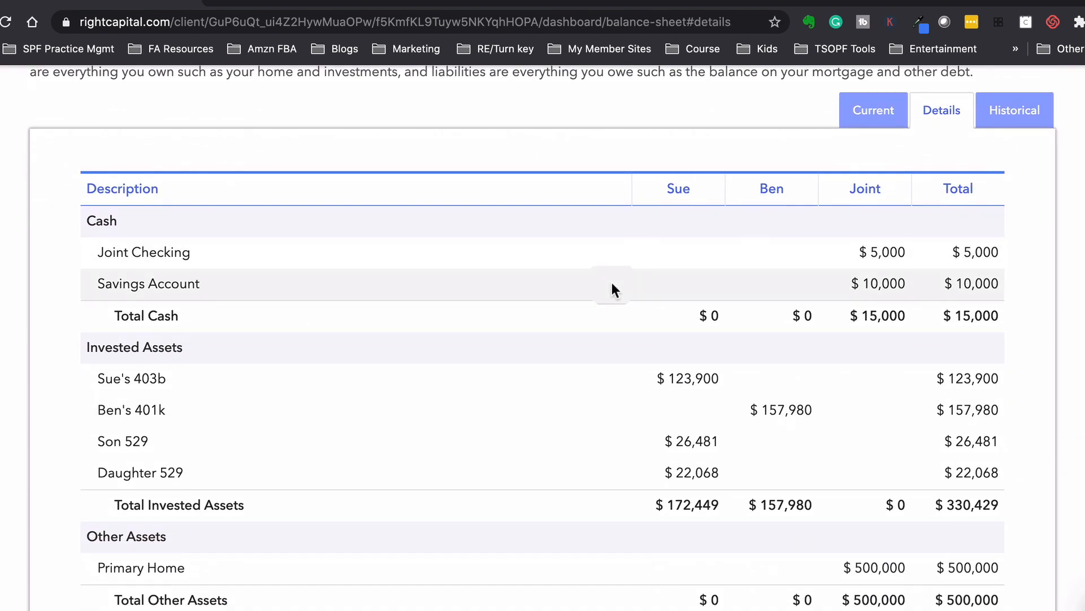
scroll(down, 3)
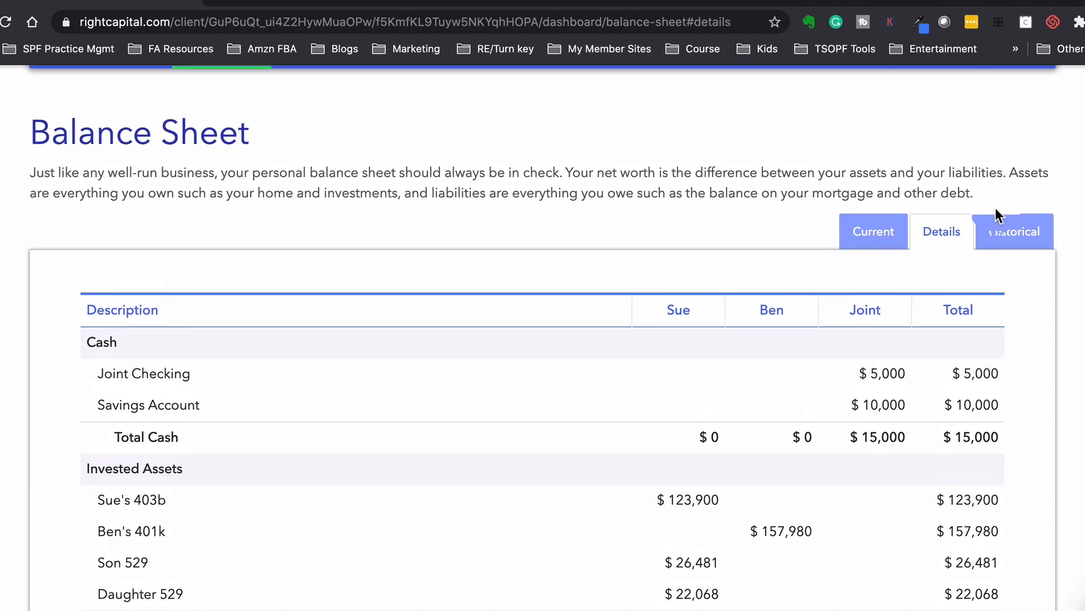
click(1014, 231)
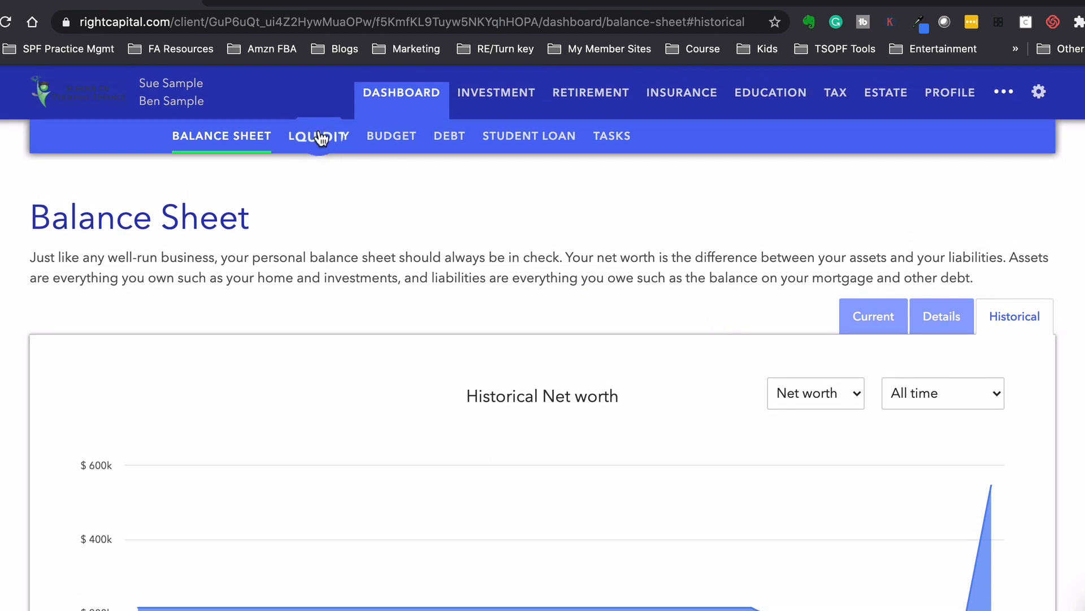
click(319, 135)
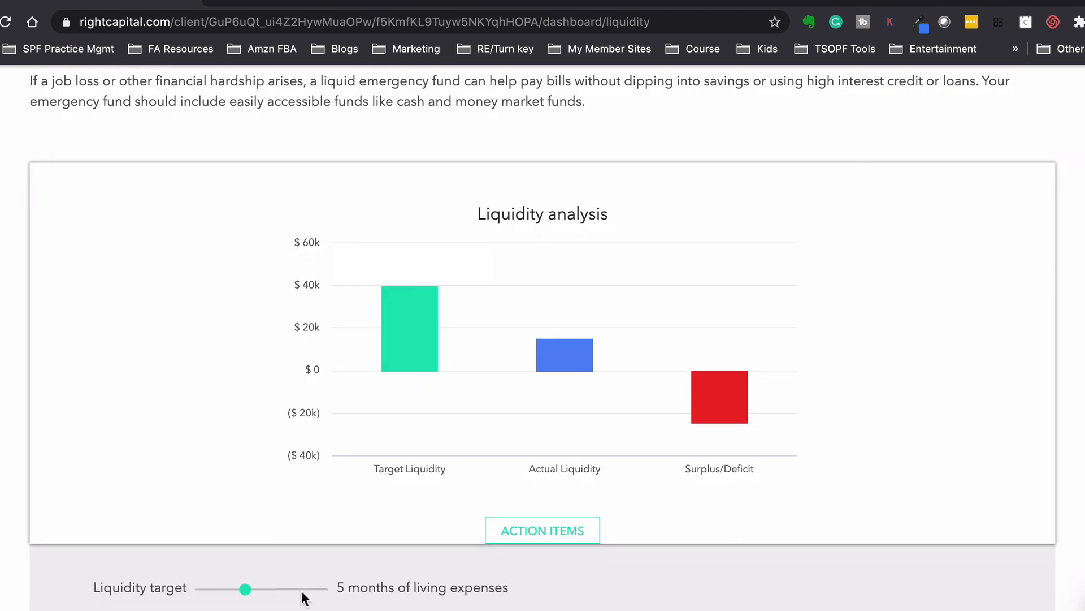
mouse_move(405, 336)
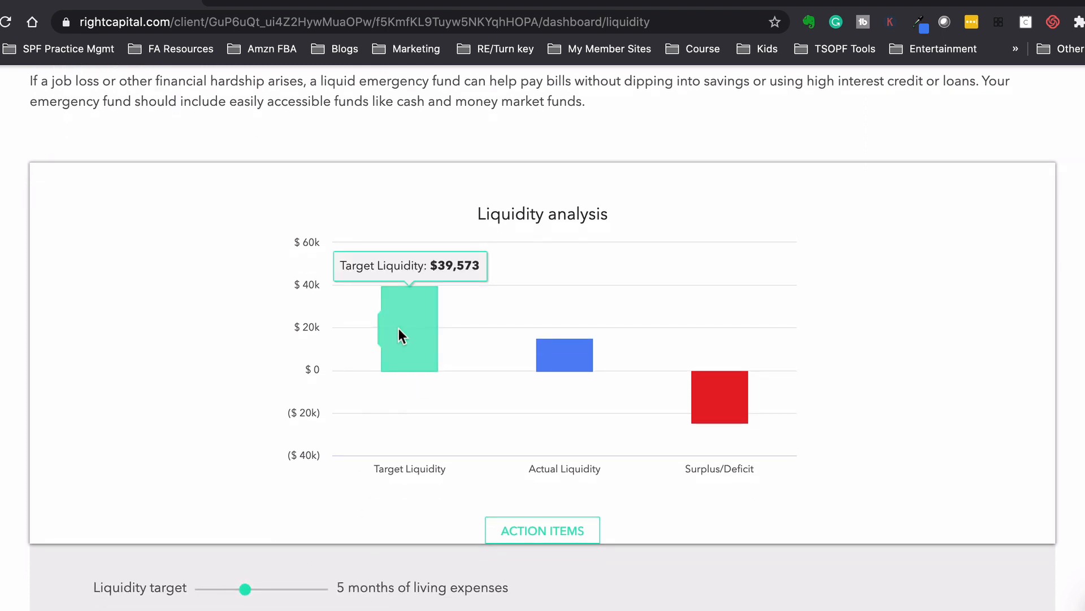
mouse_move(564, 360)
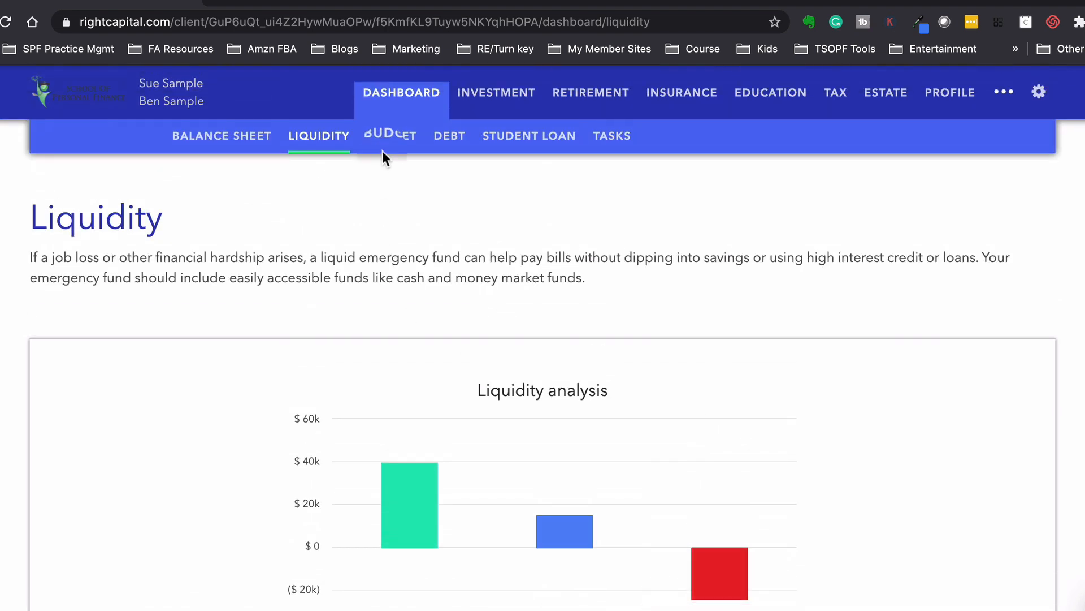
Step: Show the Budgeting page noting a linked account with transactions is required
click(391, 136)
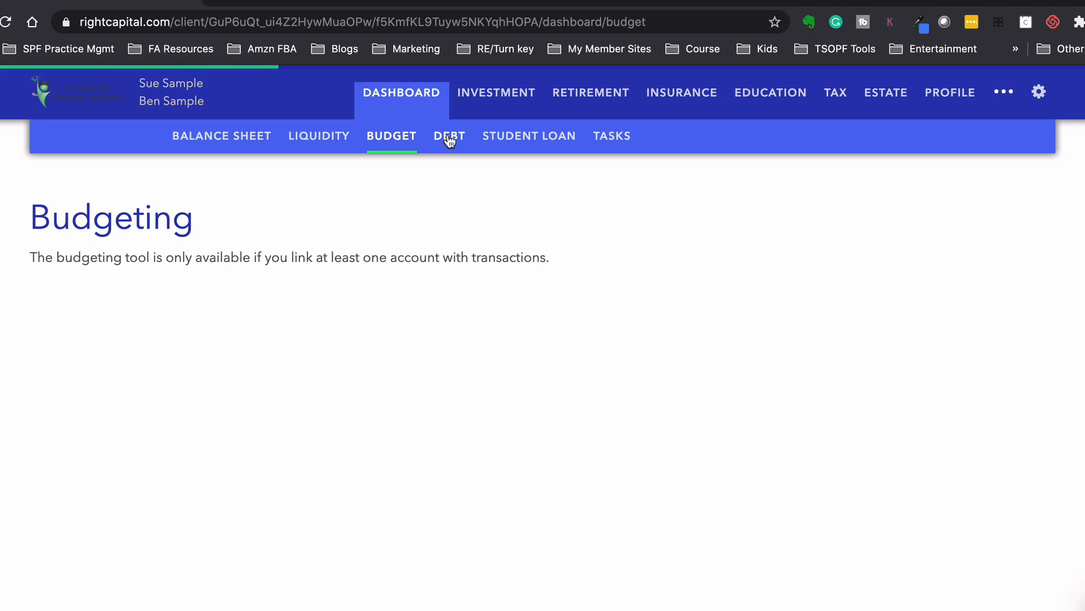
Step: Review the Debt strategy with $300 extra monthly, $45,474 savings and debt free 73 months sooner
click(449, 136)
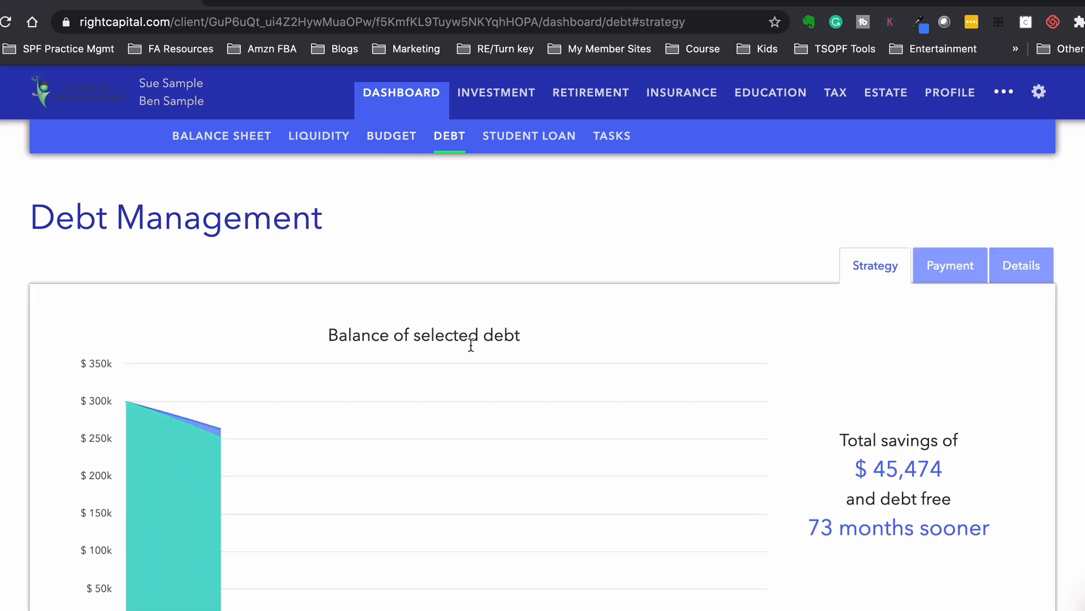
scroll(down, 3)
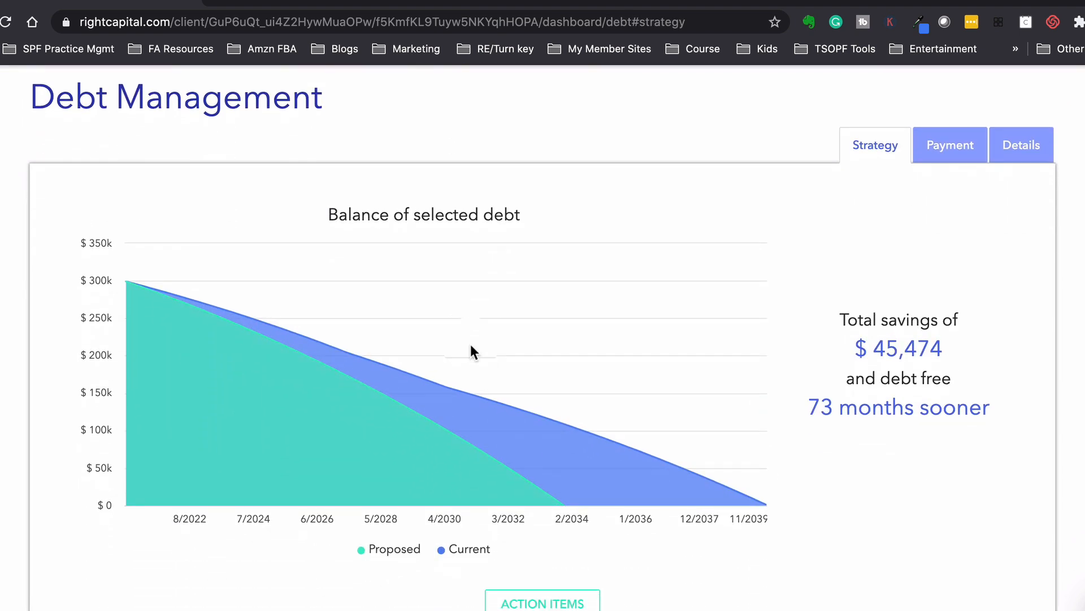
scroll(down, 3)
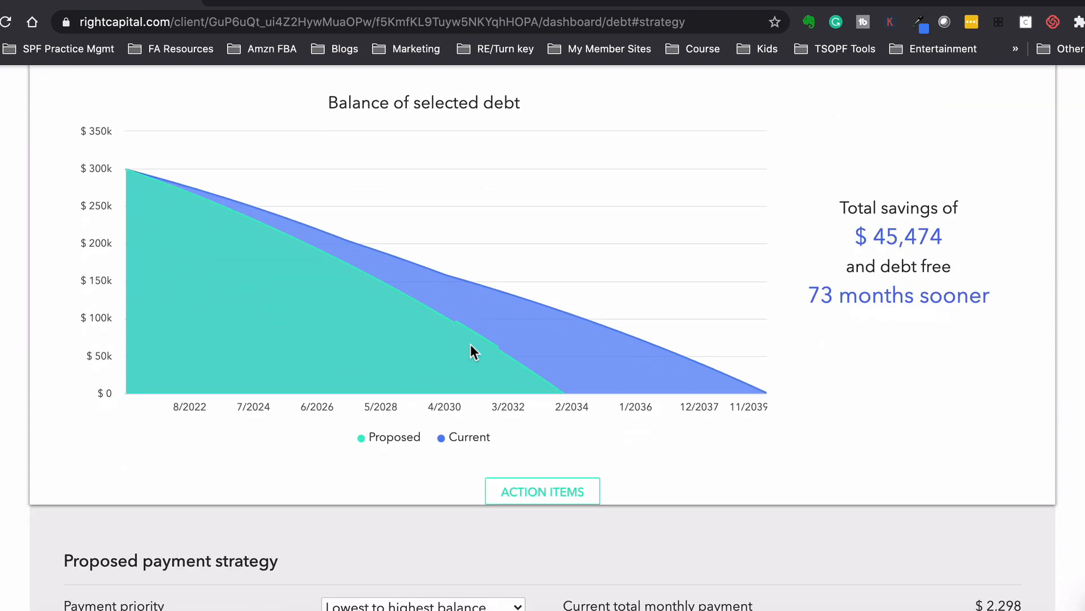
scroll(down, 3)
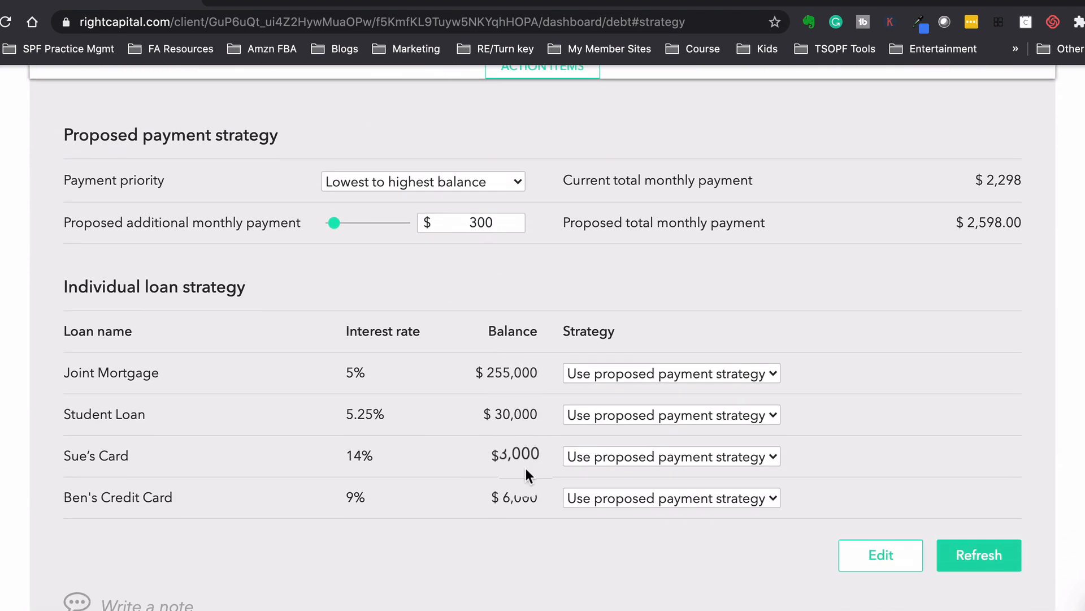
scroll(down, 3)
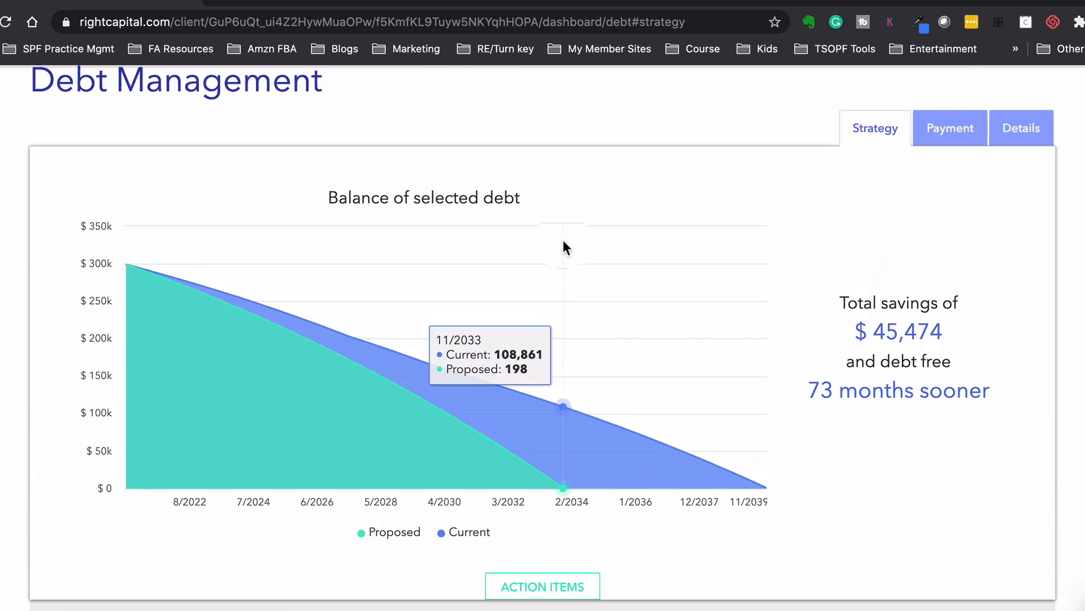
scroll(down, 3)
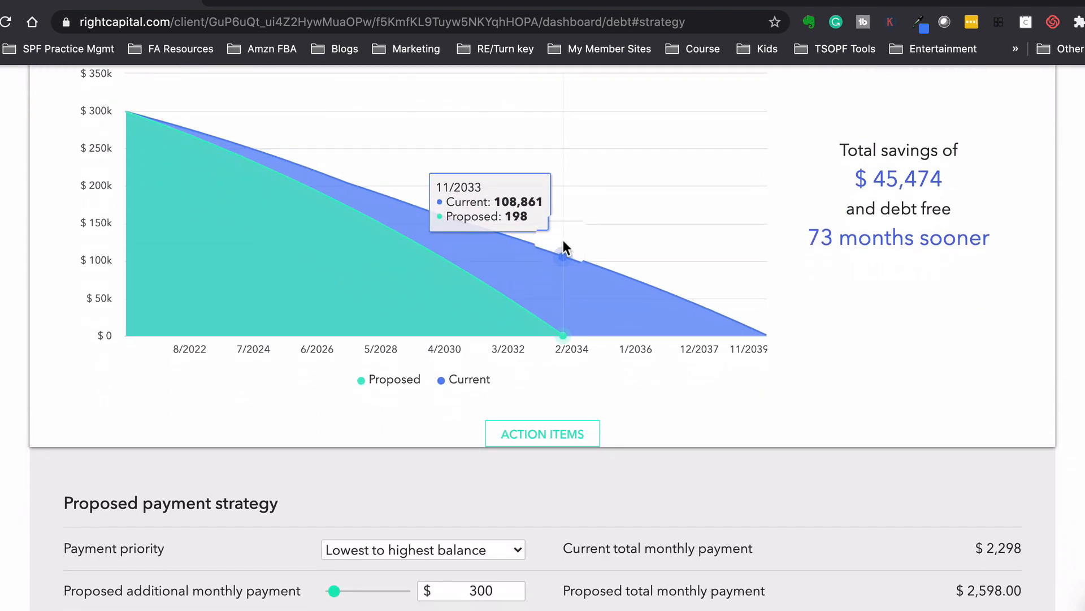
scroll(down, 3)
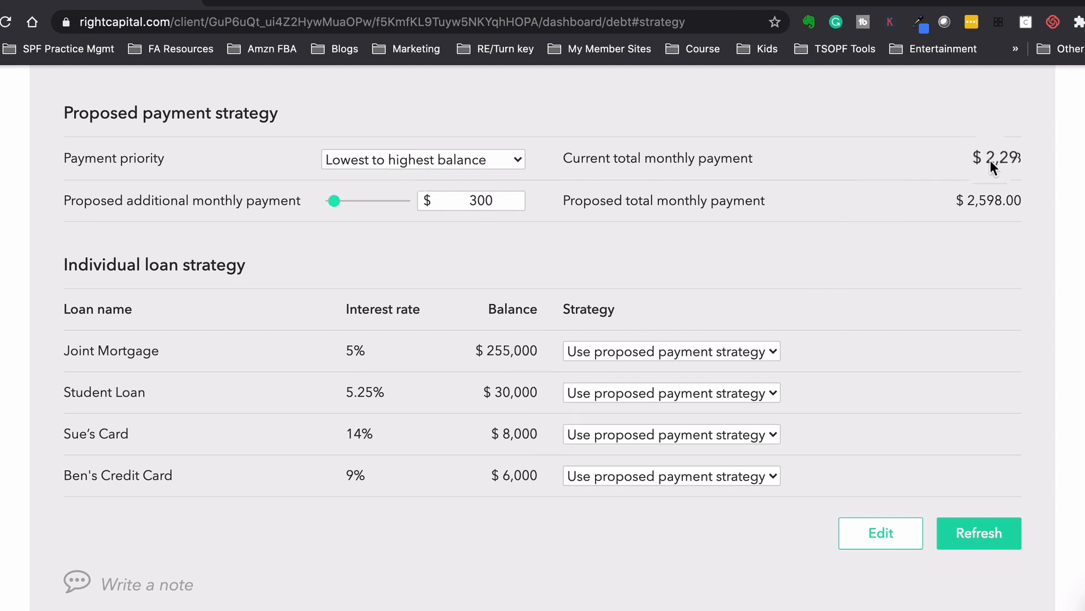
mouse_move(1003, 168)
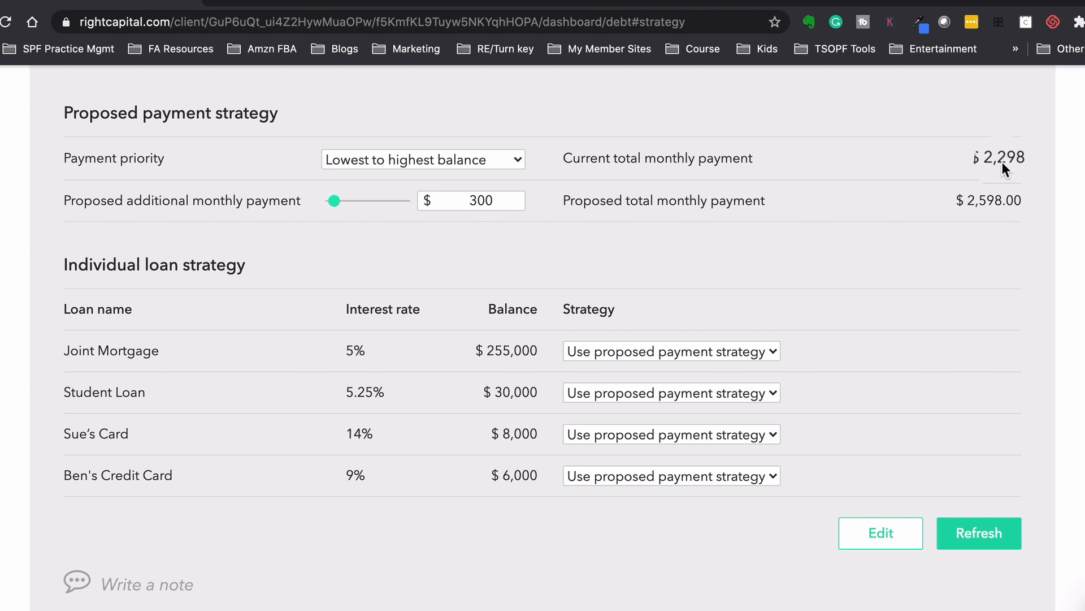
click(472, 201)
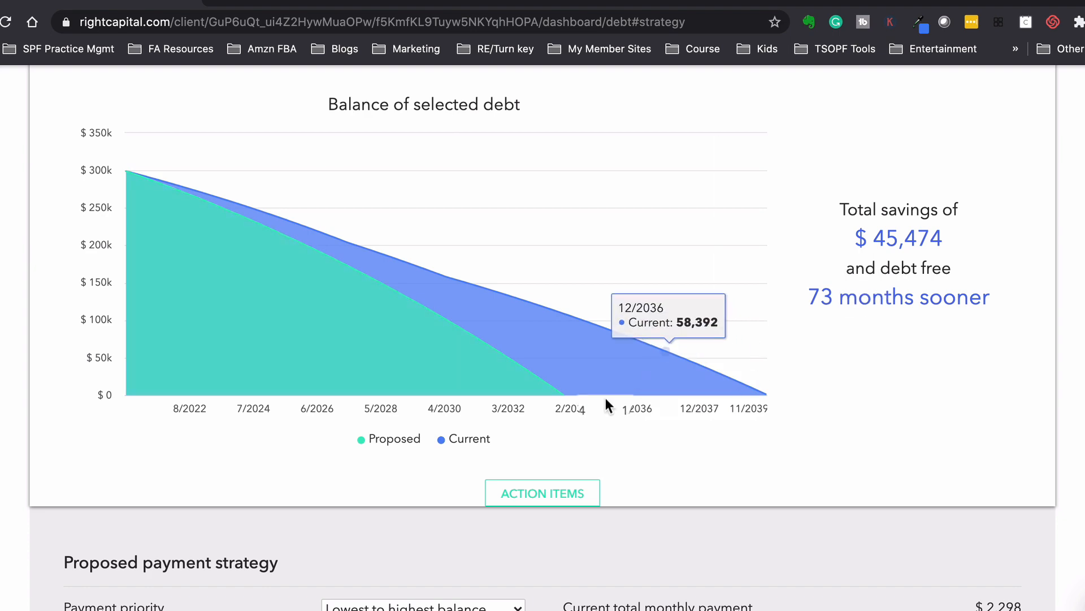
scroll(down, 3)
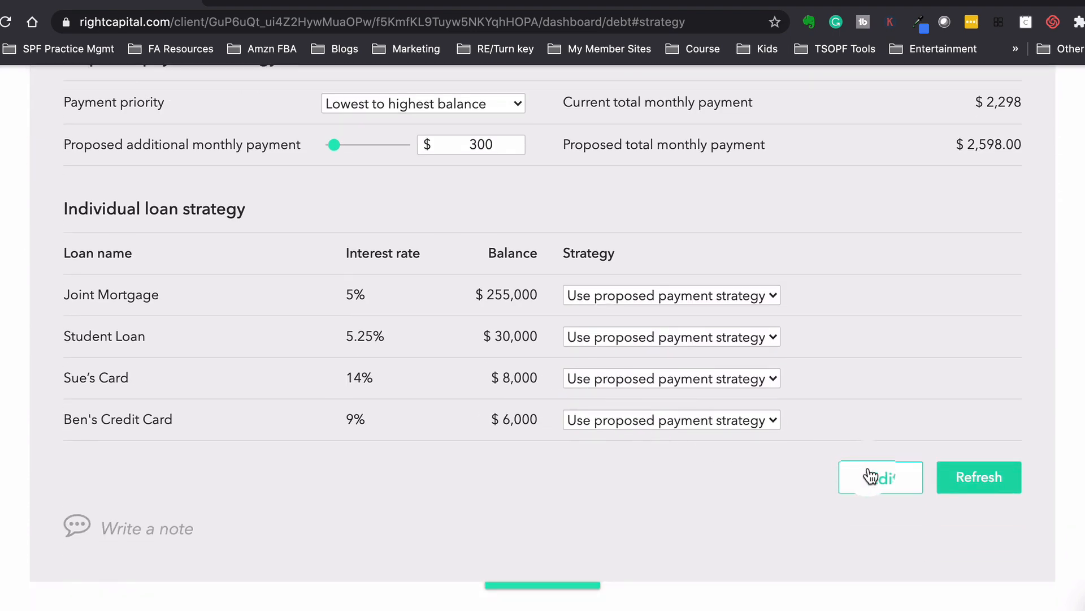
Step: Exclude the Joint Mortgage from the debt strategy ($6,861 savings) and show next month's proposed payments
click(881, 477)
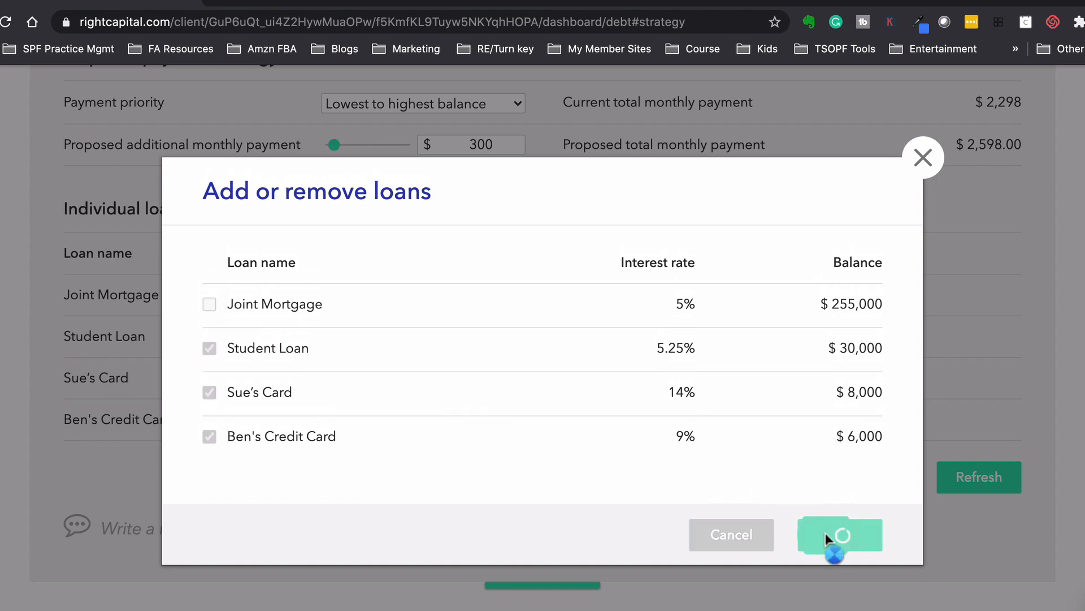
click(840, 535)
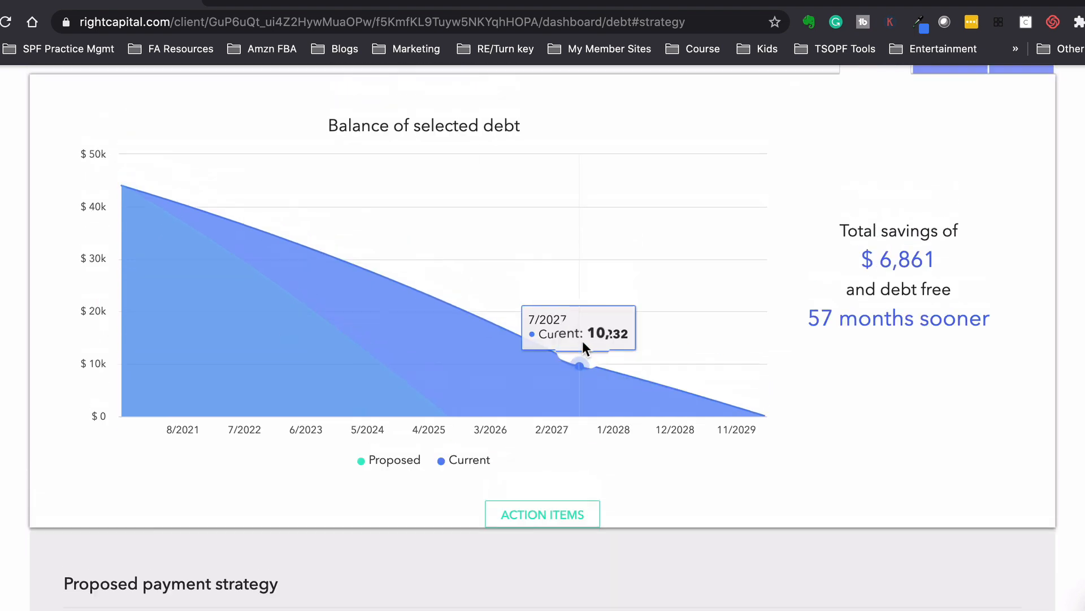
click(949, 265)
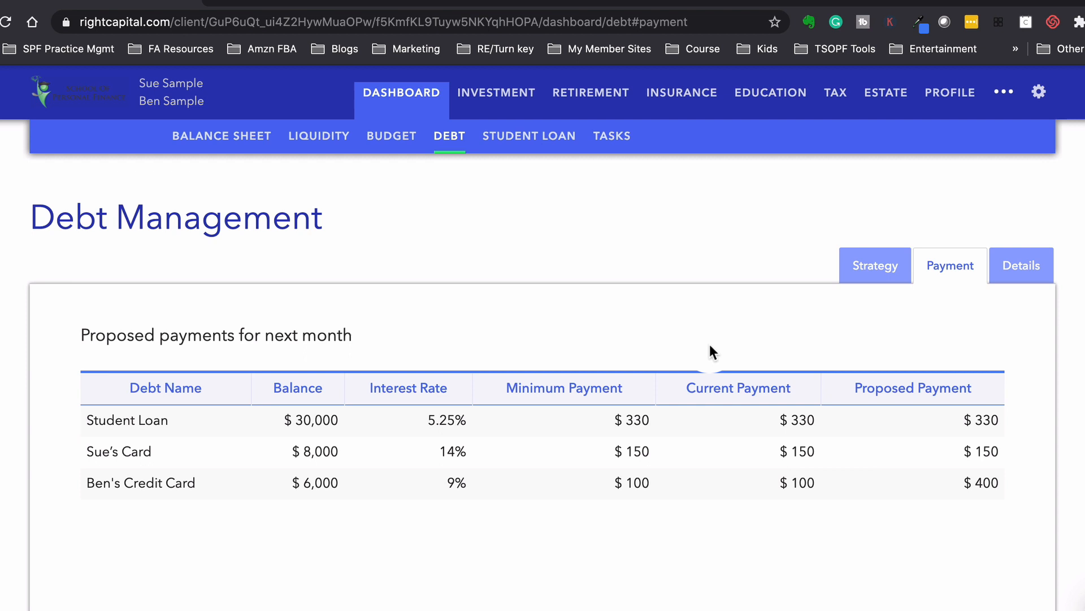
mouse_move(604, 366)
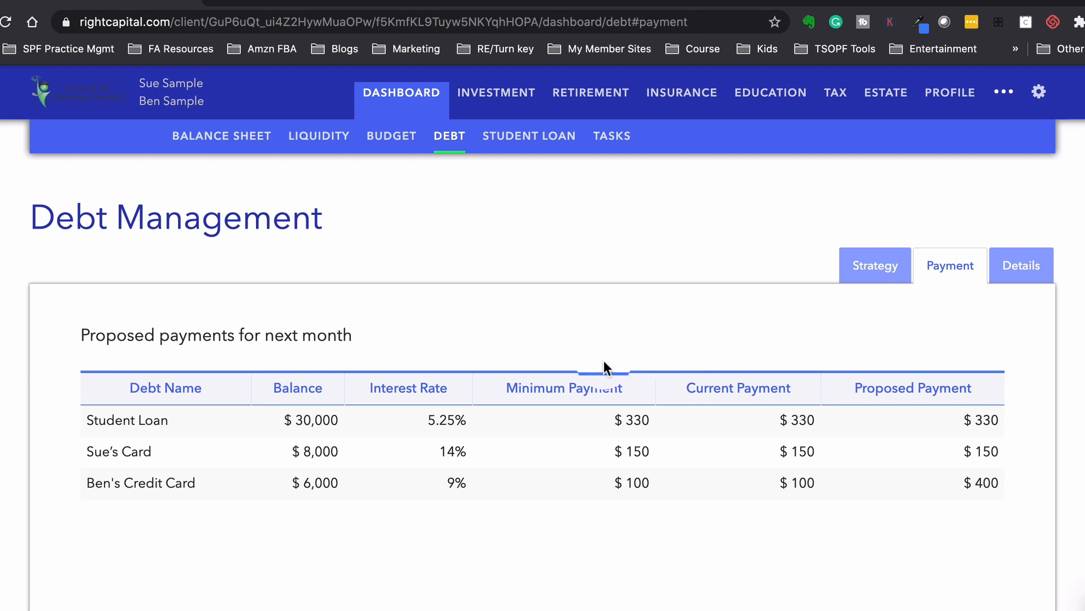
Step: Show Ben's Credit Card monthly payment schedule, $400 per month until the balance reaches $0
click(786, 483)
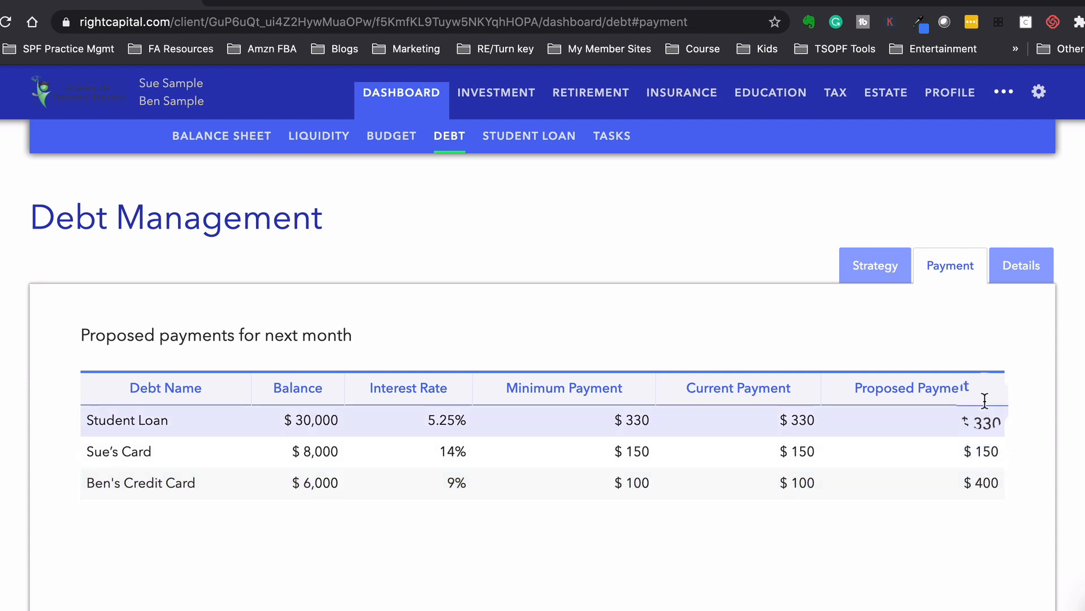
click(1020, 265)
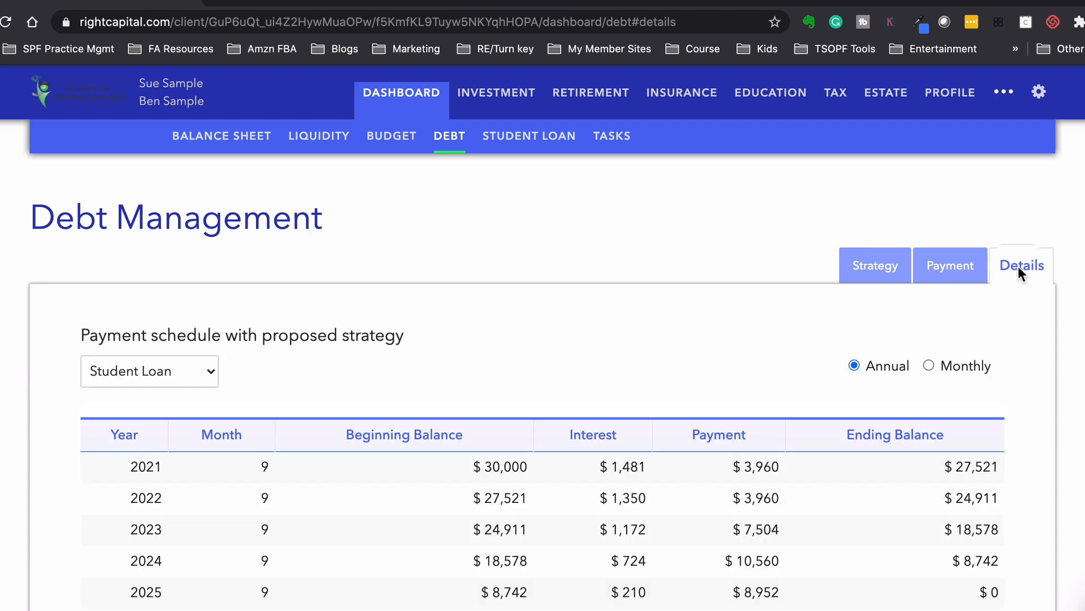
scroll(down, 3)
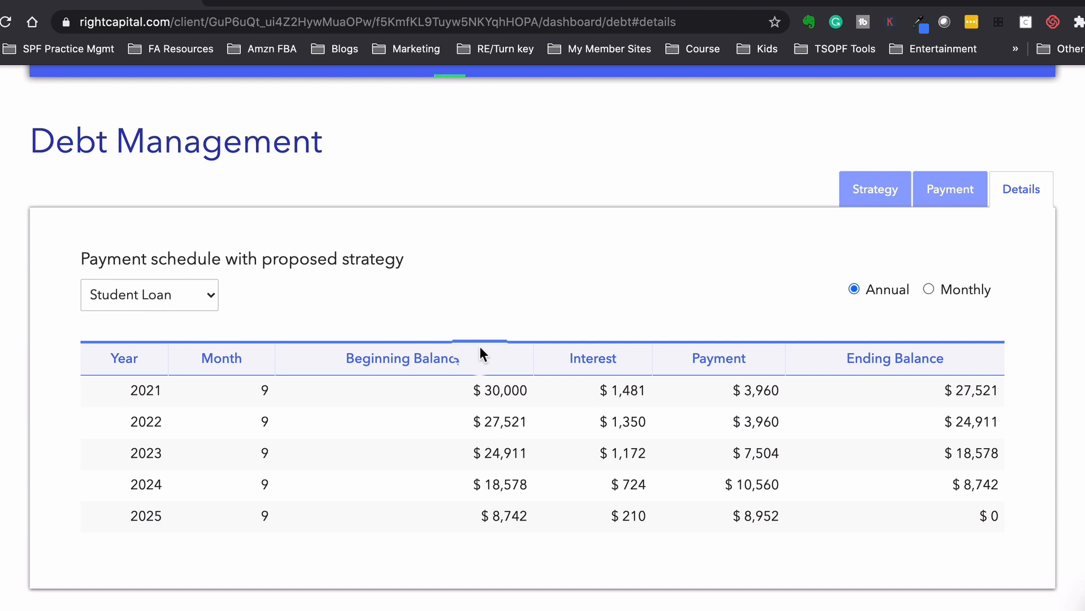
click(929, 288)
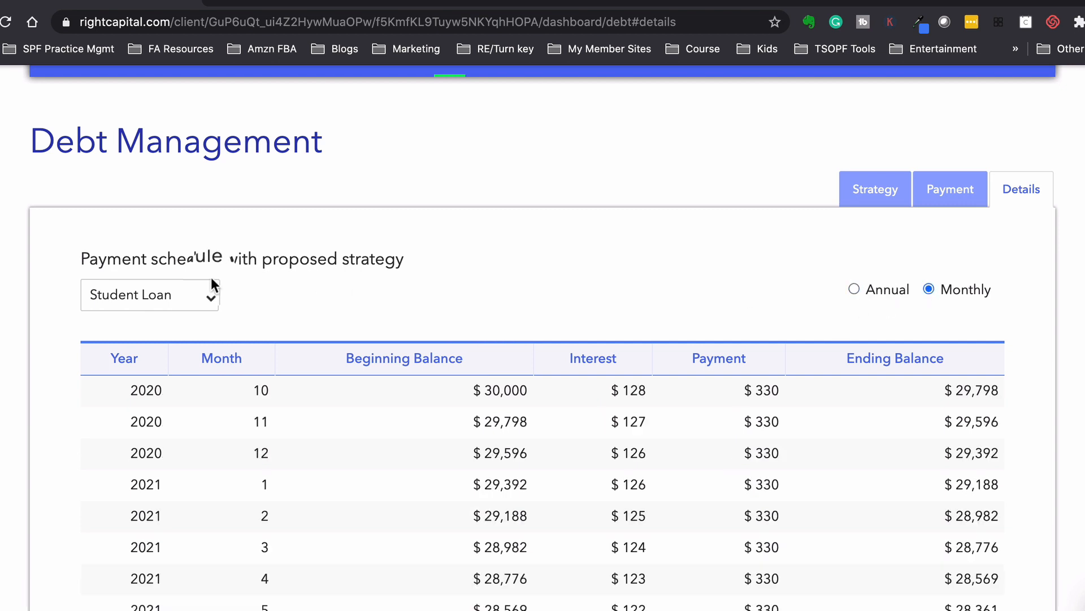
click(149, 294)
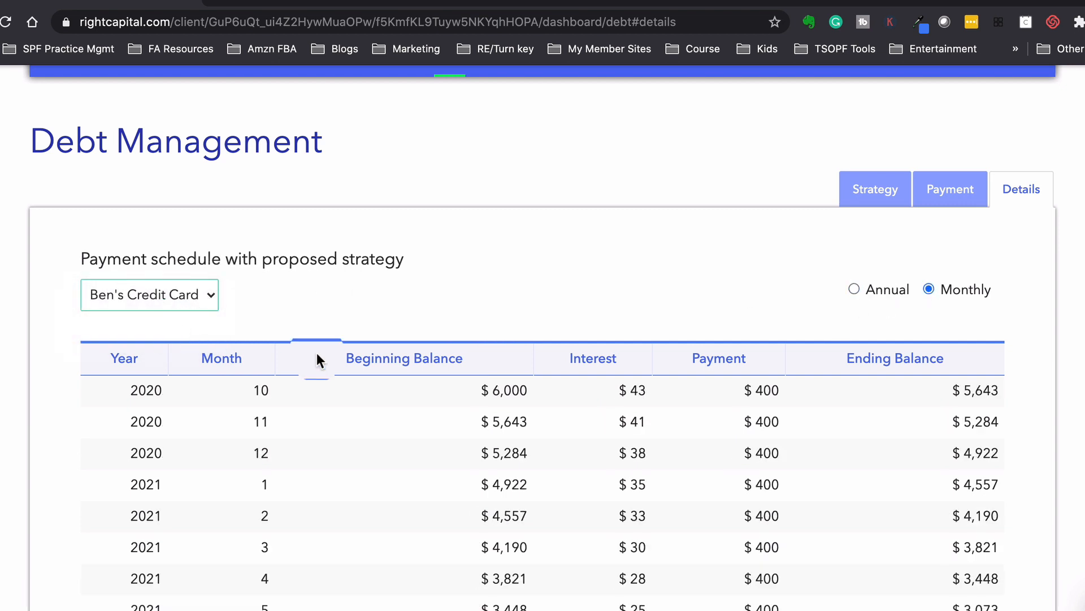
scroll(down, 3)
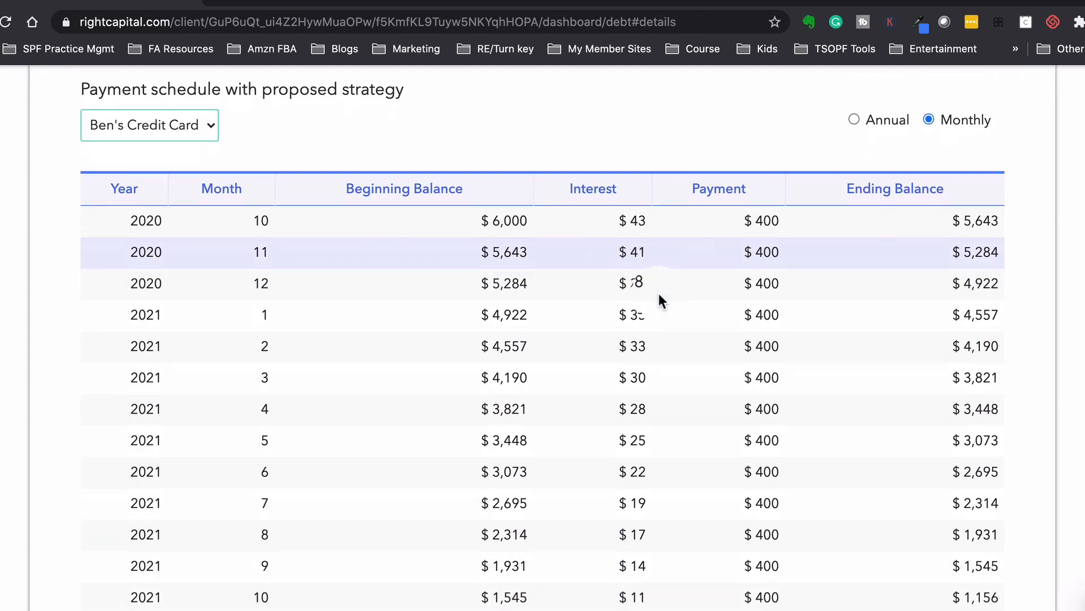
scroll(down, 3)
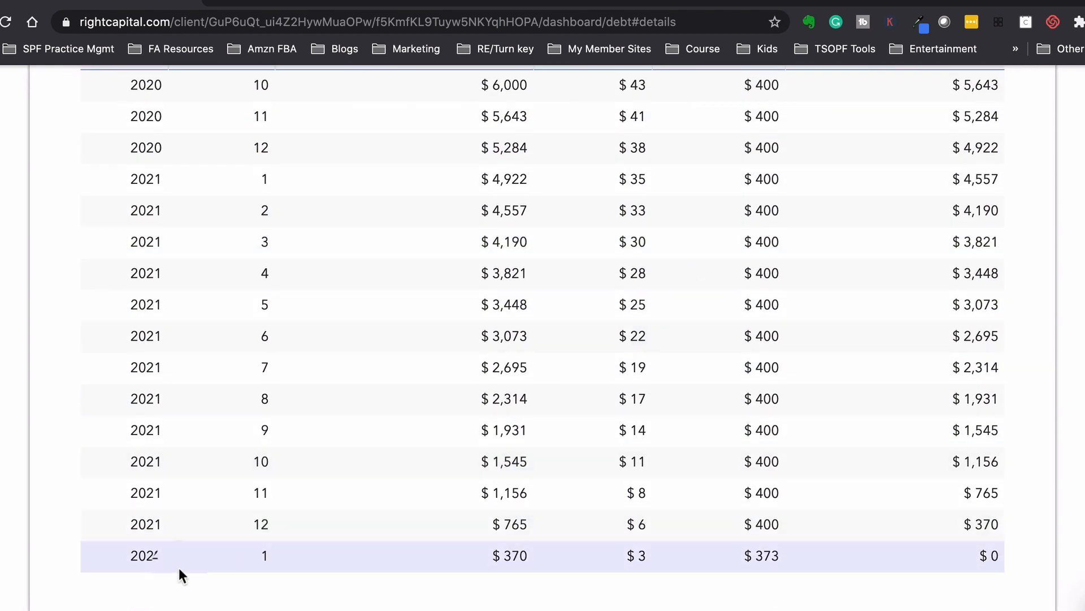
scroll(up, 3)
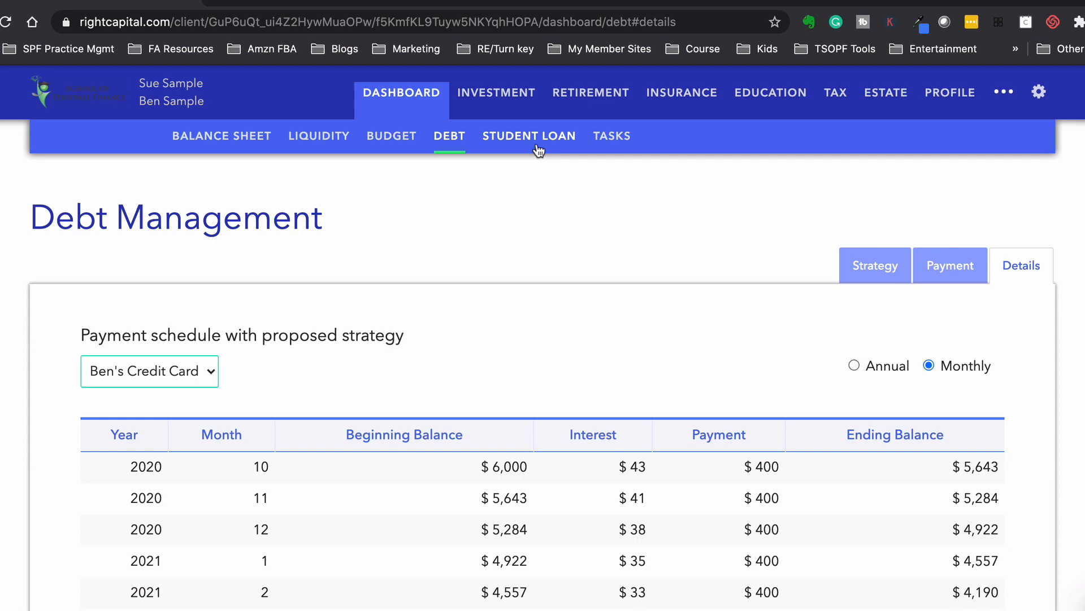
mouse_move(550, 186)
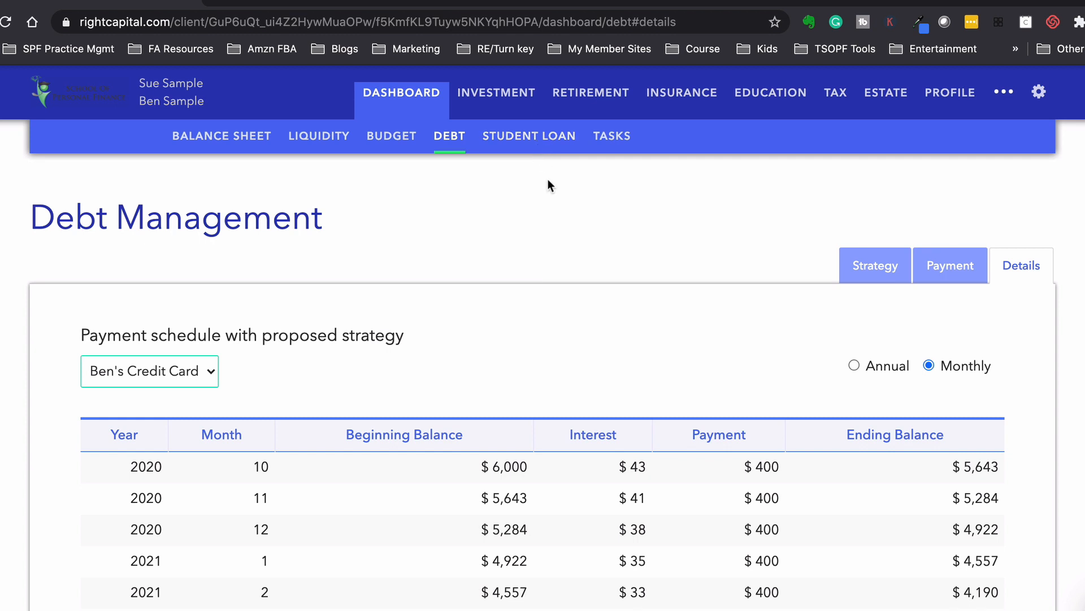
mouse_move(611, 135)
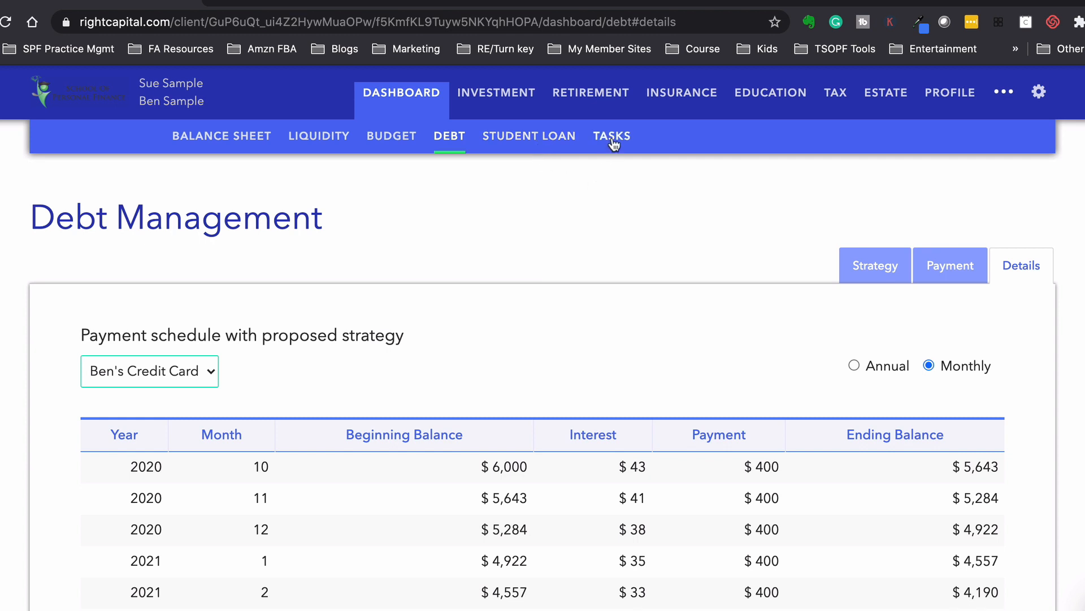
Step: Show the empty Current Tasks list on the Dashboard
click(612, 136)
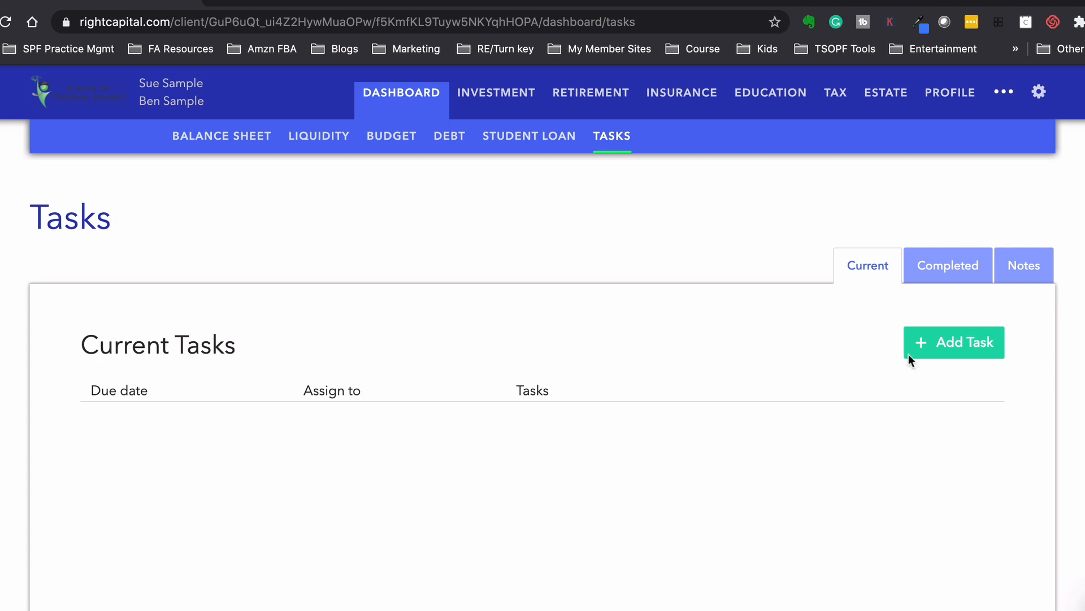
mouse_move(800, 387)
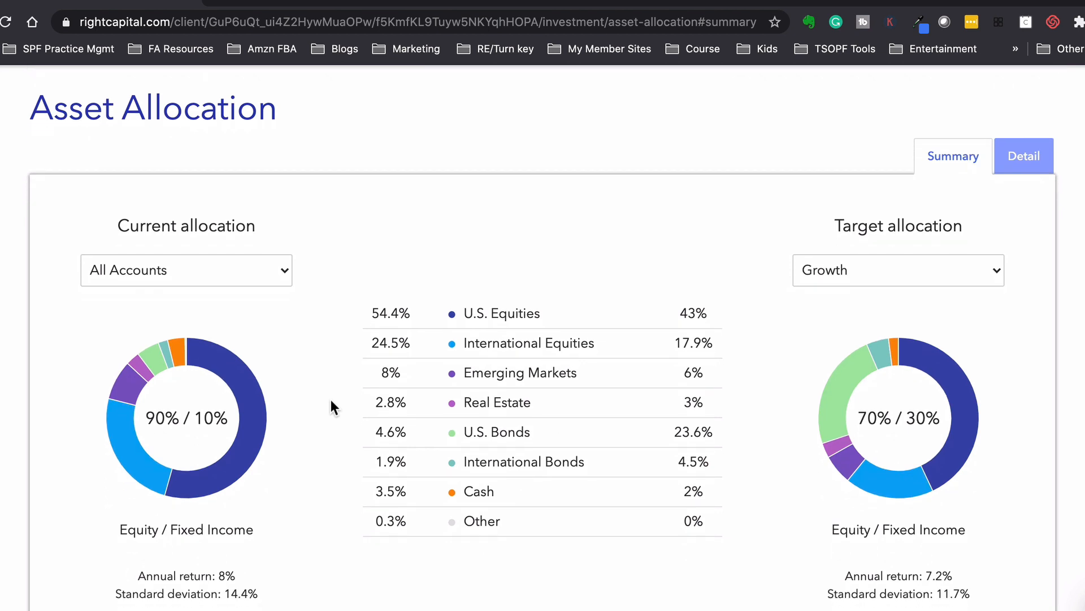
scroll(down, 3)
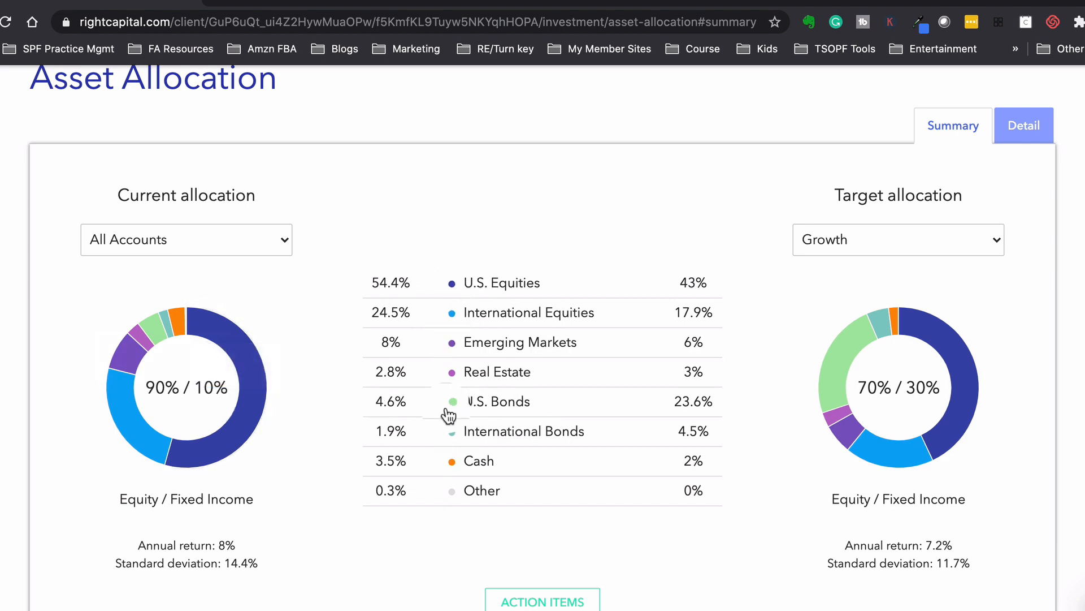
scroll(down, 3)
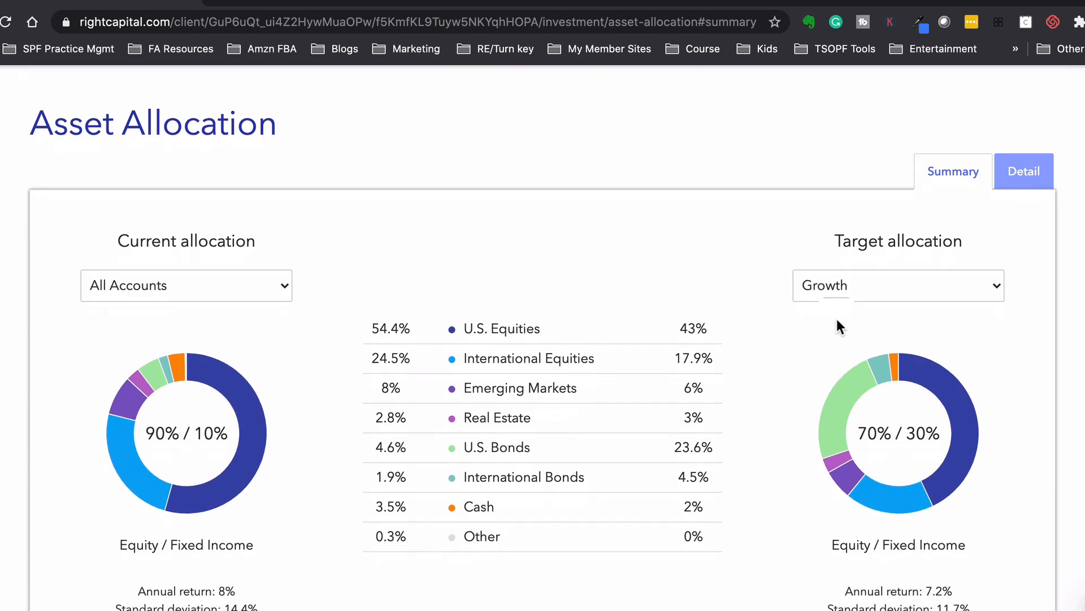
scroll(down, 3)
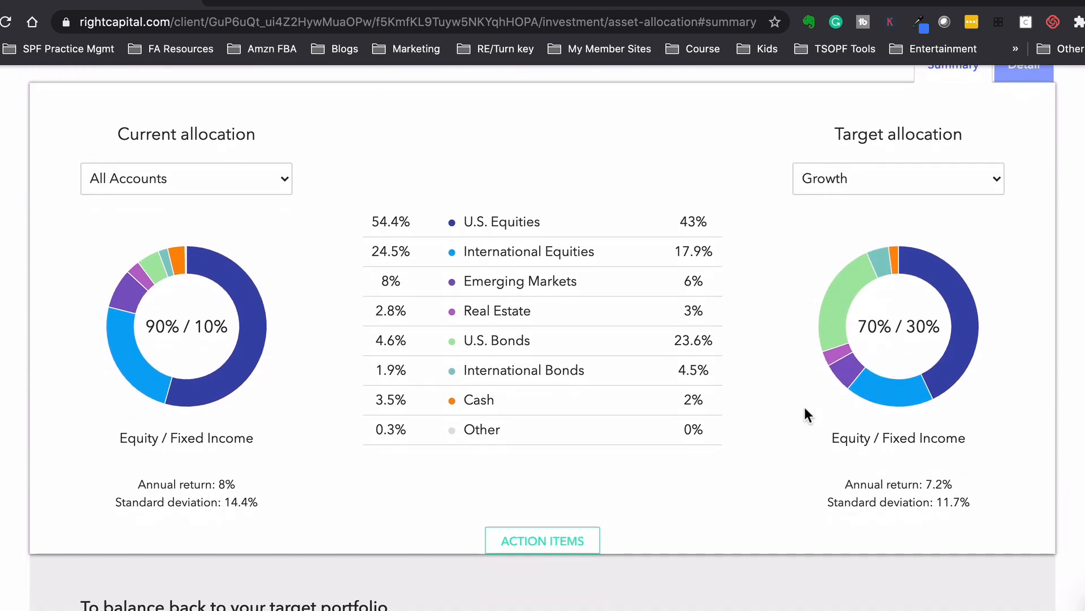
scroll(down, 3)
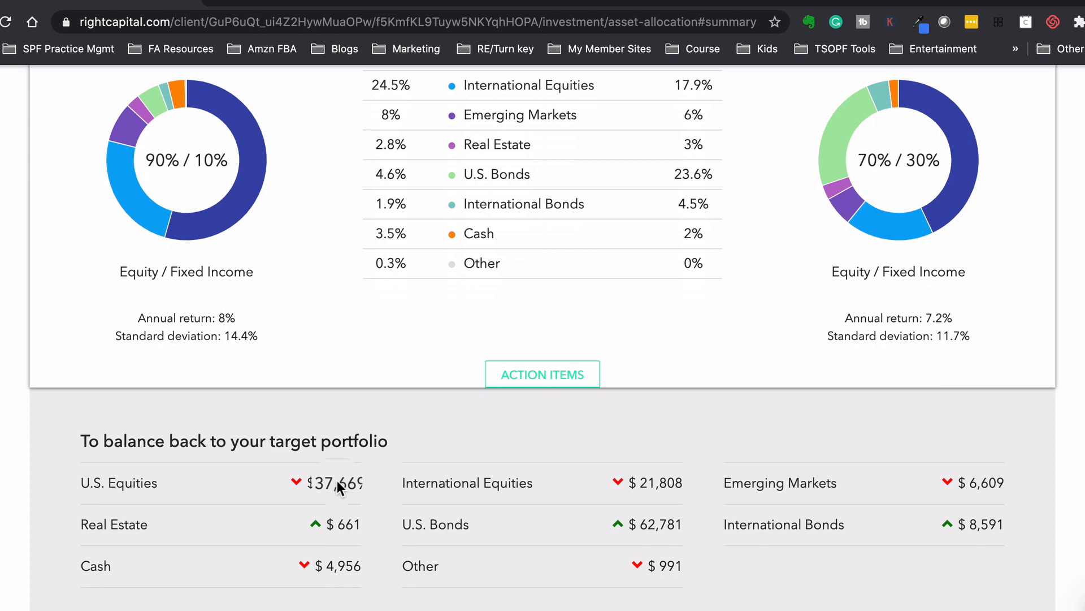
mouse_move(205, 201)
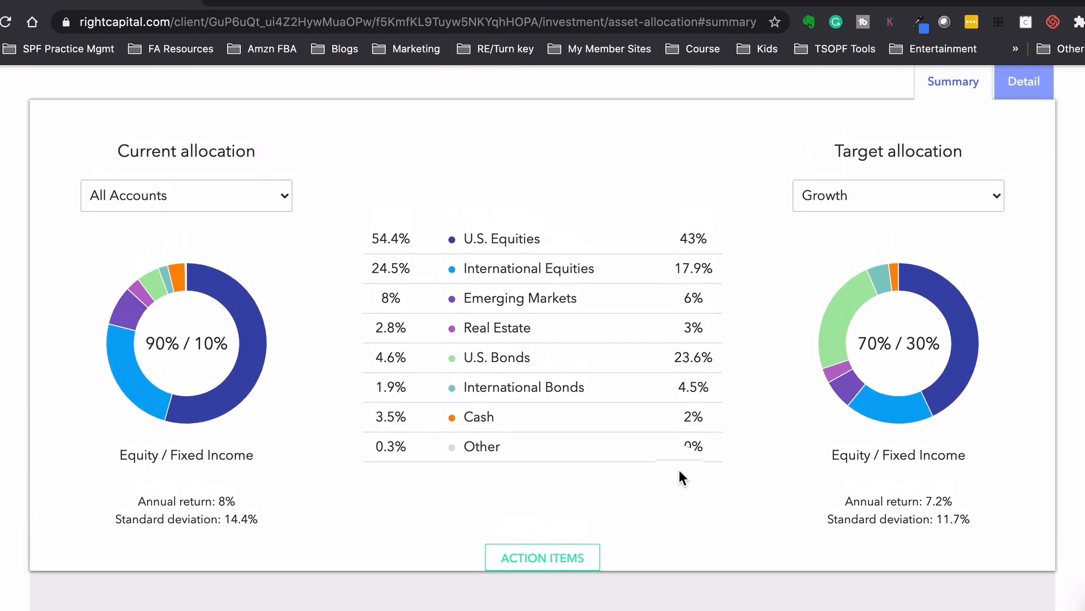
scroll(down, 3)
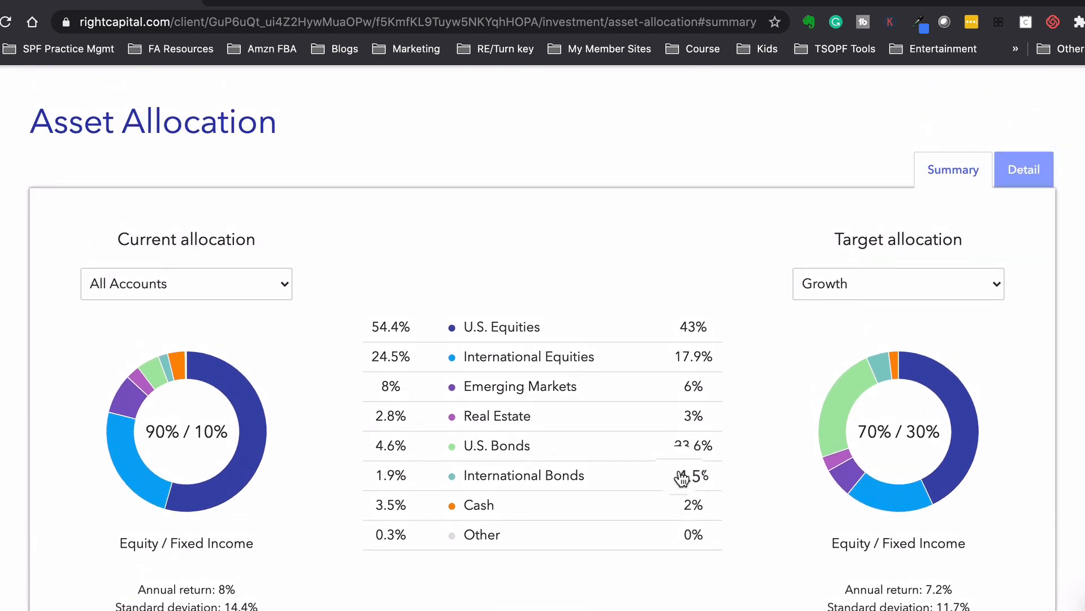
click(1024, 173)
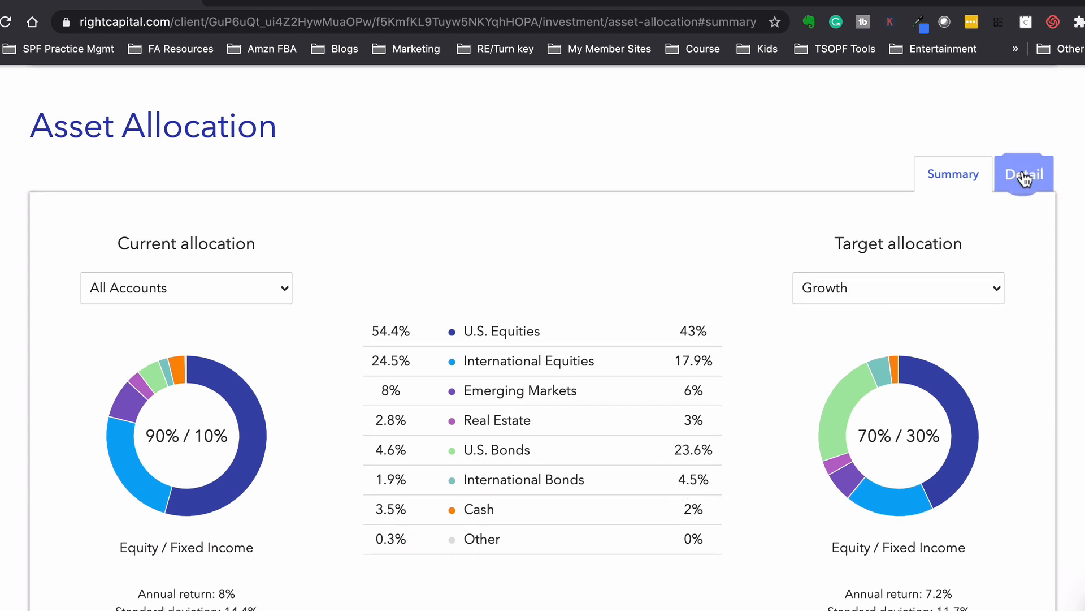
Step: View the detailed allocation by sub-class, then move on to the Equity Sector and Style analysis
click(1023, 175)
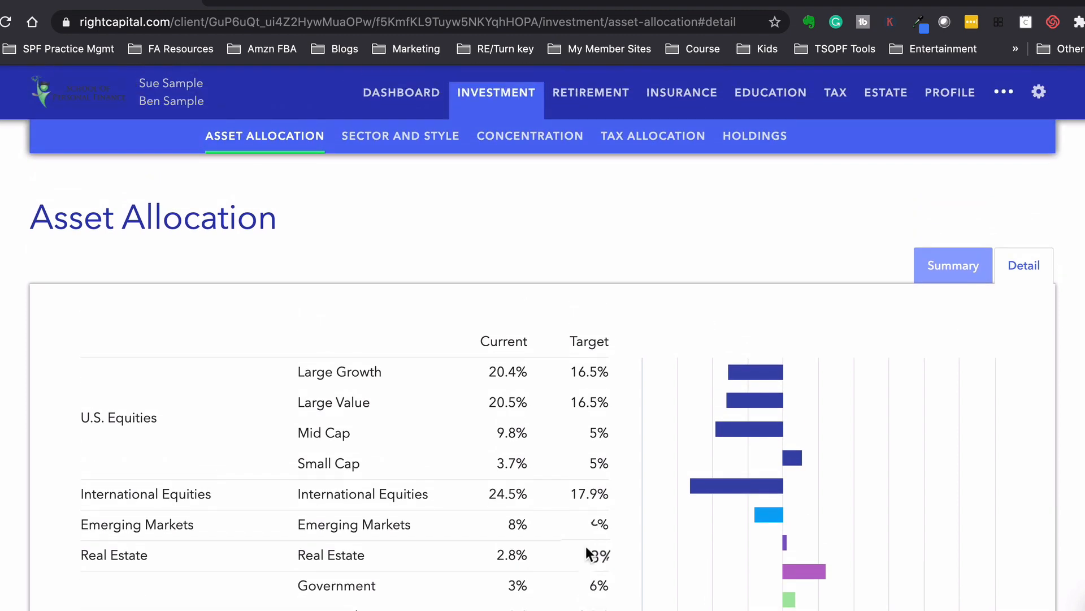
click(400, 136)
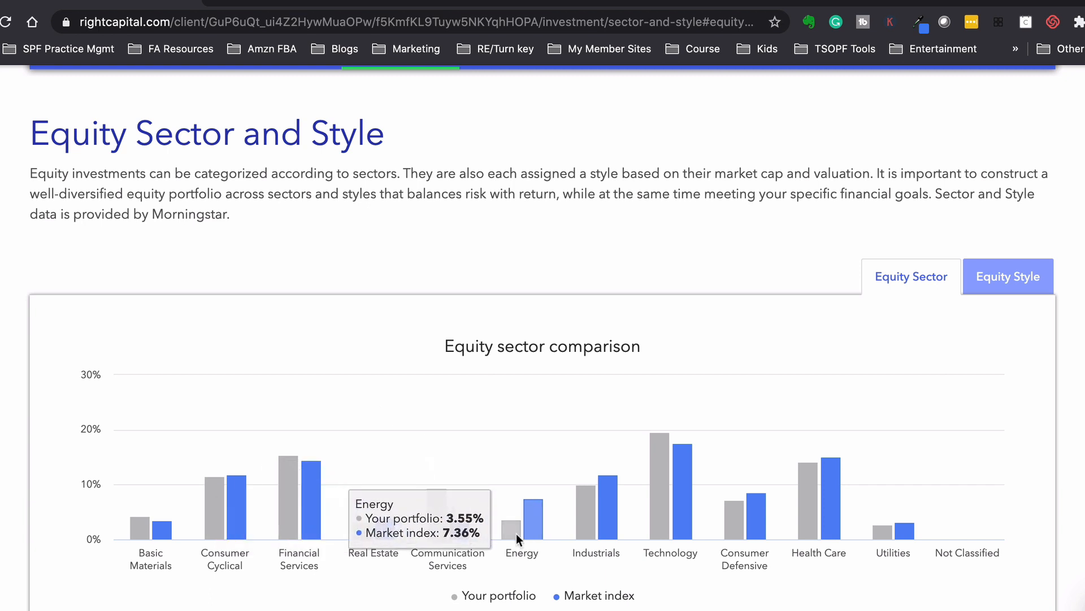
mouse_move(658, 477)
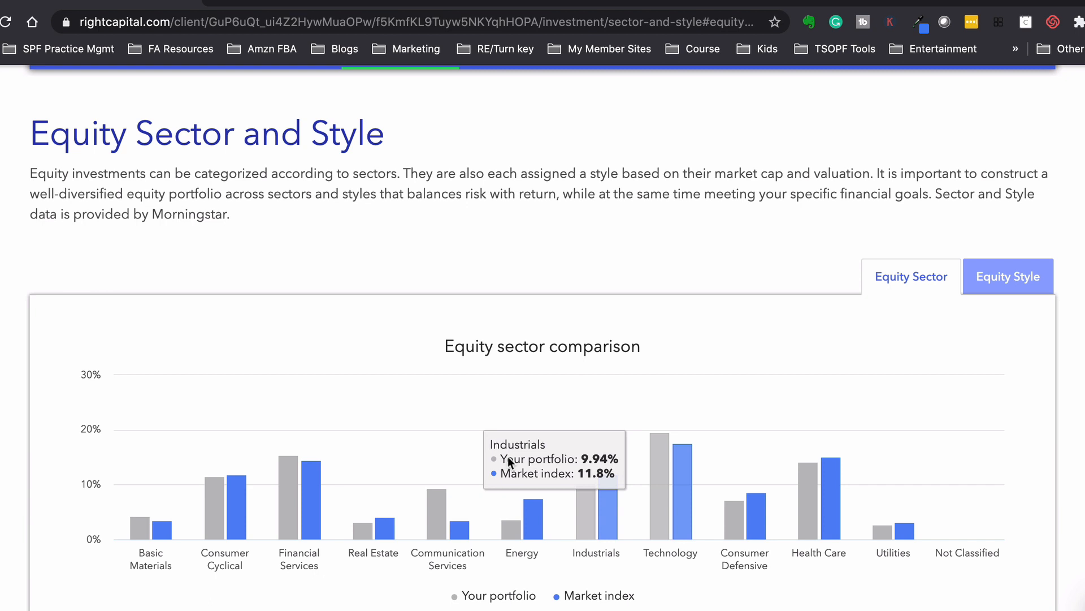
mouse_move(443, 523)
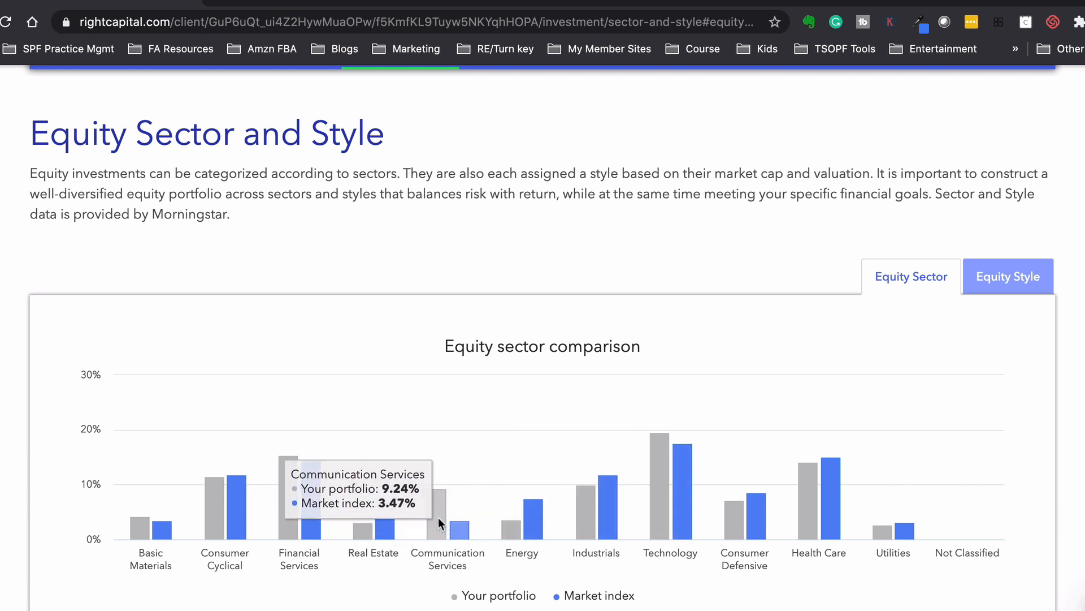
Step: Review the equity style comparison grids, then go to the Concentrated Position review showing 100% diversified
scroll(down, 3)
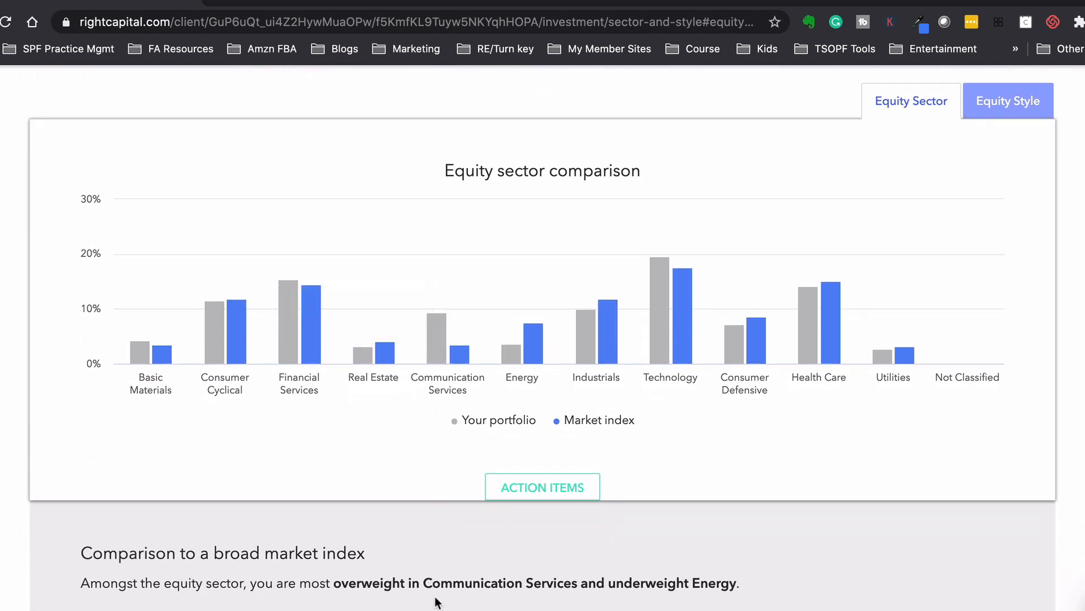
mouse_move(516, 356)
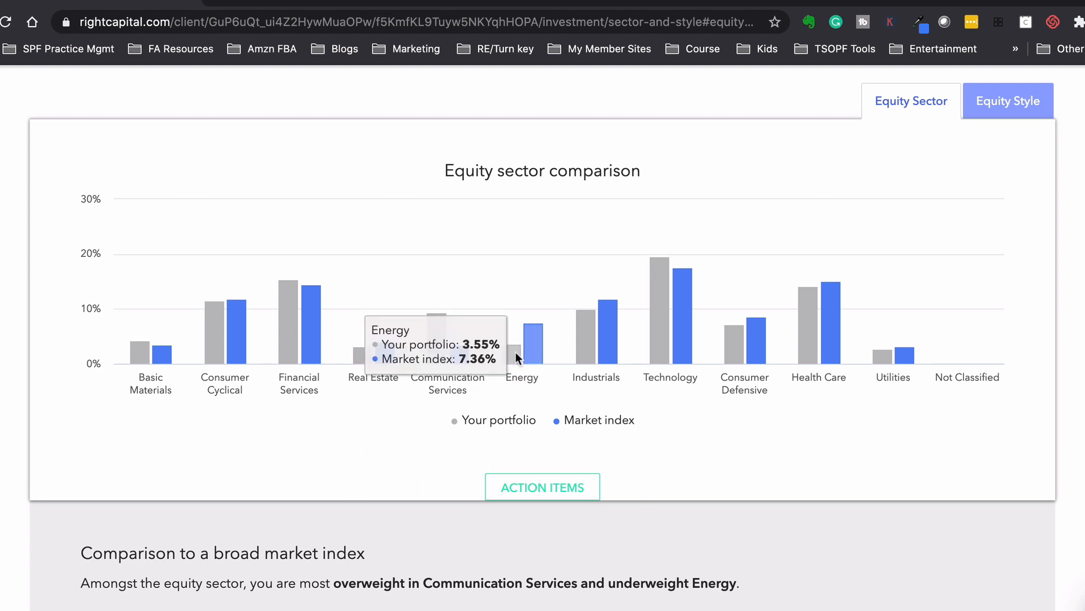
mouse_move(515, 360)
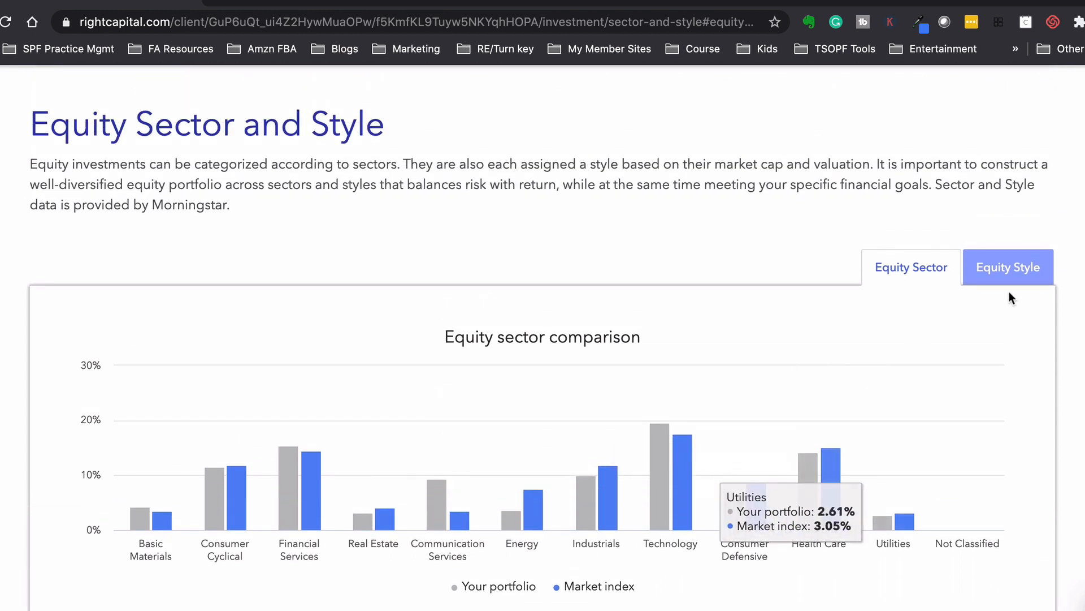
click(1008, 267)
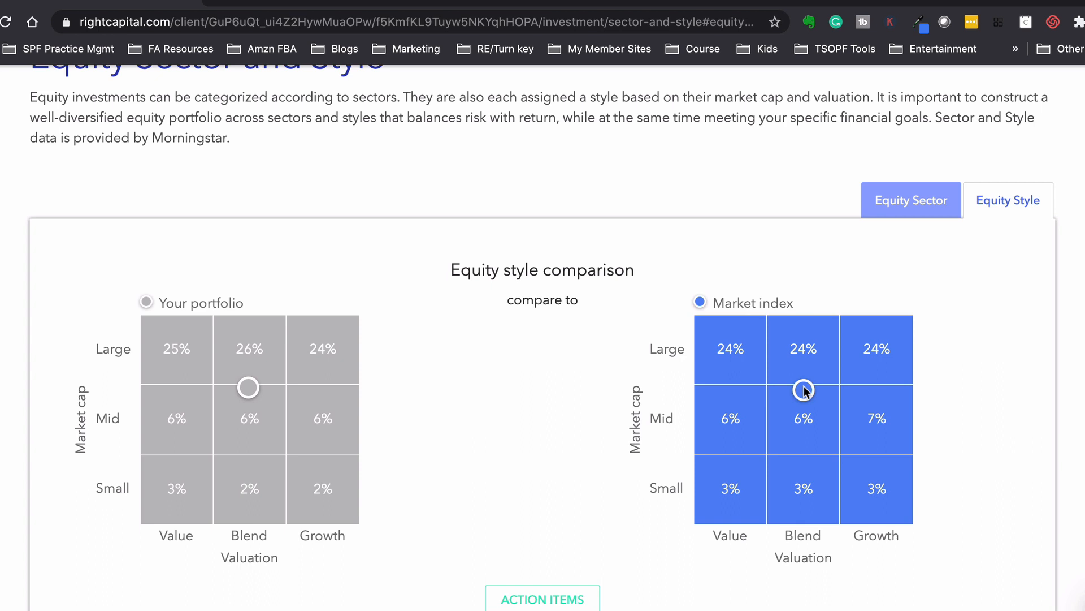
mouse_move(803, 390)
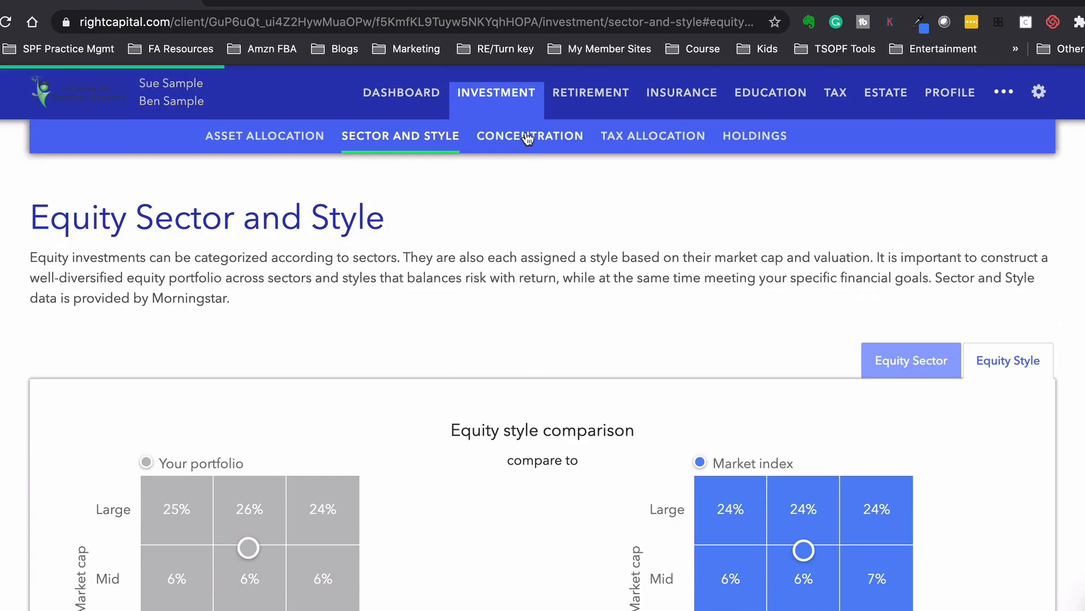
click(529, 136)
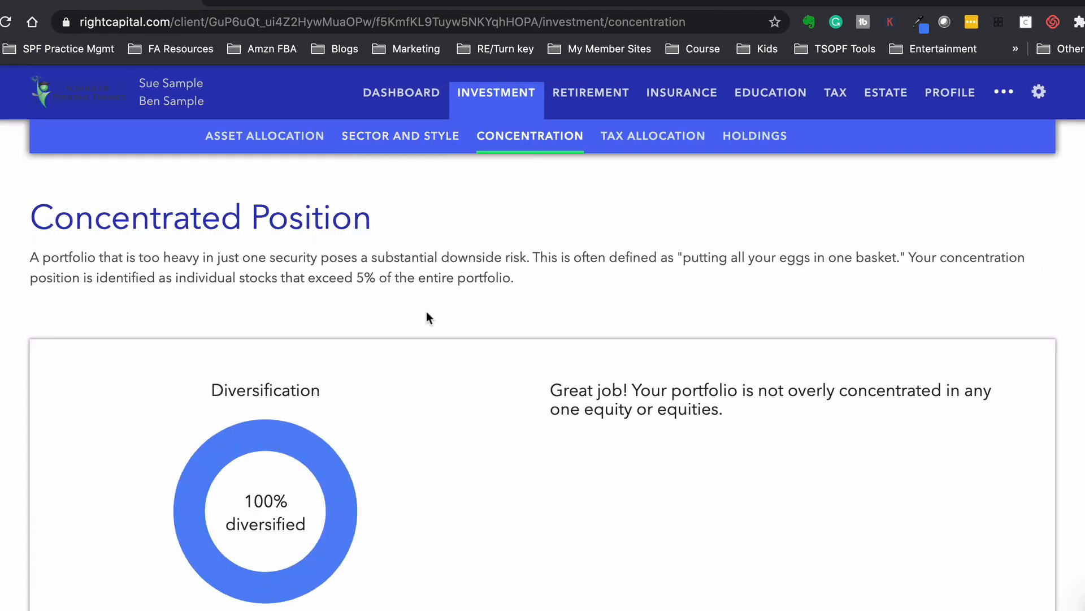
mouse_move(443, 372)
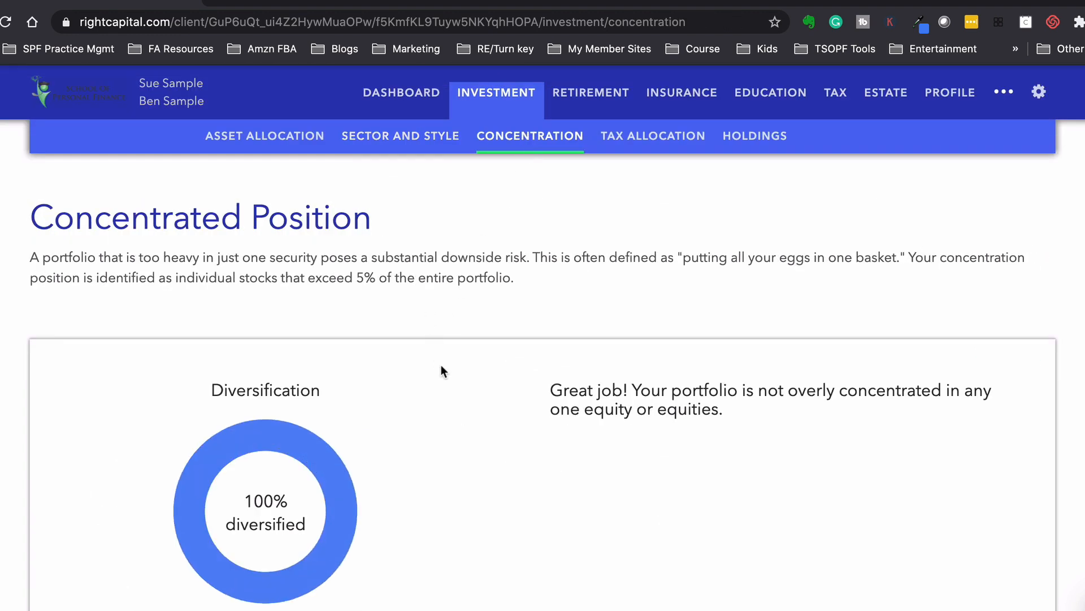
Step: Show the Tax Allocation summary: $0 taxable, $281,880 tax deferred, $48,549 tax free
scroll(down, 3)
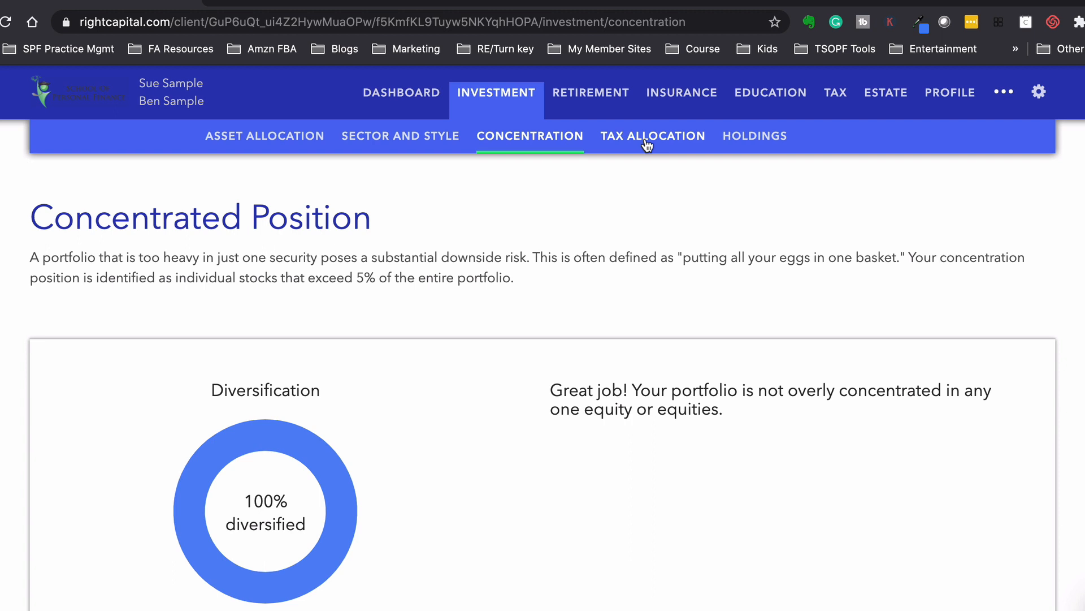
click(652, 136)
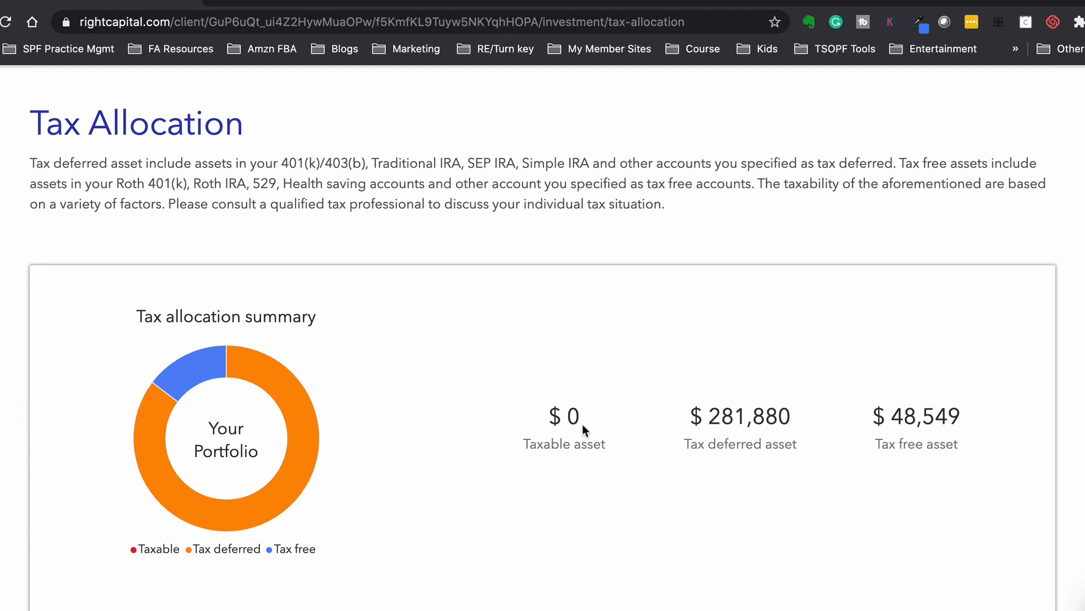
mouse_move(799, 495)
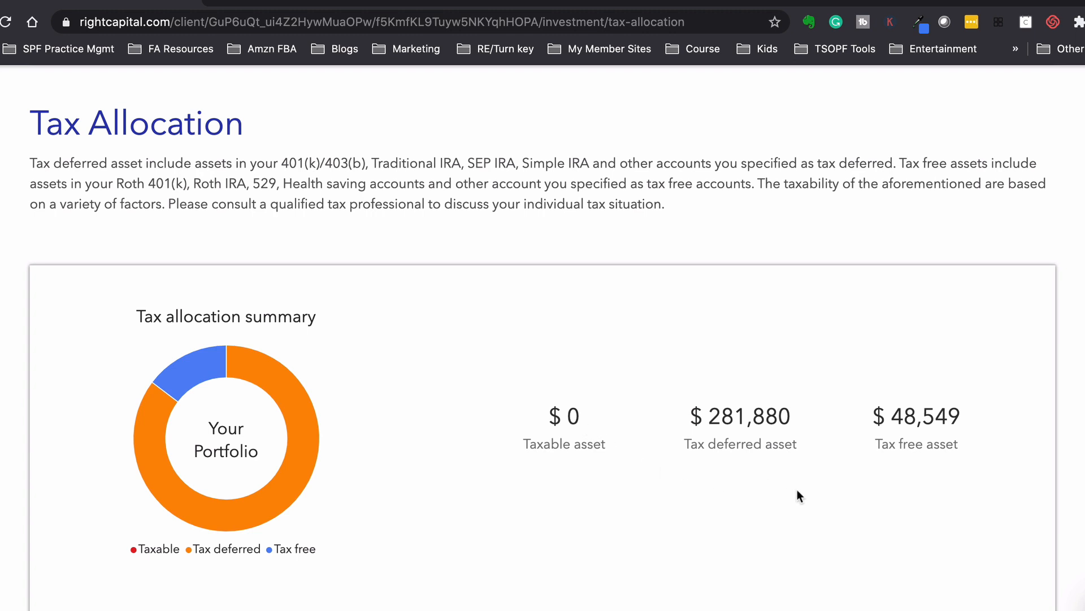
mouse_move(930, 409)
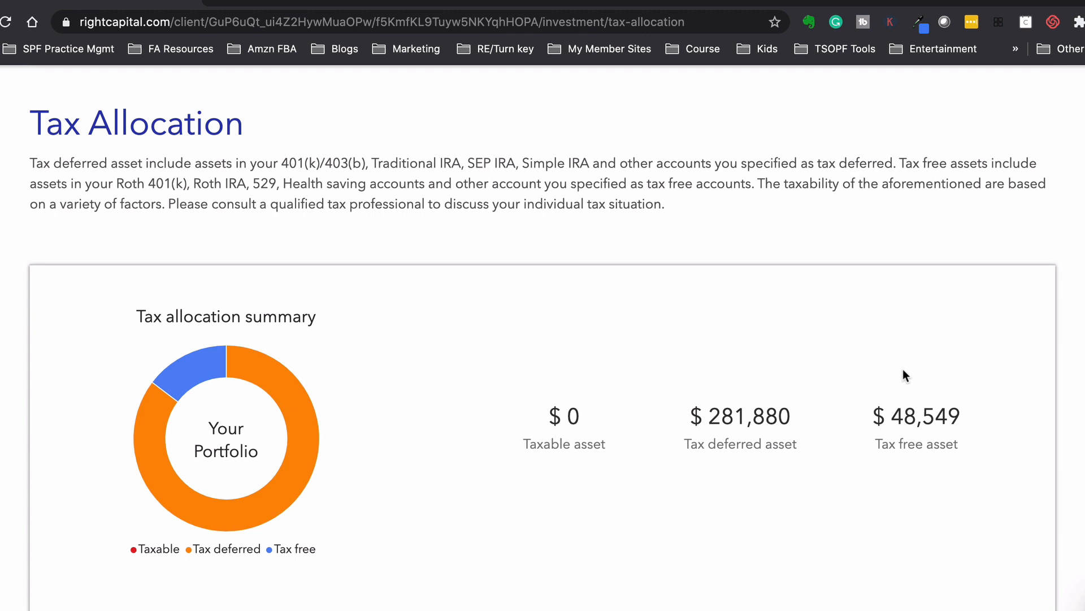
mouse_move(622, 350)
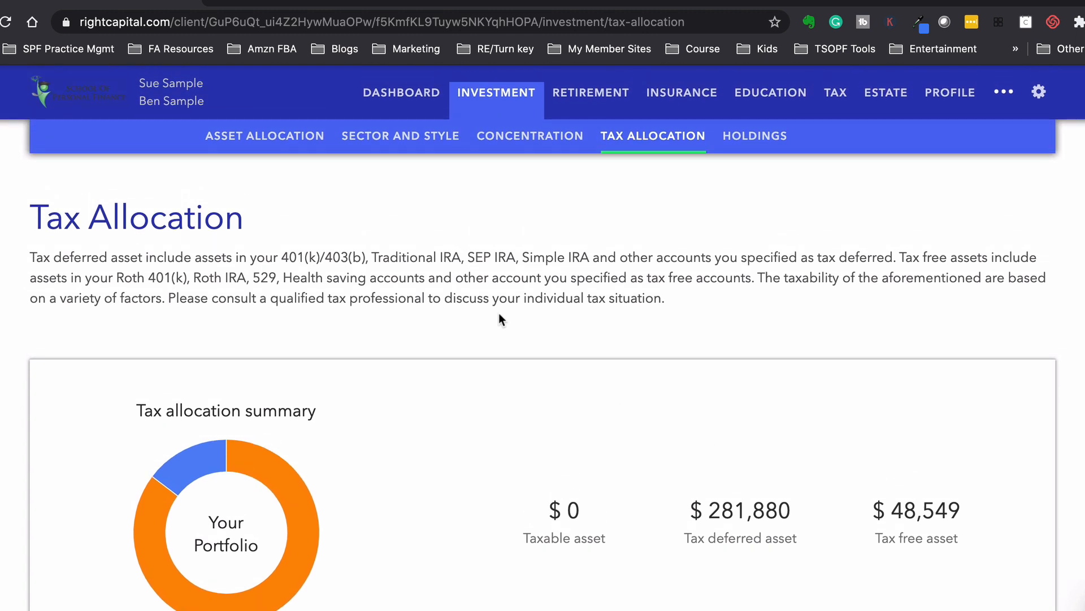
mouse_move(659, 456)
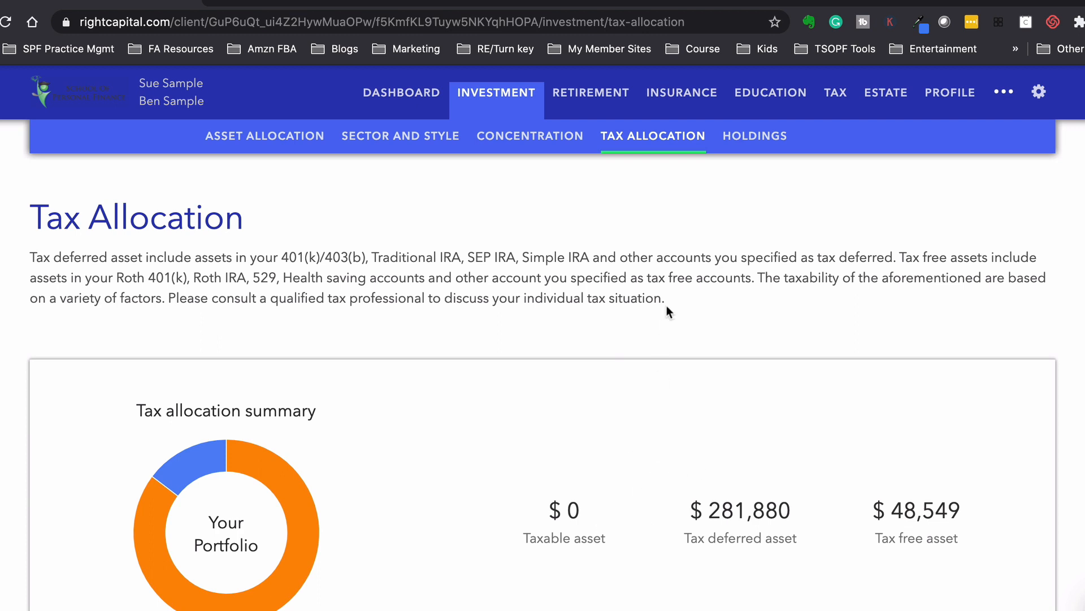
mouse_move(754, 136)
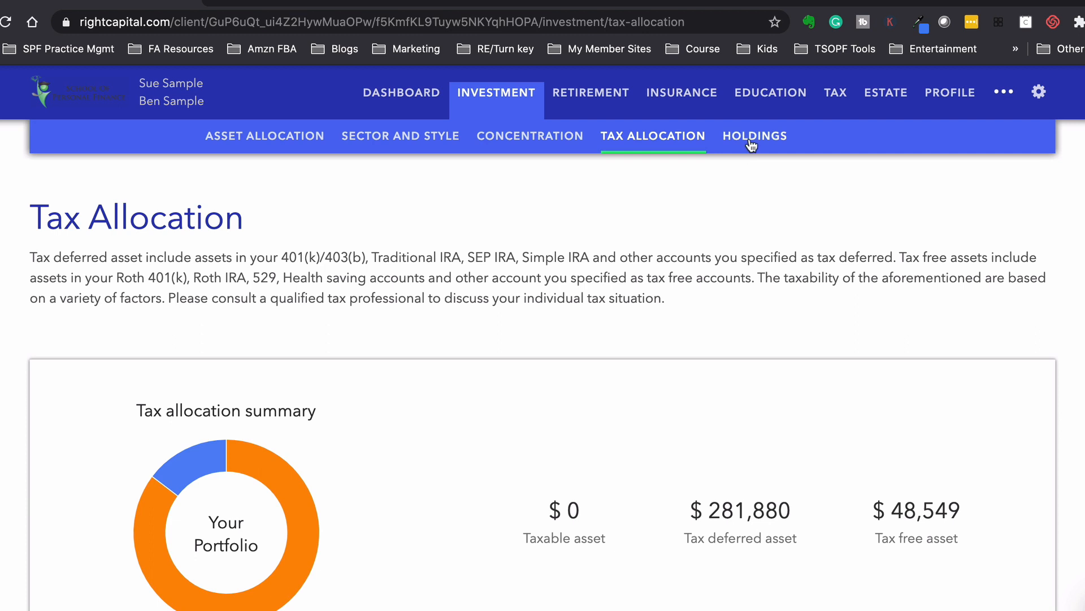
Step: Show the Holdings table listing Sue's 403b, Ben's 401k and the two 529 accounts
click(754, 136)
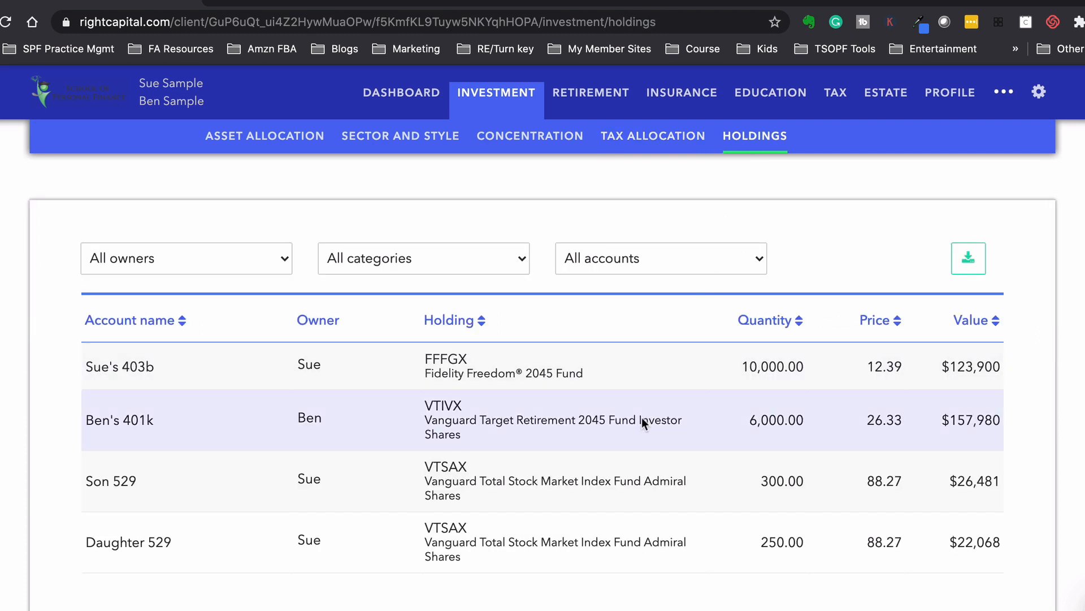
mouse_move(581, 434)
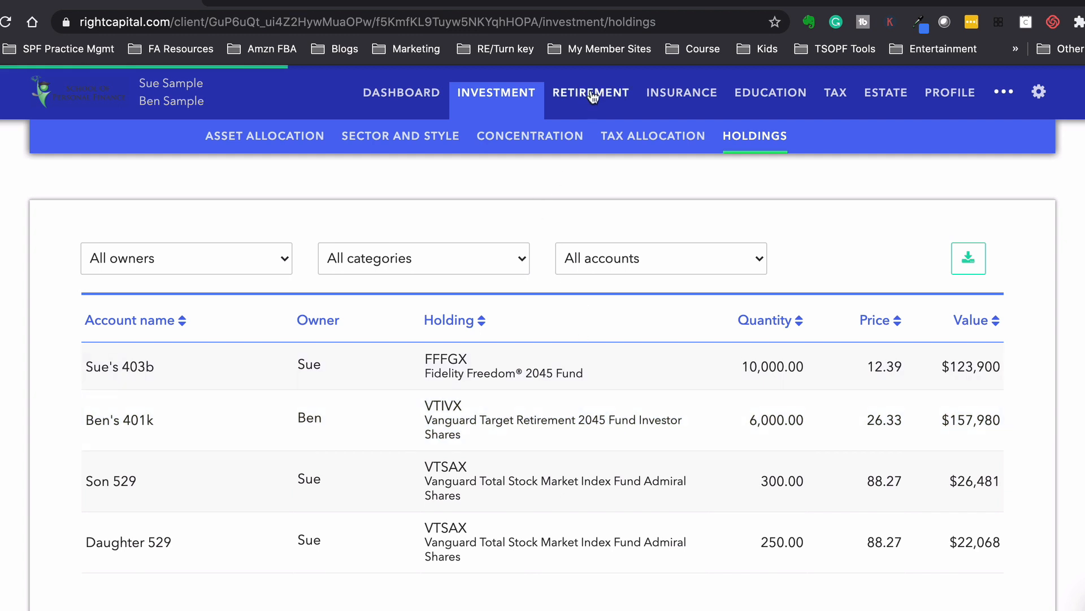
Step: In Retirement Analysis, raise Sue's proposed retirement age to 64, lifting success to 88% vs 79%
click(590, 91)
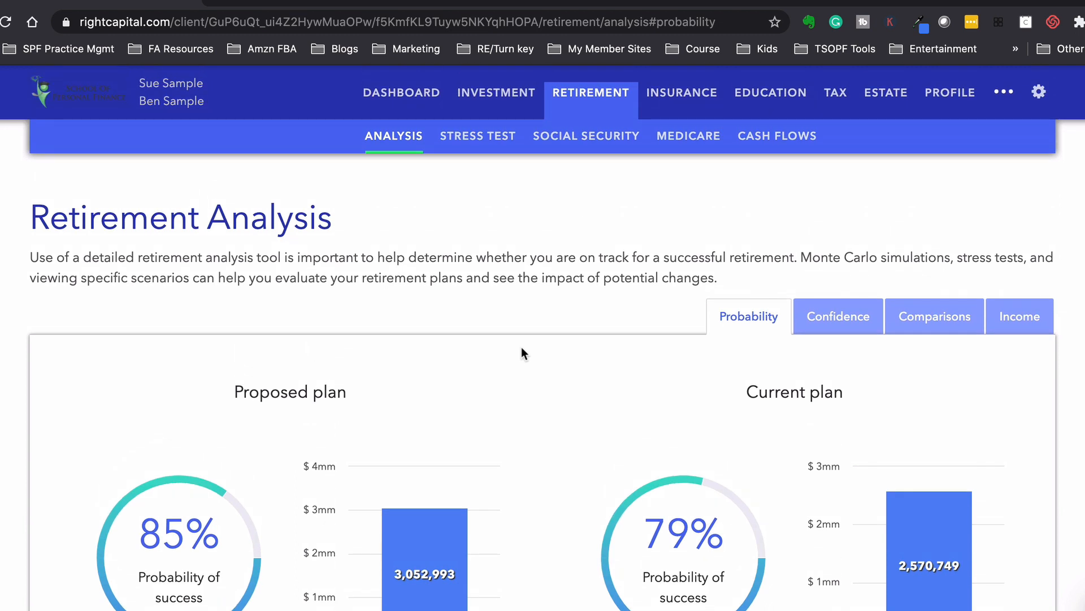
scroll(down, 3)
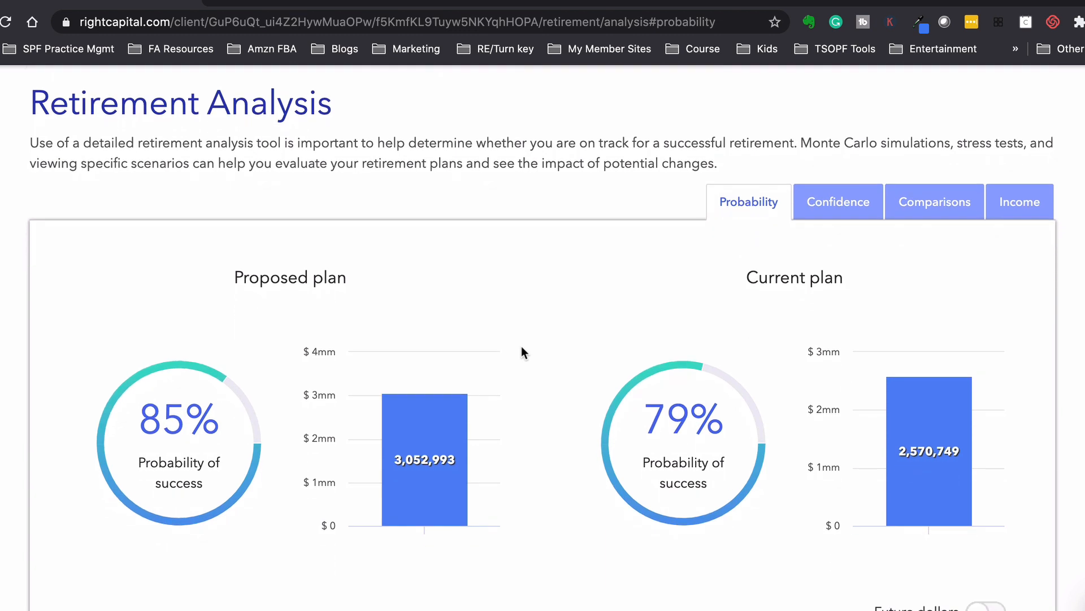
mouse_move(539, 467)
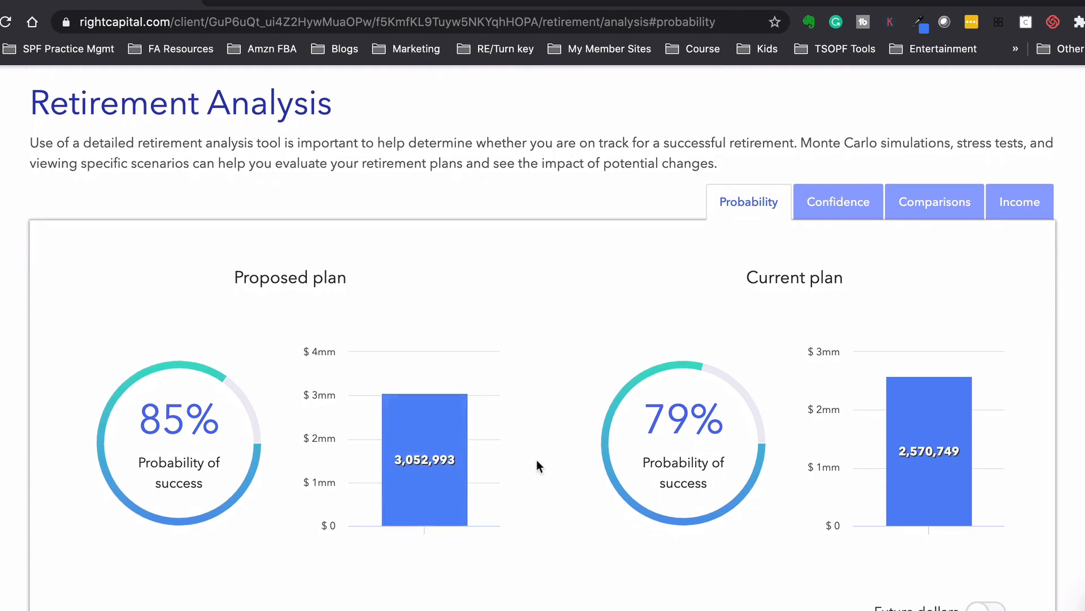
mouse_move(677, 421)
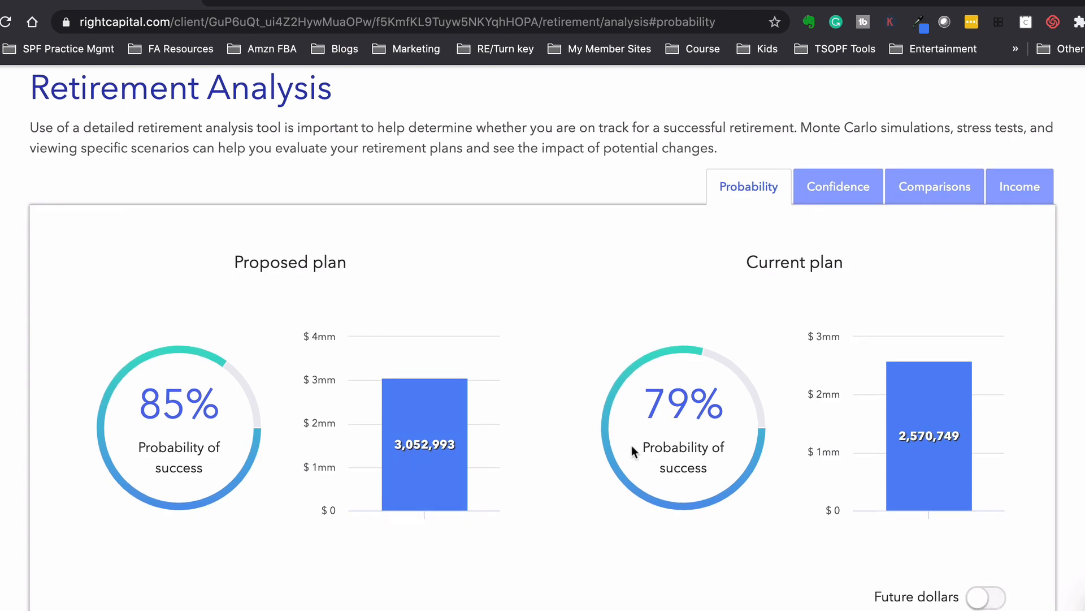
scroll(down, 3)
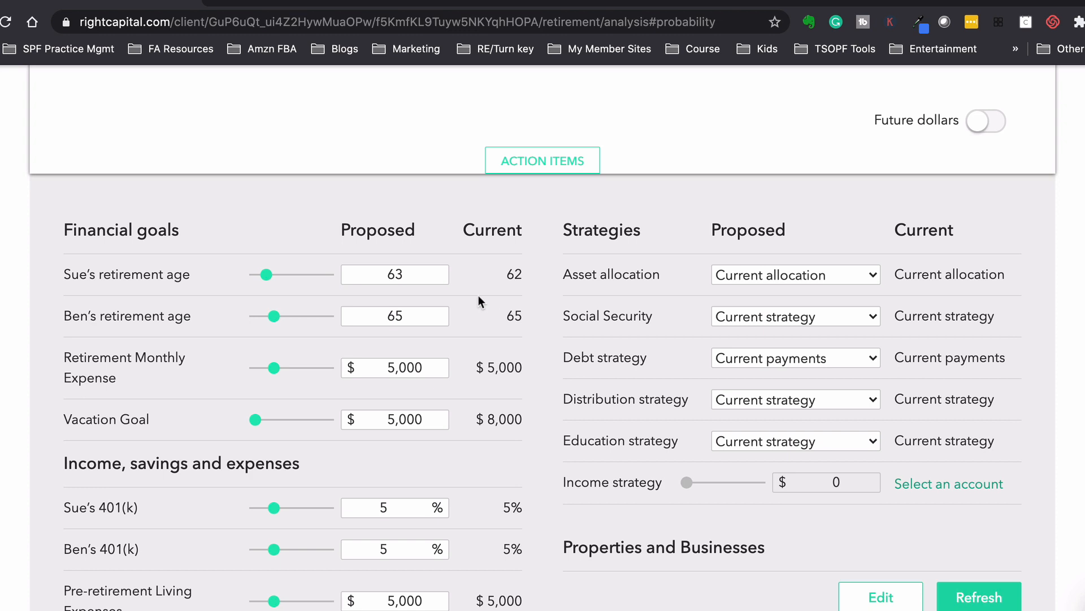
scroll(down, 3)
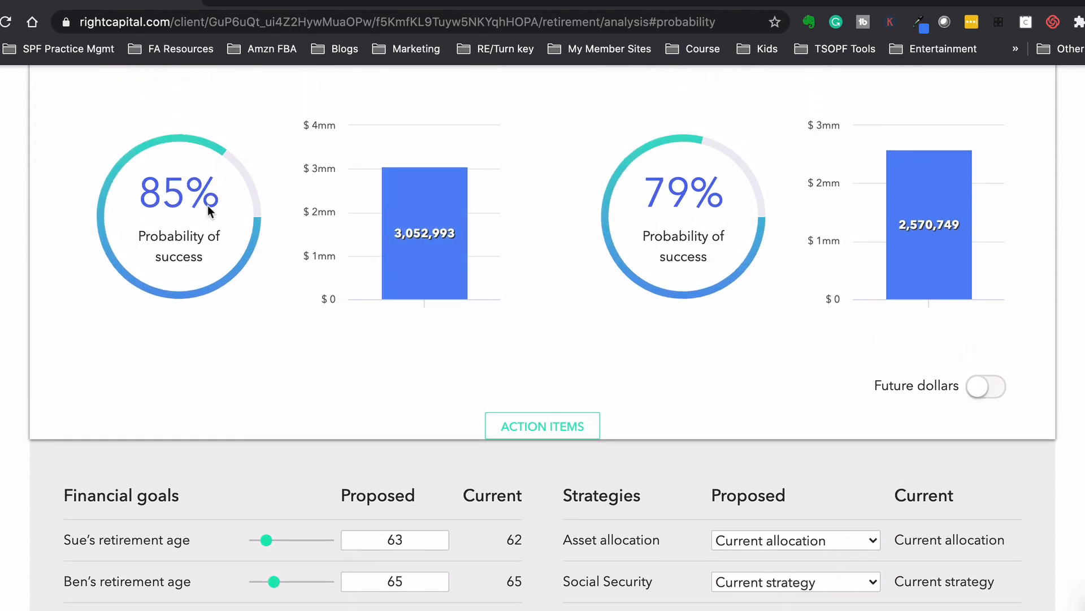
scroll(down, 3)
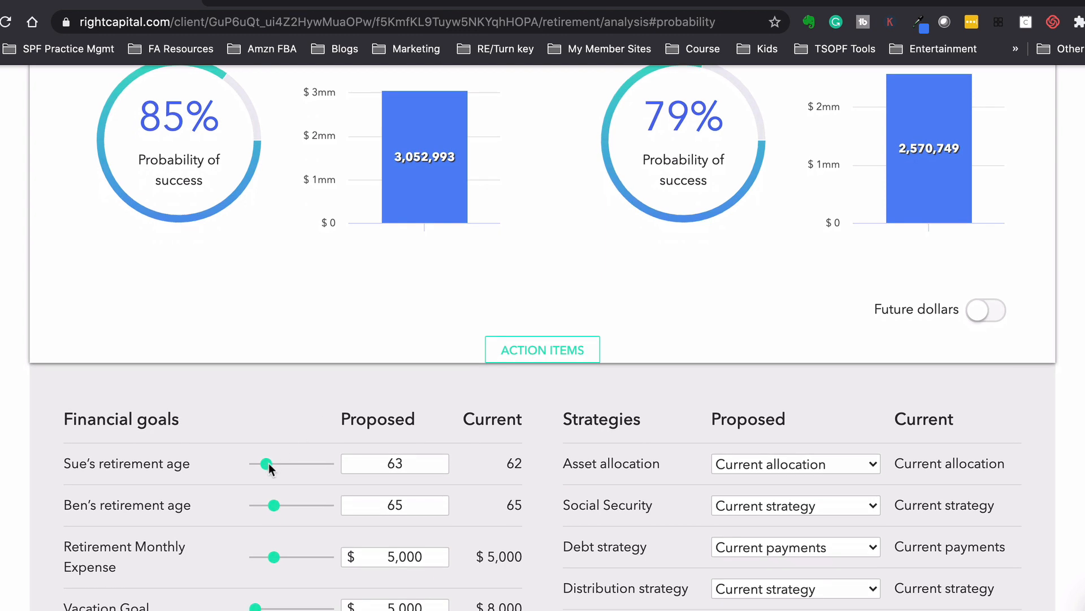
drag(266, 463, 270, 463)
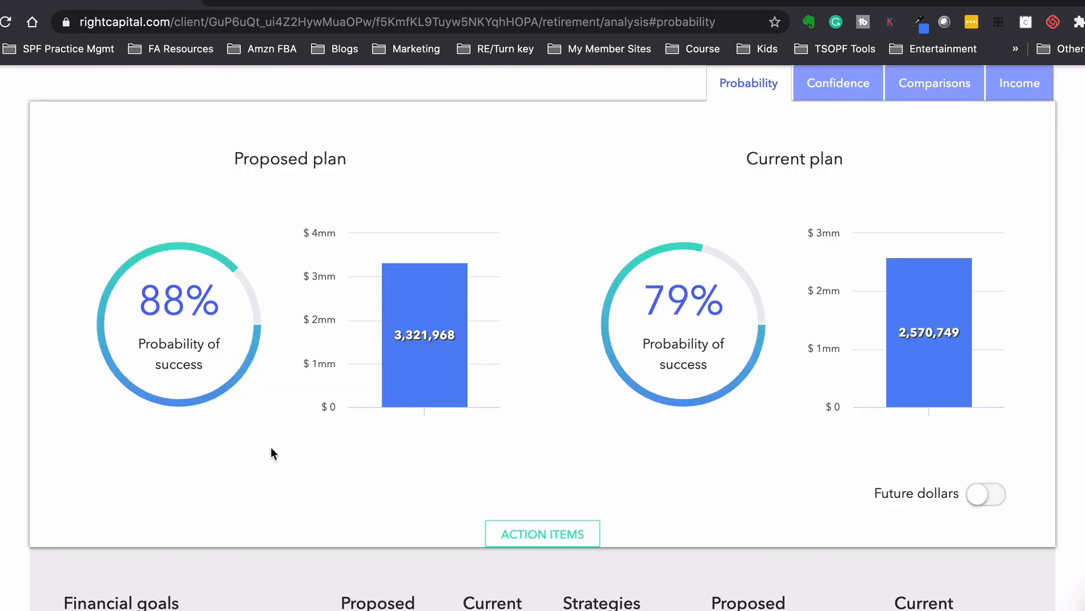
scroll(down, 3)
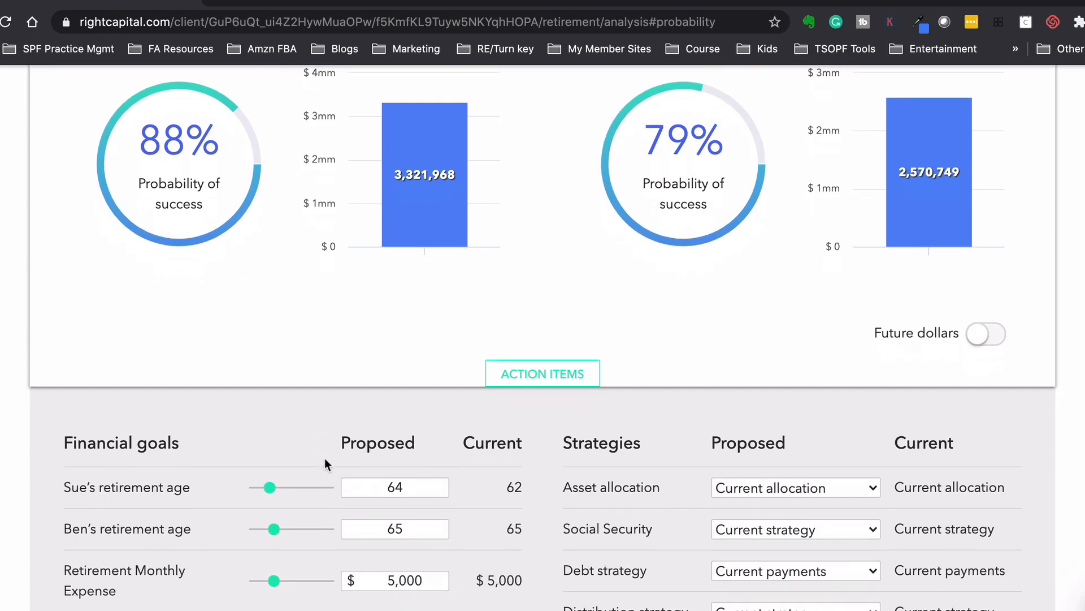
scroll(down, 3)
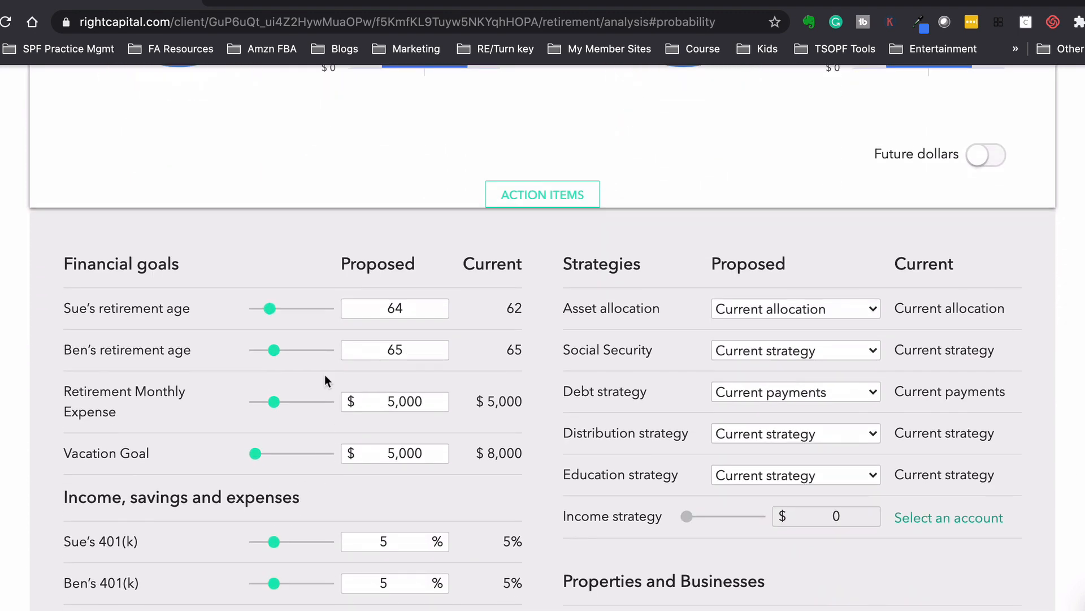
Step: Put Sue's retirement back to 62 with $7,000 pre-retirement expenses and recalculate to 17% success
click(395, 307)
text(62)
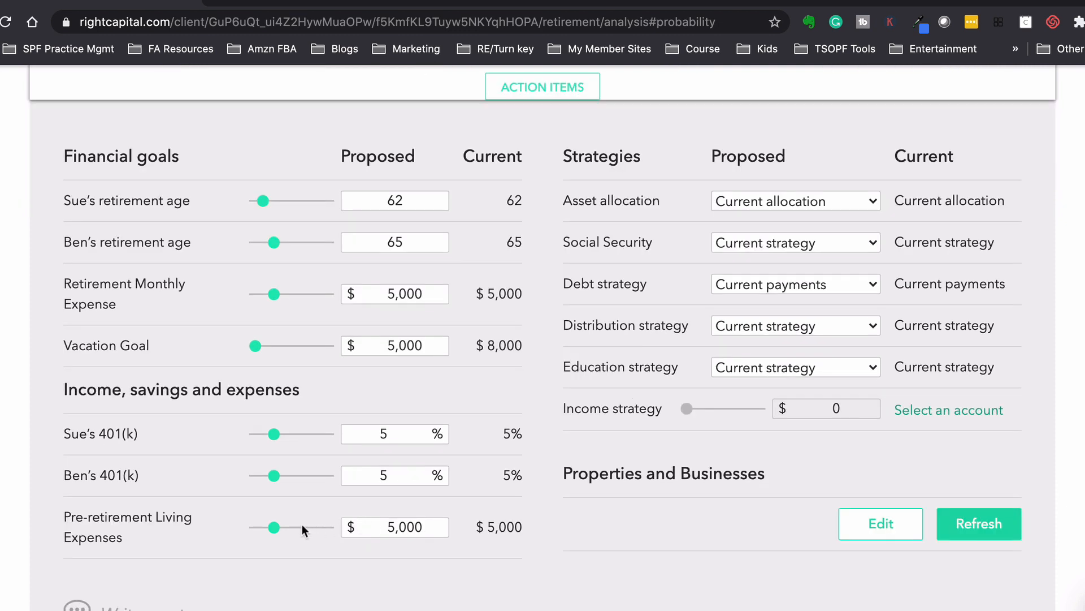
drag(271, 527, 281, 527)
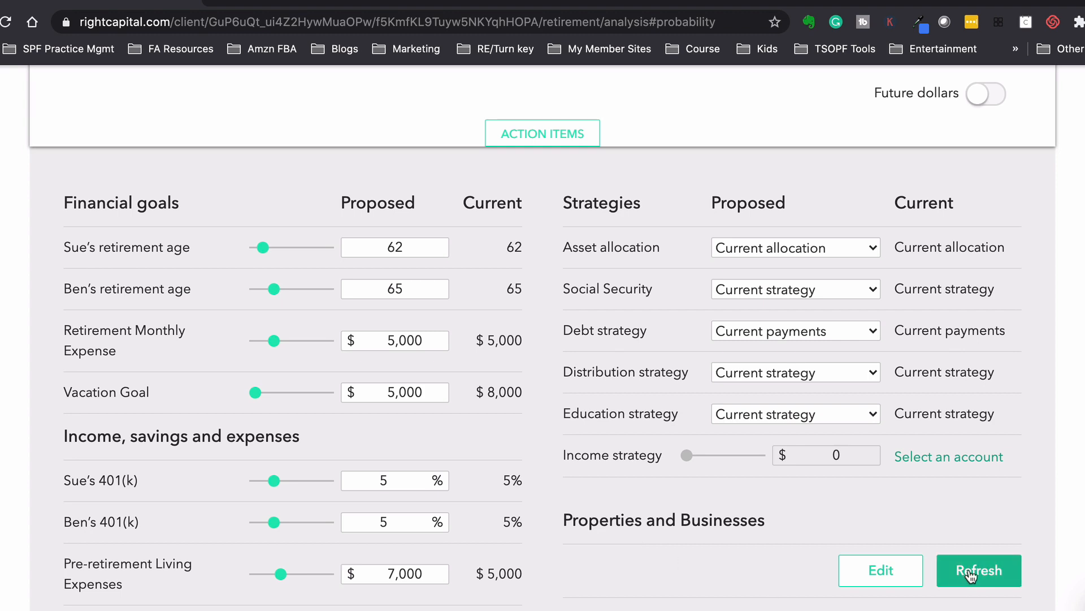
click(978, 570)
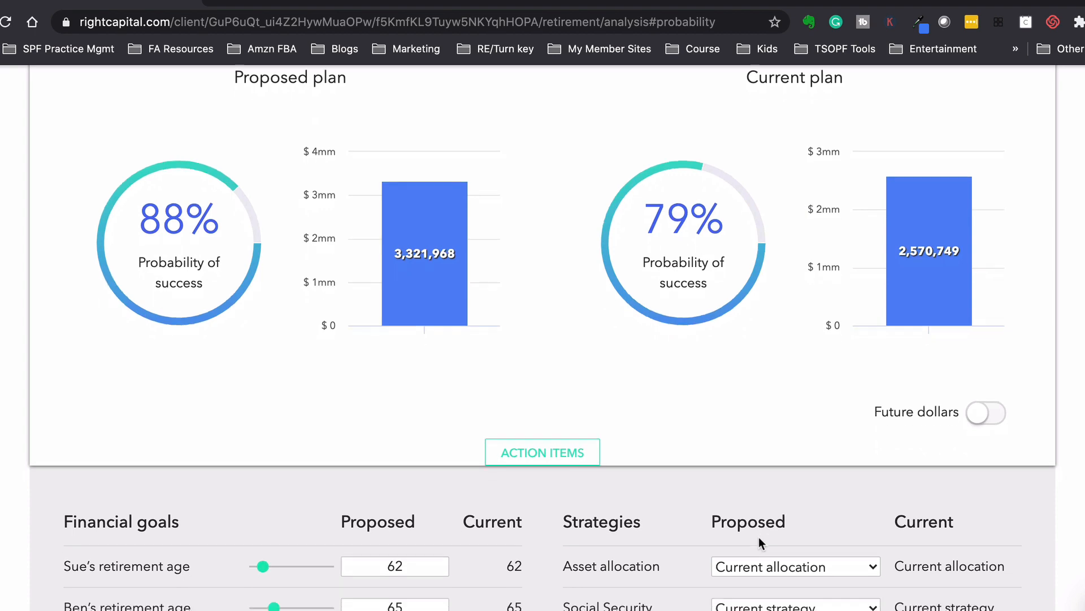
scroll(down, 3)
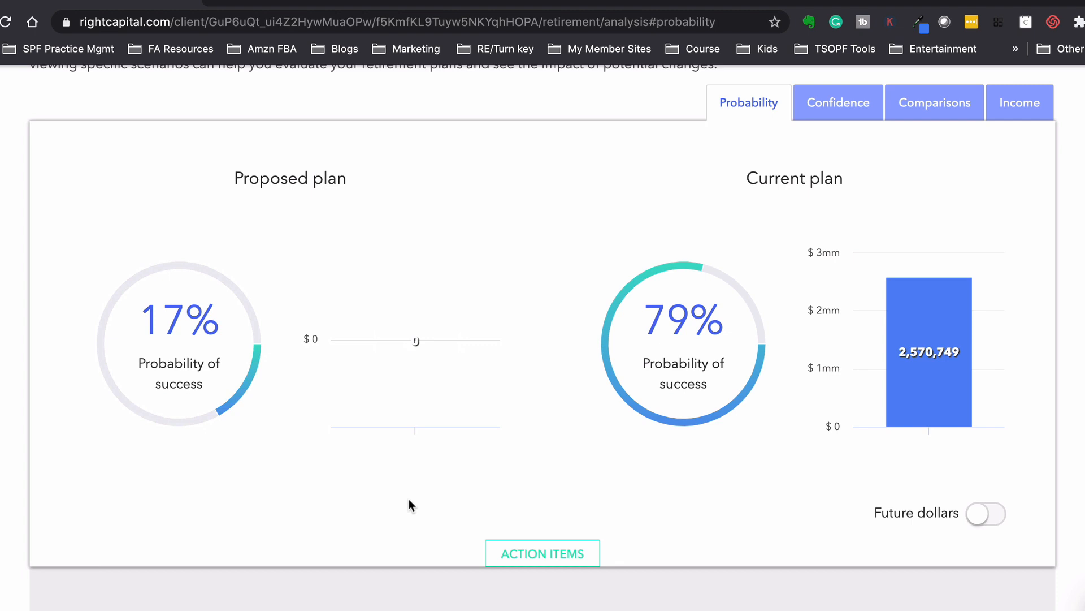
scroll(down, 3)
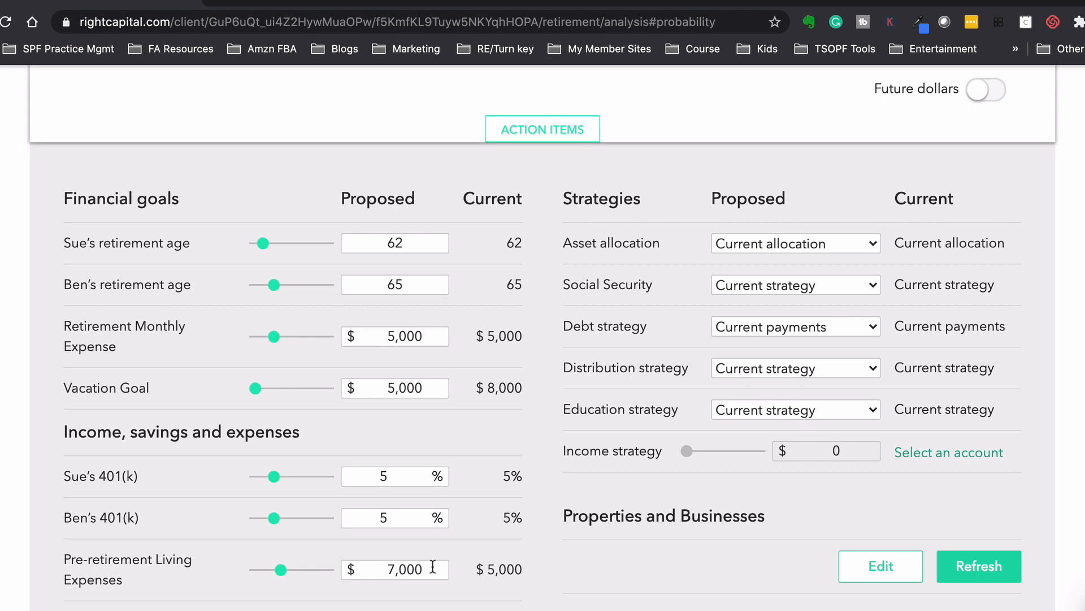
mouse_move(480, 557)
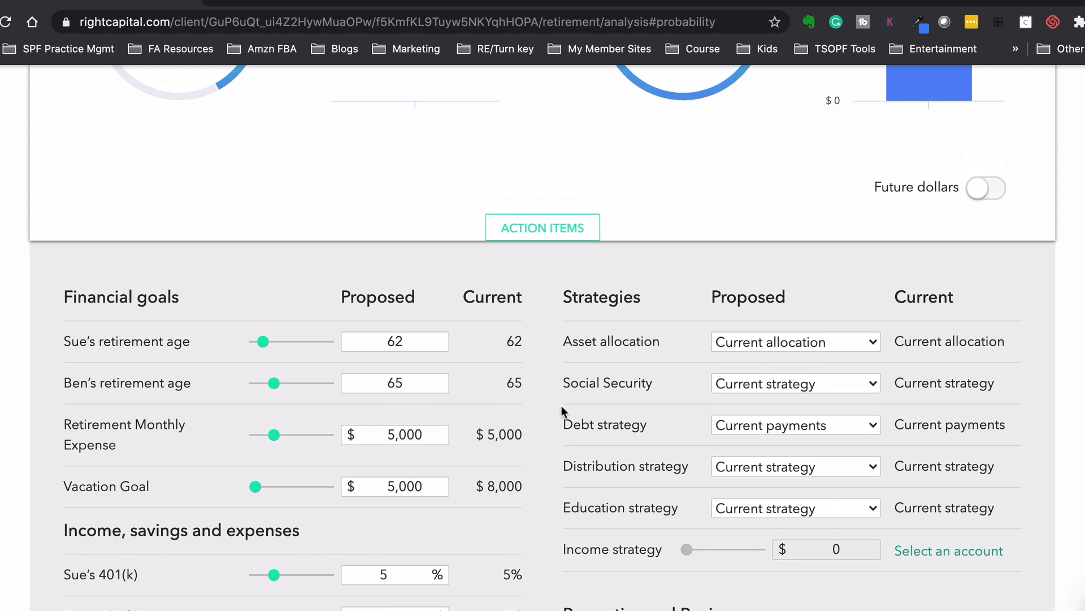
Step: Use the optimal Social Security strategy and Most Aggressive allocation, recalculating to 71% success
click(794, 383)
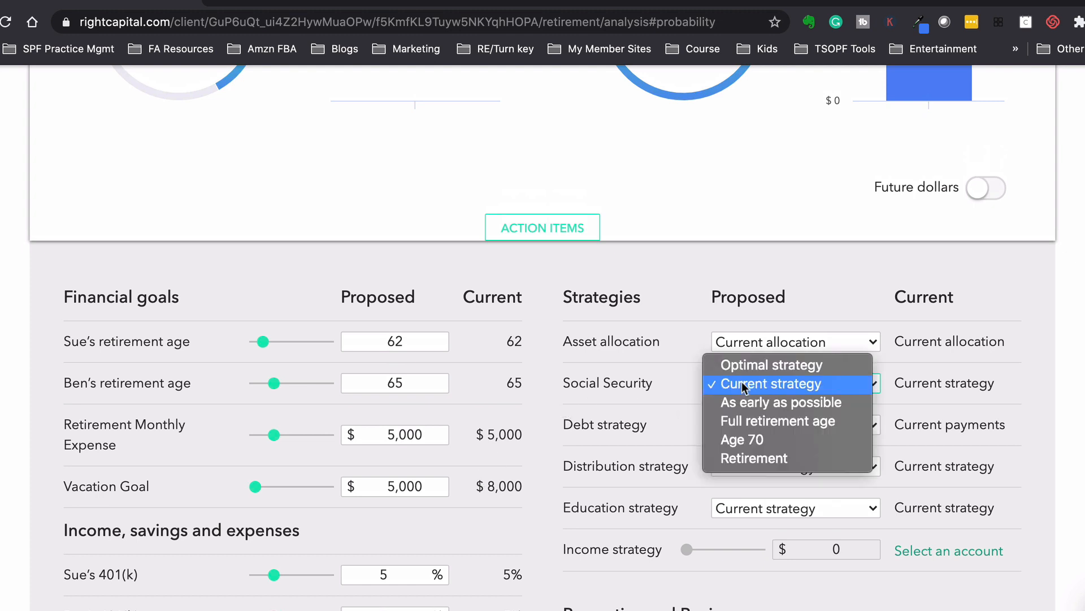
click(769, 365)
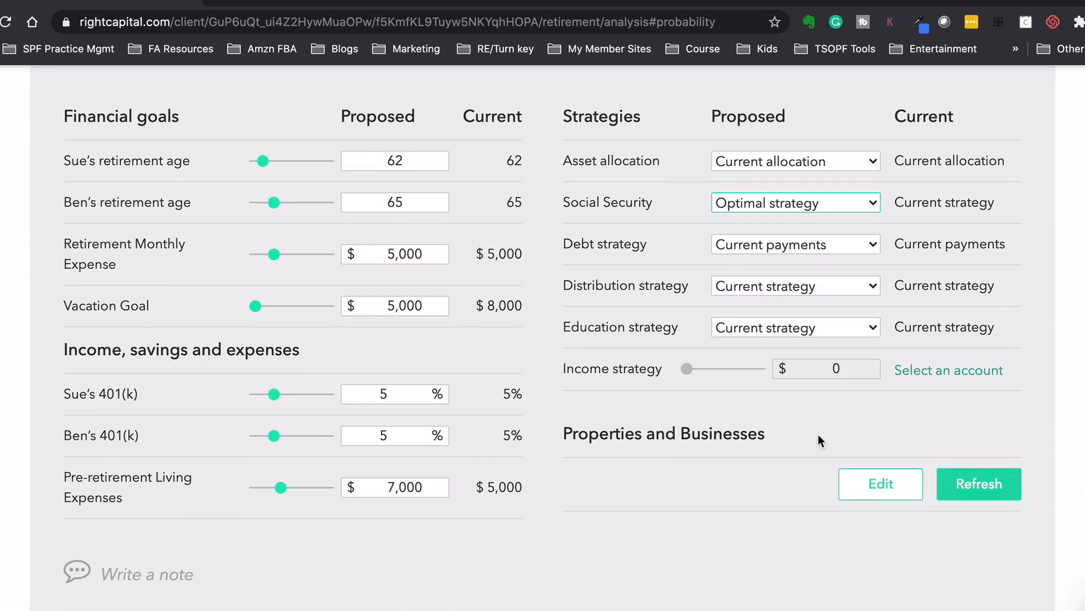
click(794, 161)
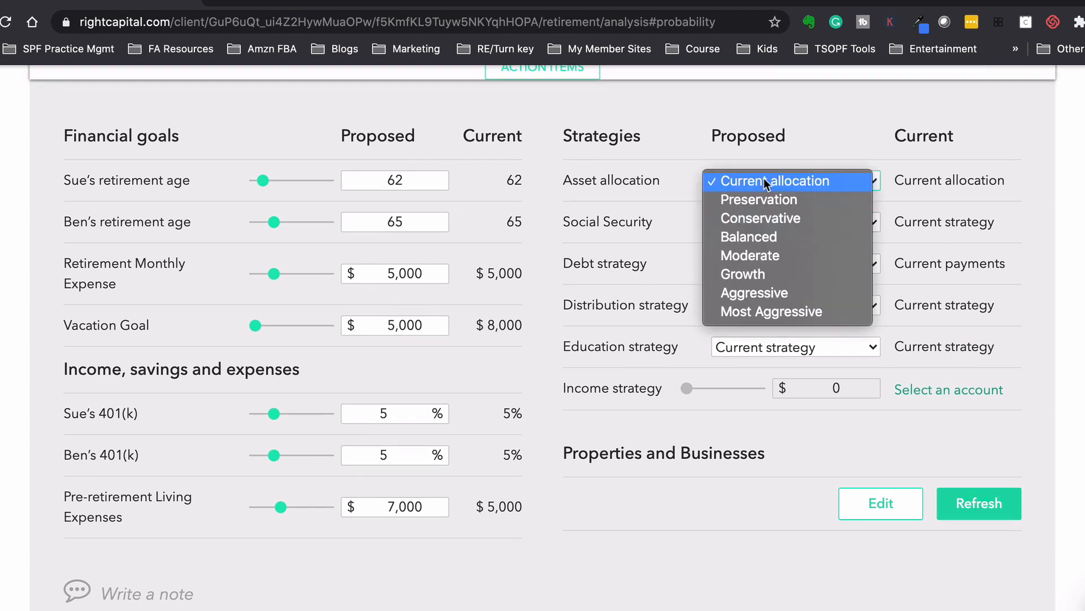
mouse_move(771, 312)
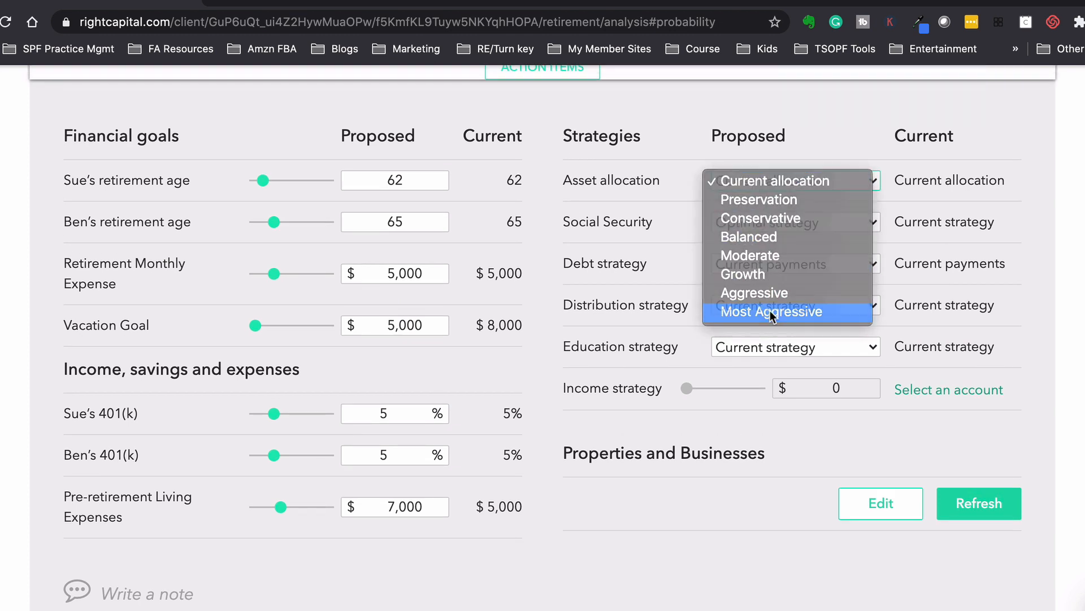
click(768, 313)
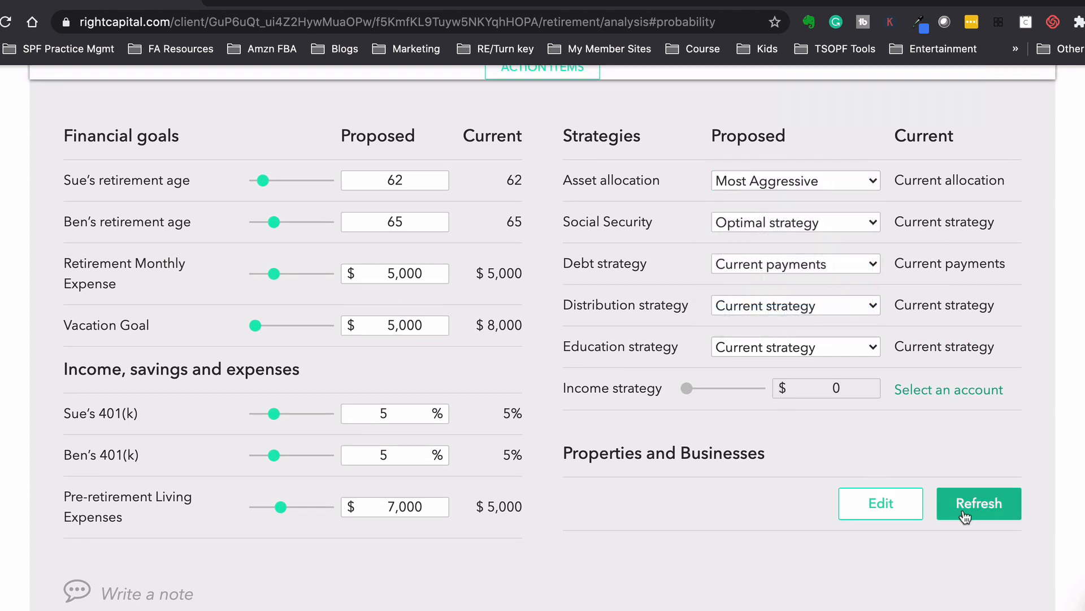
click(978, 503)
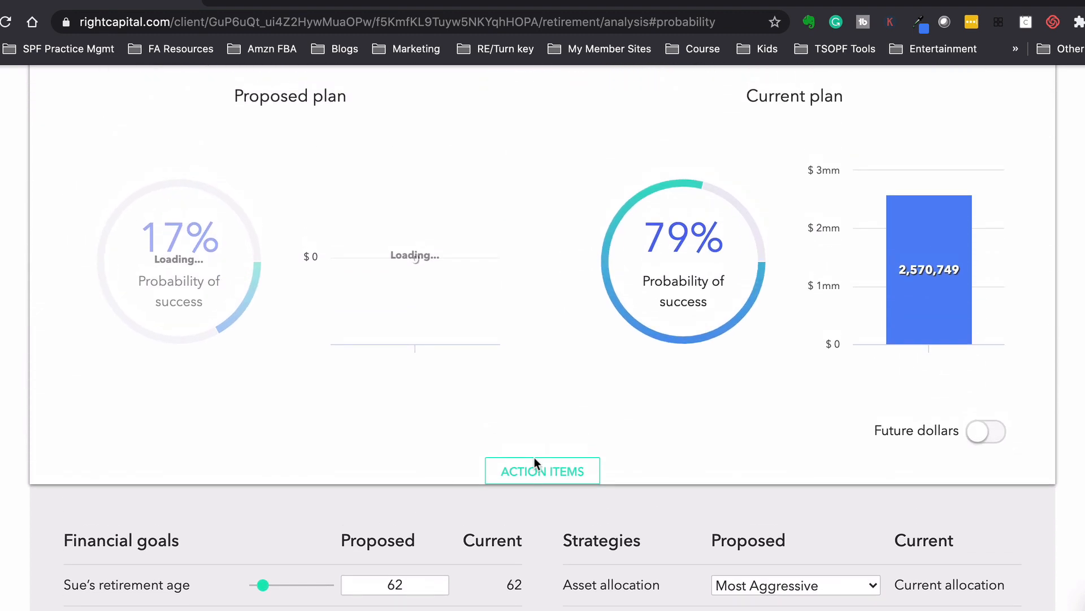
scroll(down, 3)
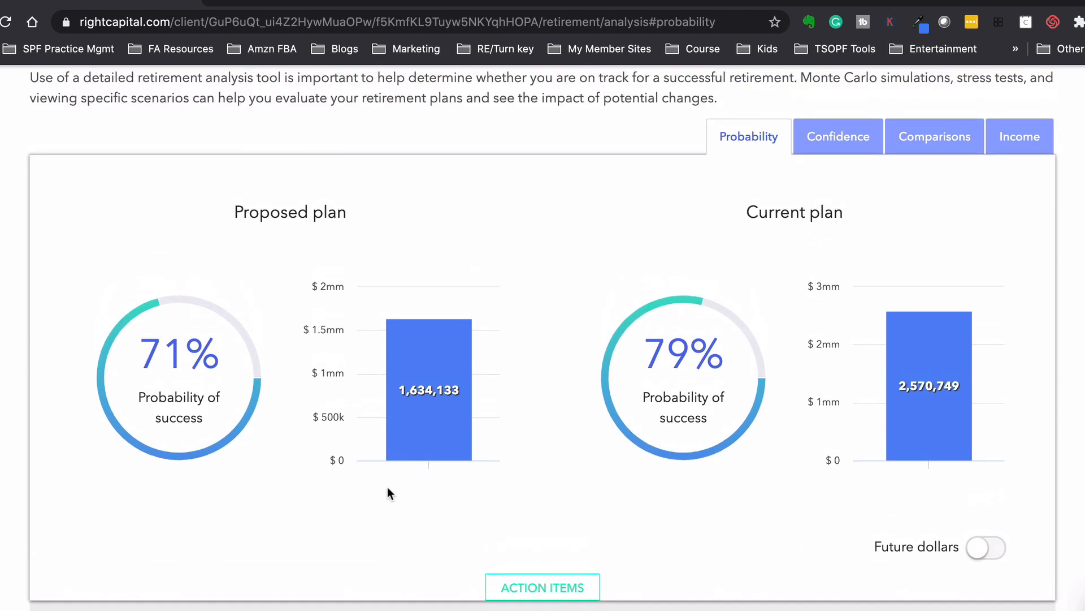
scroll(up, 3)
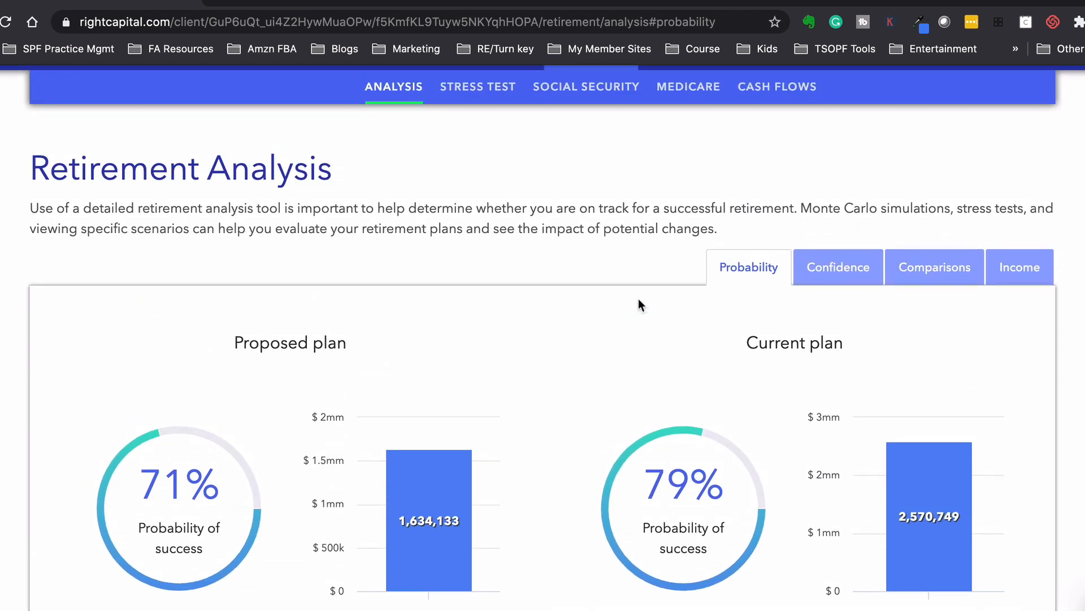
Step: Show the proposed plan's retirement income chart with $0 shortage and 67% stable income
click(1019, 267)
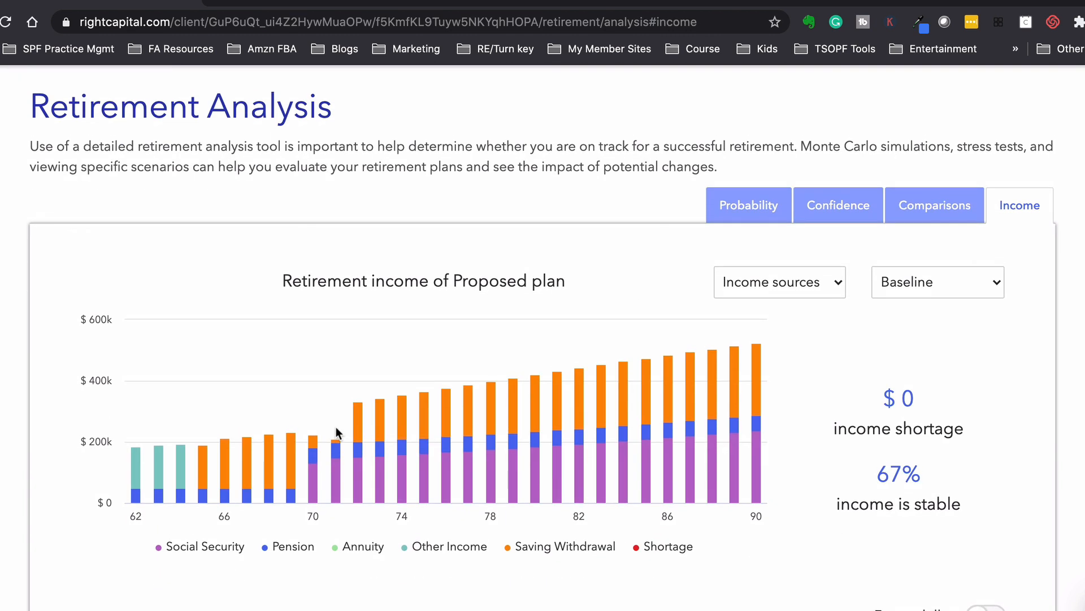
mouse_move(912, 498)
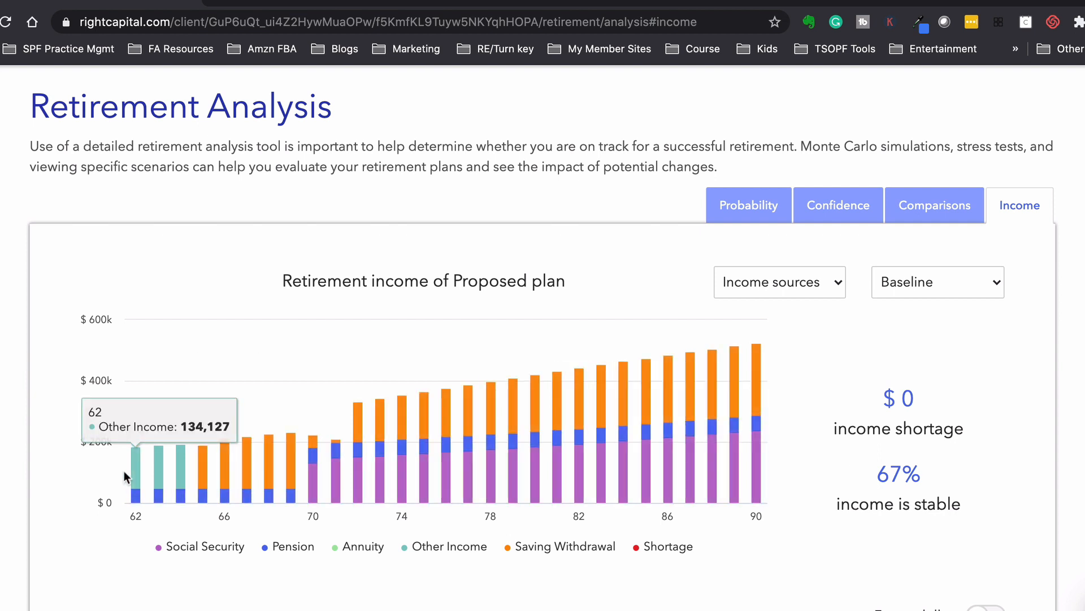
mouse_move(133, 501)
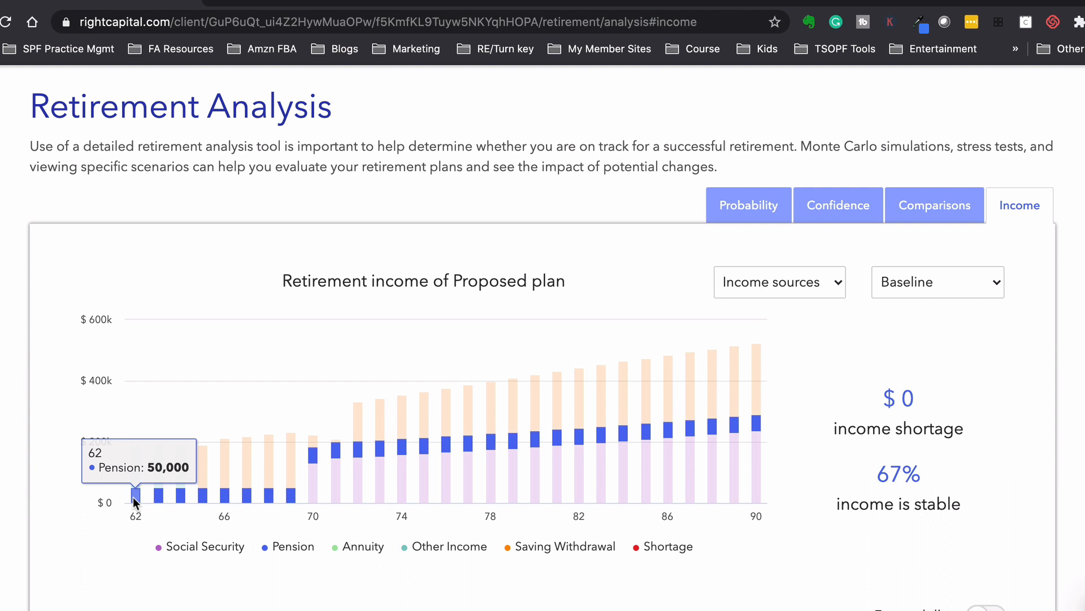
mouse_move(315, 483)
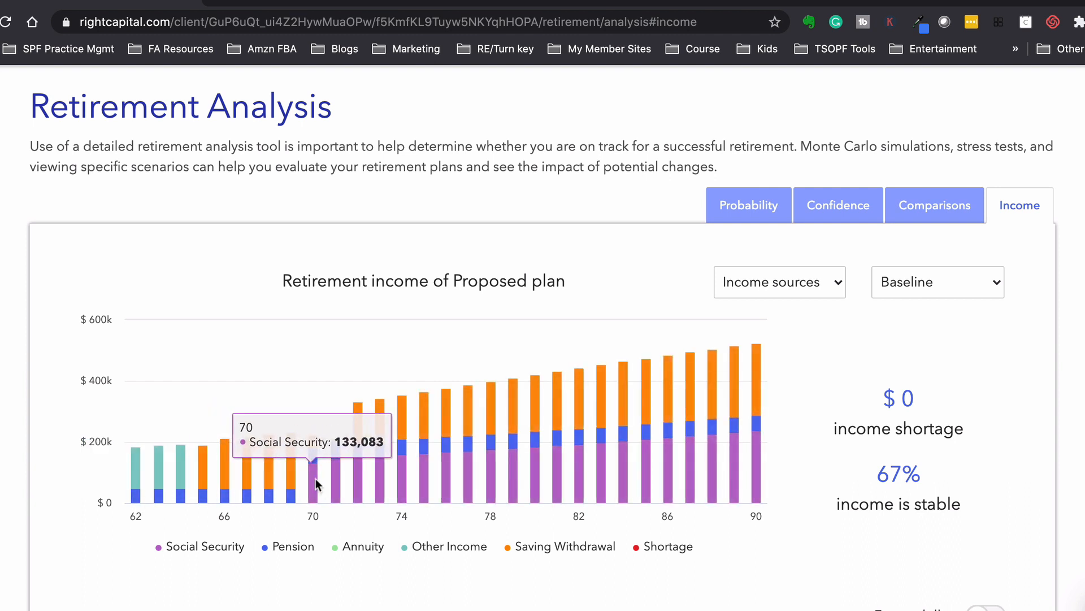
mouse_move(408, 436)
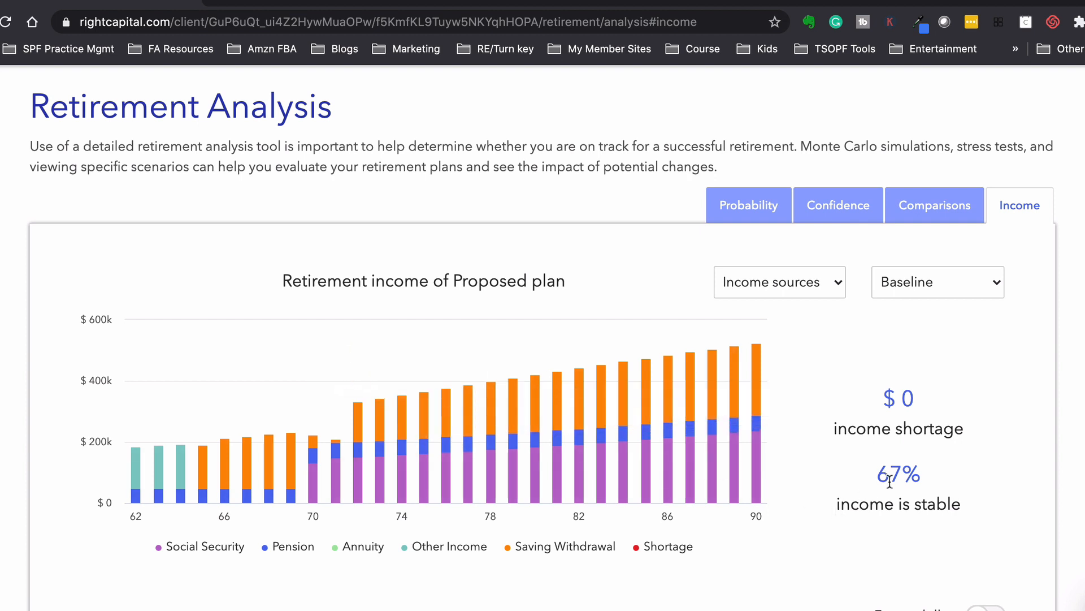
mouse_move(874, 477)
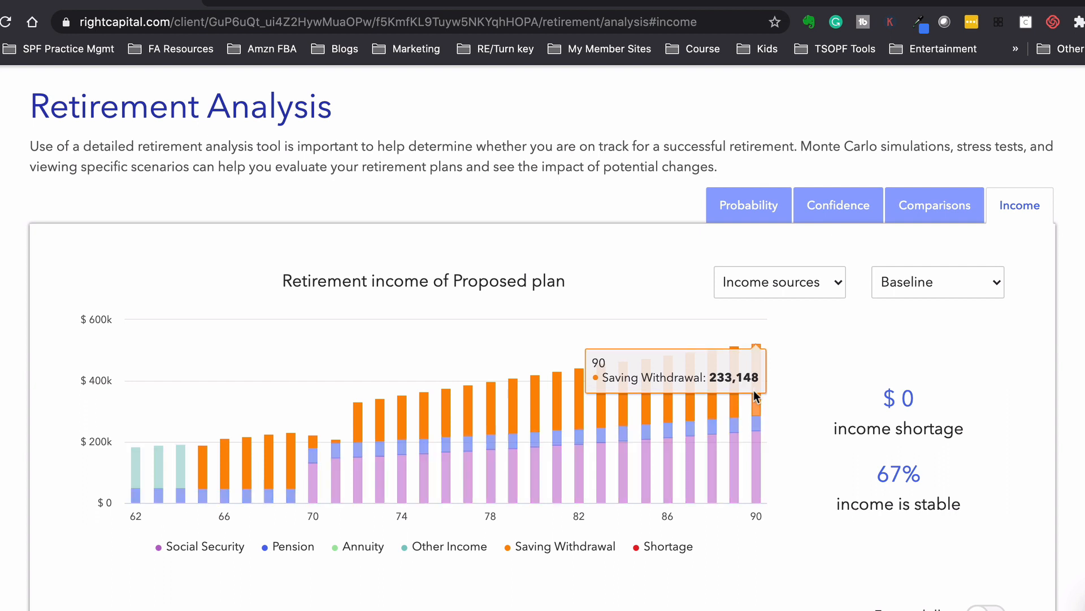
mouse_move(649, 414)
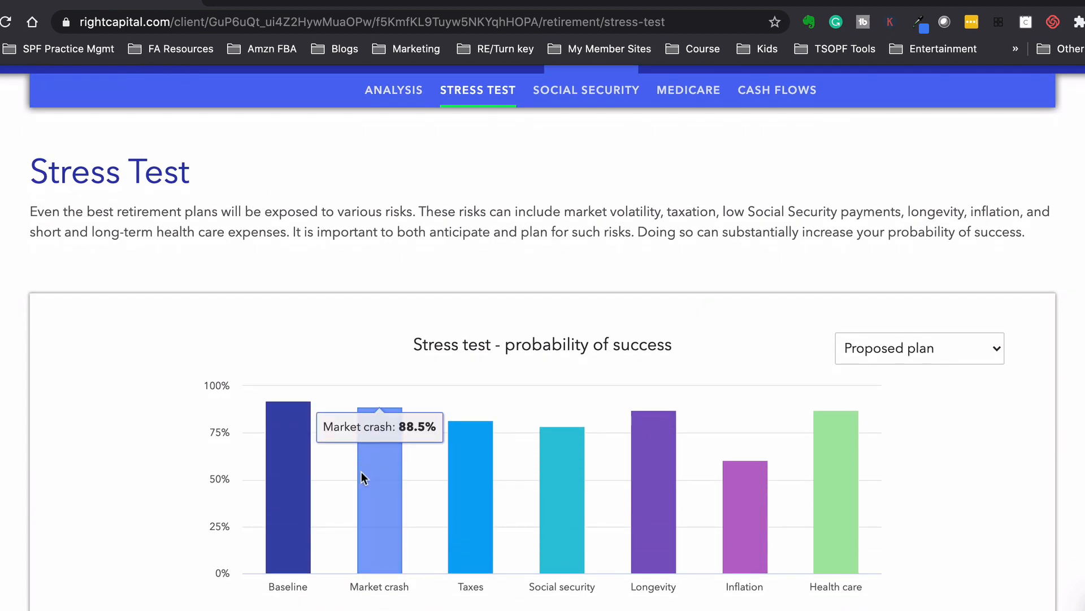
Step: Review the Stress Test chart of success under each risk, lowest for inflation at 60.4%
scroll(down, 3)
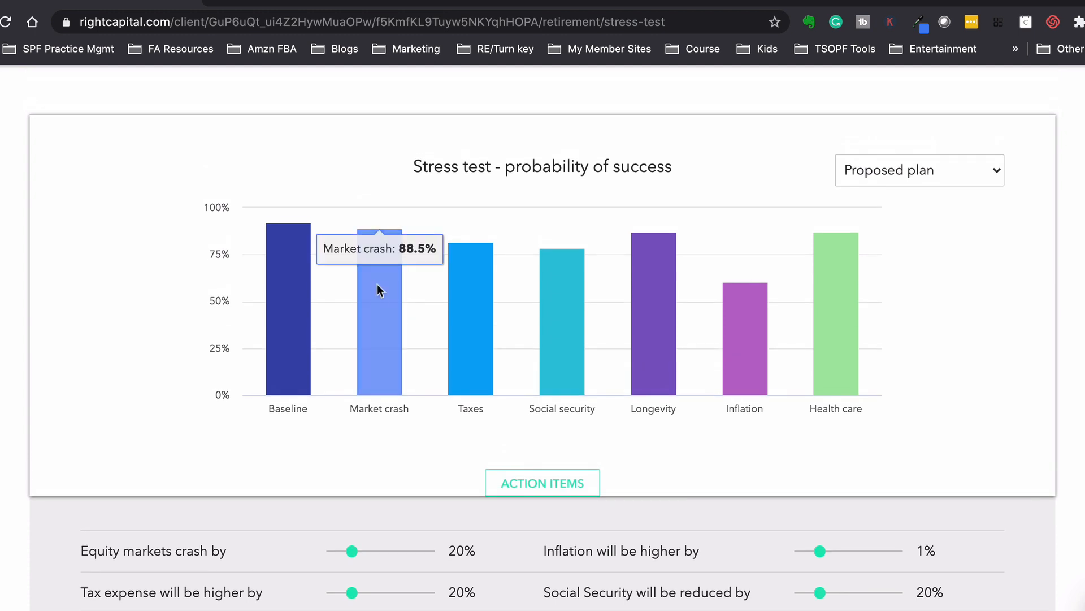
mouse_move(385, 298)
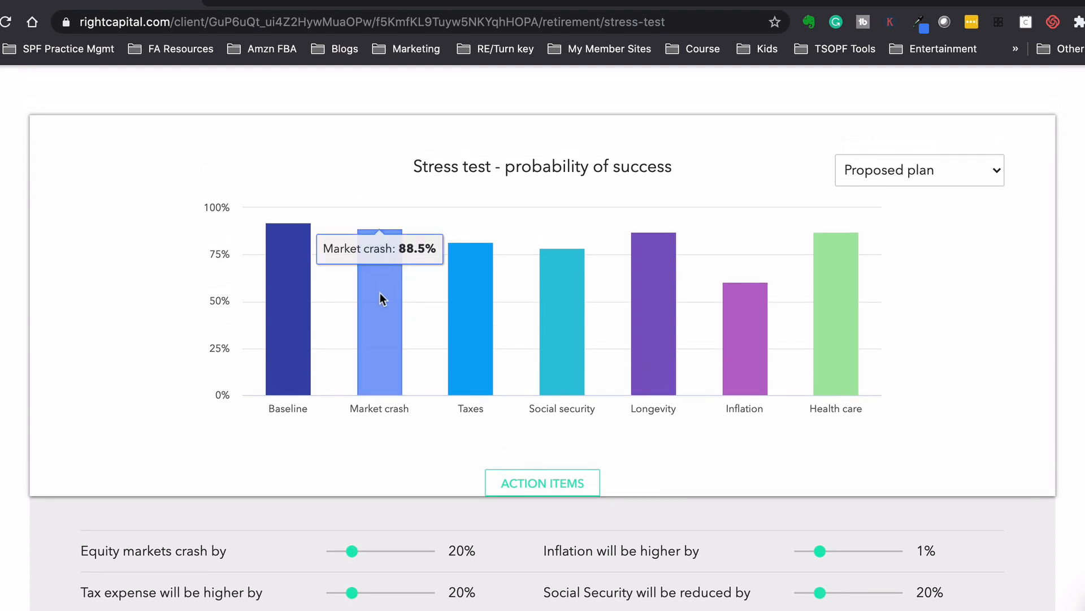
mouse_move(480, 320)
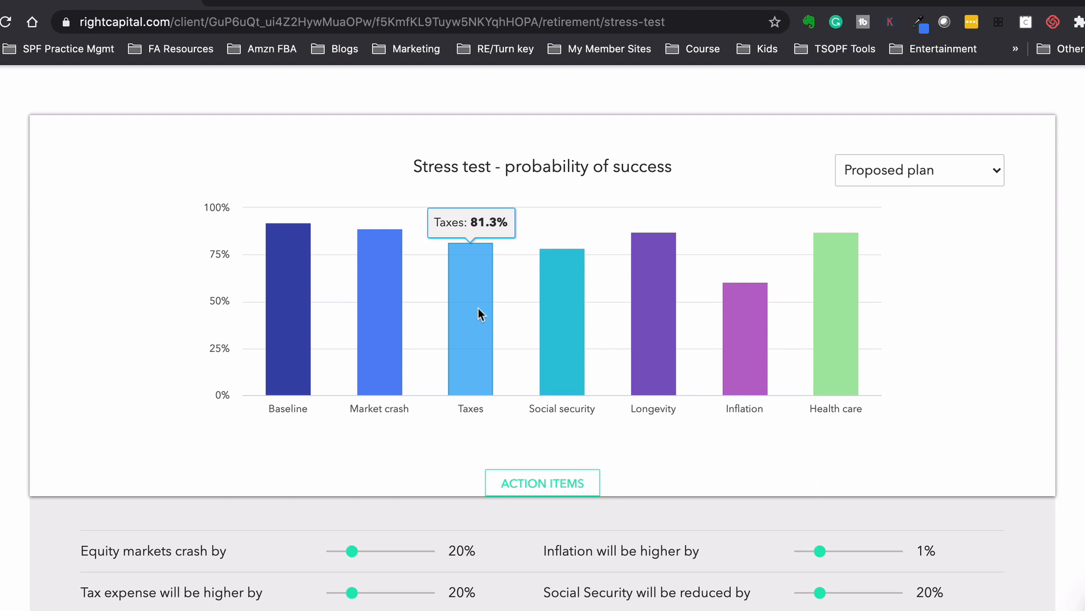
mouse_move(745, 347)
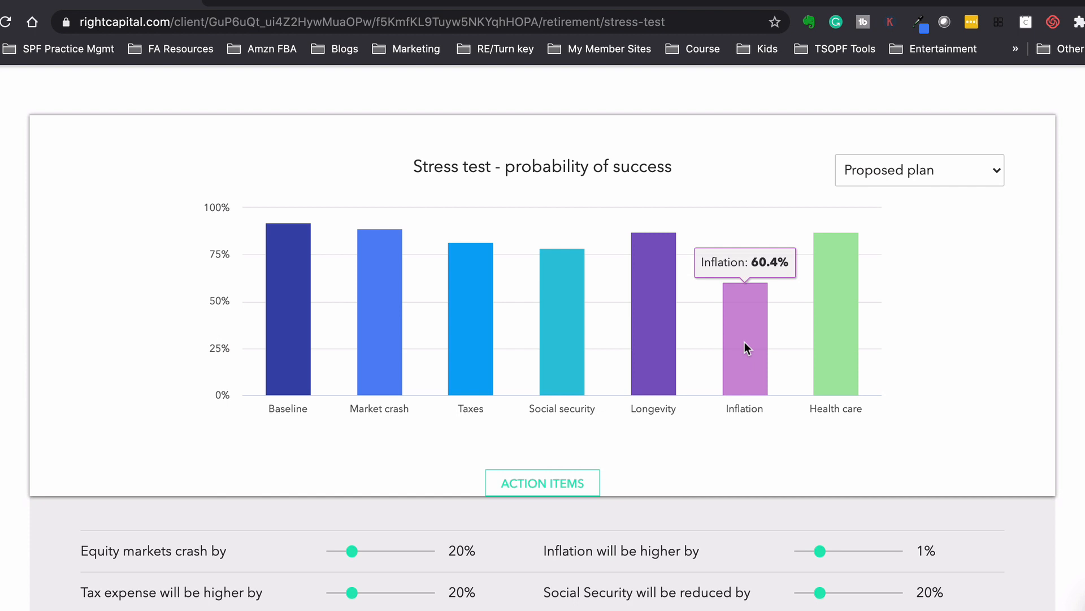
mouse_move(748, 330)
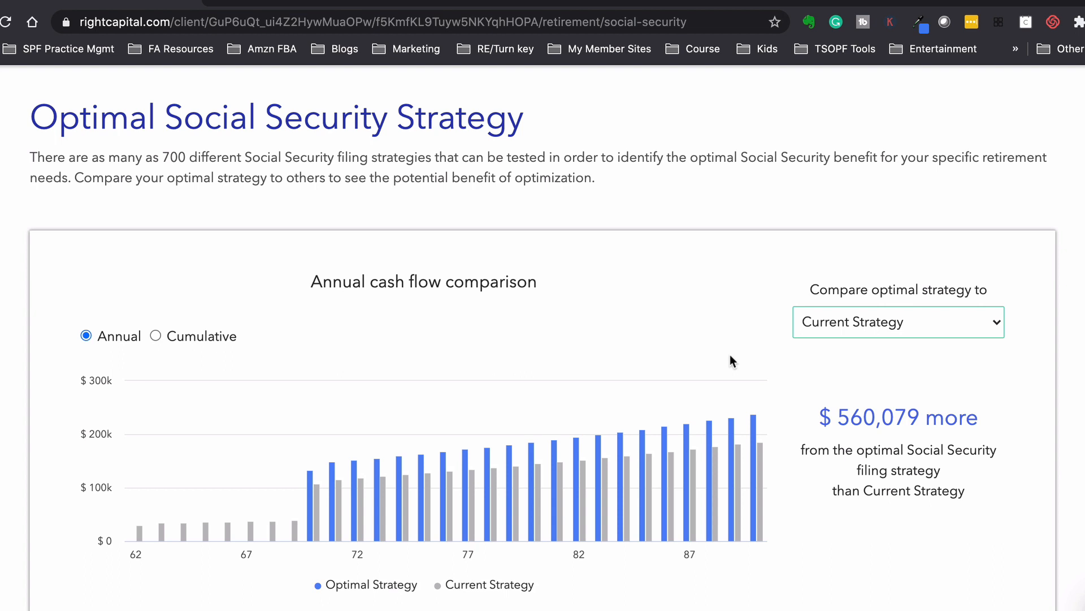
mouse_move(849, 374)
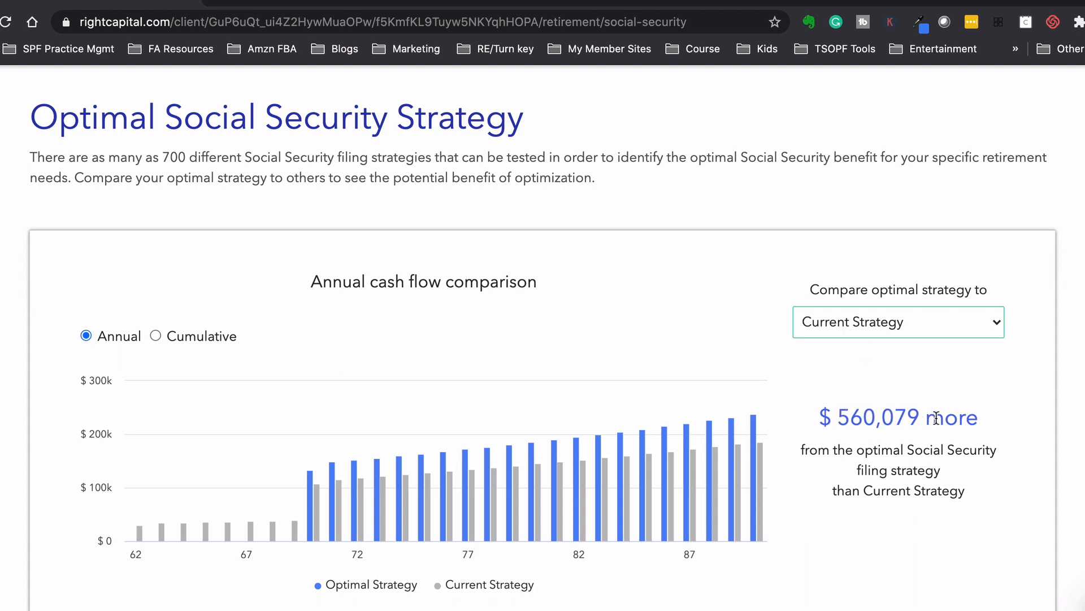
mouse_move(871, 403)
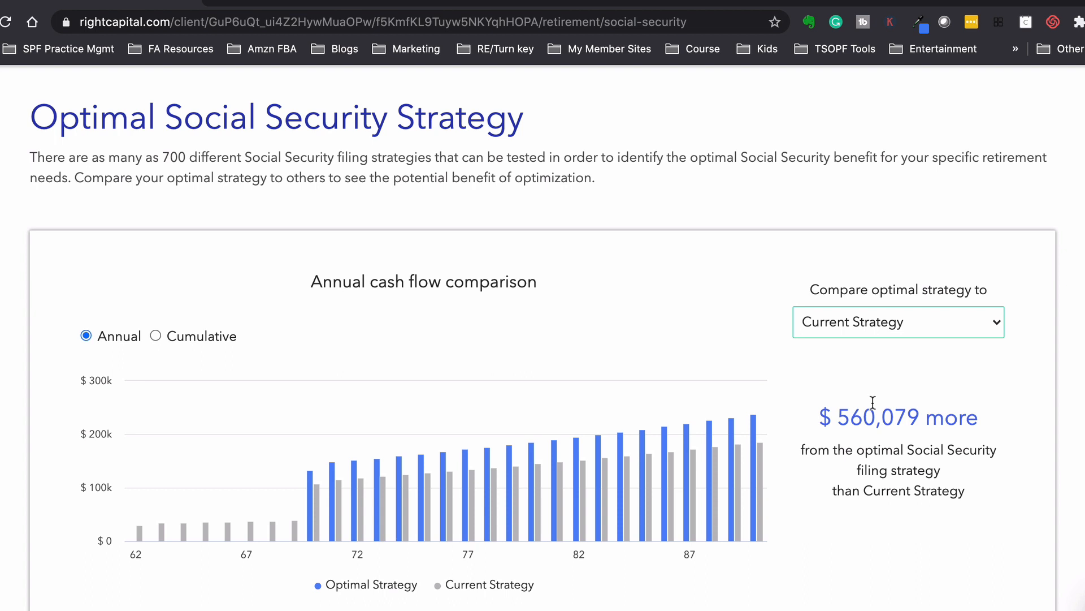
mouse_move(881, 437)
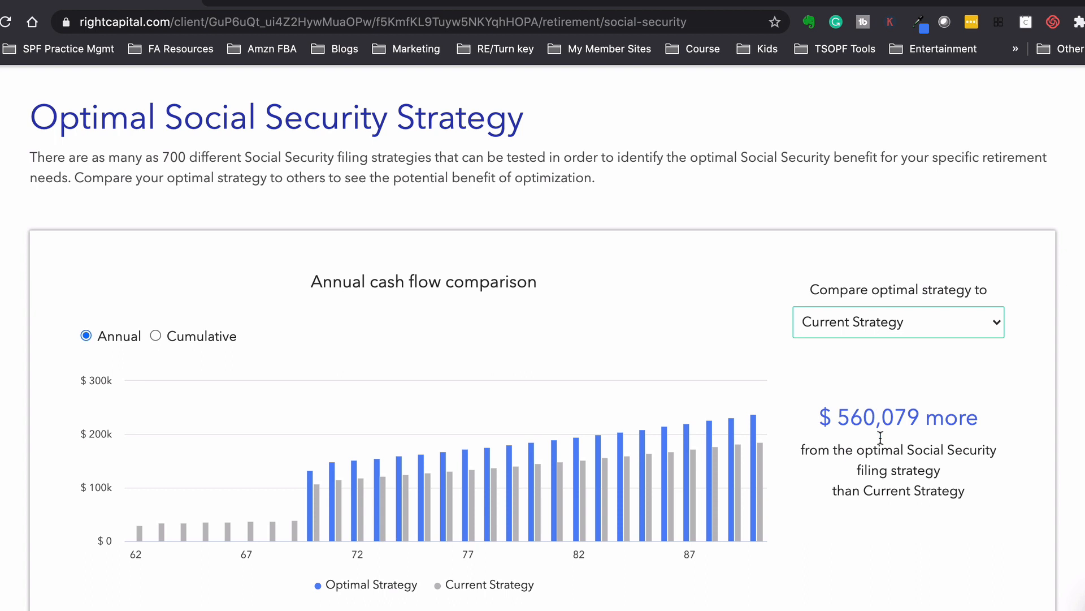
Step: Keep the optimal Social Security strategy compared against Current Strategy, showing $560,079 more
click(896, 322)
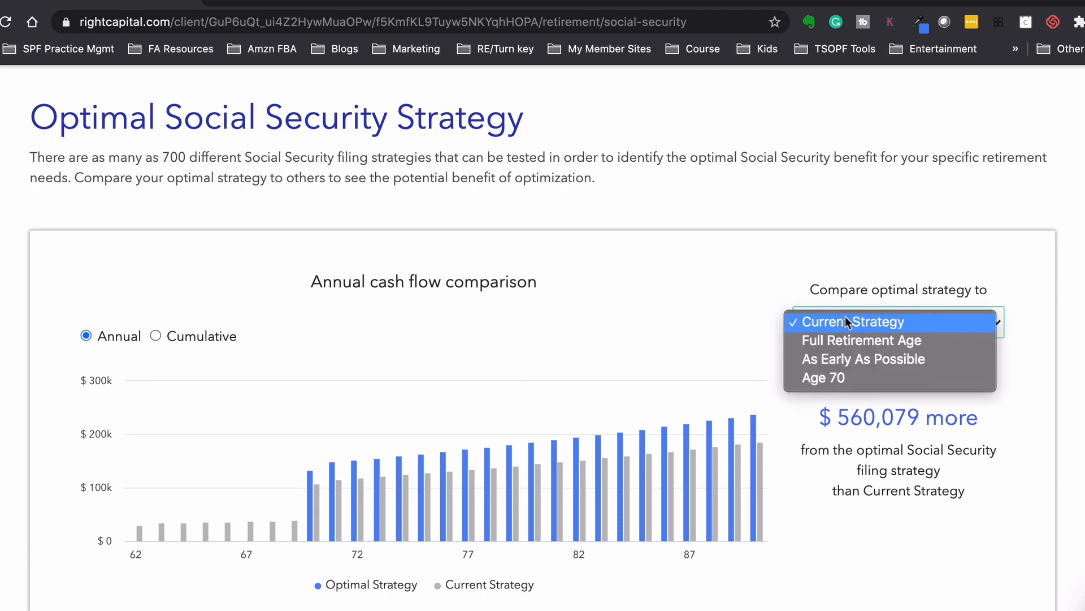
click(851, 321)
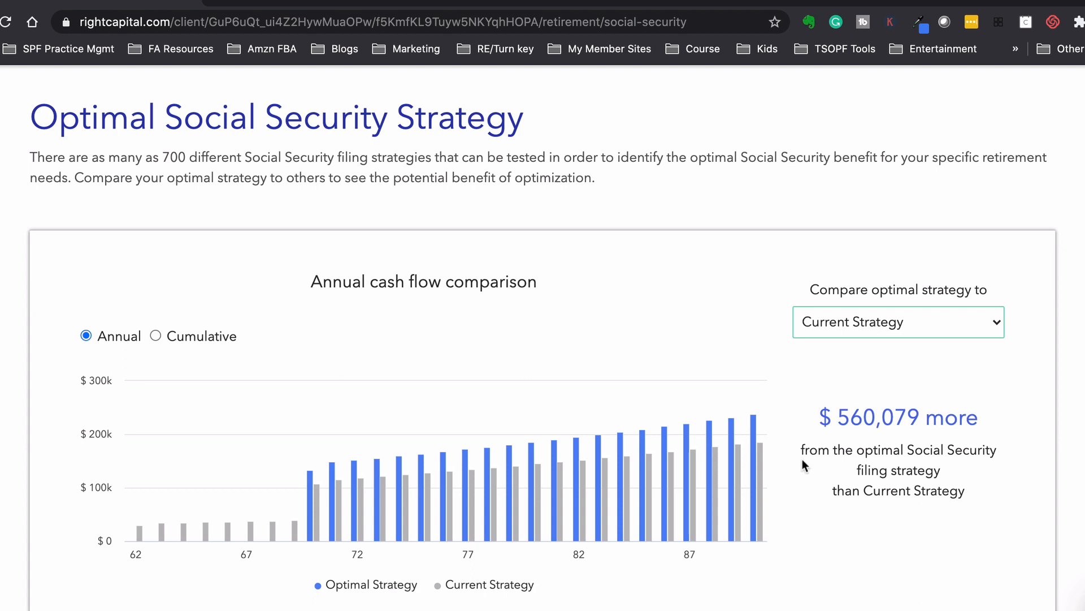
mouse_move(791, 419)
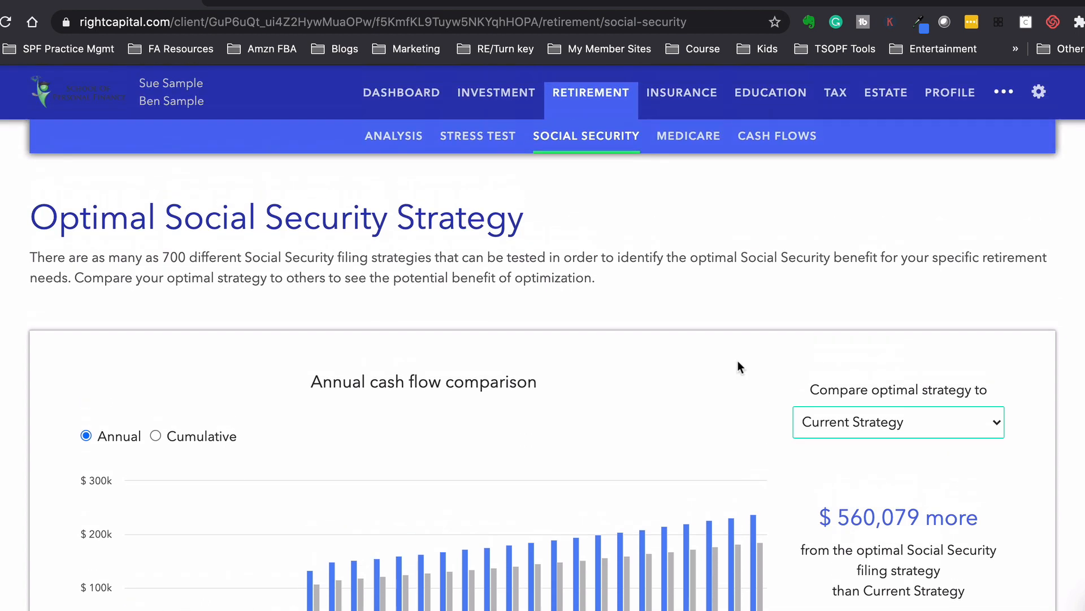
click(689, 136)
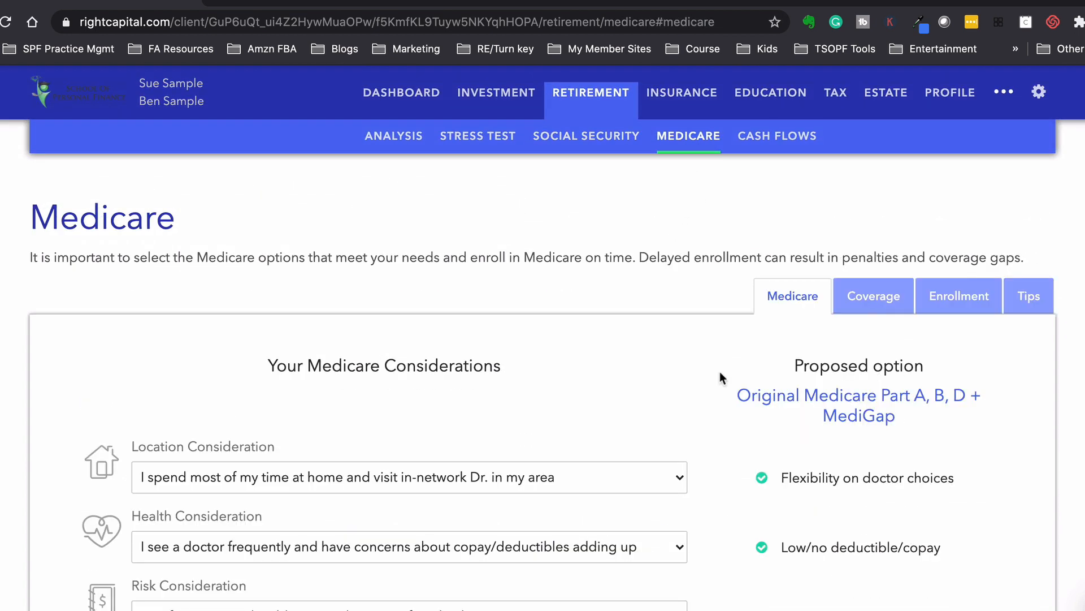
scroll(down, 3)
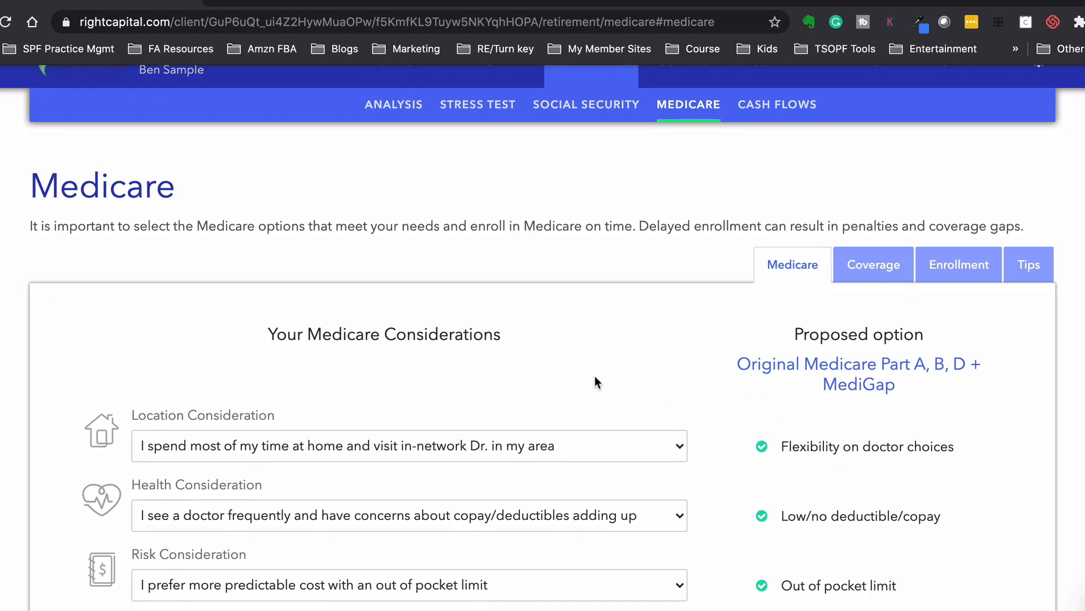
scroll(down, 3)
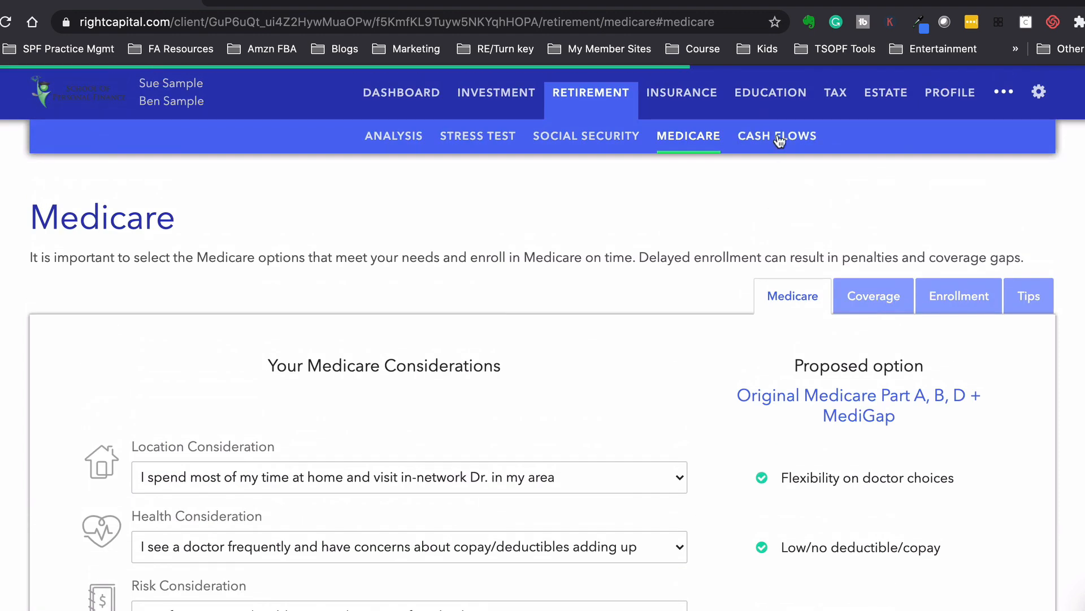
Step: Review the Cash Flows Summary table of yearly inflows, outflows and net flows from 2020
click(776, 135)
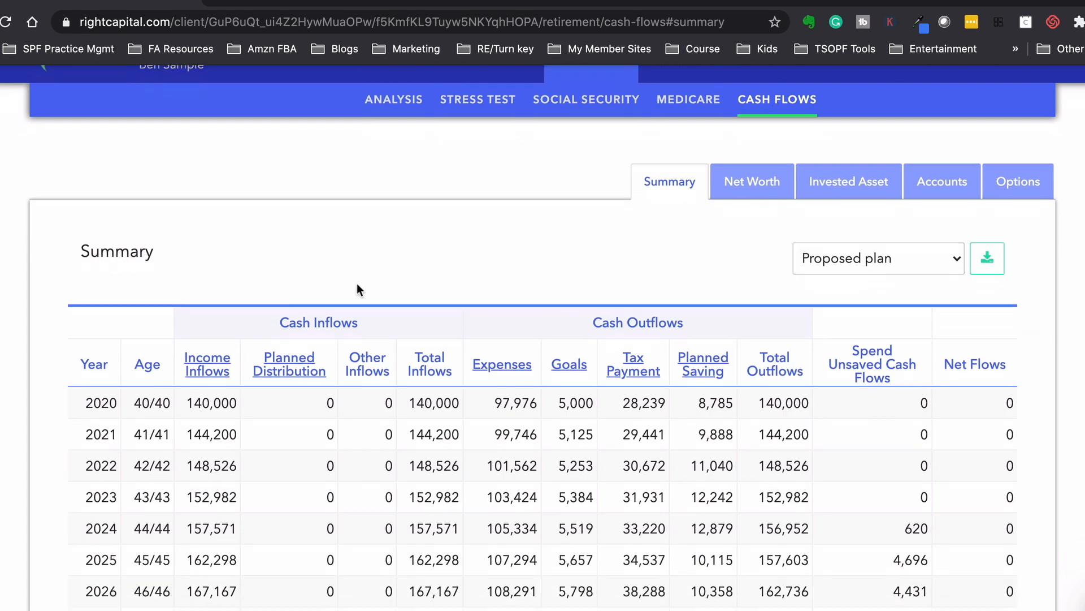
scroll(down, 3)
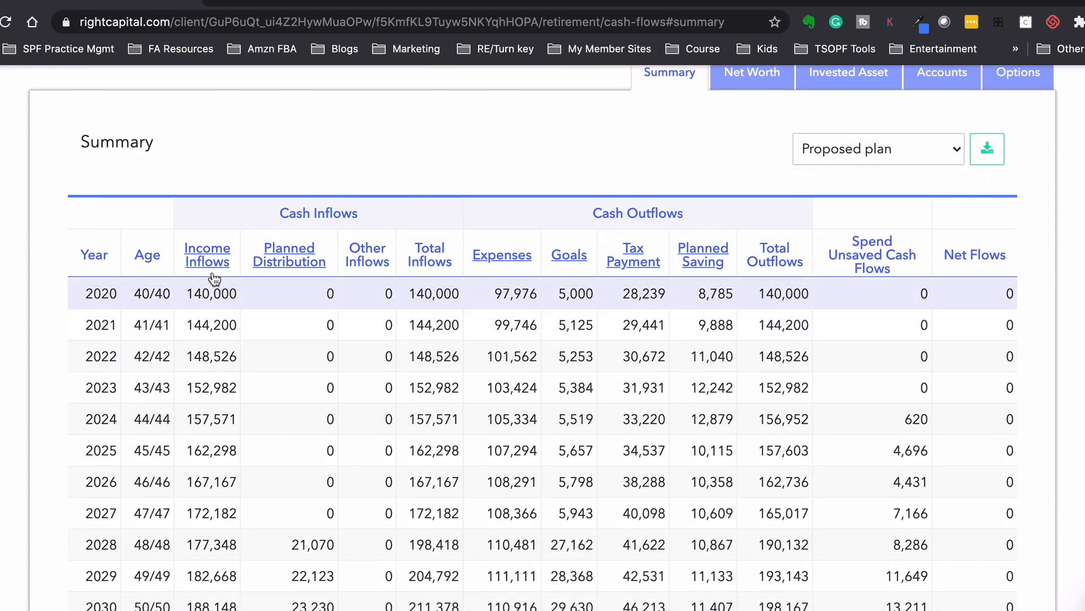
mouse_move(220, 296)
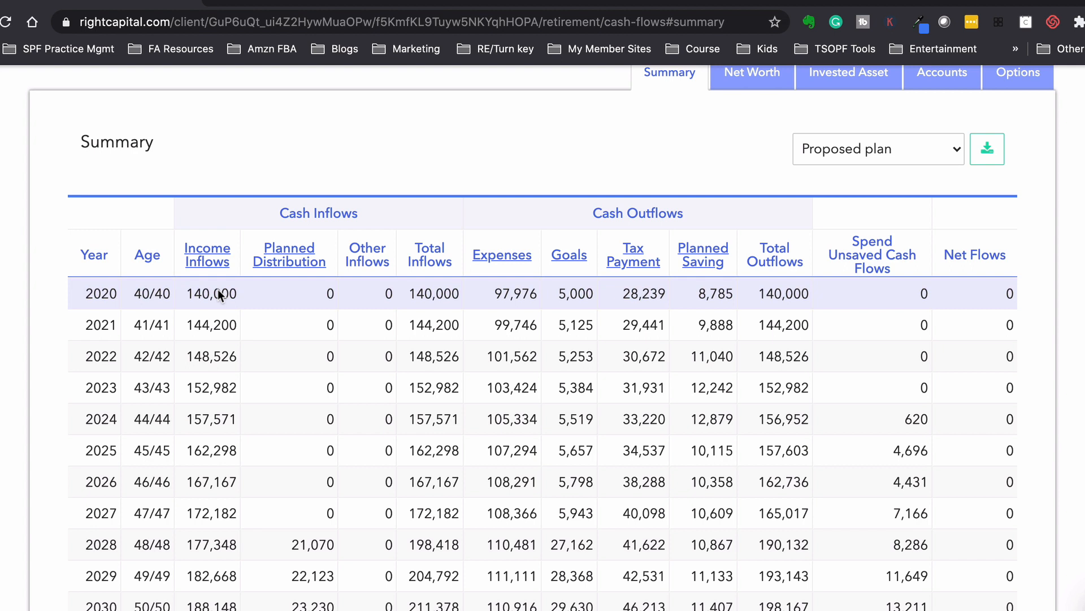
mouse_move(547, 296)
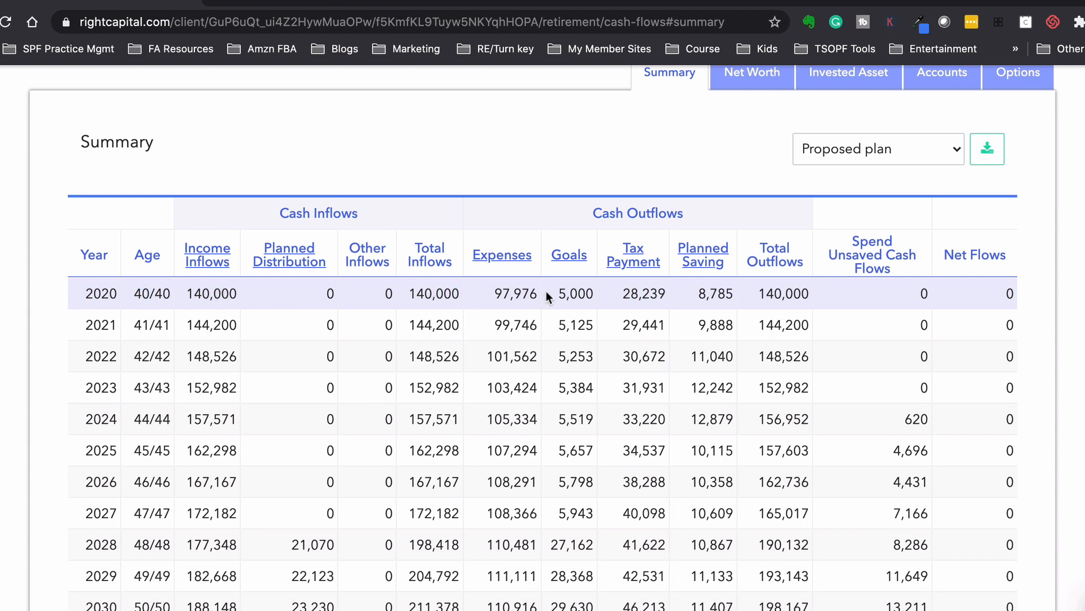
mouse_move(588, 304)
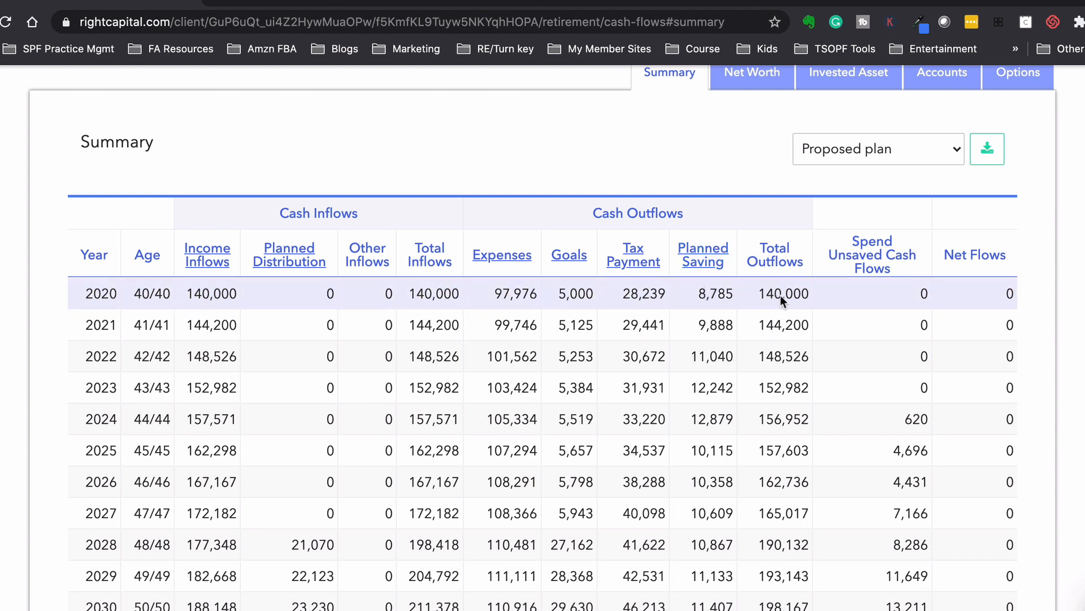
scroll(down, 3)
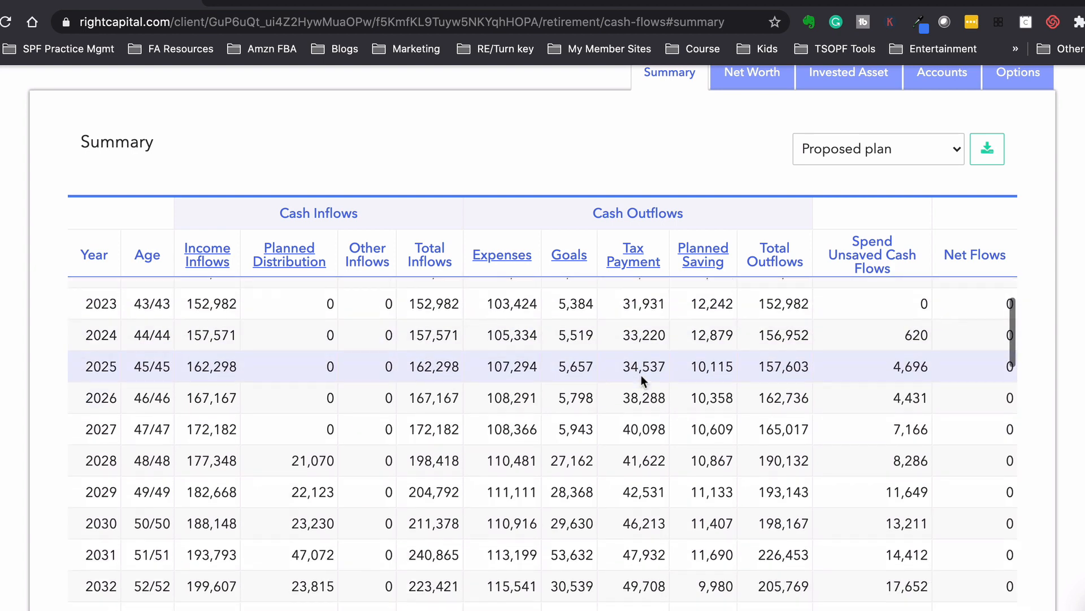
scroll(down, 3)
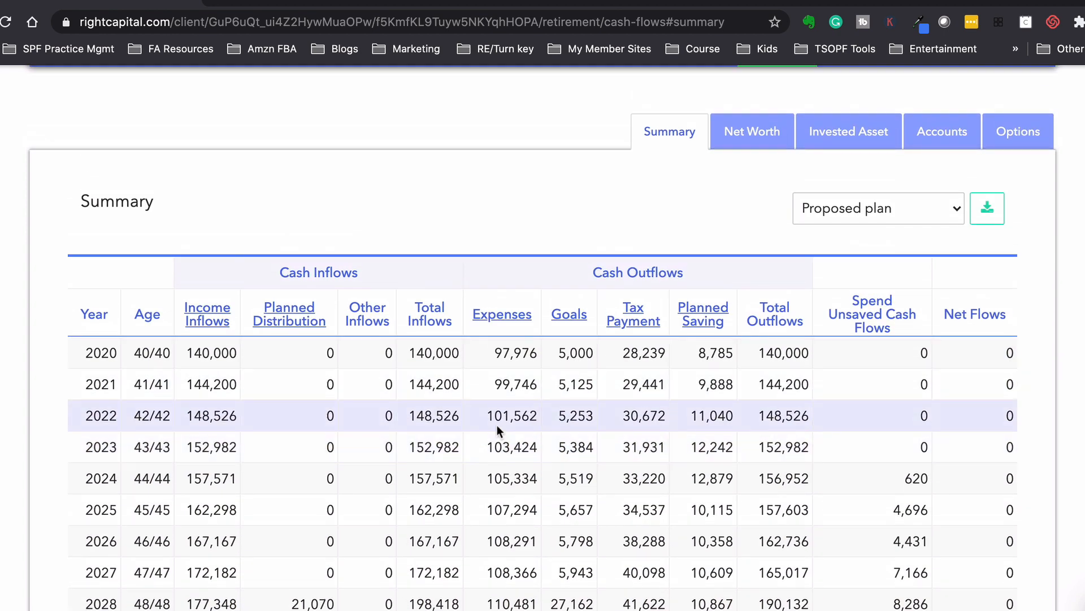
click(502, 313)
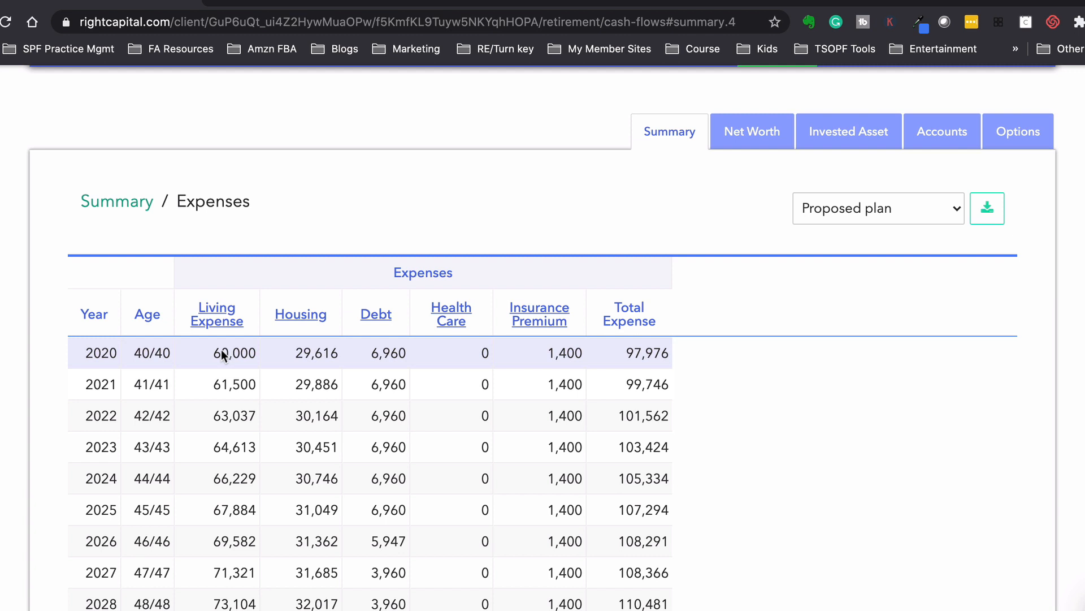
mouse_move(319, 356)
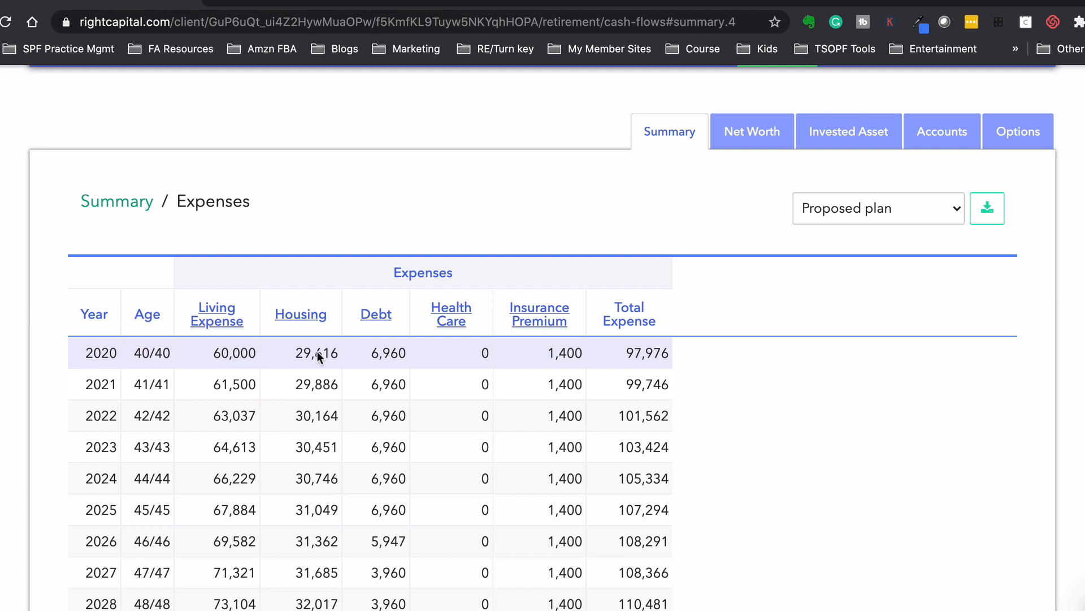
click(301, 314)
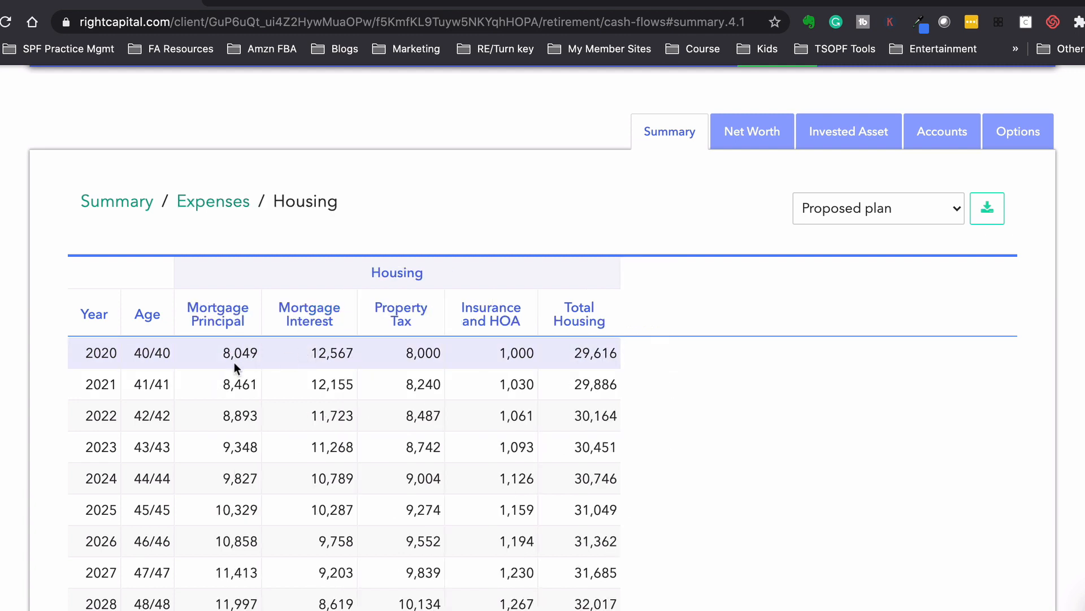
mouse_move(301, 336)
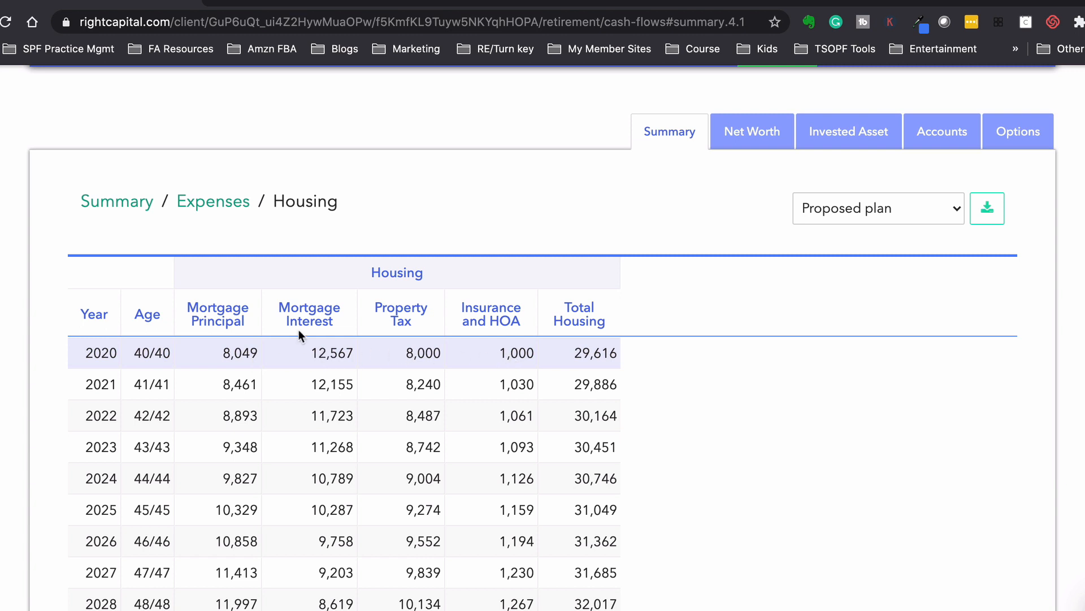
click(213, 202)
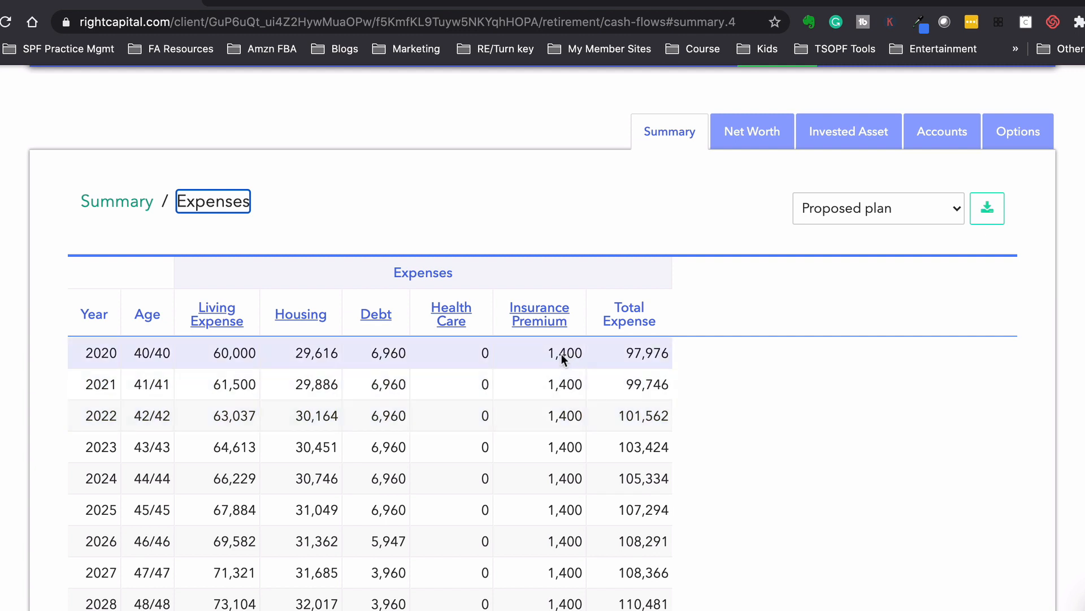
click(116, 201)
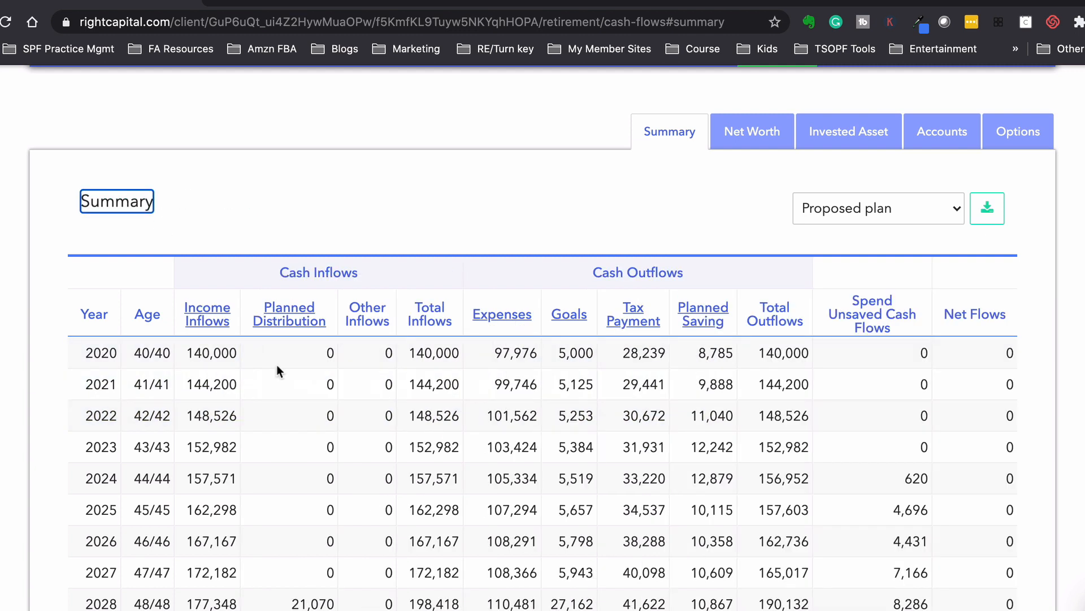
scroll(down, 3)
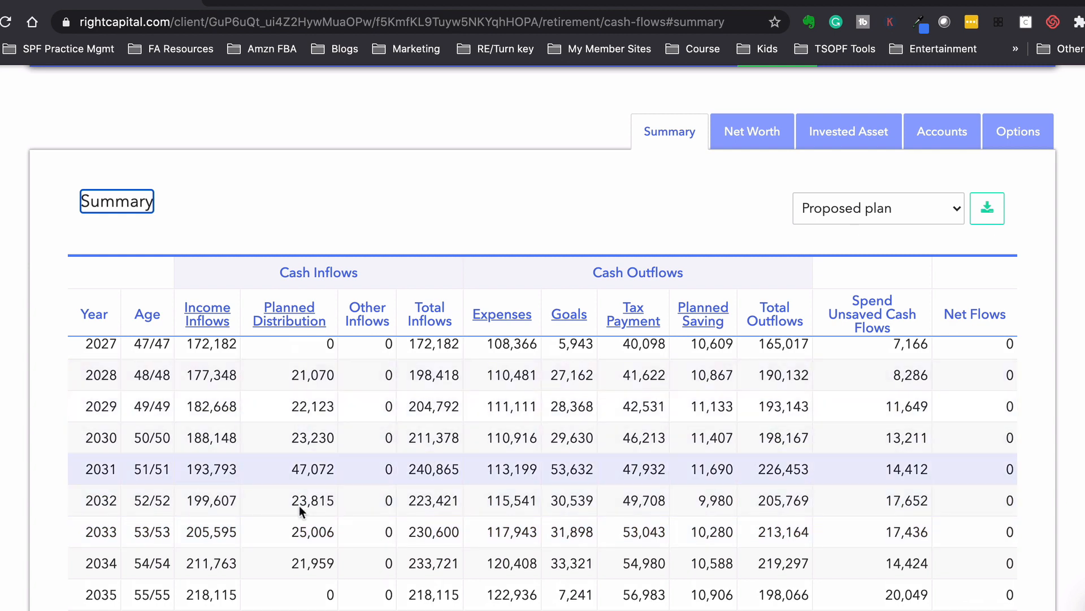
mouse_move(301, 436)
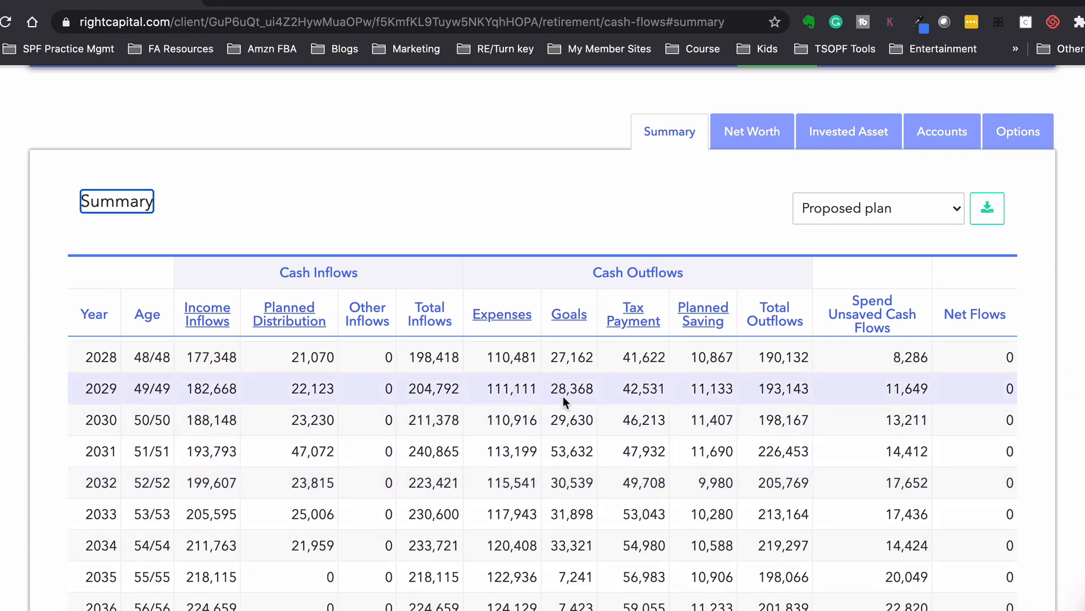
scroll(down, 3)
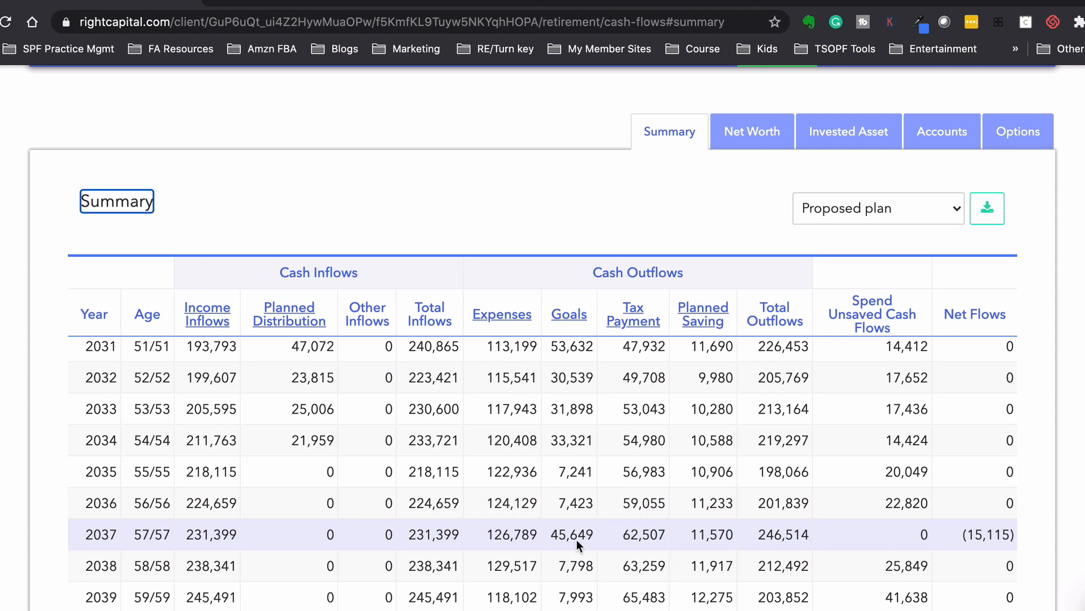
click(569, 314)
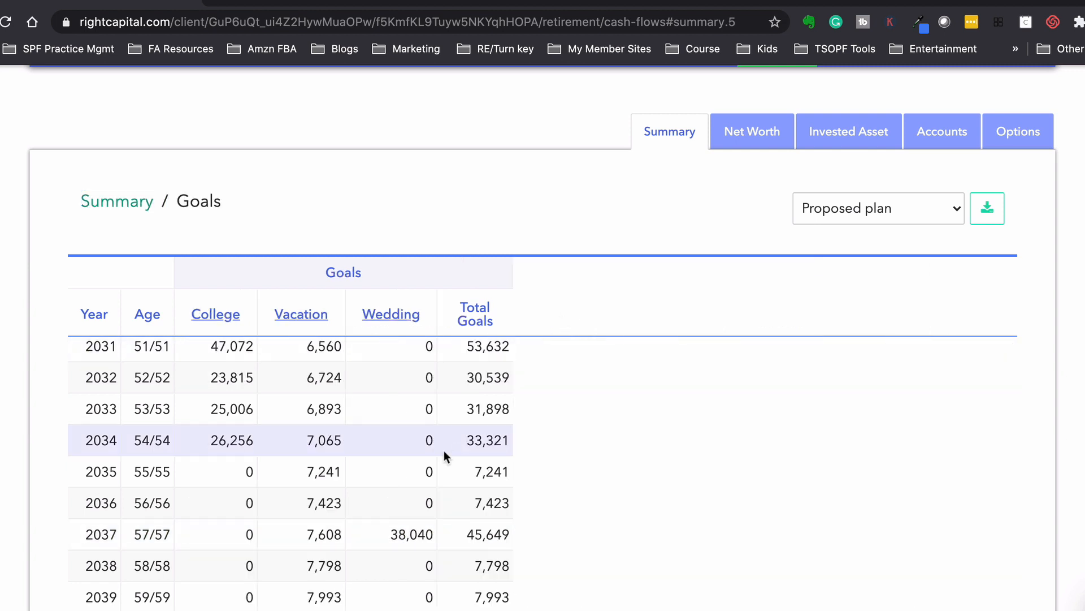
mouse_move(412, 533)
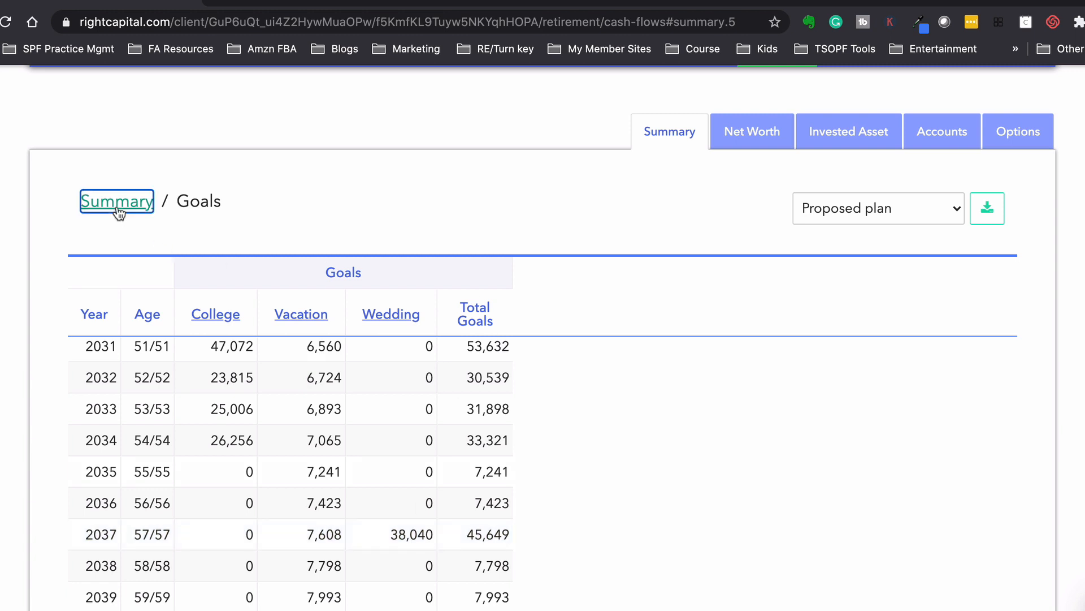
click(116, 201)
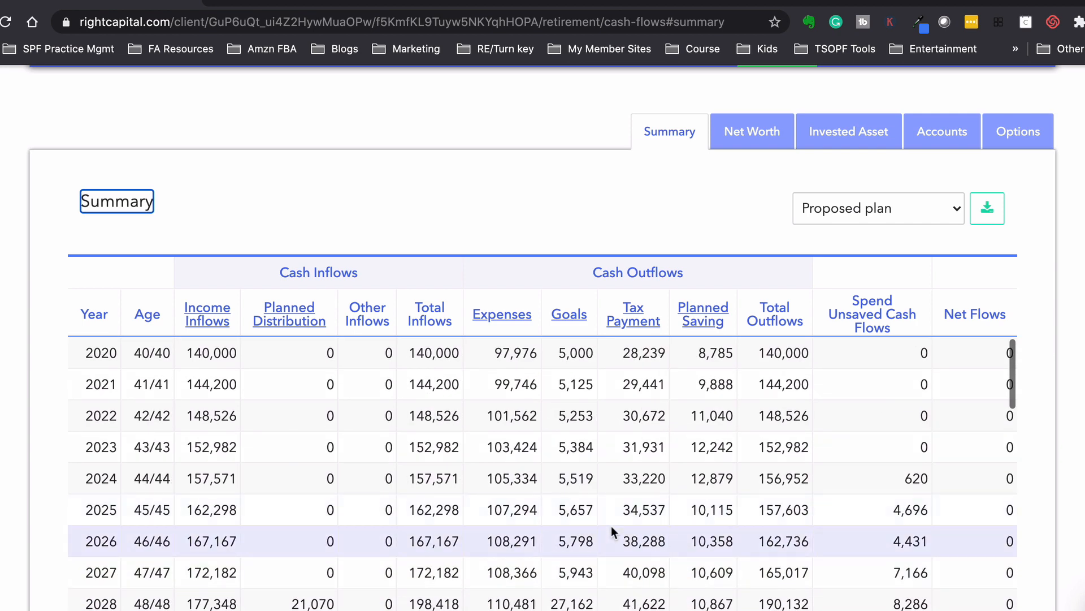
click(632, 313)
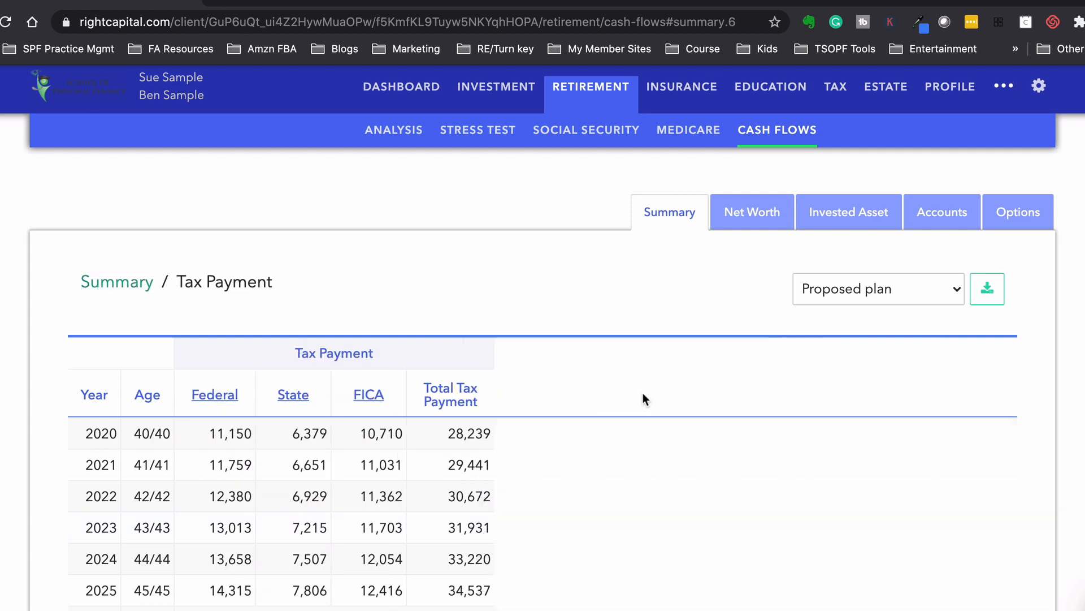
scroll(down, 3)
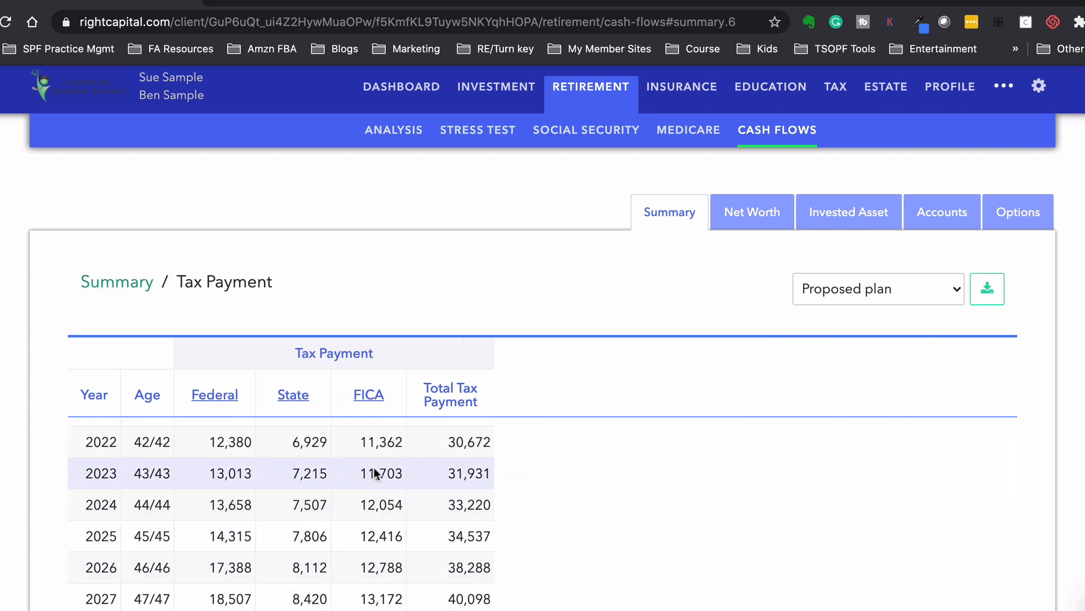
click(117, 282)
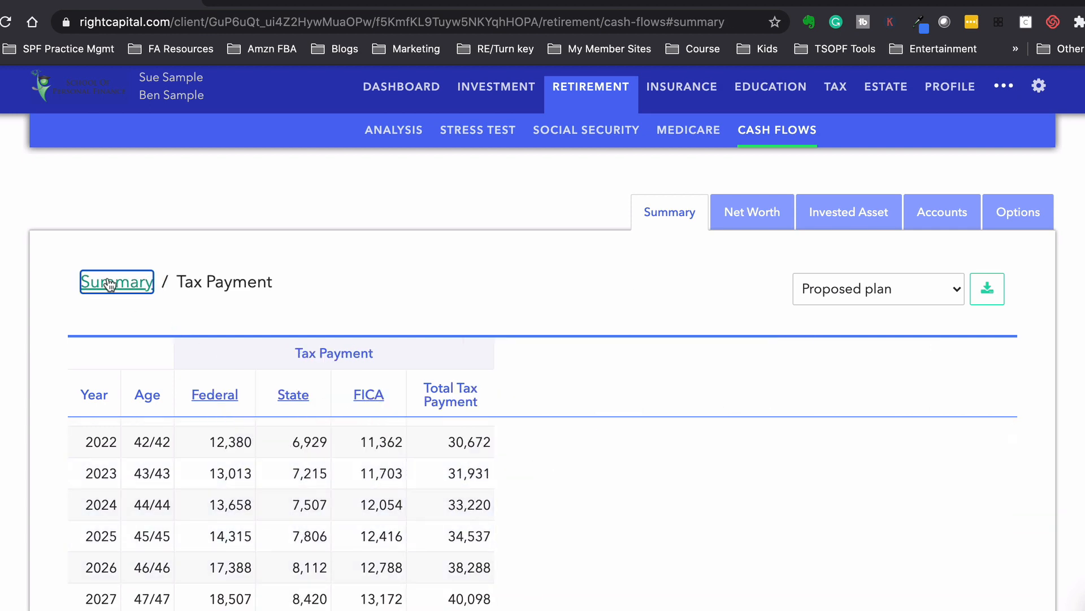
click(117, 281)
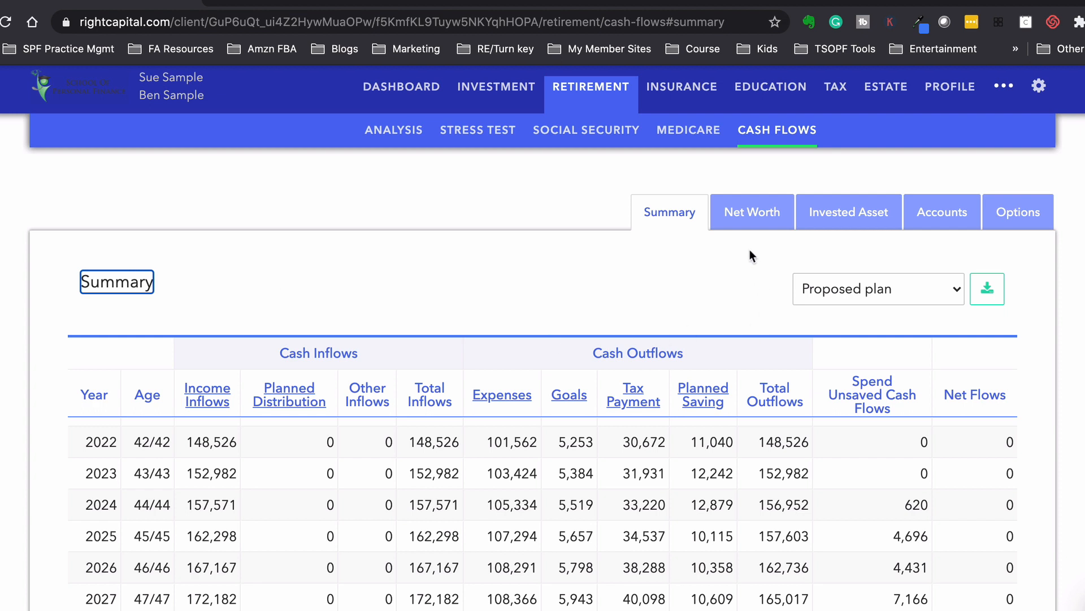
mouse_move(849, 231)
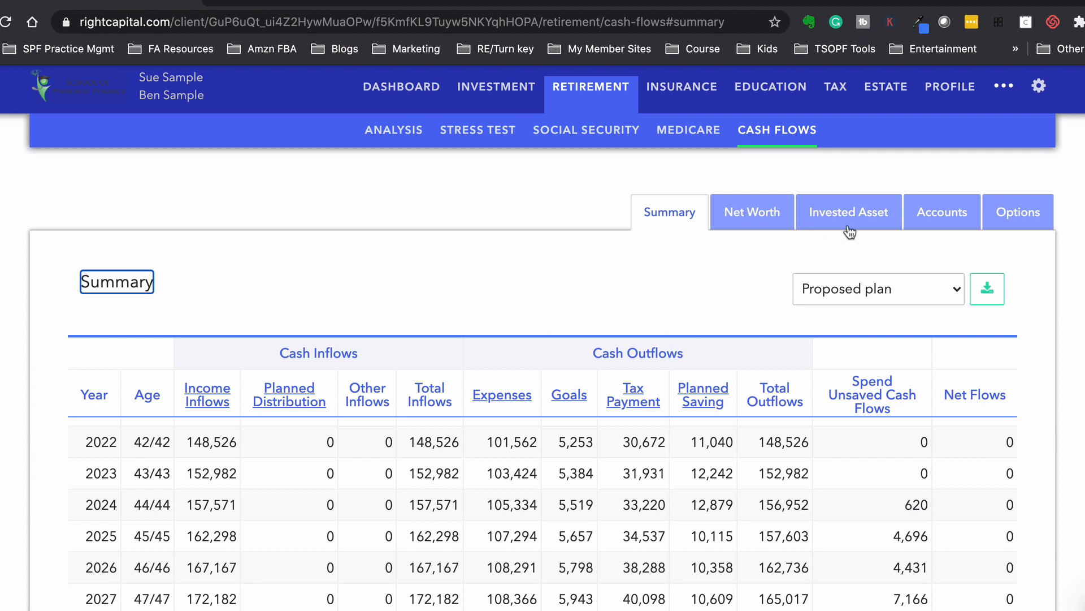
Step: Review the Accounts table of ending balances by account, totalling $1,673,081 in 2037
click(942, 211)
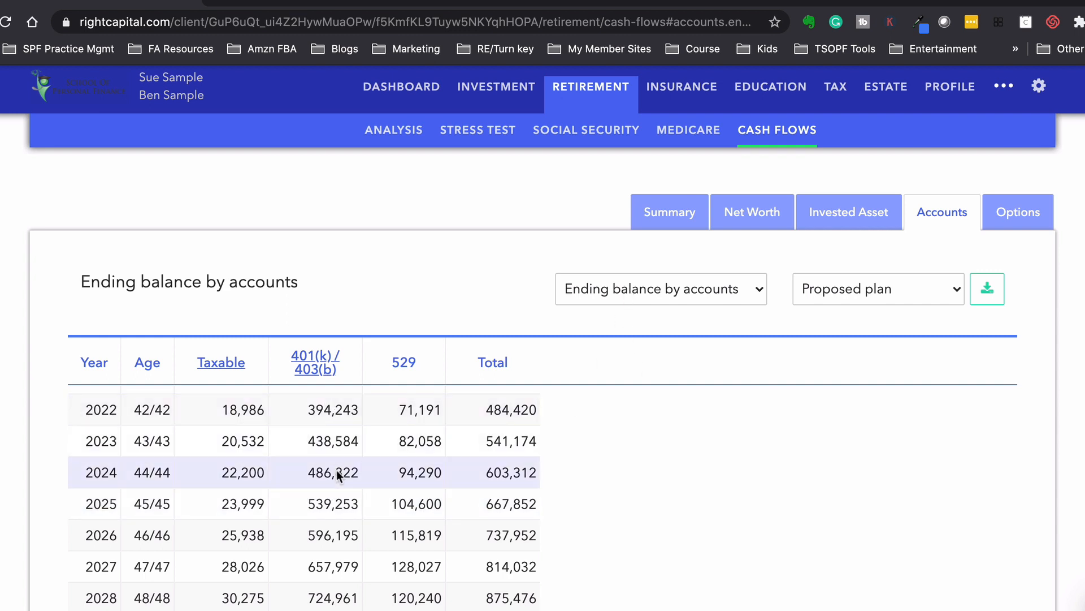
scroll(down, 3)
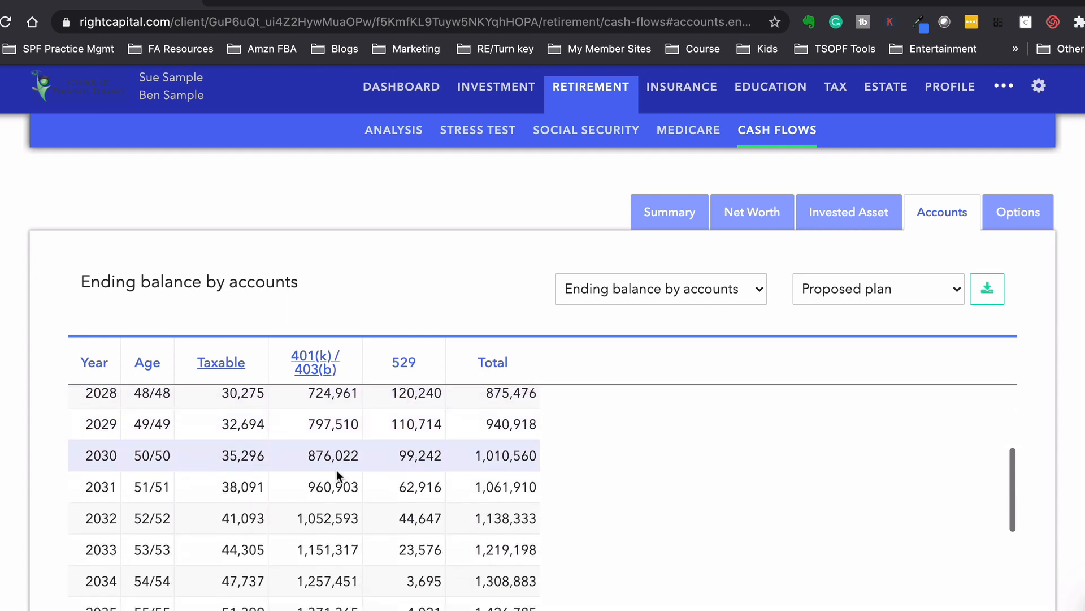
scroll(down, 3)
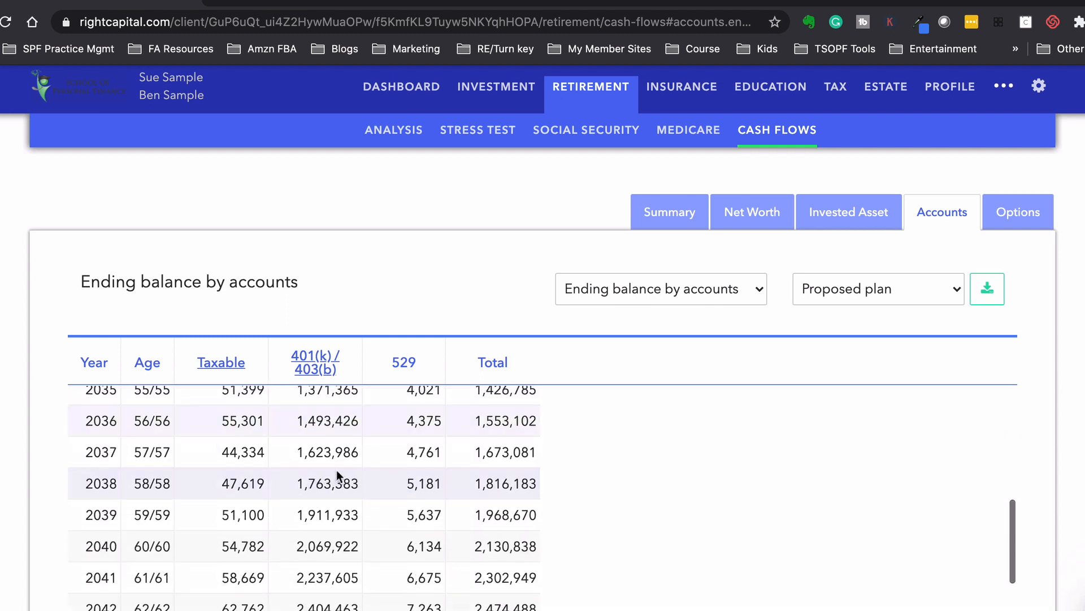
mouse_move(360, 545)
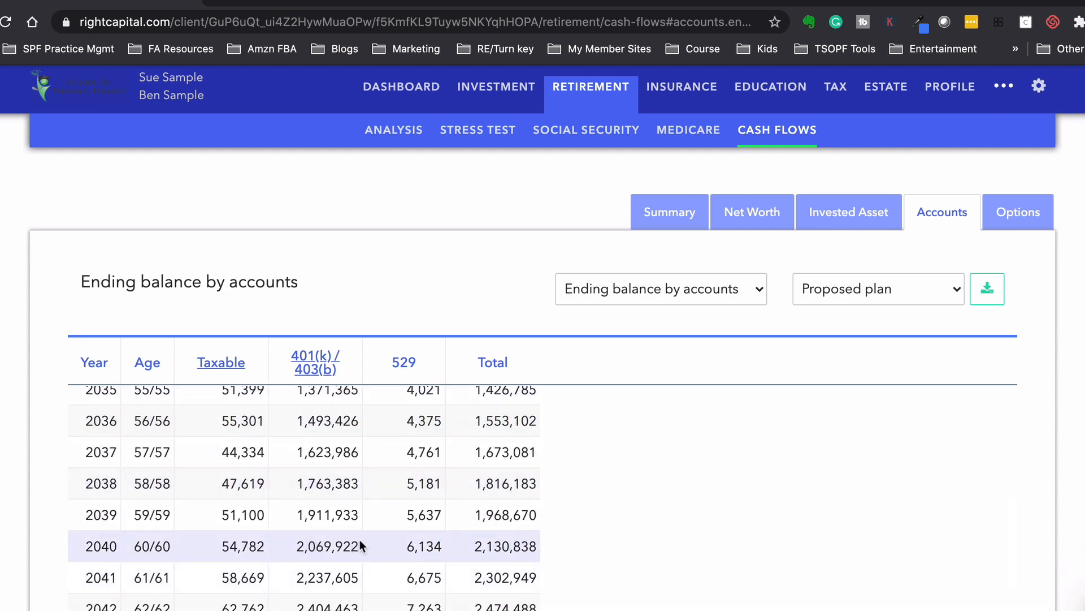
mouse_move(460, 547)
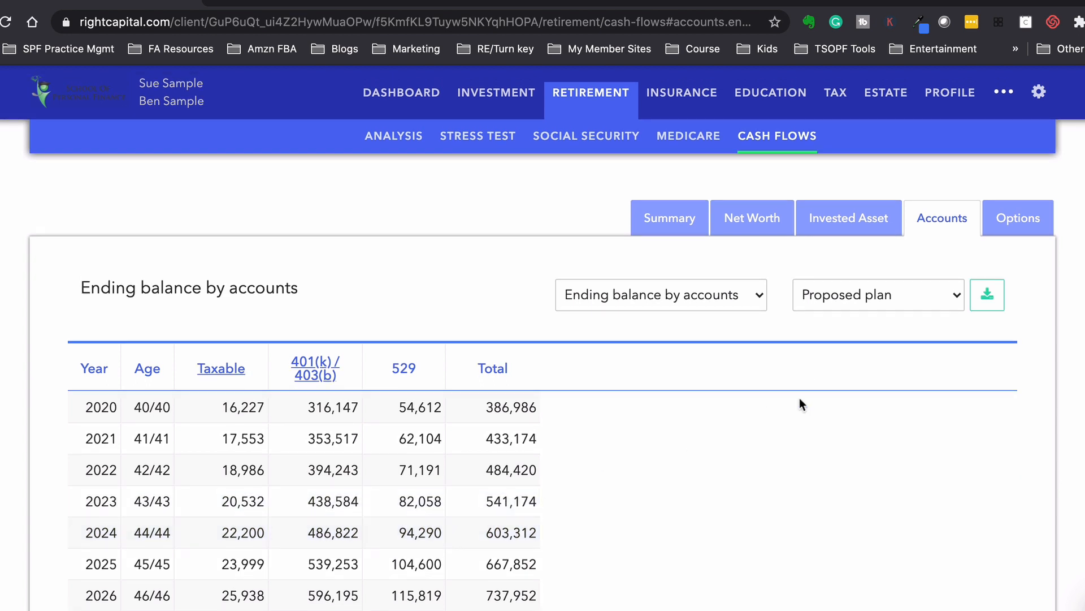
mouse_move(942, 327)
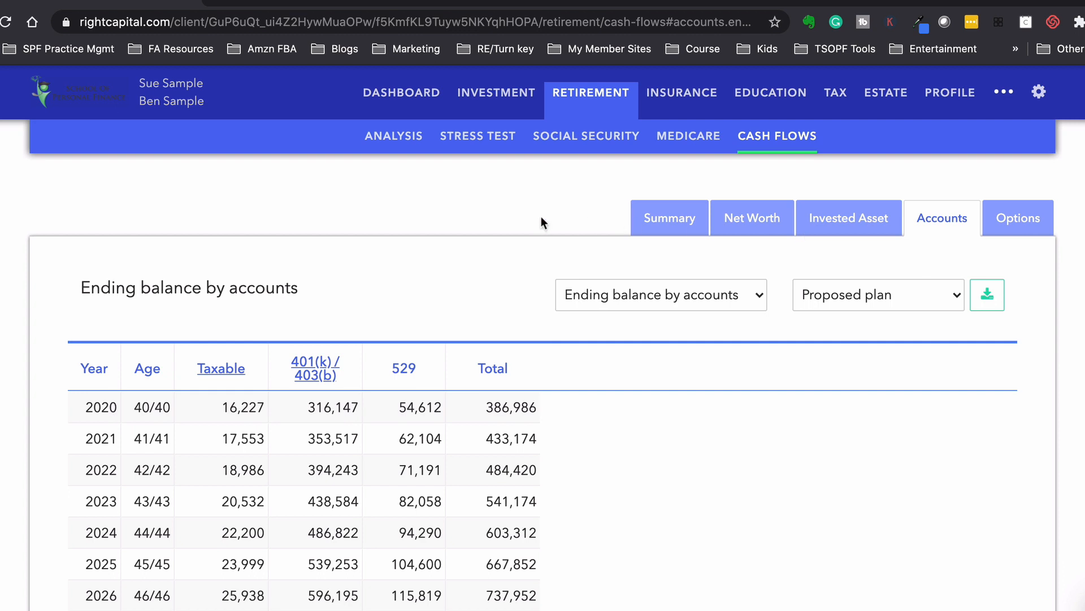
mouse_move(680, 101)
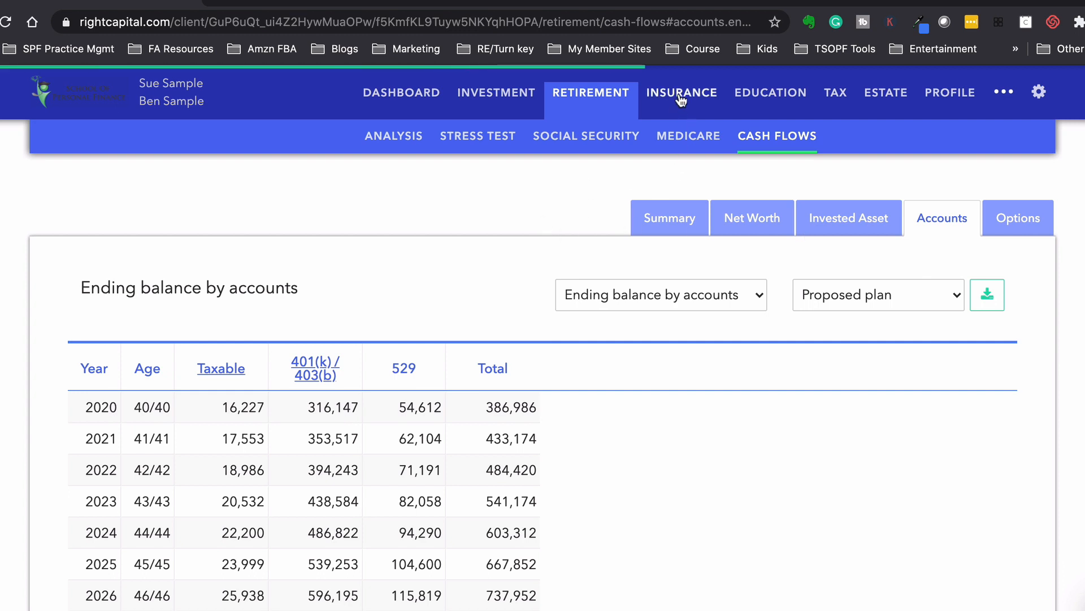
Step: View Life Insurance Analysis, then College Funding Analysis showing Son's $90,814 cost at 100% coverage
click(680, 91)
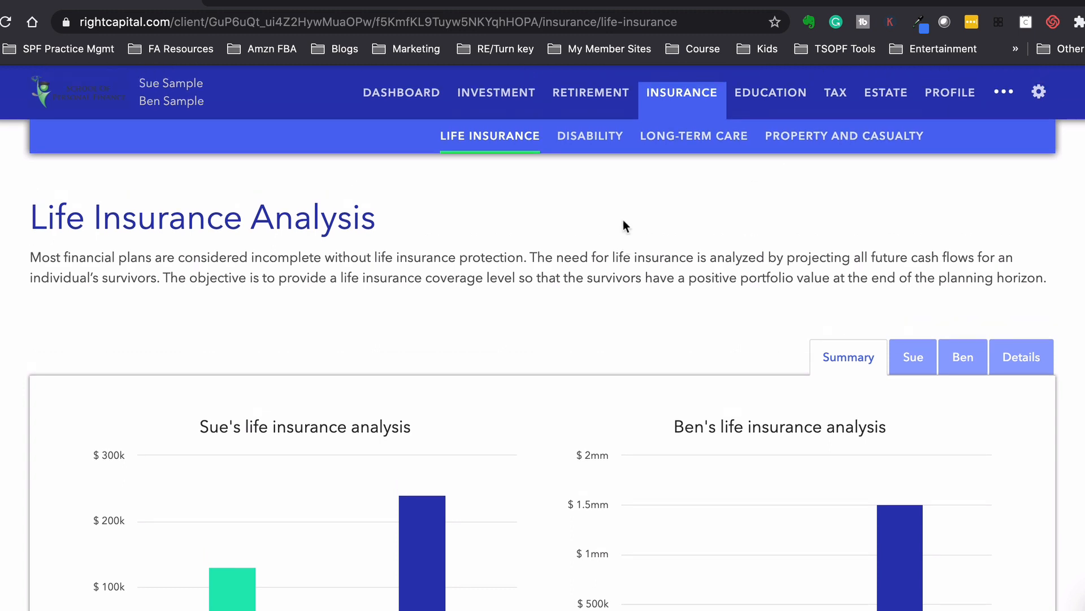
click(770, 92)
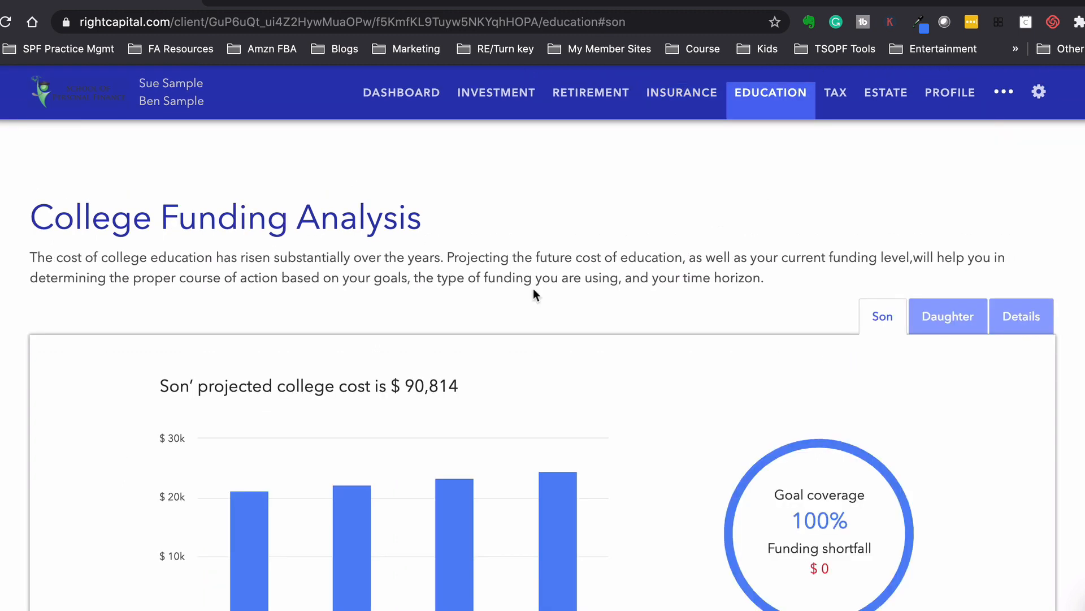
Step: Review the Daughter's college projection: $97,758 cost, 96% coverage, $4,297 shortfall and action items
scroll(down, 3)
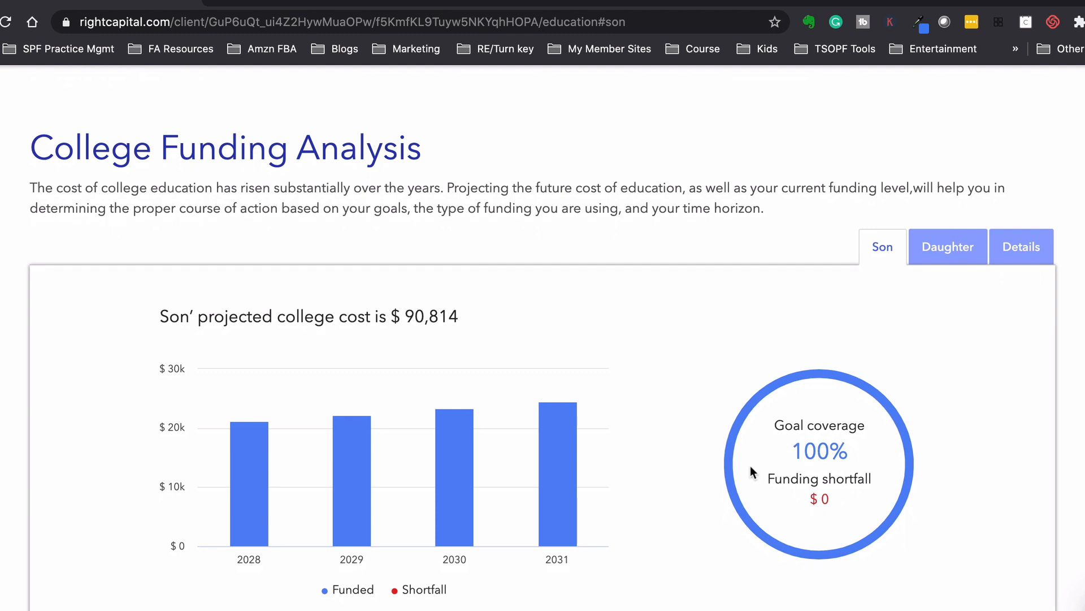
click(947, 247)
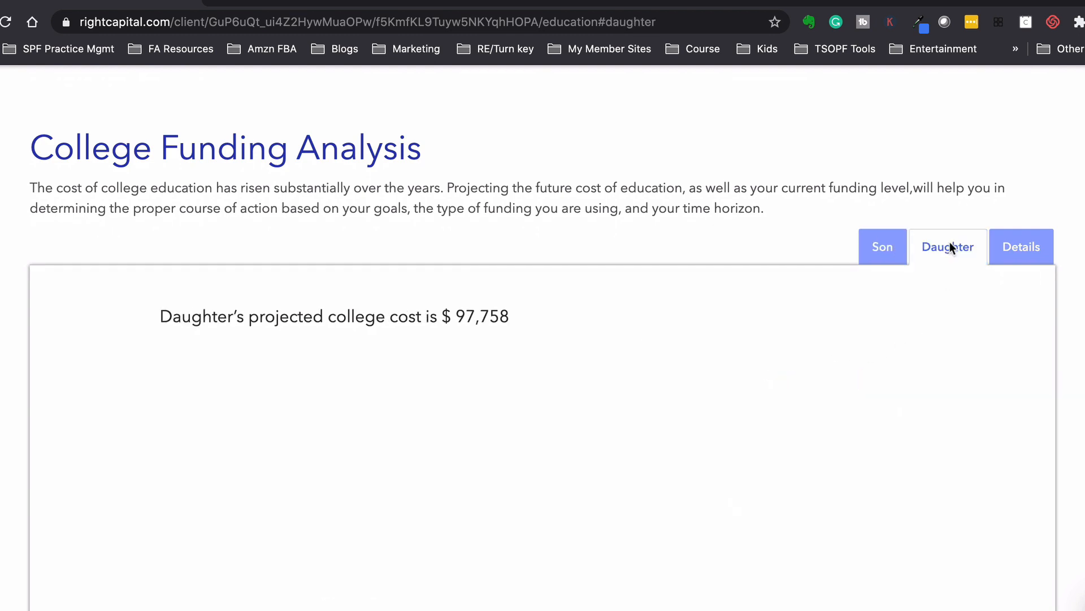
scroll(down, 3)
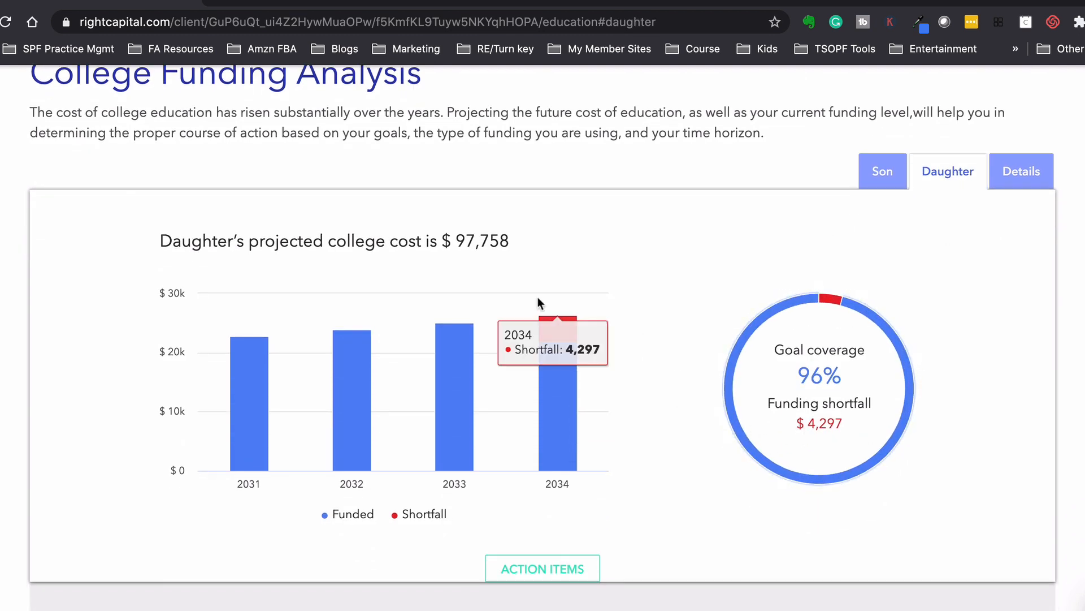
scroll(down, 3)
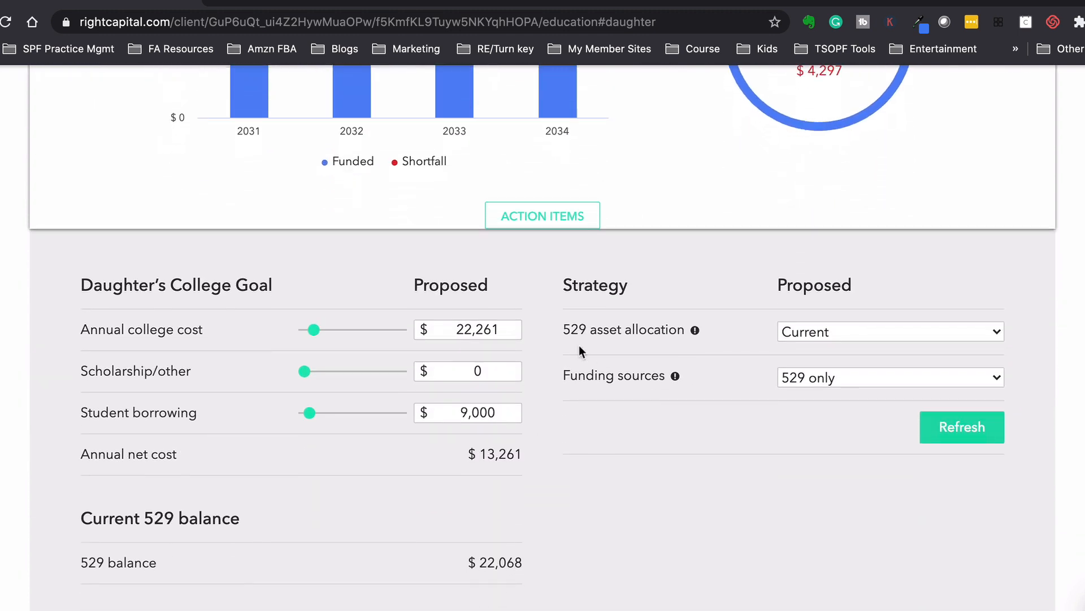
scroll(down, 3)
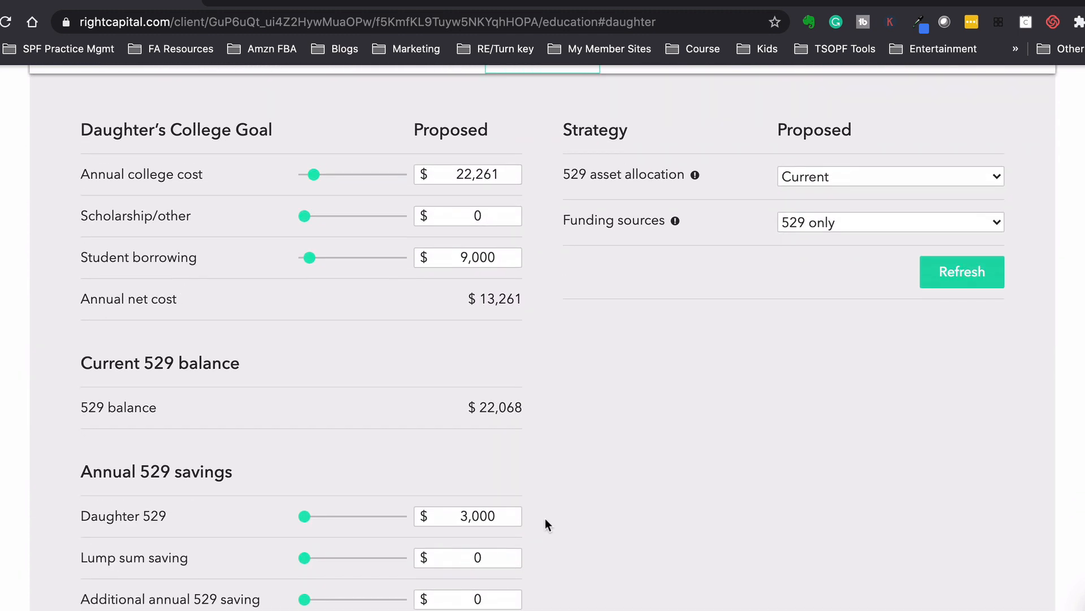
mouse_move(391, 463)
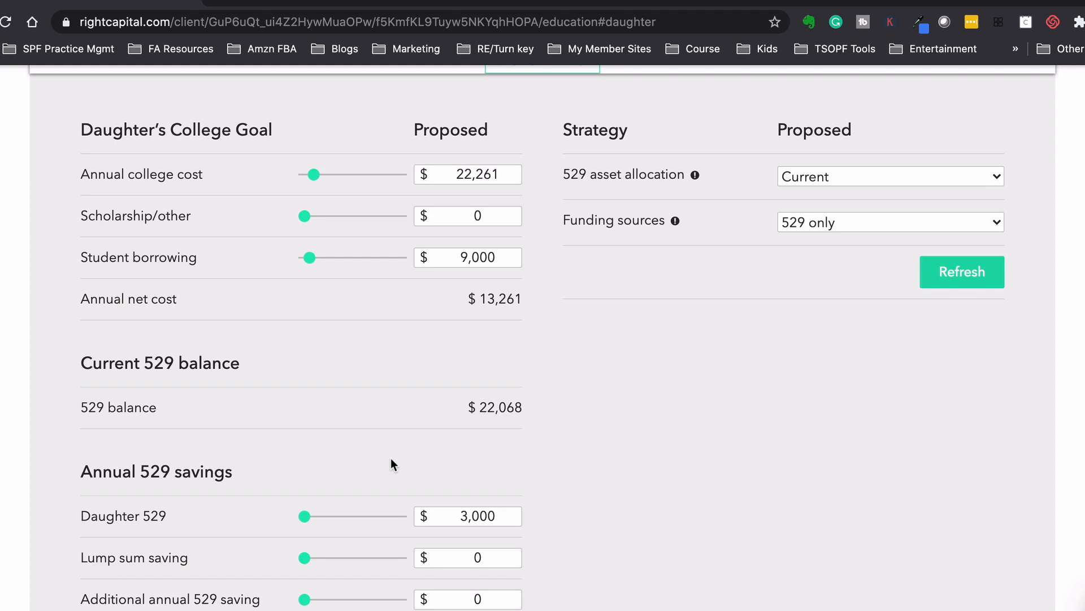
scroll(up, 3)
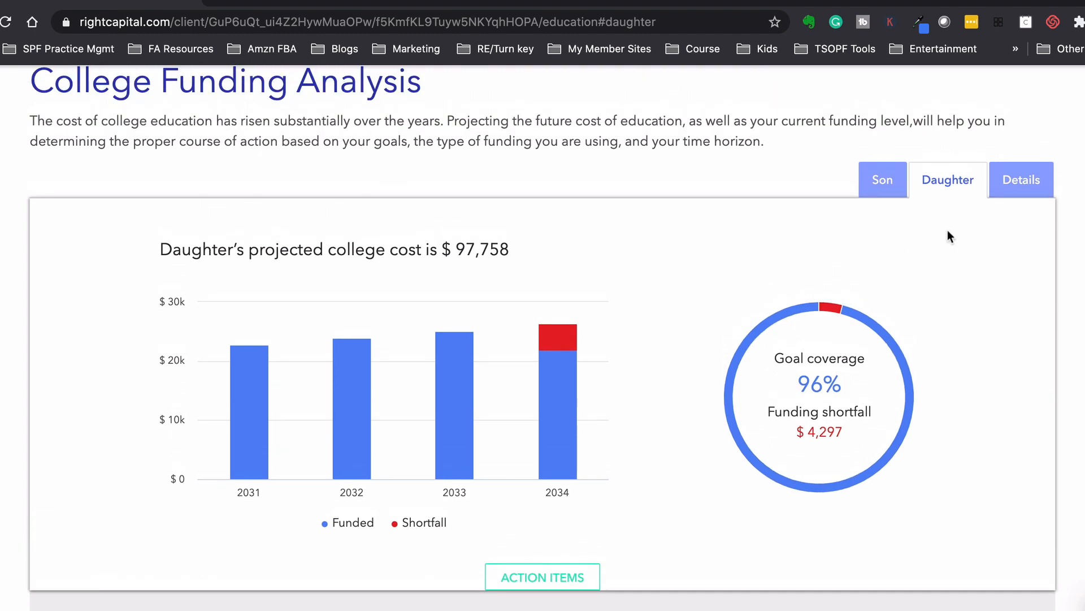
Step: Go to the Tax Estimate page for the proposed plan
click(835, 92)
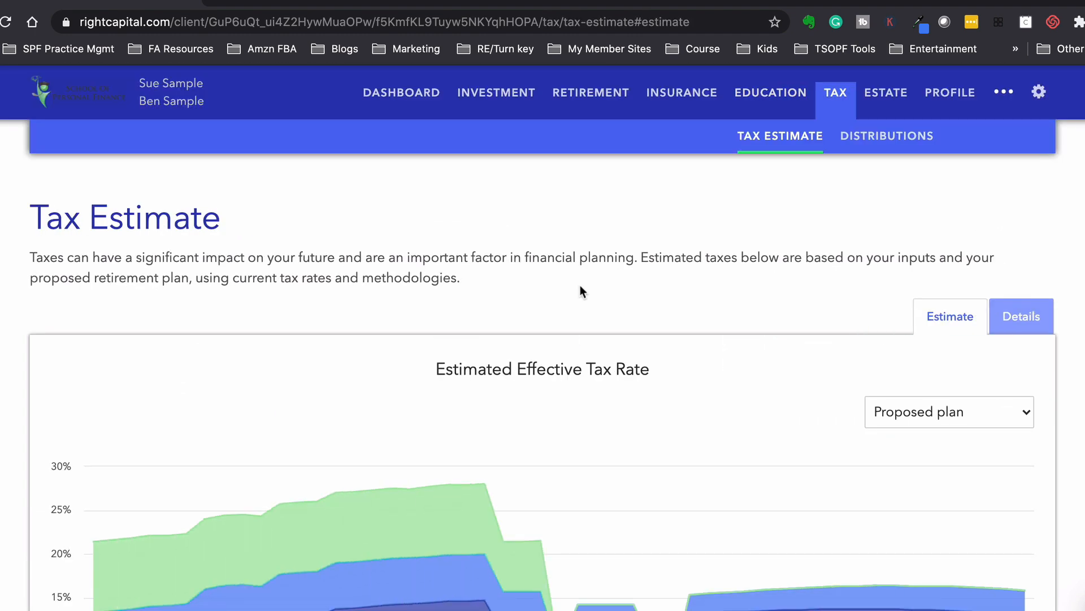
Step: Scroll the effective tax rate chart showing age 56 federal 14.2%, state 5.3%, FICA 8%
scroll(down, 3)
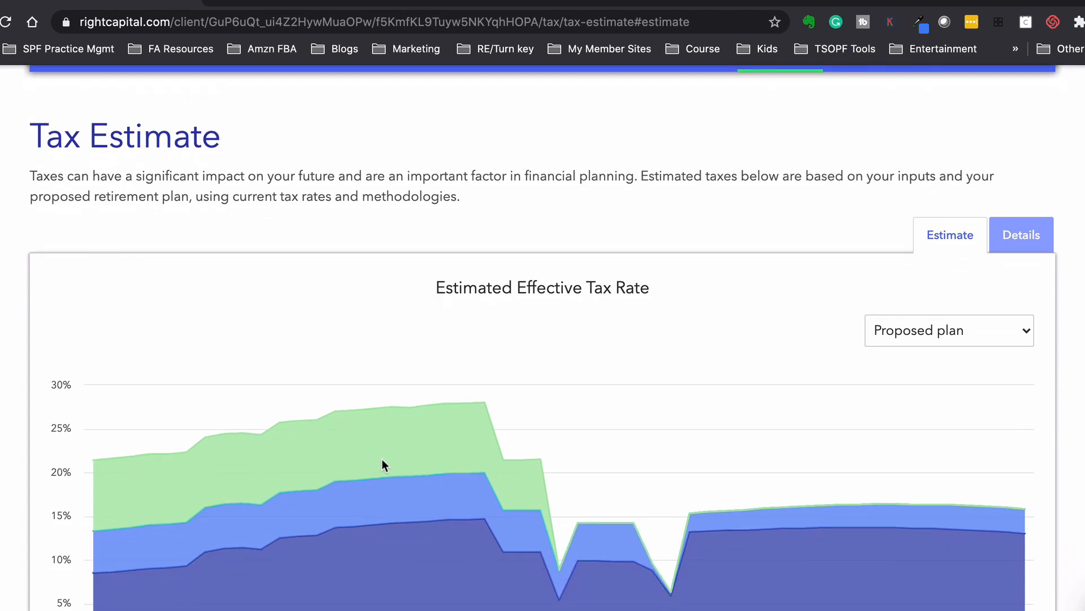
scroll(down, 3)
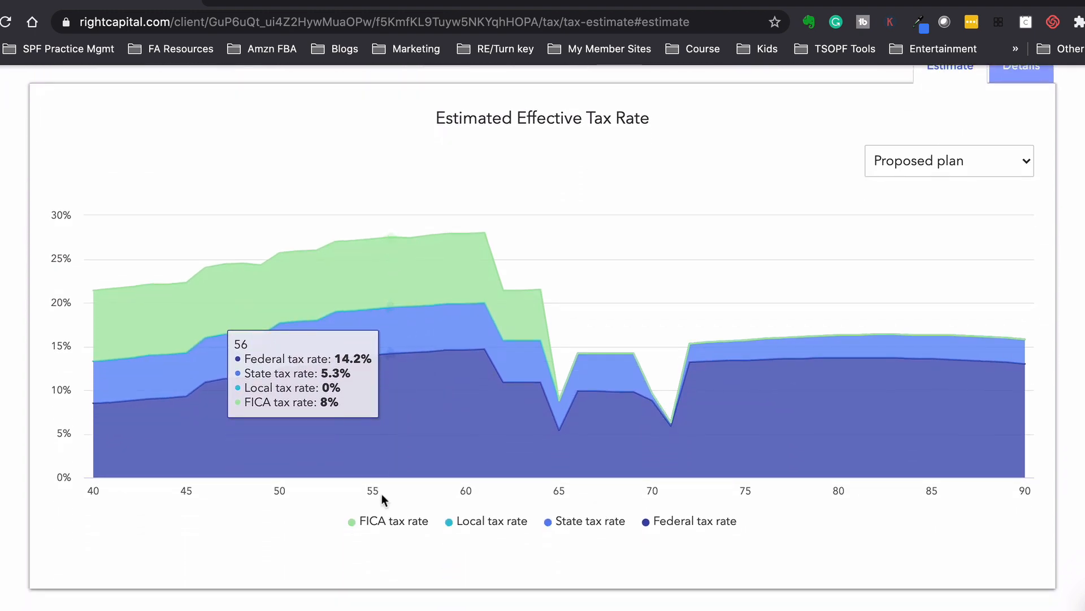
mouse_move(485, 391)
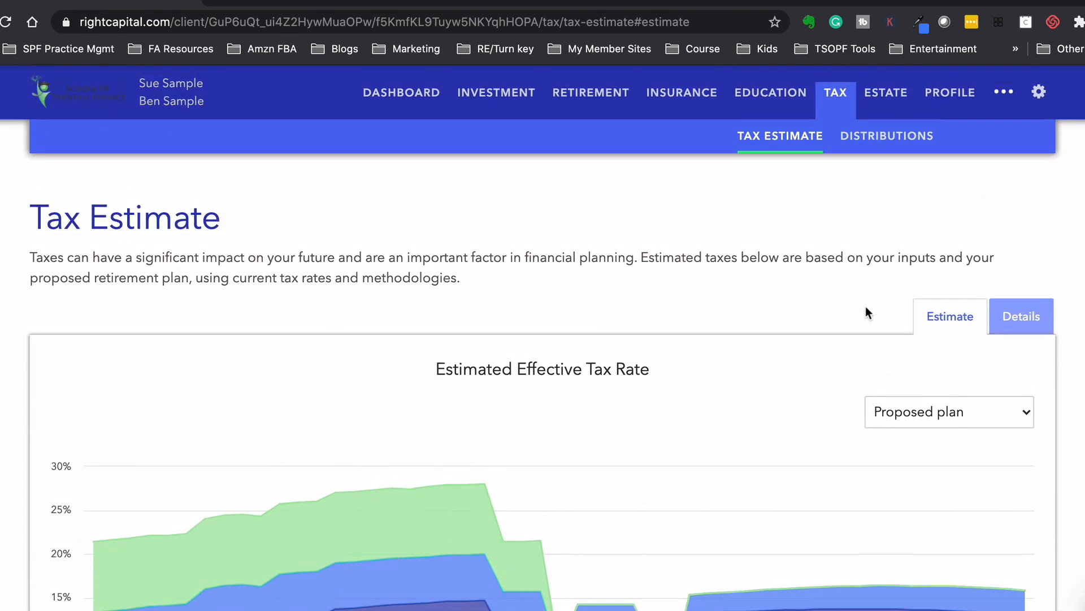
Step: Review the Details projection of the proposed plan's tax return
click(1020, 317)
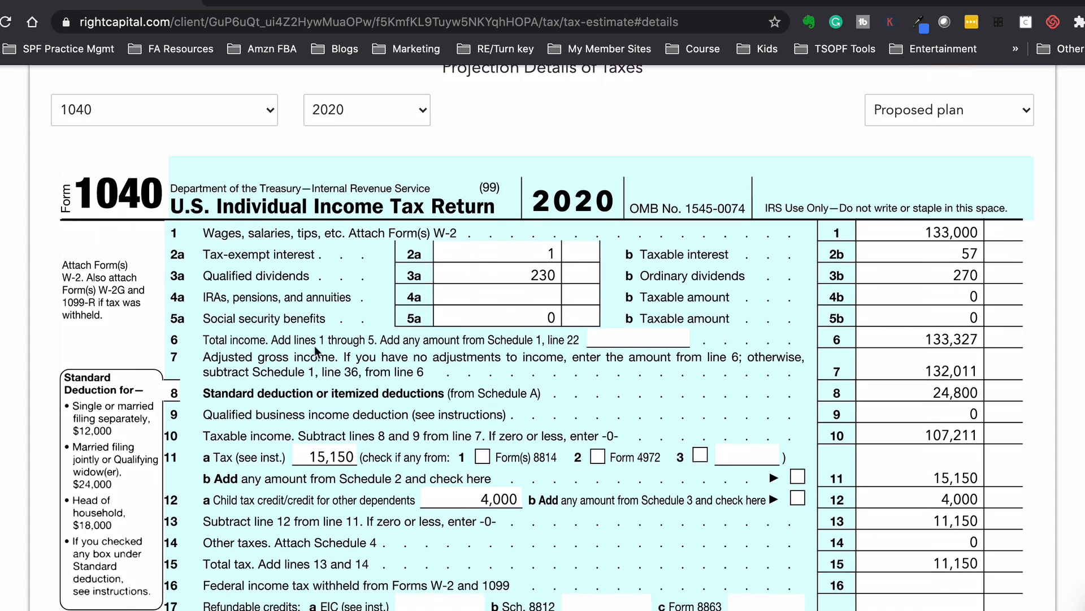
scroll(down, 3)
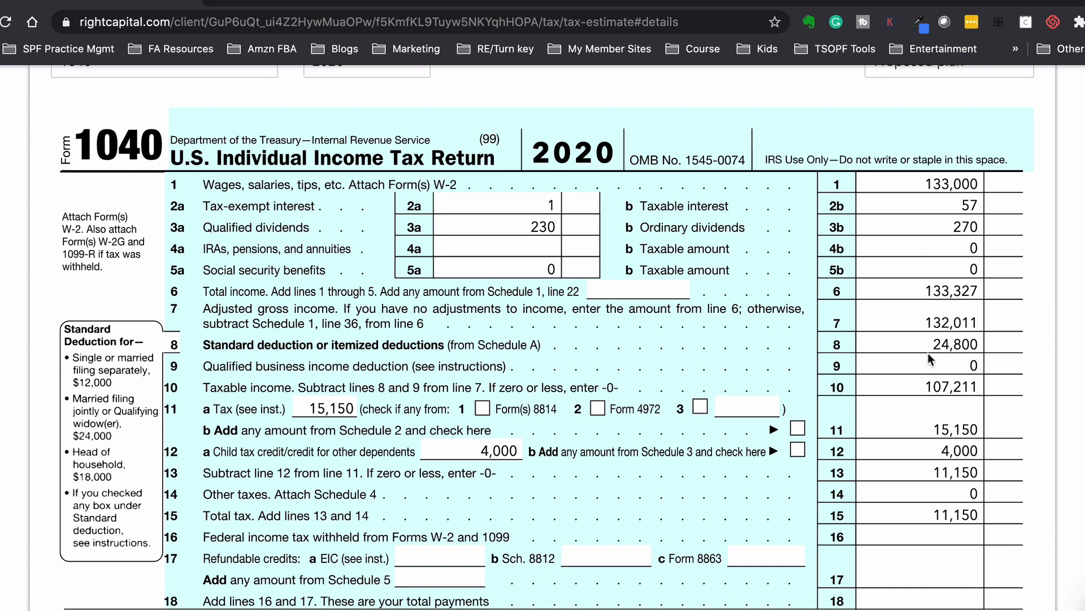
scroll(down, 3)
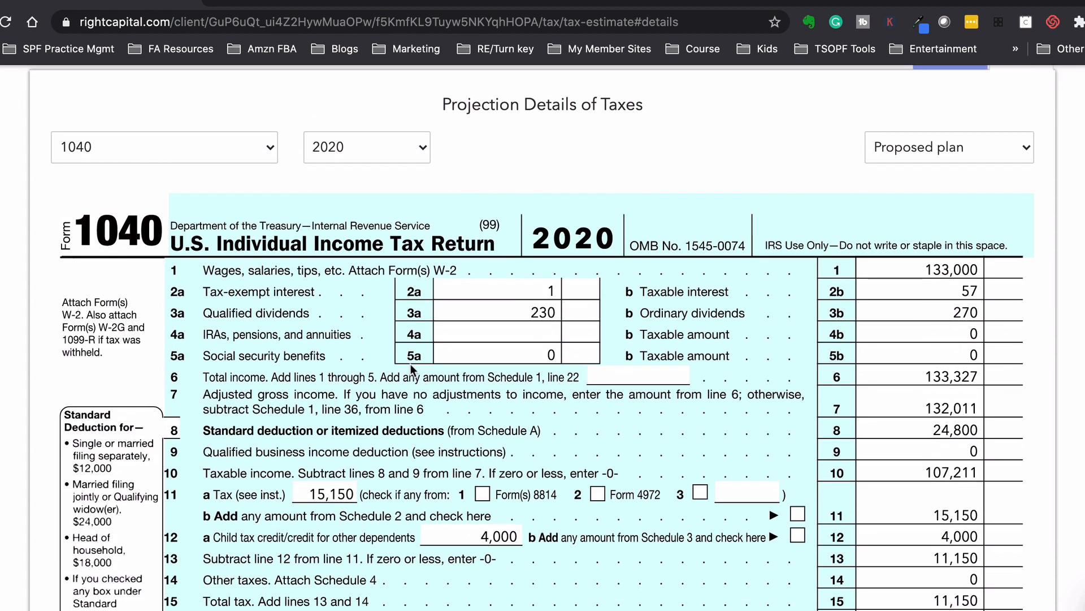
Step: Show the 2060 Form 1040 with $415,554 total income and $56,919 total tax
click(366, 147)
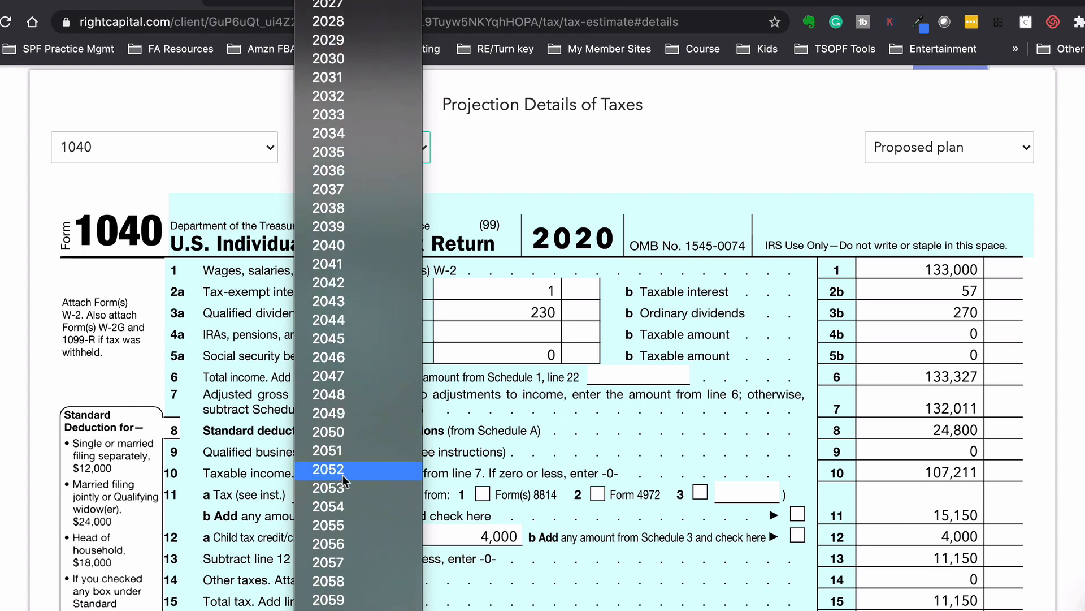
scroll(down, 3)
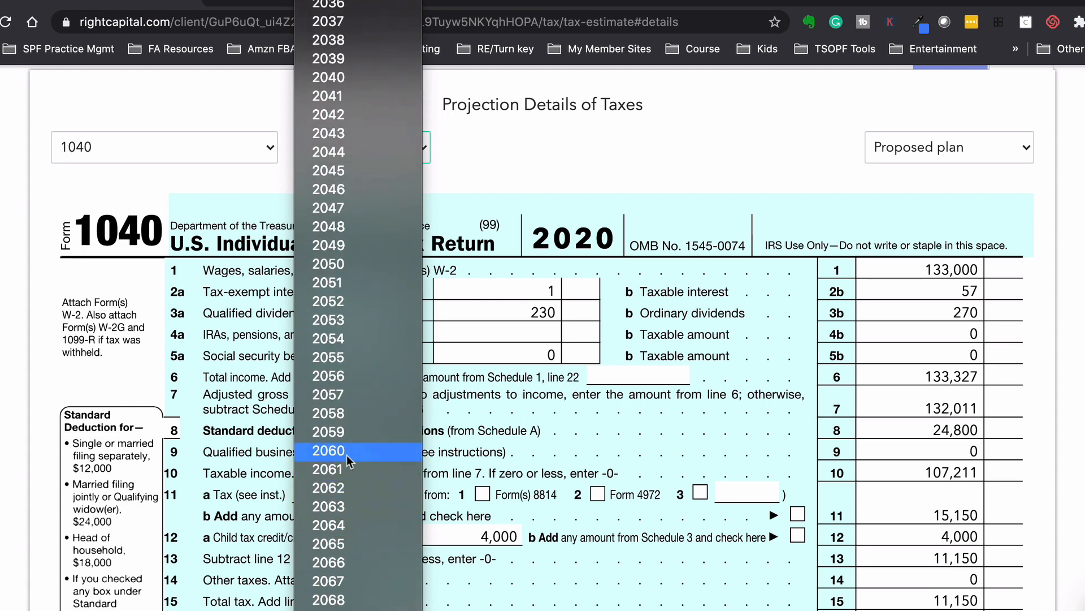
click(328, 451)
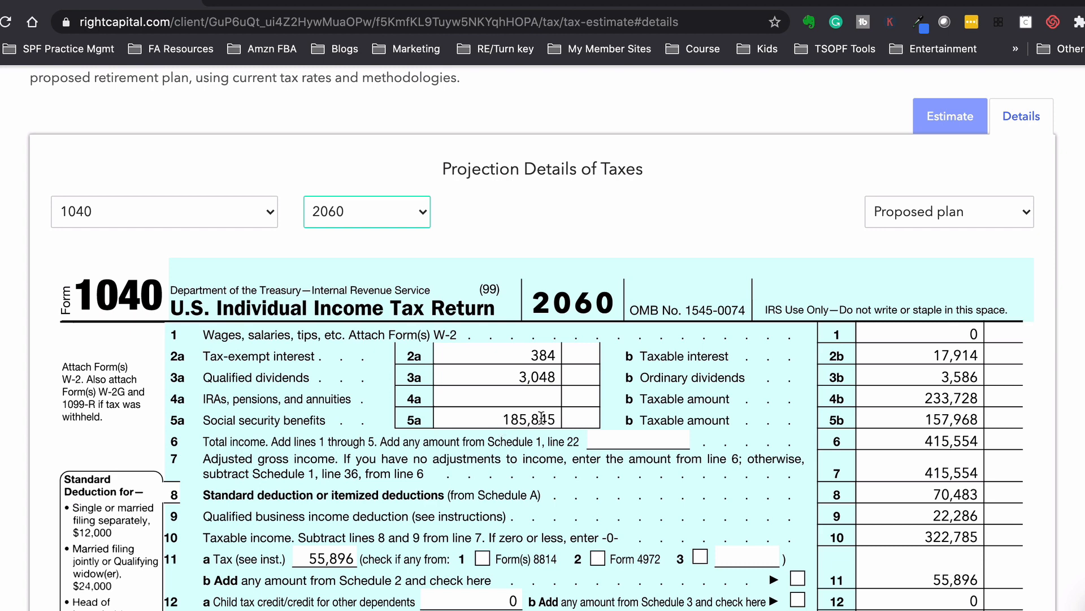
mouse_move(564, 430)
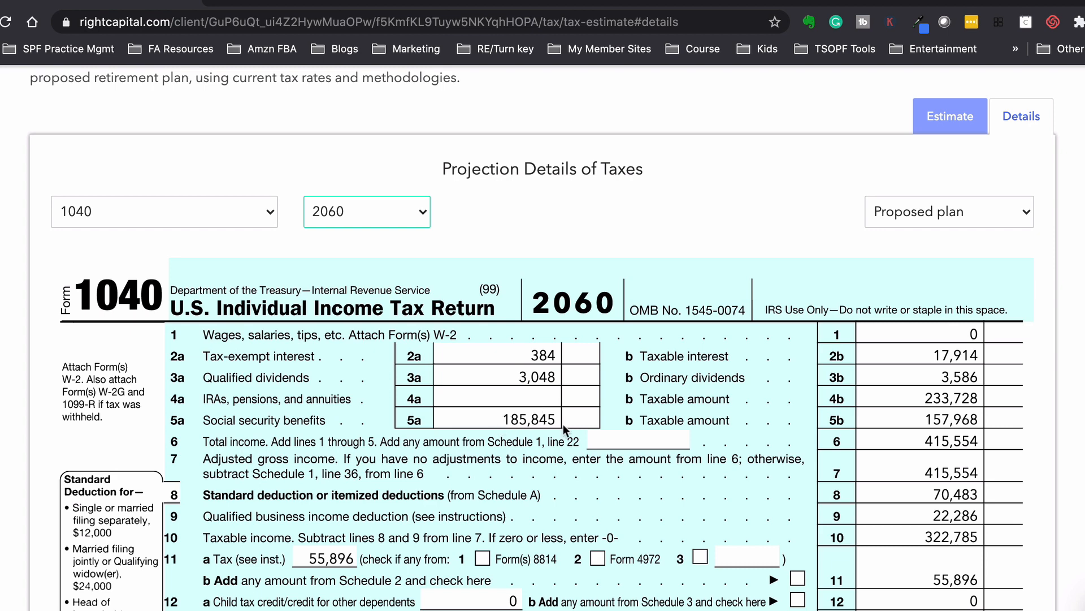
scroll(down, 3)
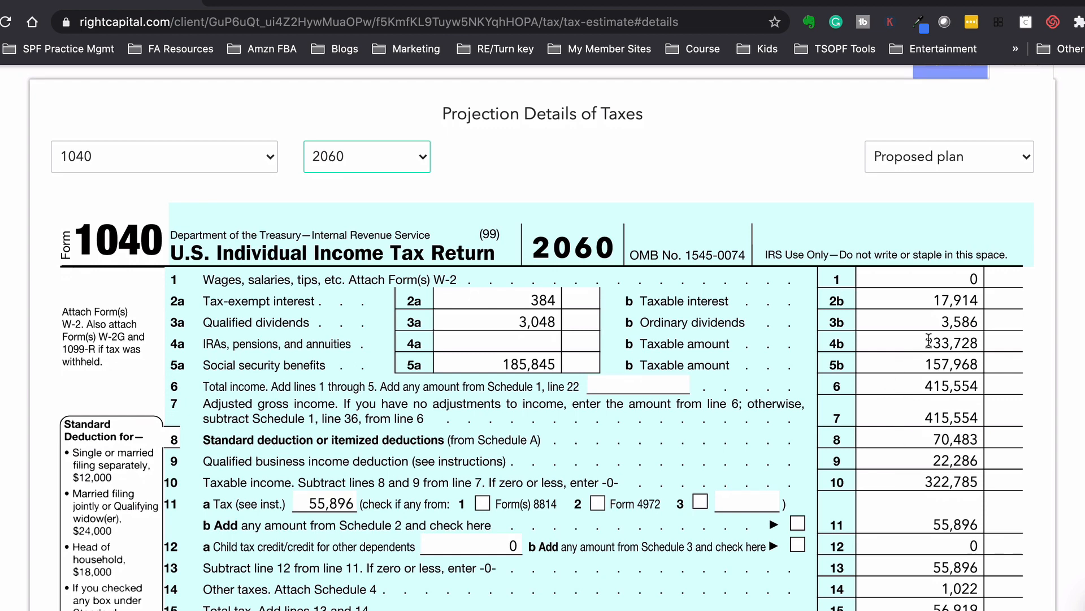
scroll(down, 3)
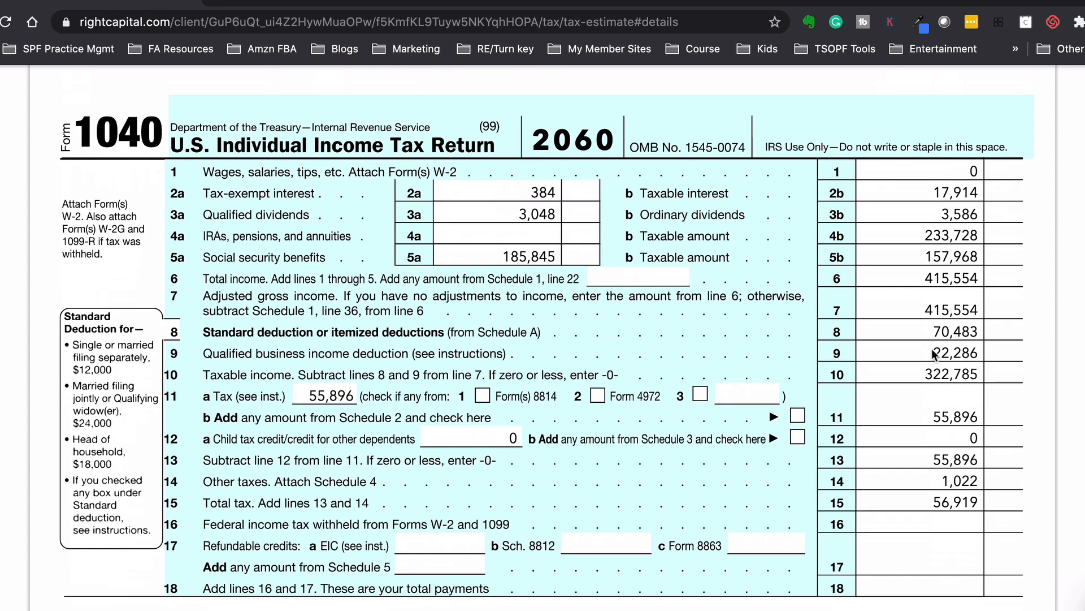
scroll(down, 3)
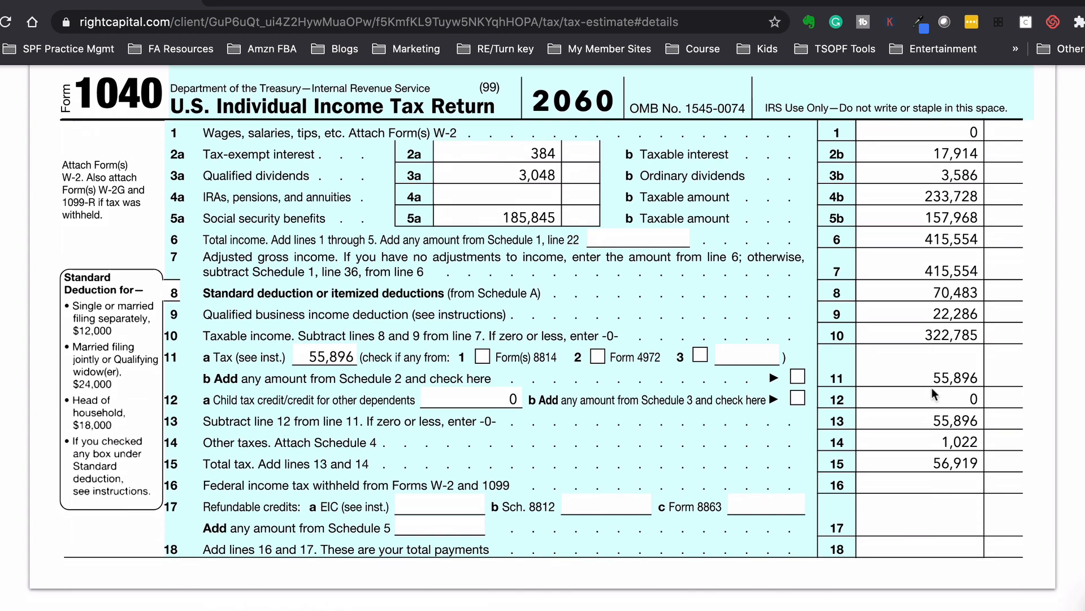
click(886, 136)
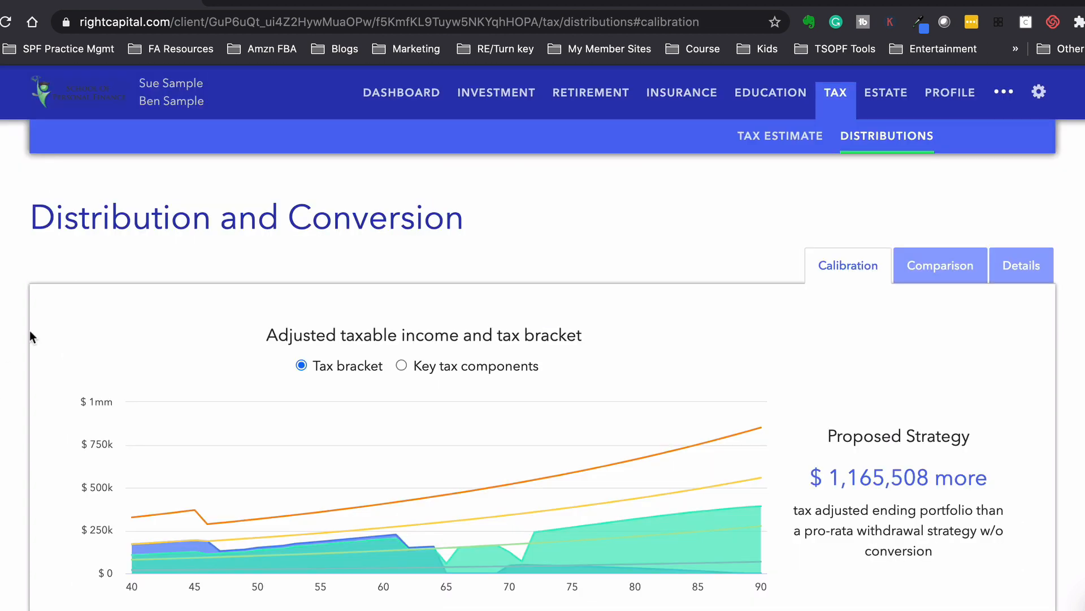
scroll(down, 3)
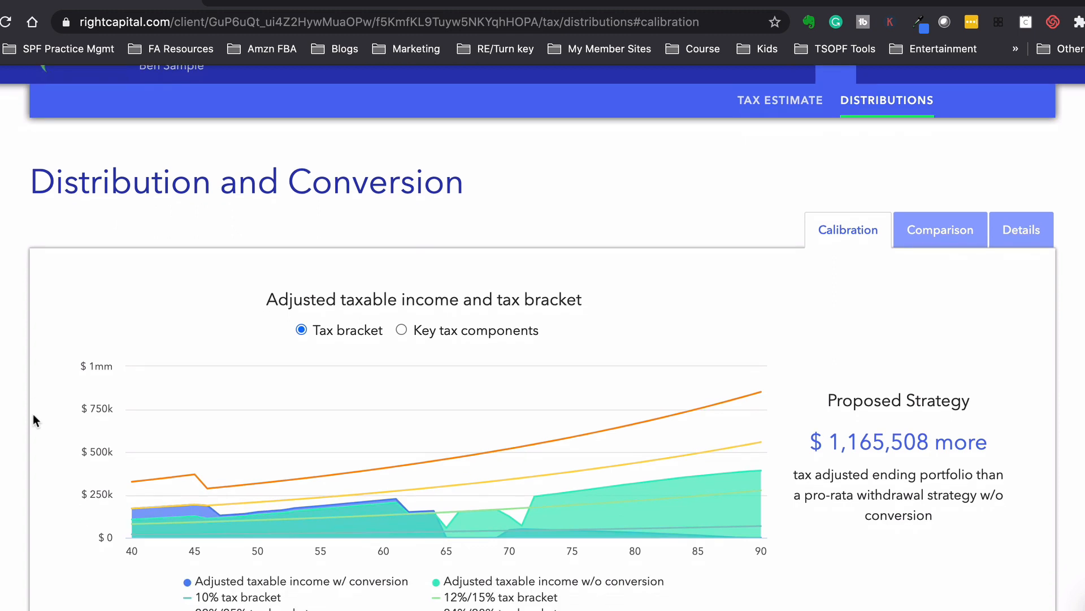
scroll(down, 3)
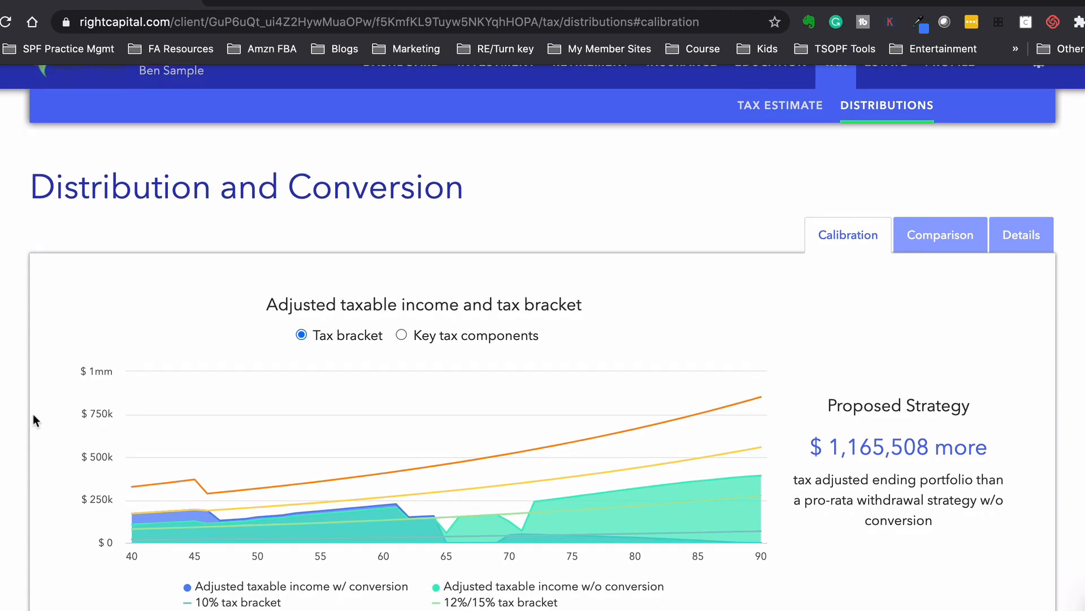
scroll(down, 3)
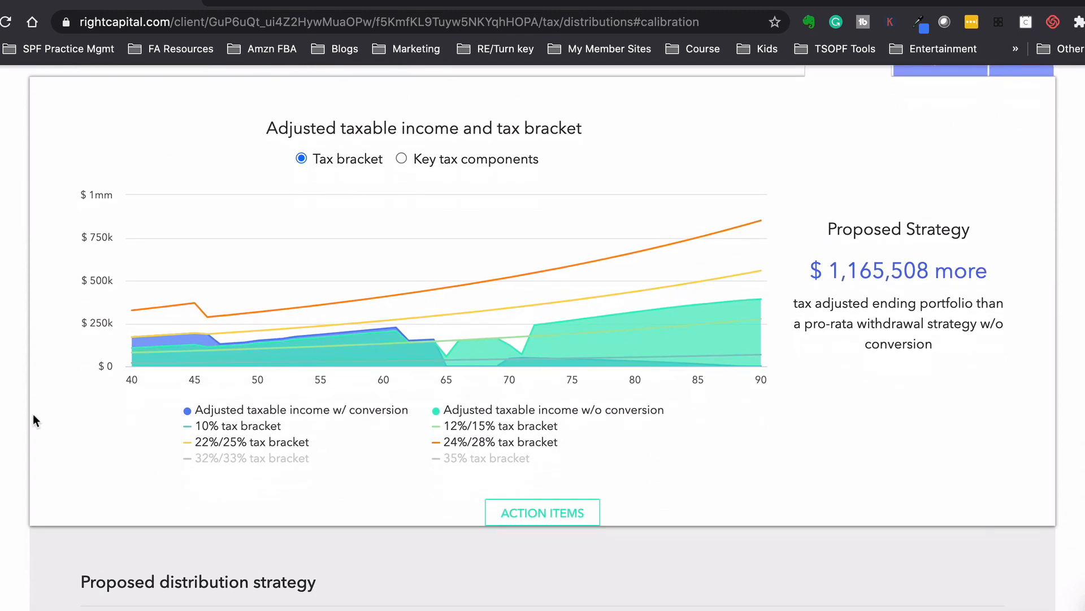
scroll(down, 3)
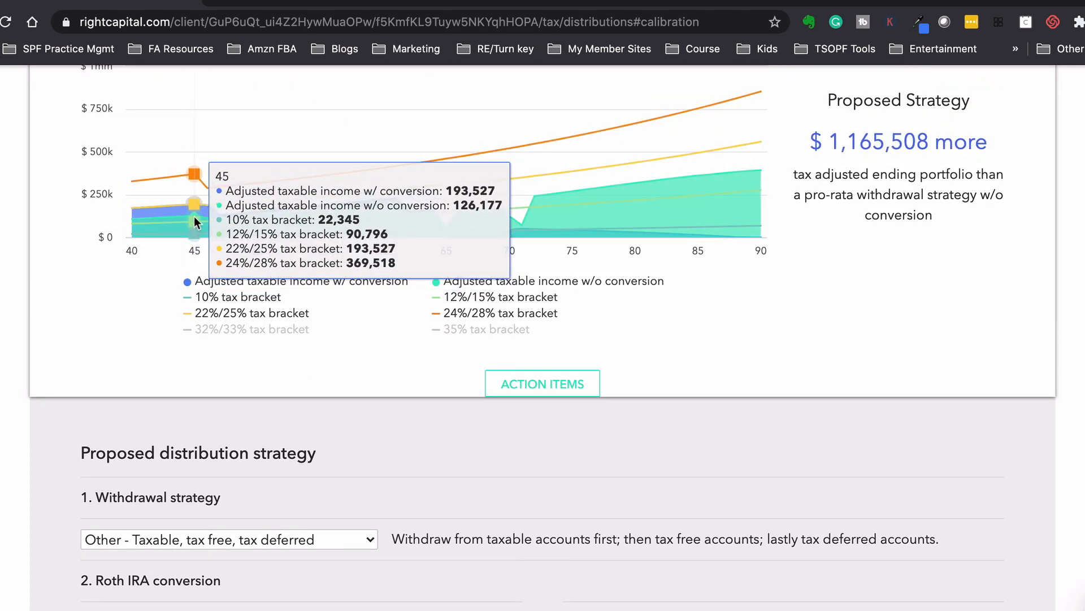
scroll(down, 3)
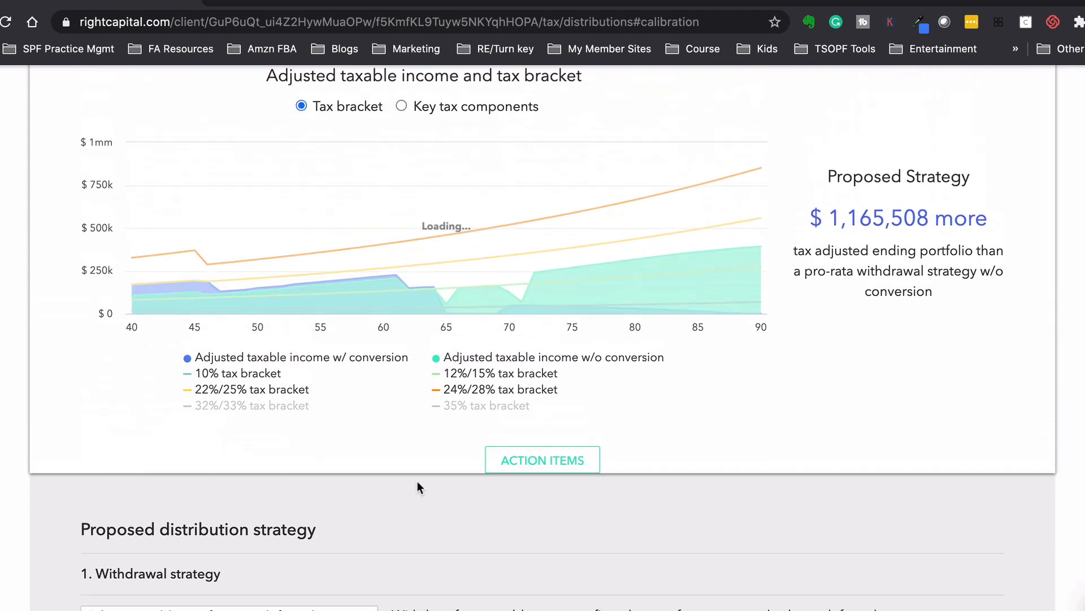
scroll(down, 3)
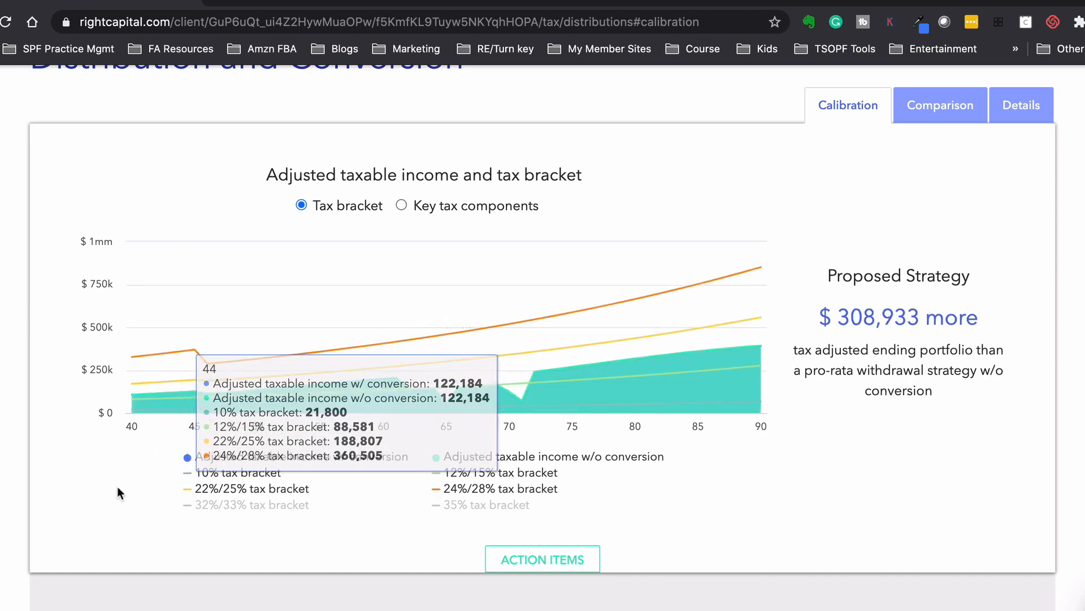
mouse_move(320, 523)
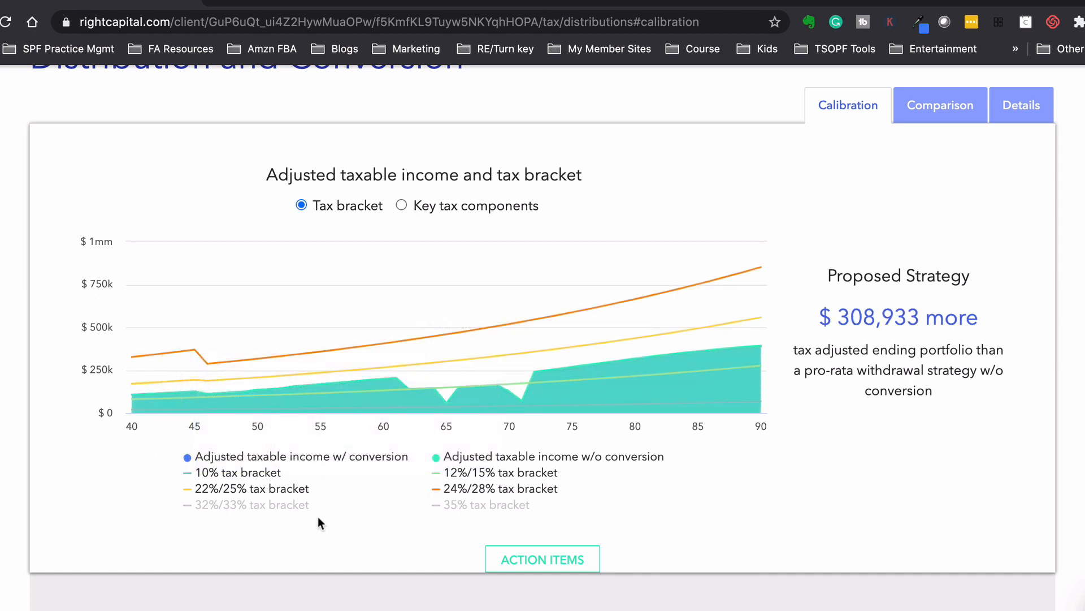
scroll(down, 3)
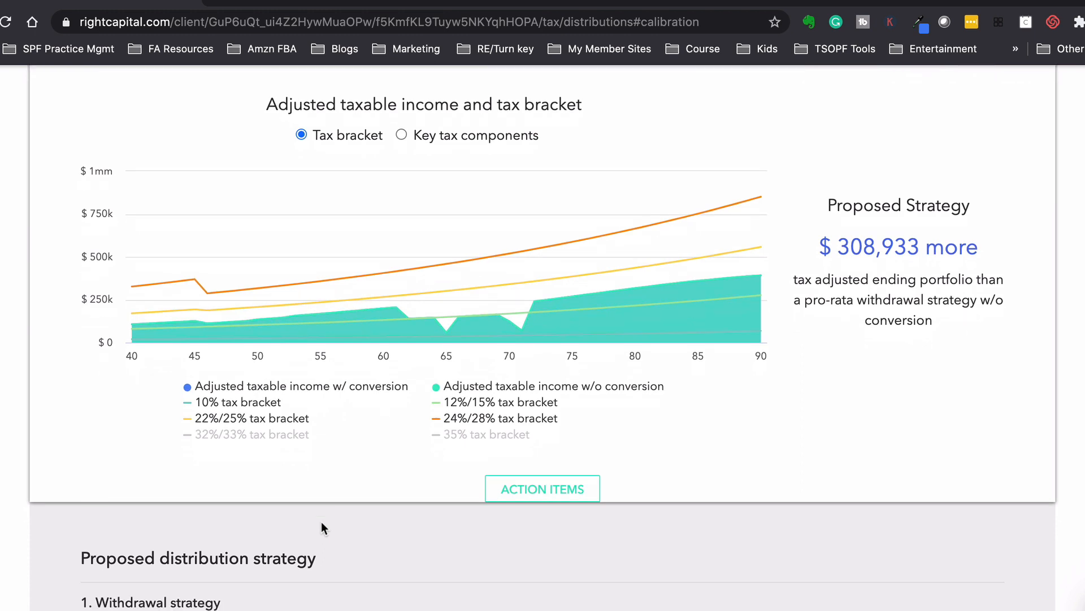
scroll(down, 3)
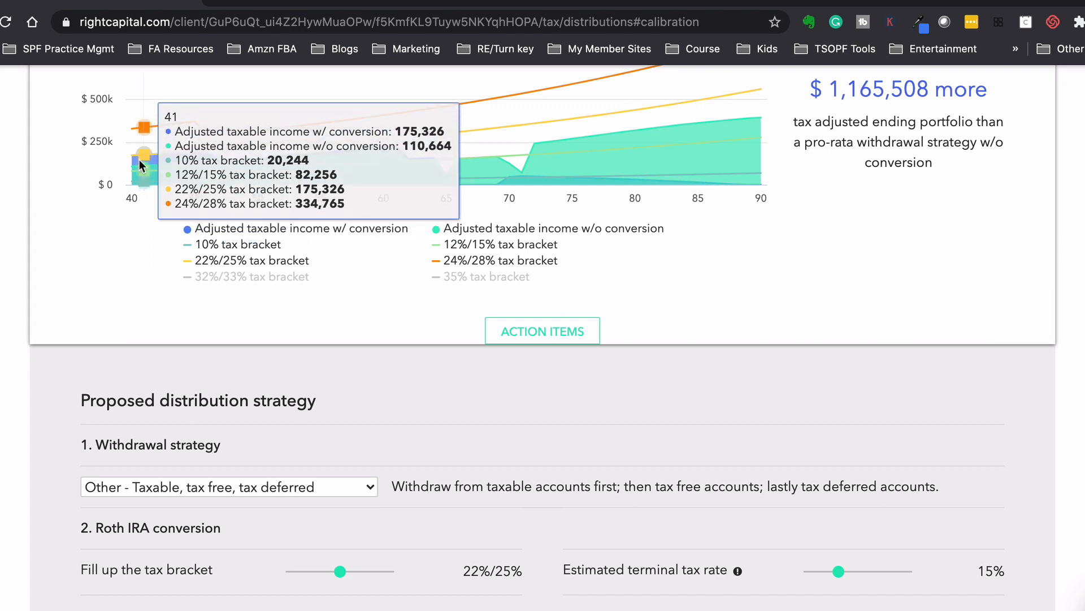
mouse_move(147, 265)
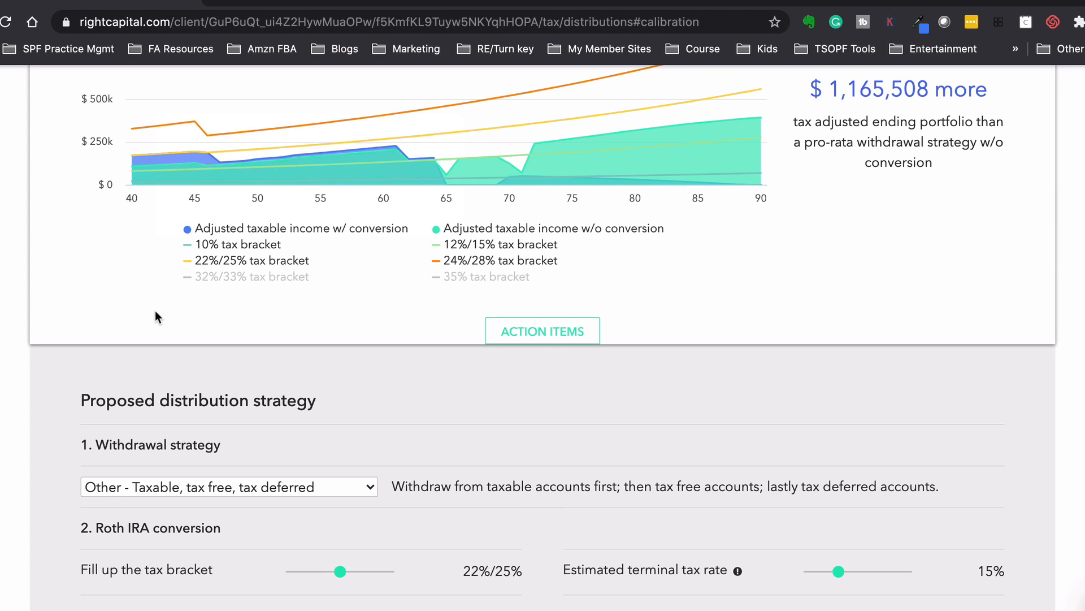
mouse_move(284, 326)
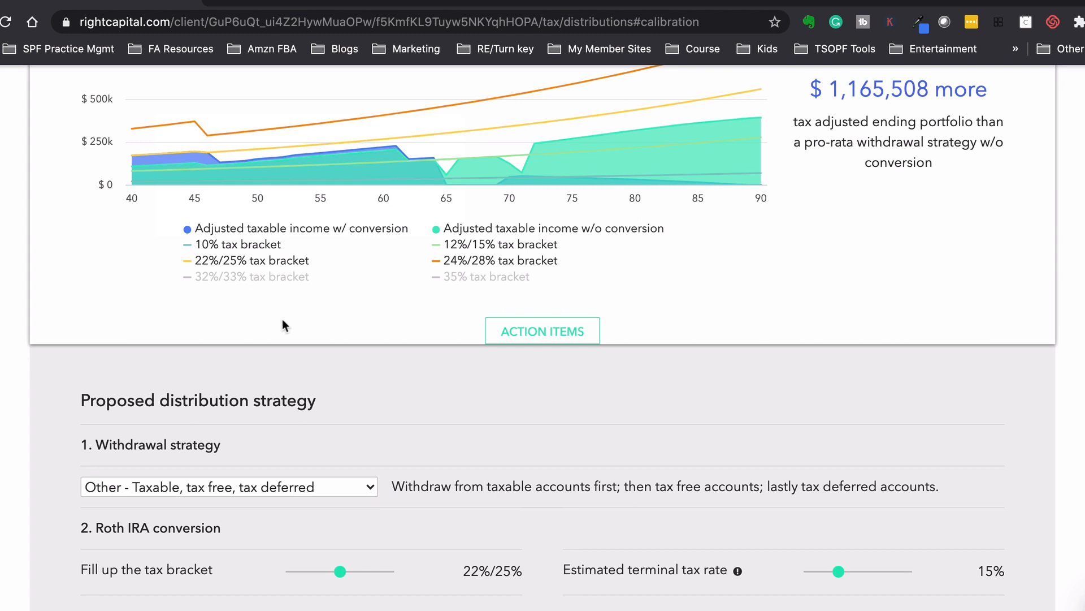
mouse_move(346, 327)
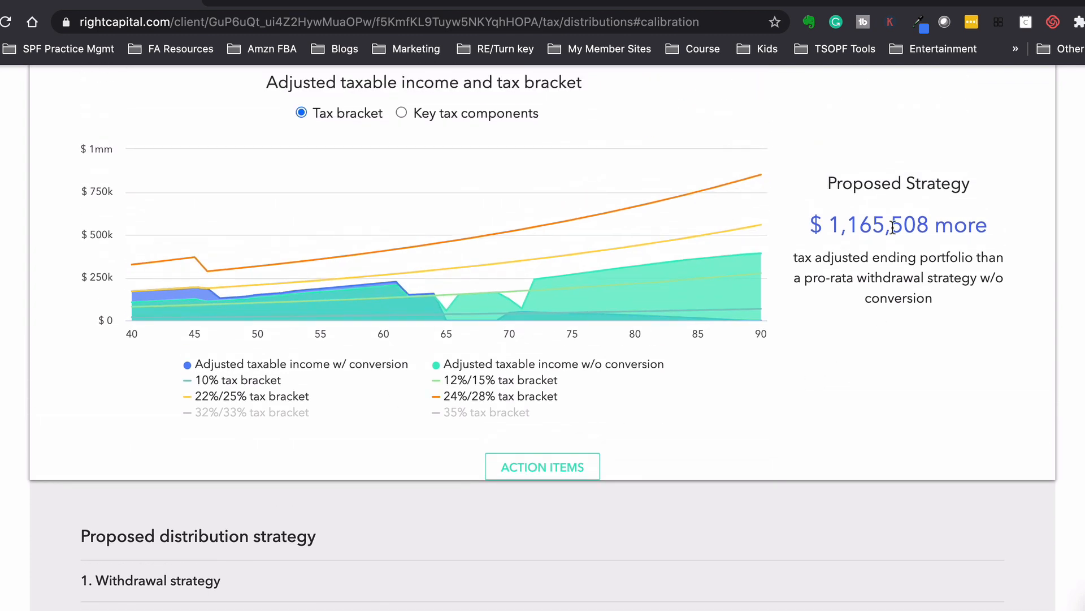
mouse_move(850, 251)
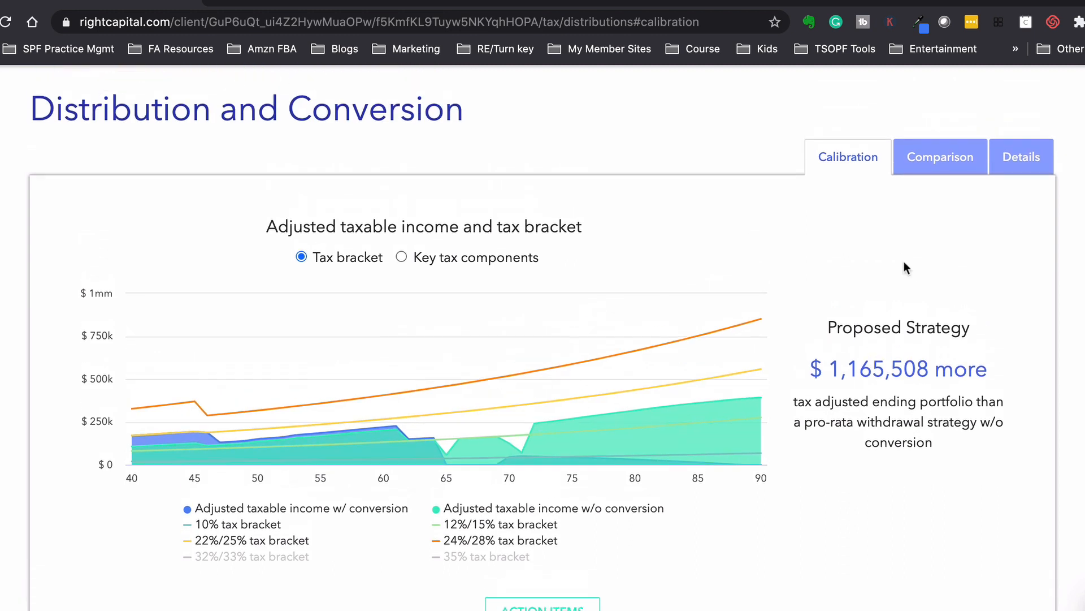
Step: Compare conversion strategies ($5,398,313 vs $4,541,738), view the details table, then return to Tax Estimate
click(939, 156)
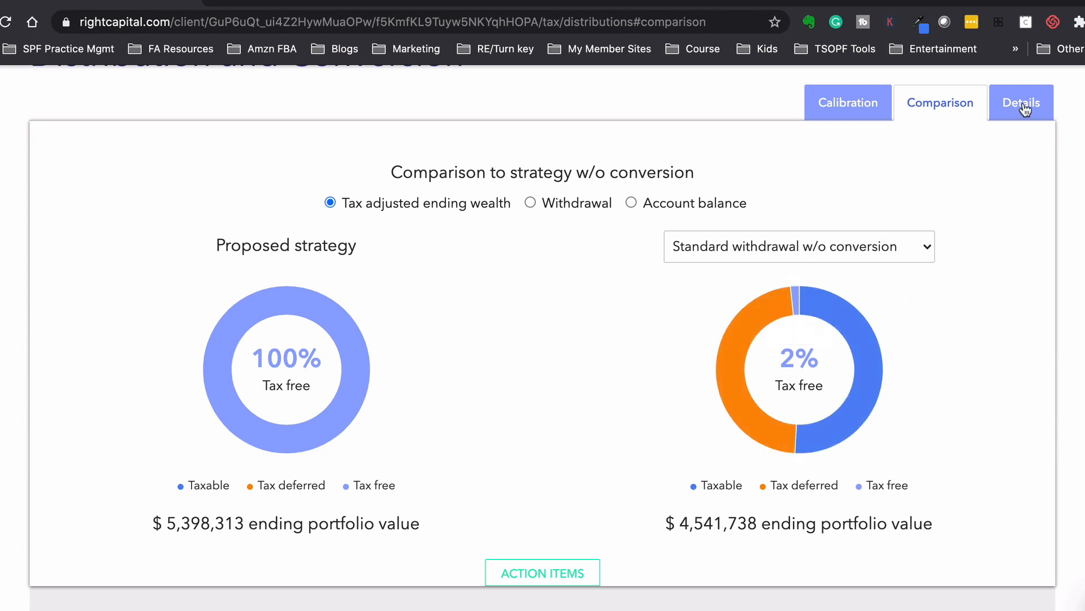
click(1021, 103)
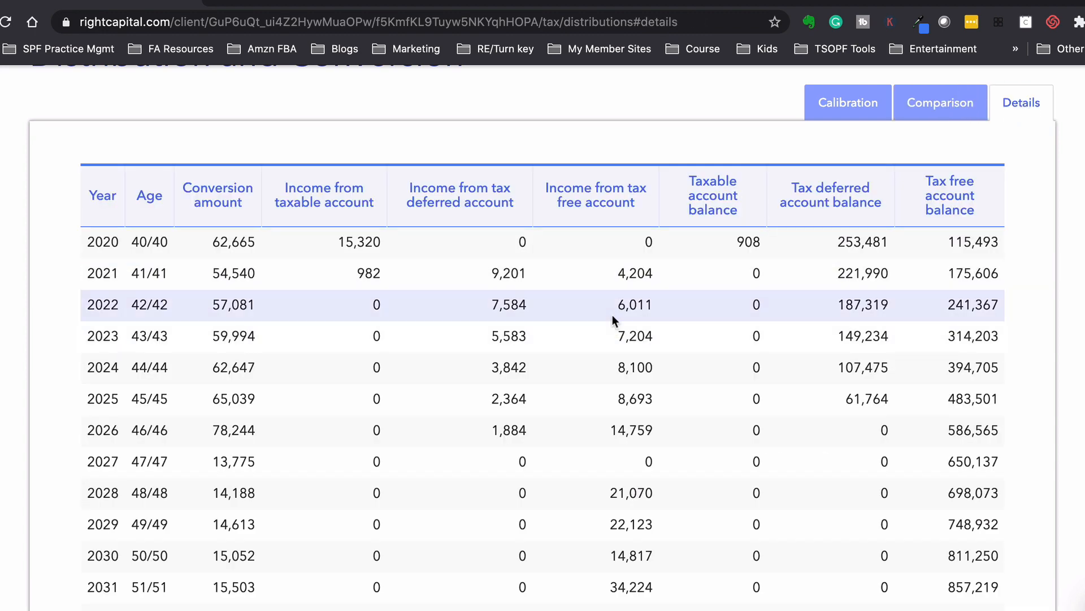
scroll(up, 3)
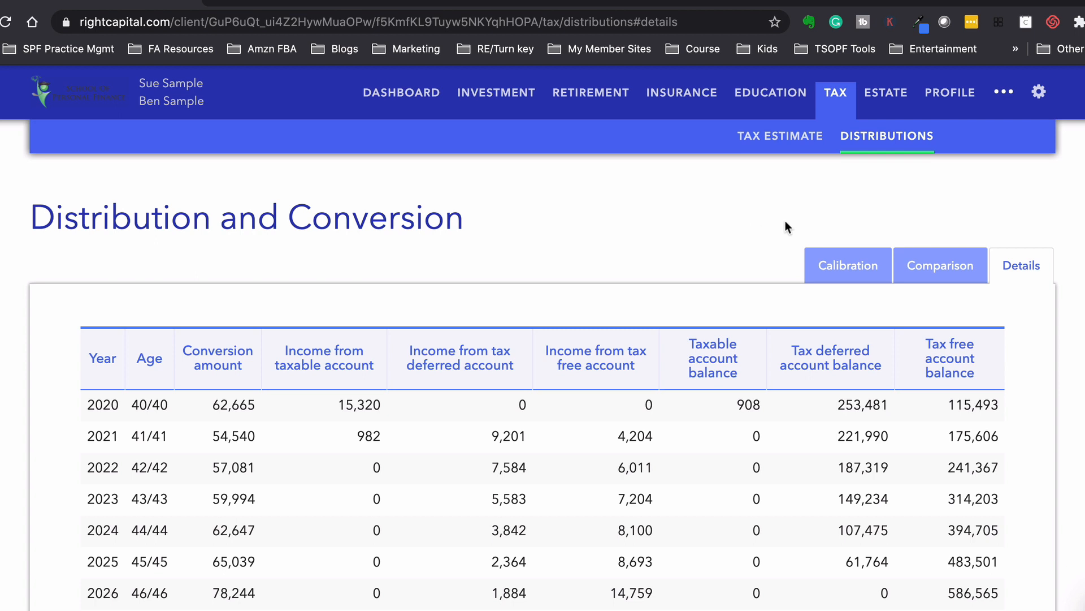
click(779, 136)
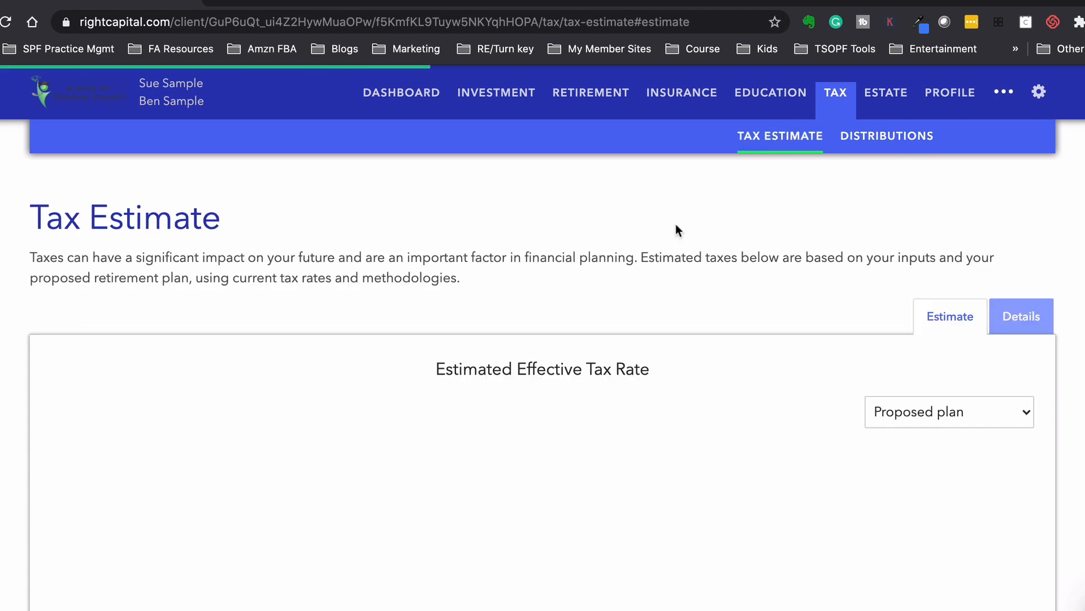
Step: View the Estate Planning checklist and flow analysis, then go to the Vault with its empty Shared Folder
click(885, 92)
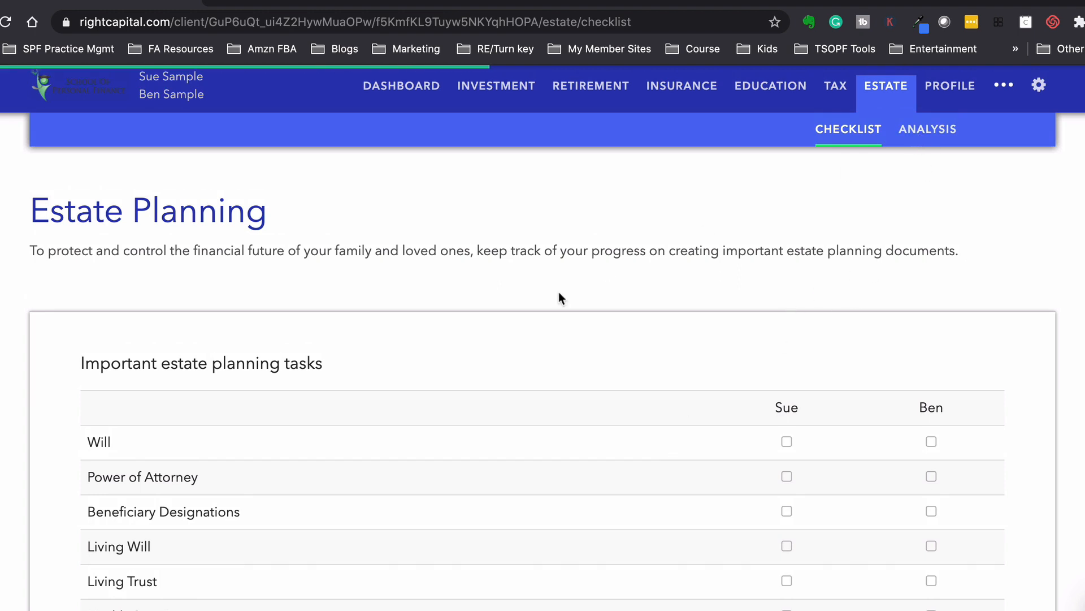
click(927, 129)
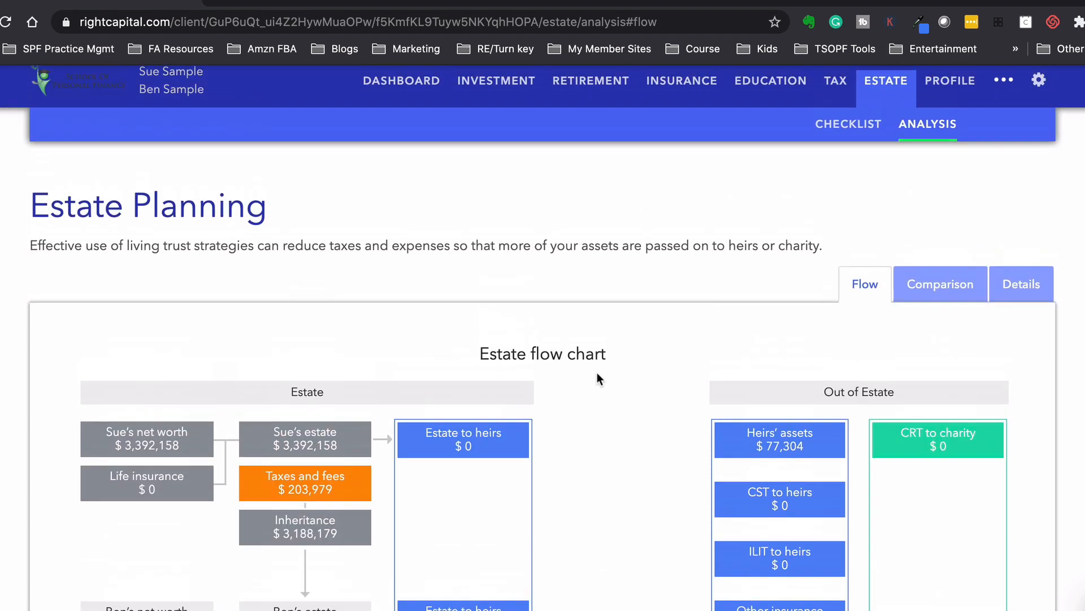
click(1003, 85)
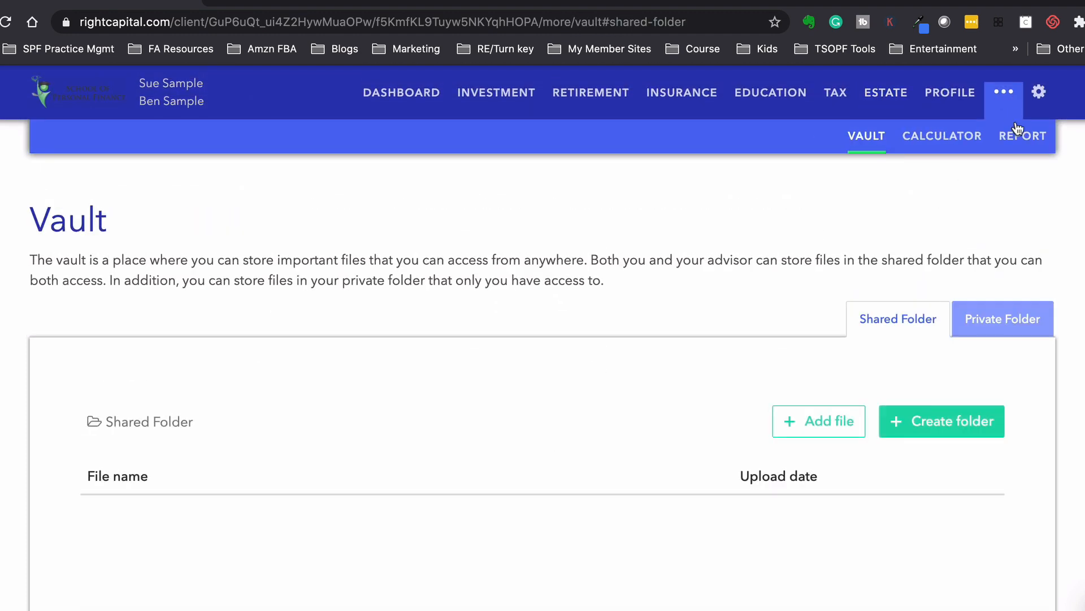
Step: Review the Report page's unchecked section checkboxes from Dashboard through Estate
click(1023, 135)
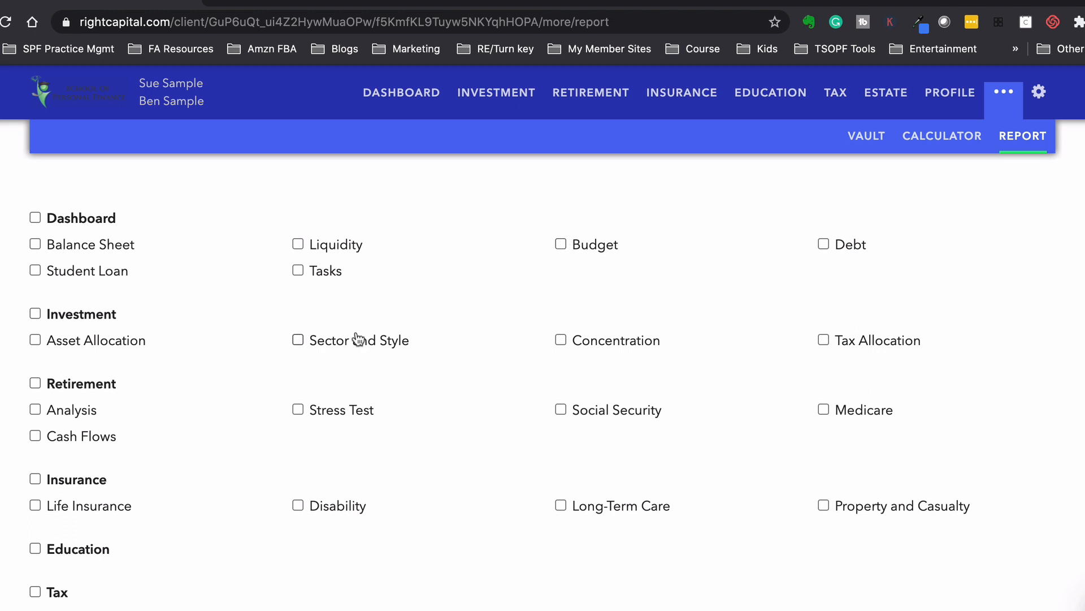
mouse_move(357, 288)
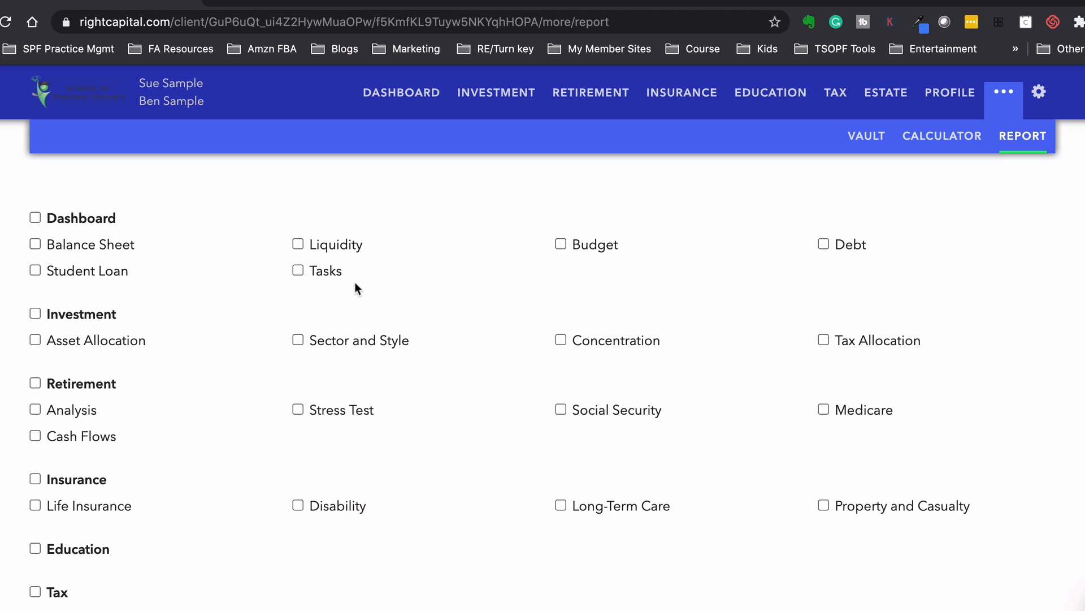
mouse_move(473, 404)
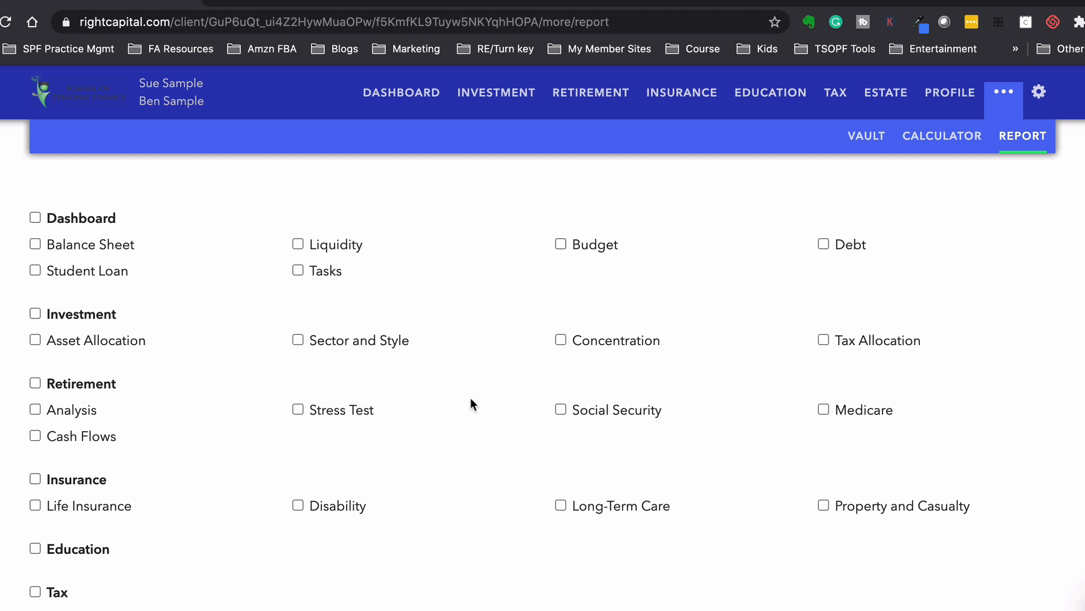
mouse_move(283, 439)
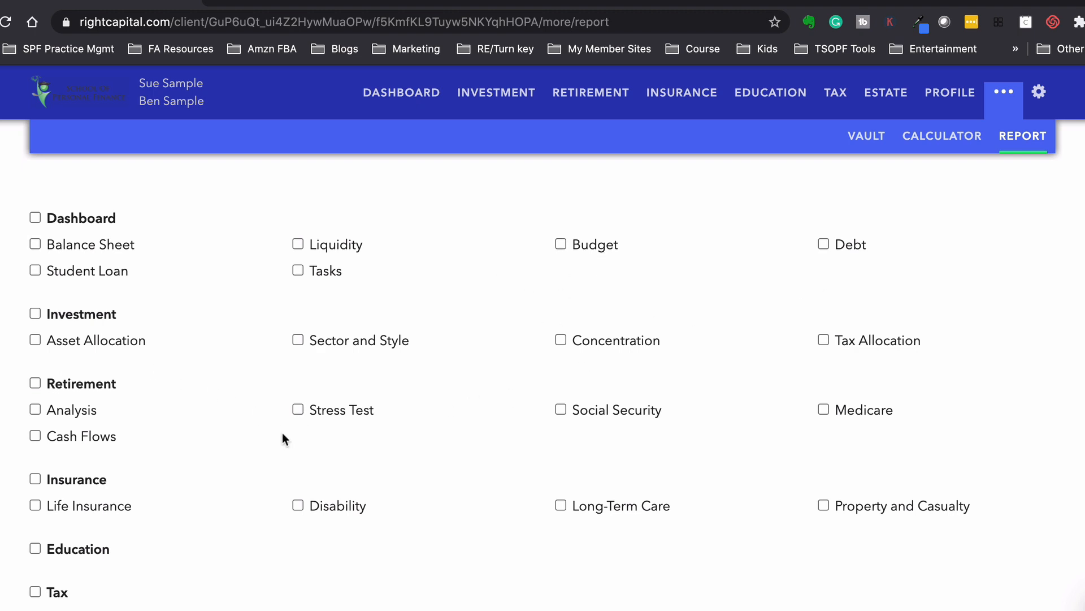
scroll(down, 3)
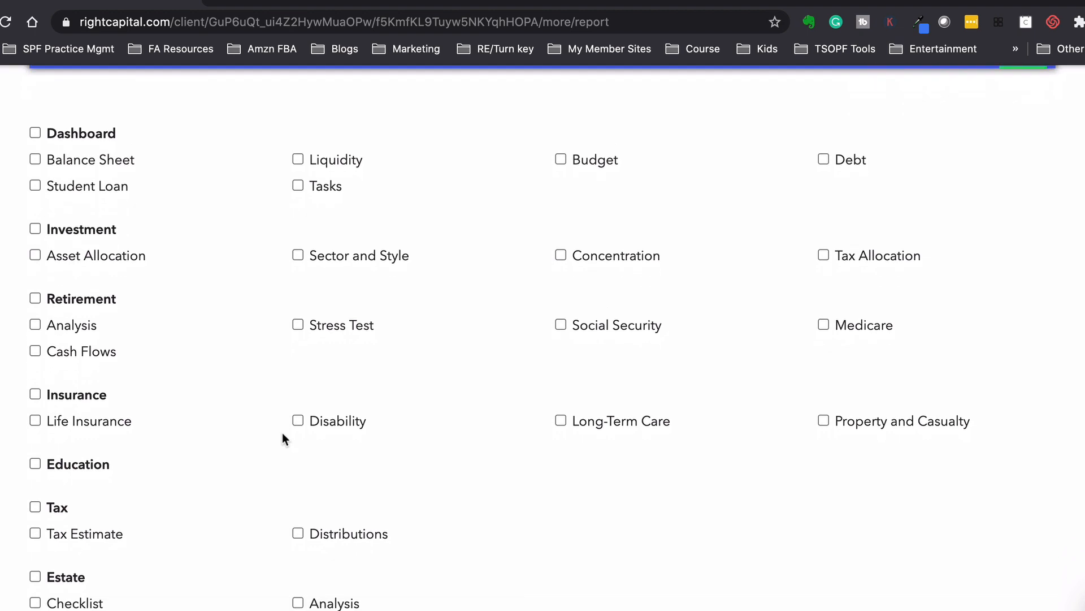
scroll(down, 3)
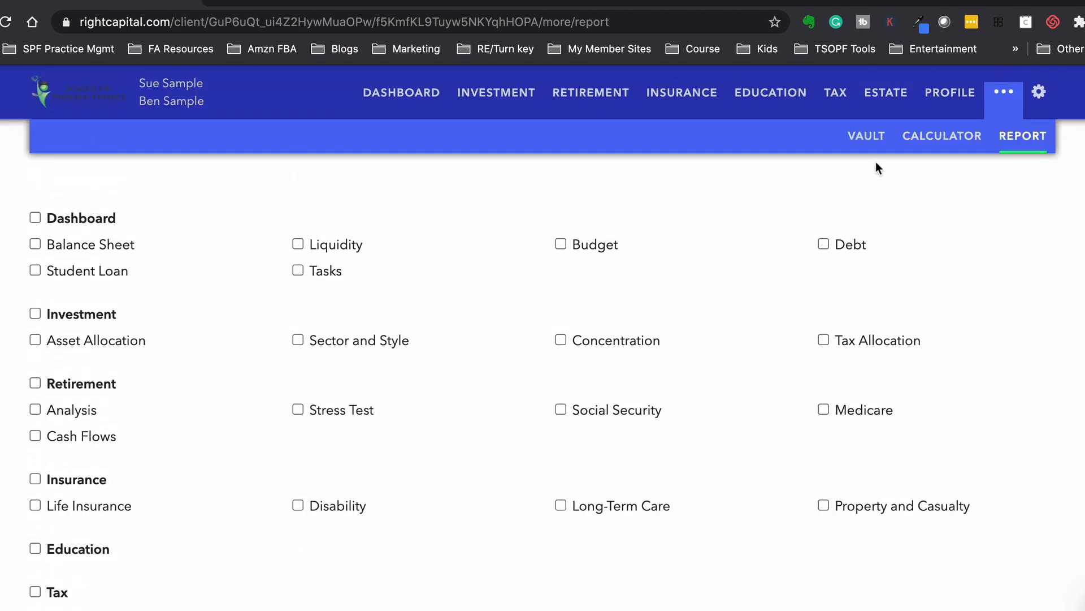
Step: Return to the Vault and view the empty Shared Folder file list
click(866, 135)
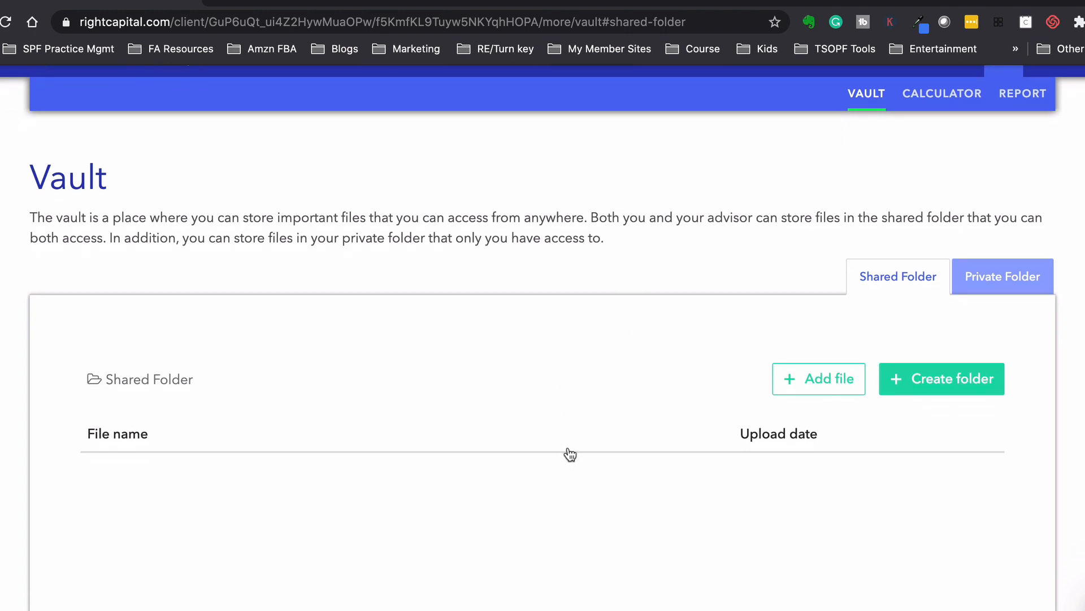
mouse_move(649, 457)
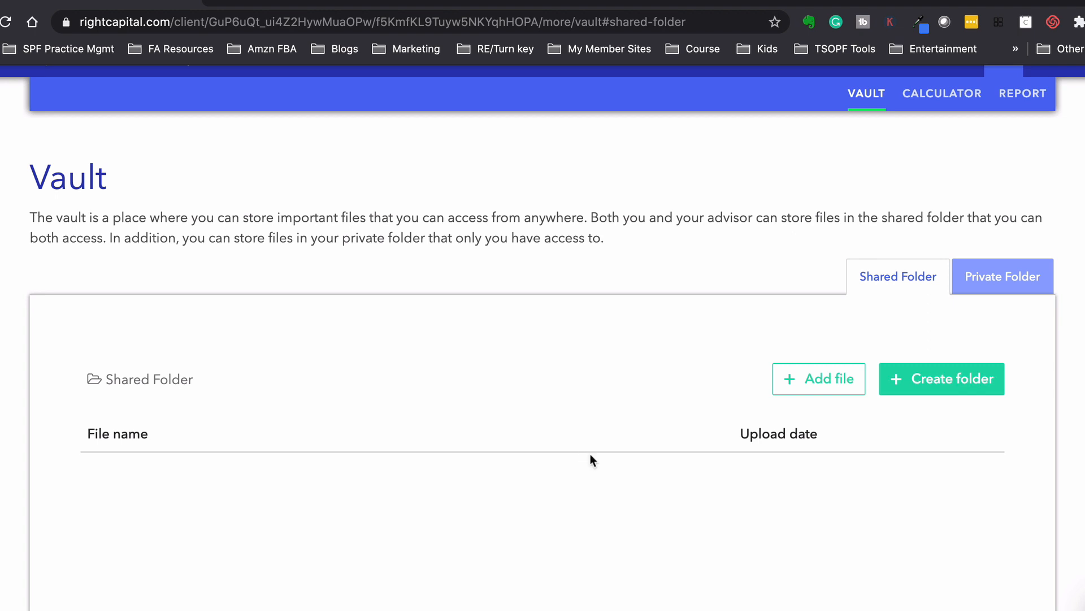
mouse_move(593, 485)
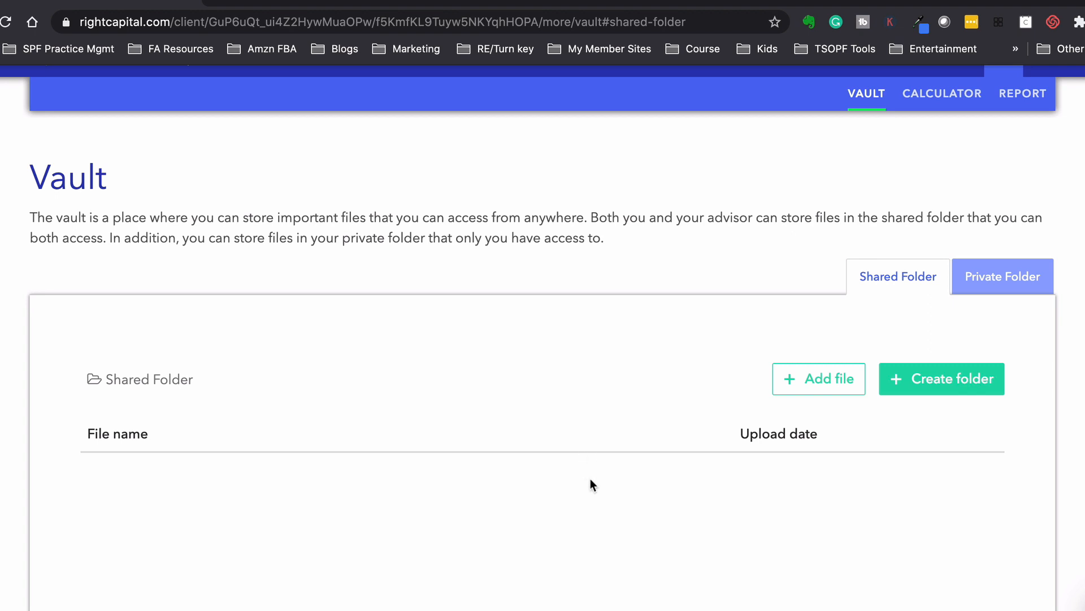
scroll(down, 3)
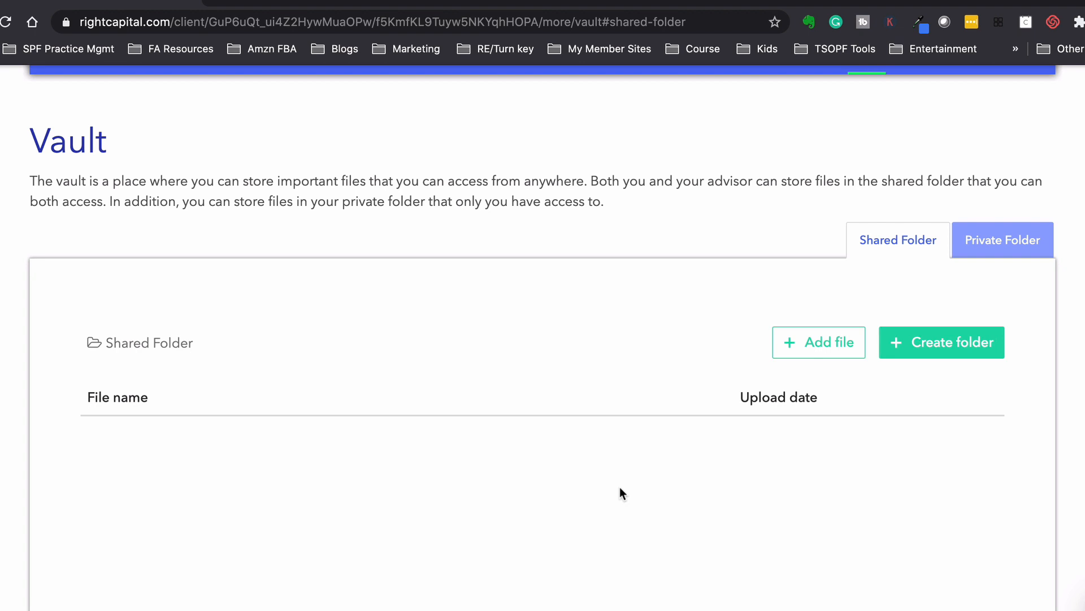
mouse_move(624, 491)
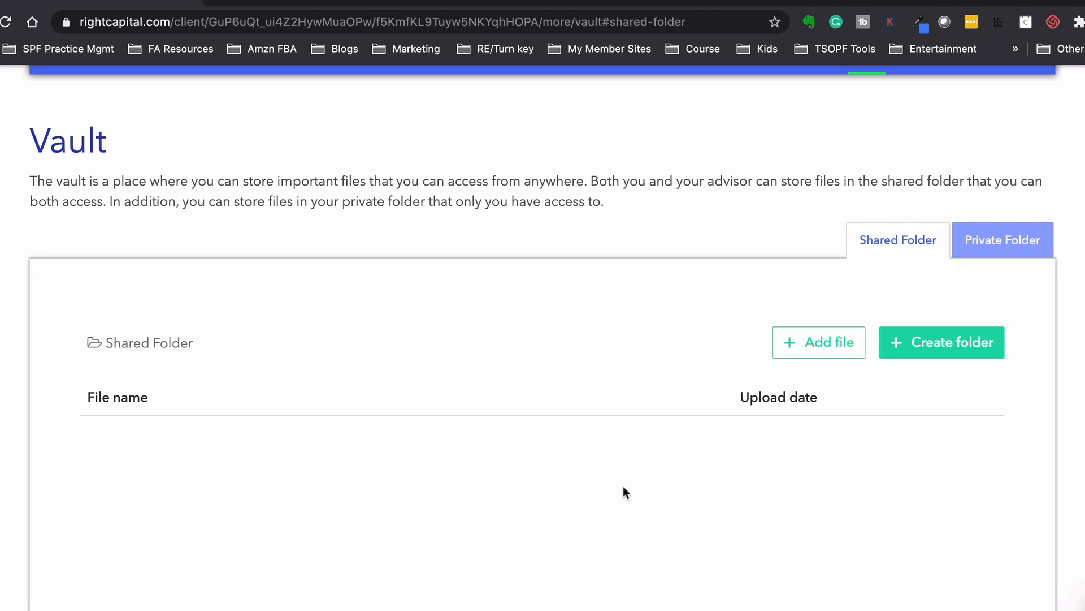
mouse_move(901, 242)
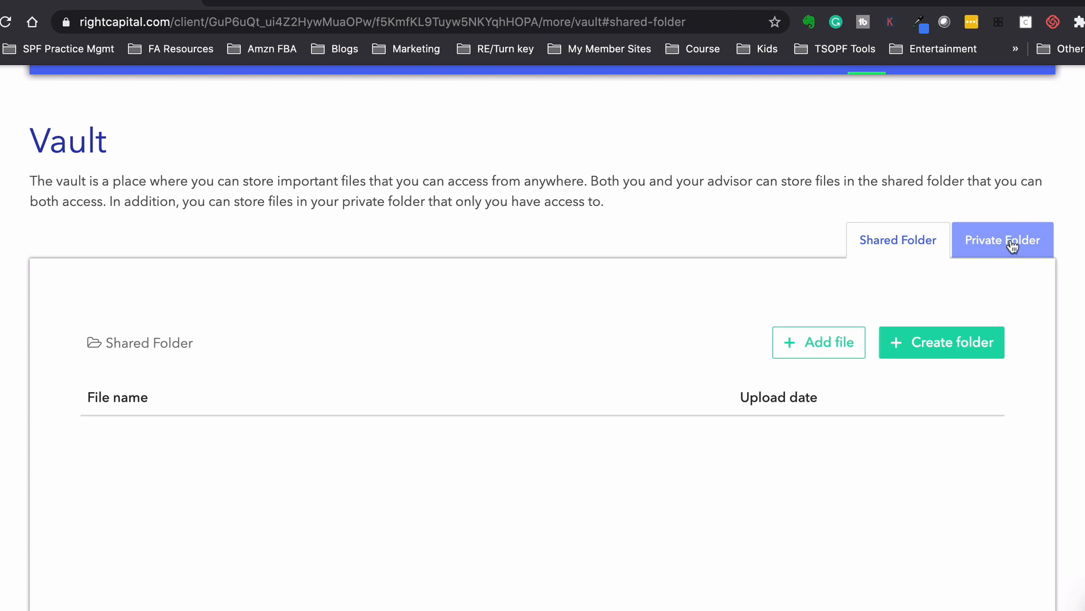
mouse_move(622, 346)
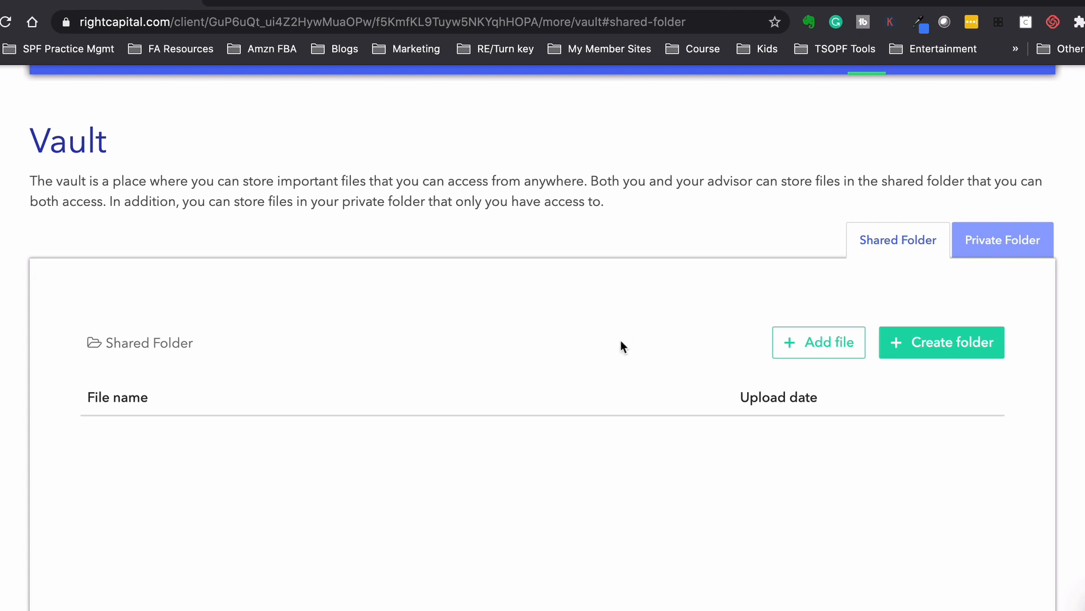